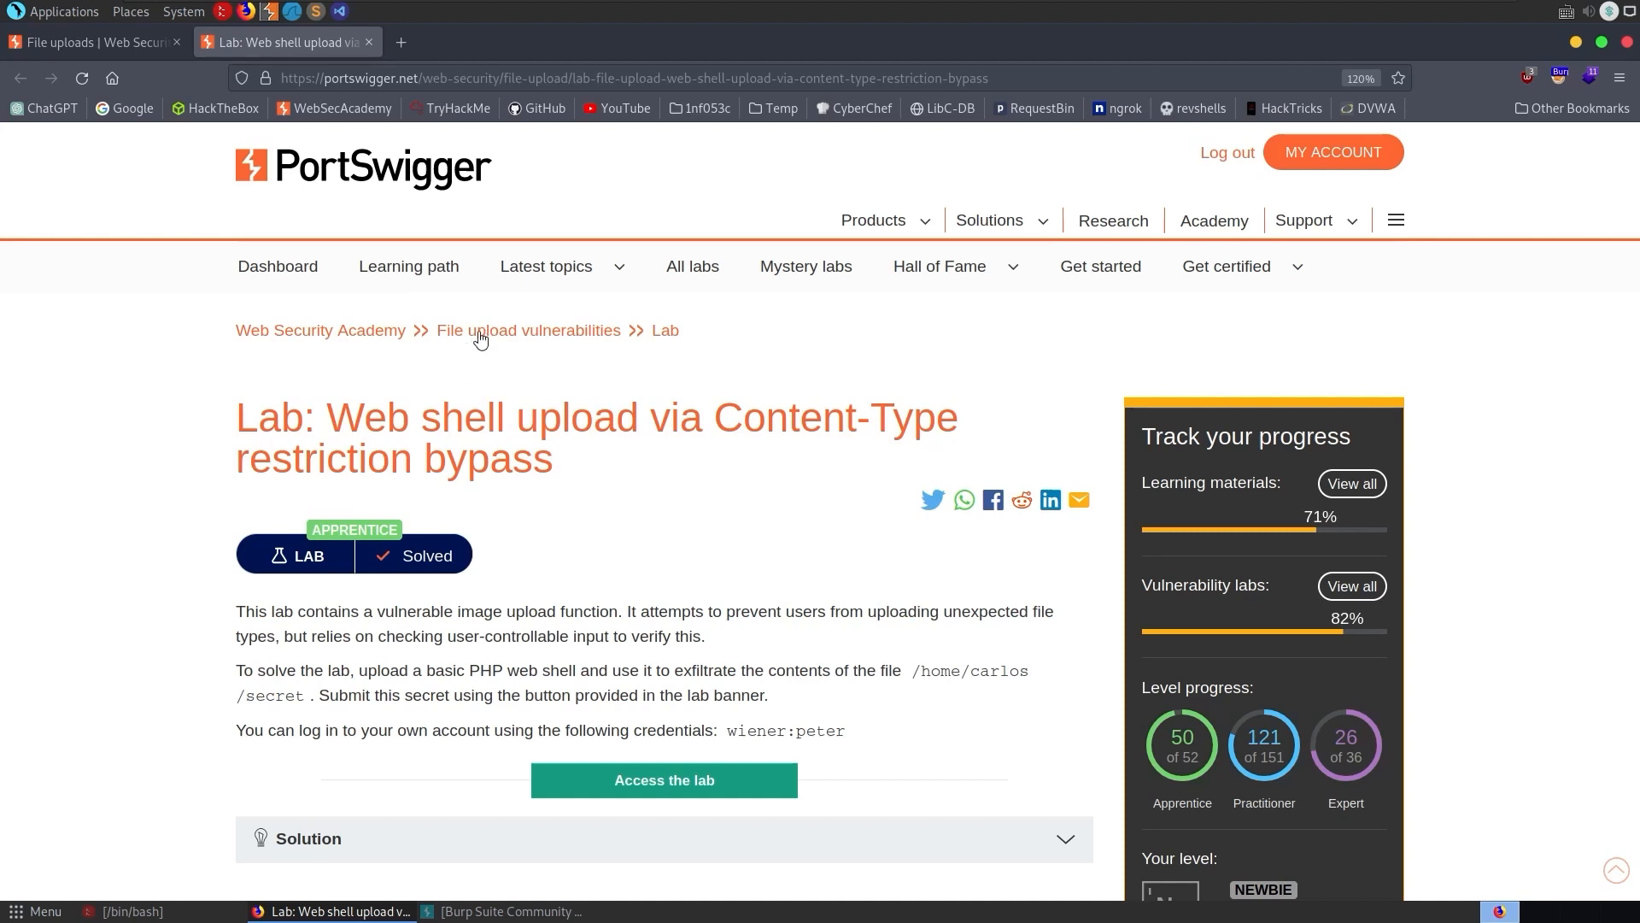
{"action": "mouse_move", "coordinate": [406, 185]}
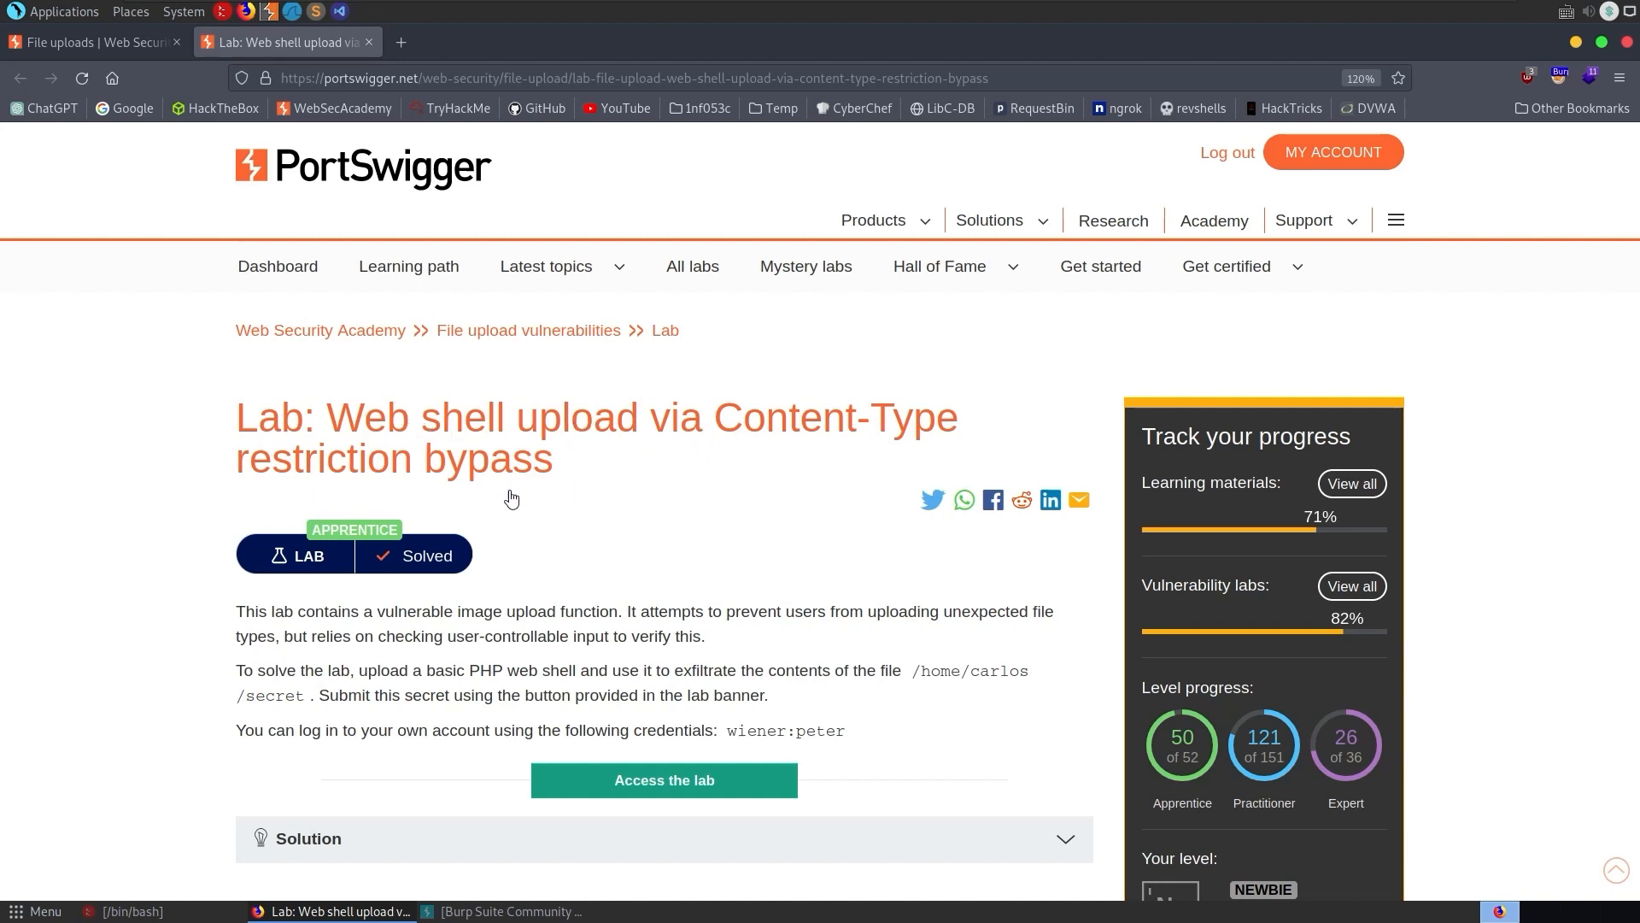
{"action": "mouse_move", "coordinate": [485, 347]}
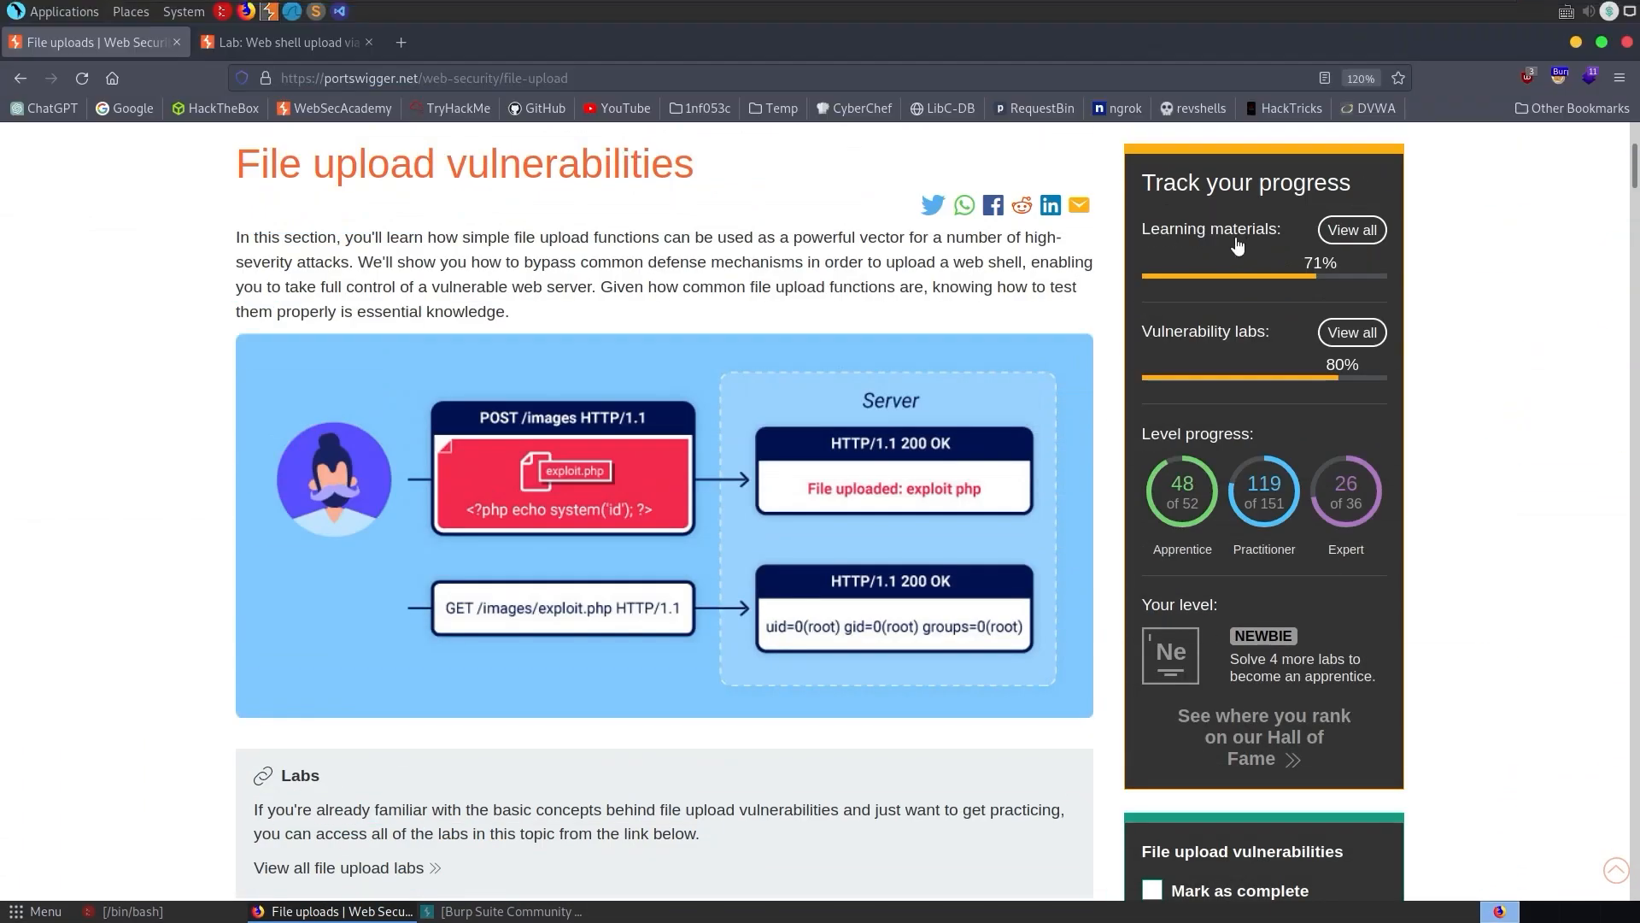
{"action": "mouse_move", "coordinate": [453, 341]}
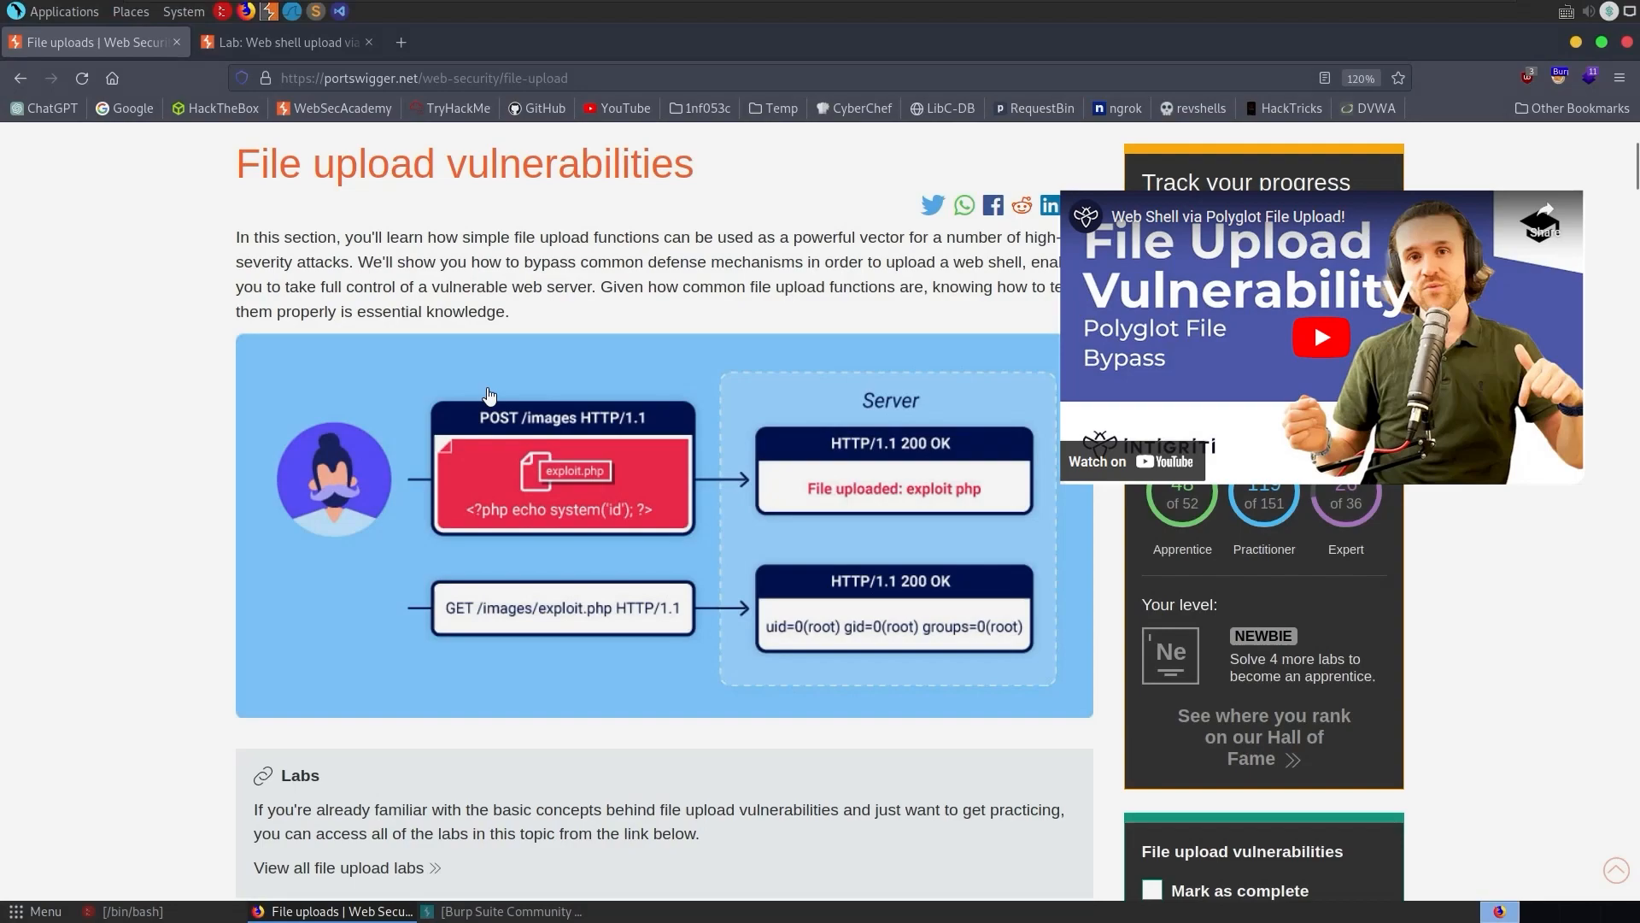
- Scroll the article down to the section on the impact of file upload vulnerabilities
{"action": "scroll", "scroll_direction": "down", "scroll_amount": 3}
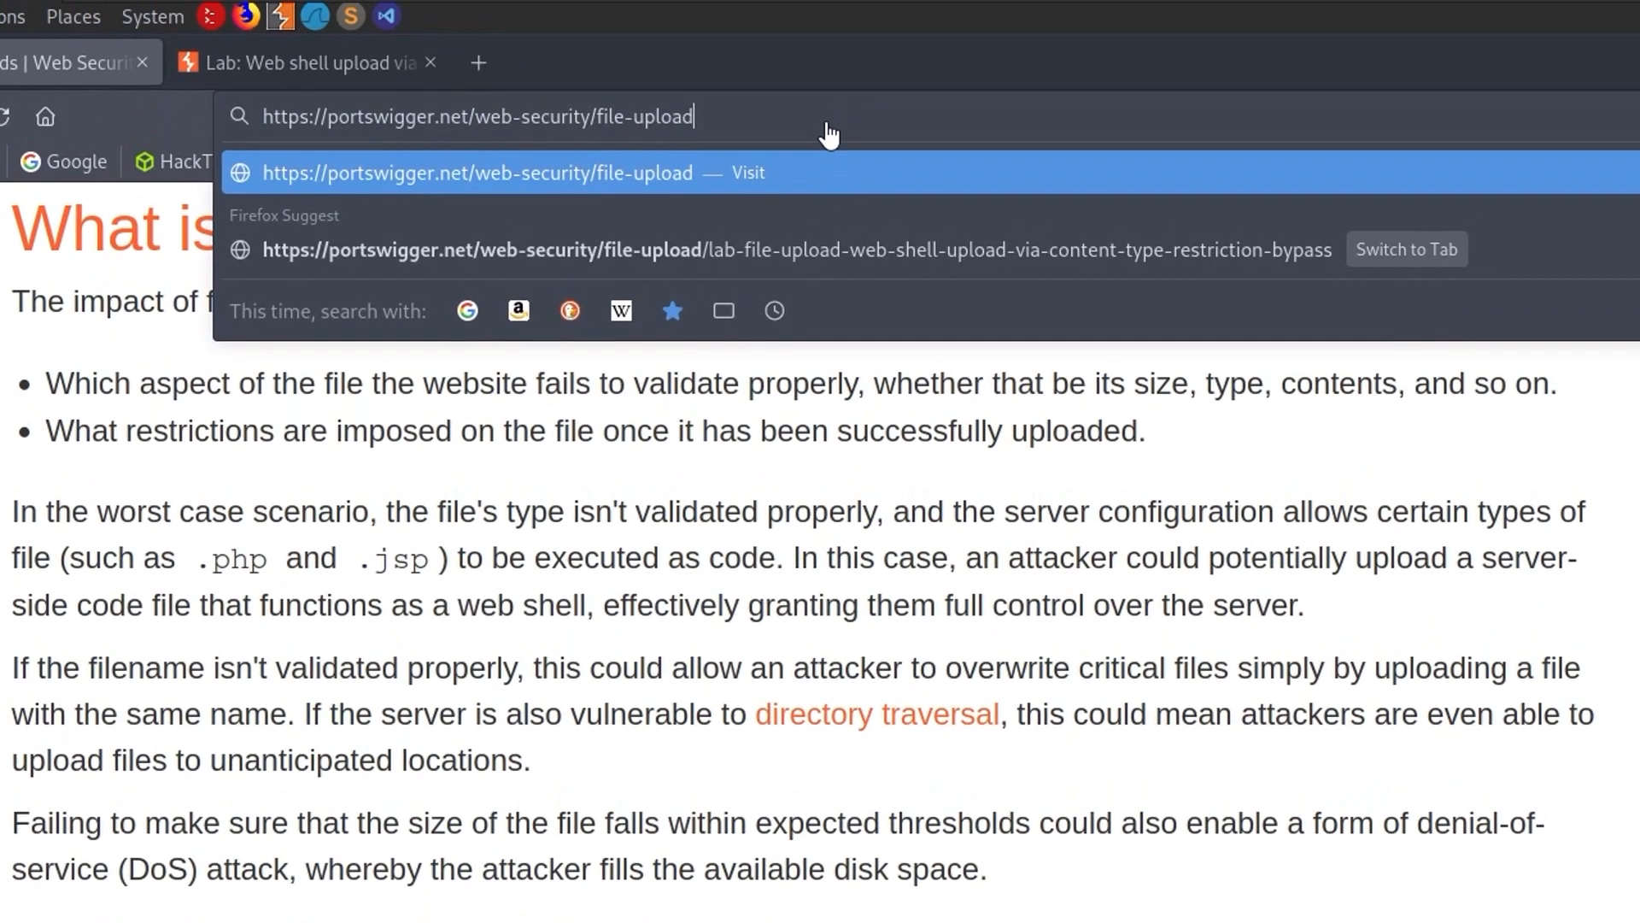
- Append an illustrative /../../../etc/passwd traversal path to the address without loading it
{"action": "type", "text": "/../../../etc/"}
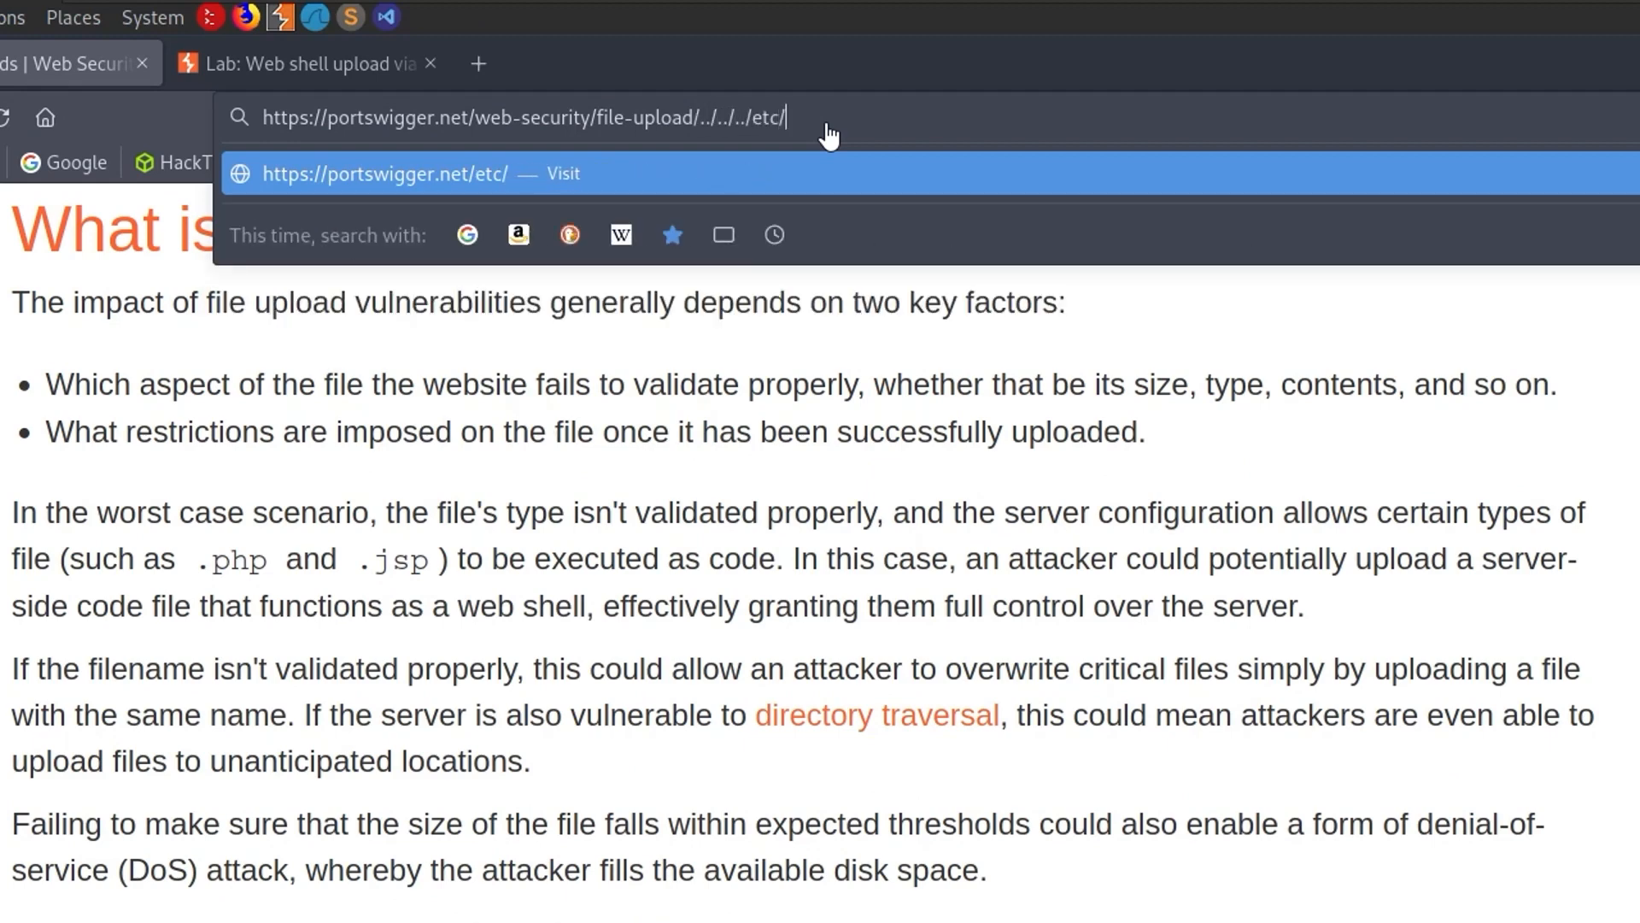
{"action": "type", "text": "passwd"}
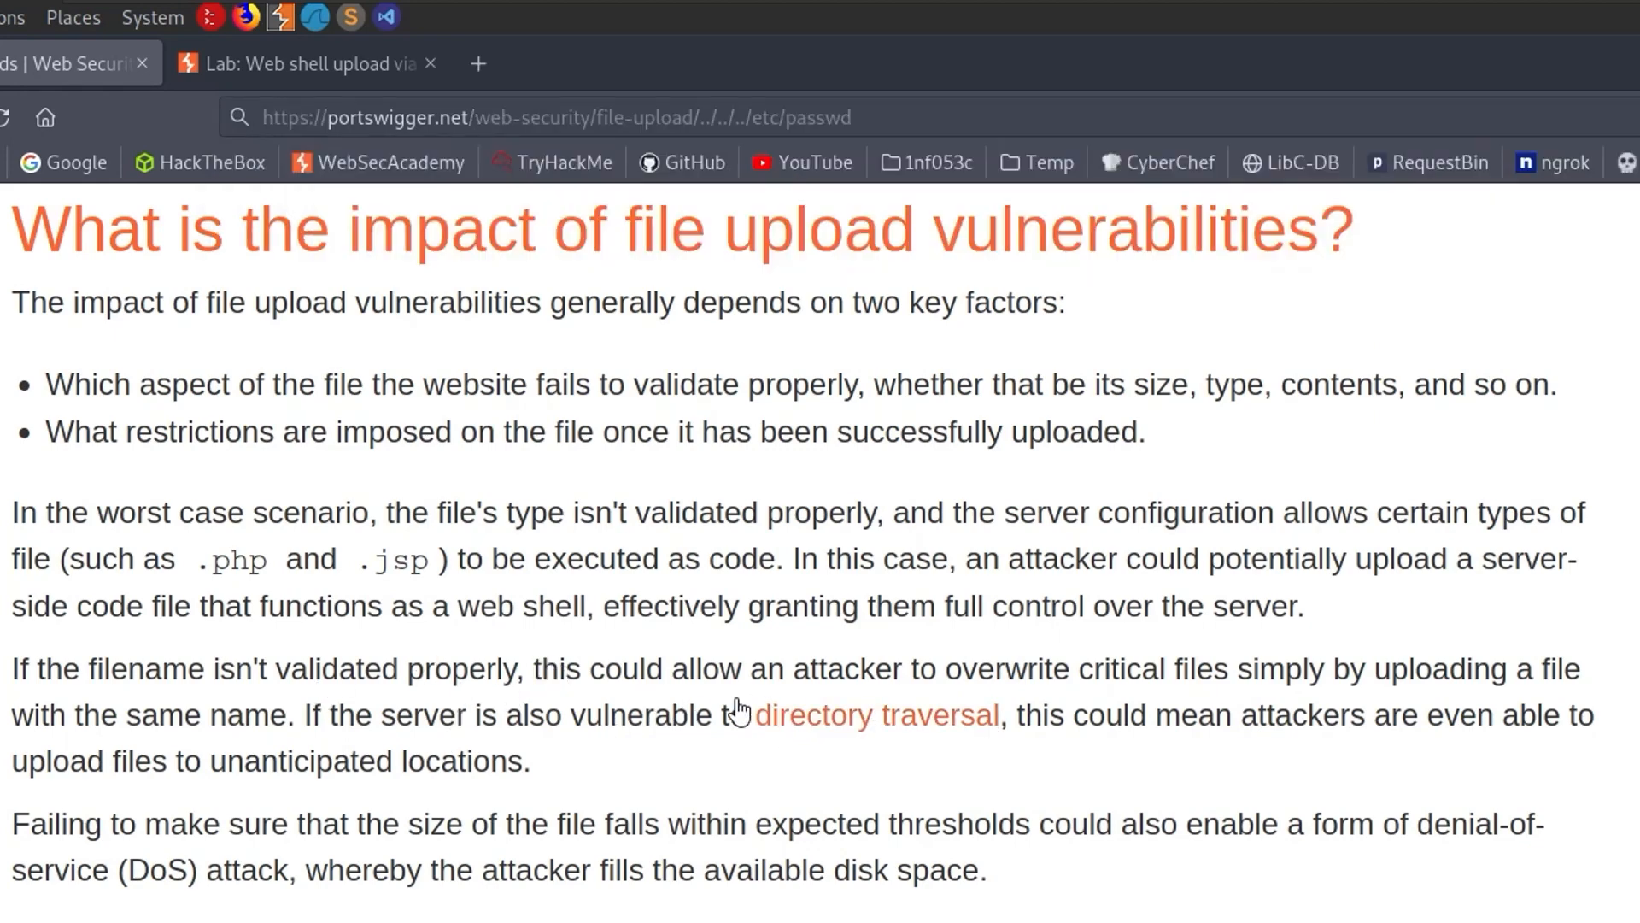
{"action": "mouse_move", "coordinate": [853, 118]}
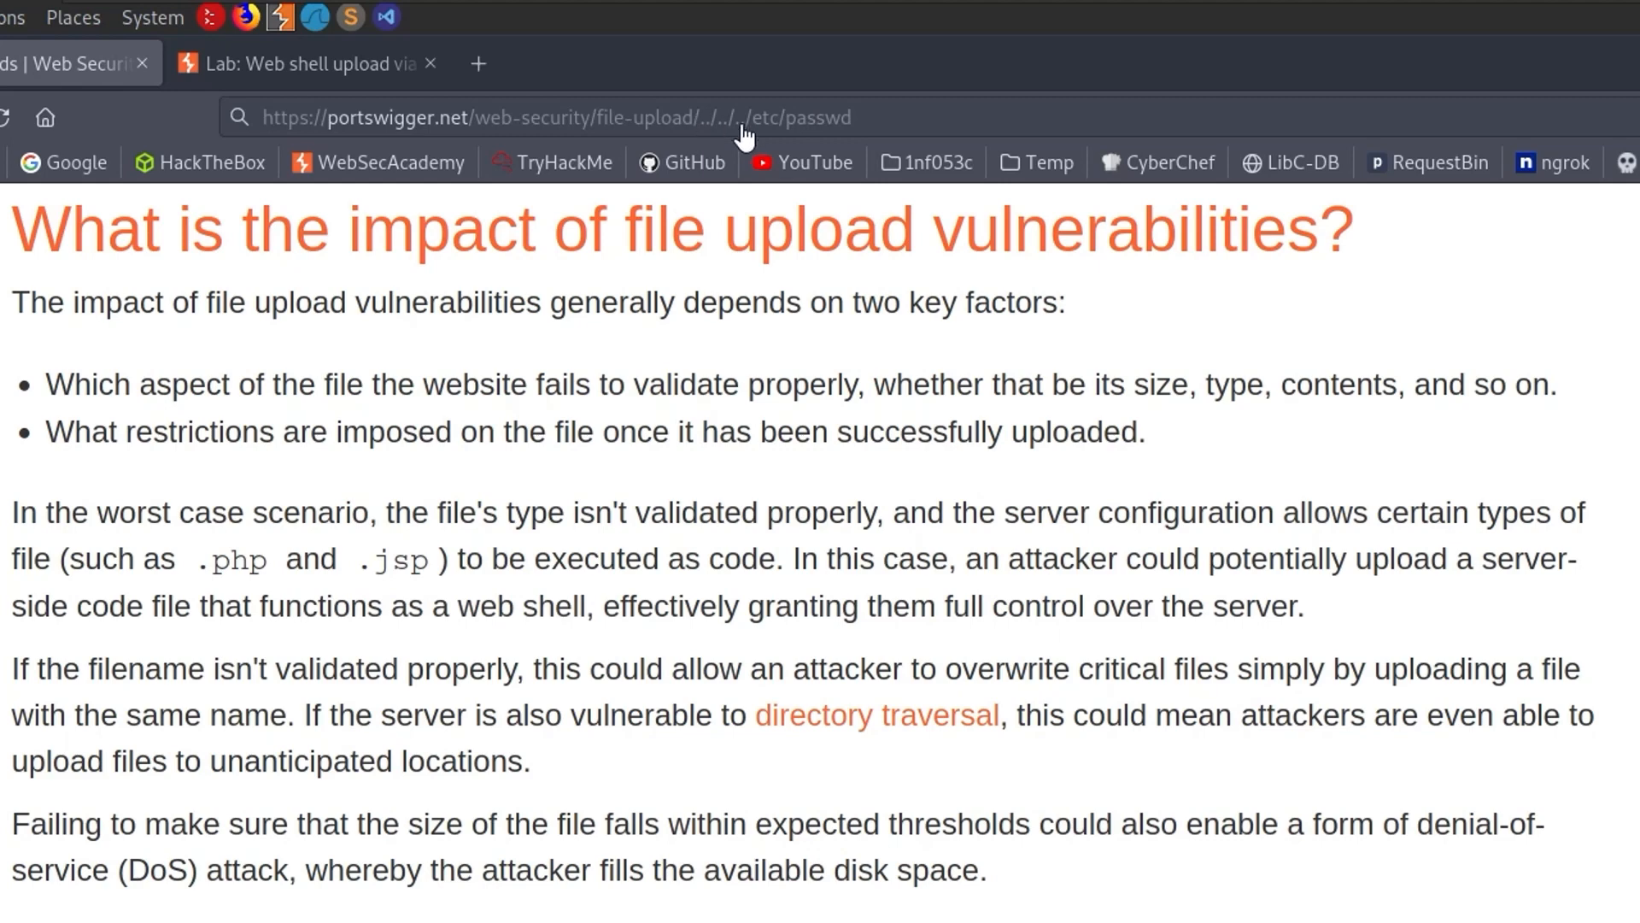
{"action": "mouse_move", "coordinate": [842, 134]}
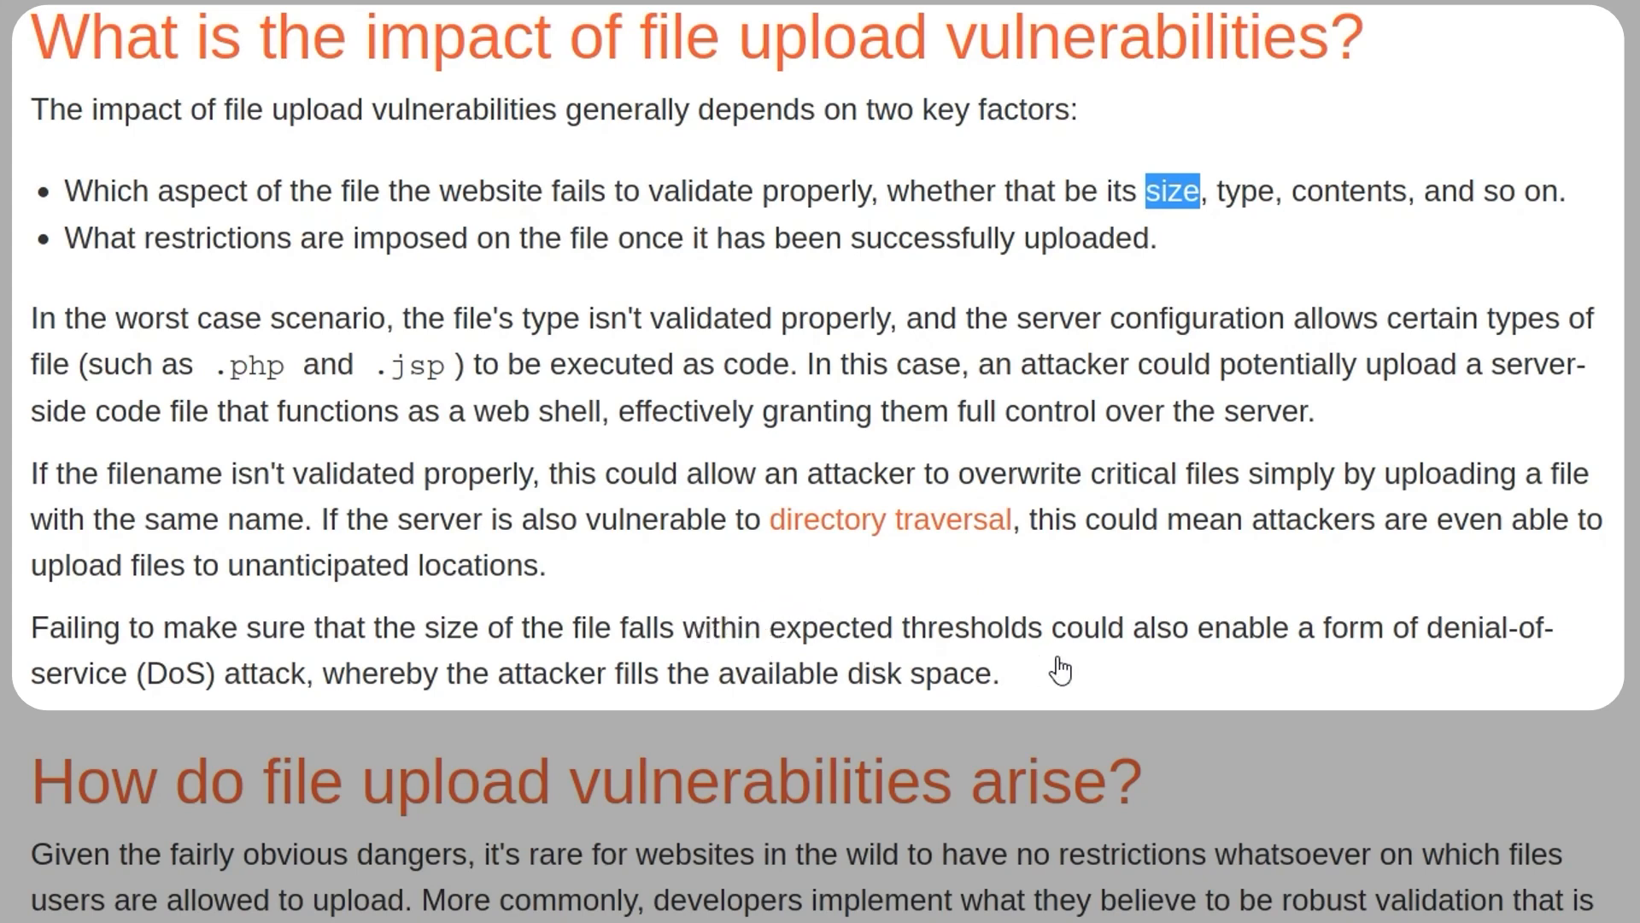
- Read how file upload vulnerabilities arise, then view the PayloadsAllTheThings extensions.lst list on GitHub
{"action": "scroll", "scroll_direction": "down", "scroll_amount": 3}
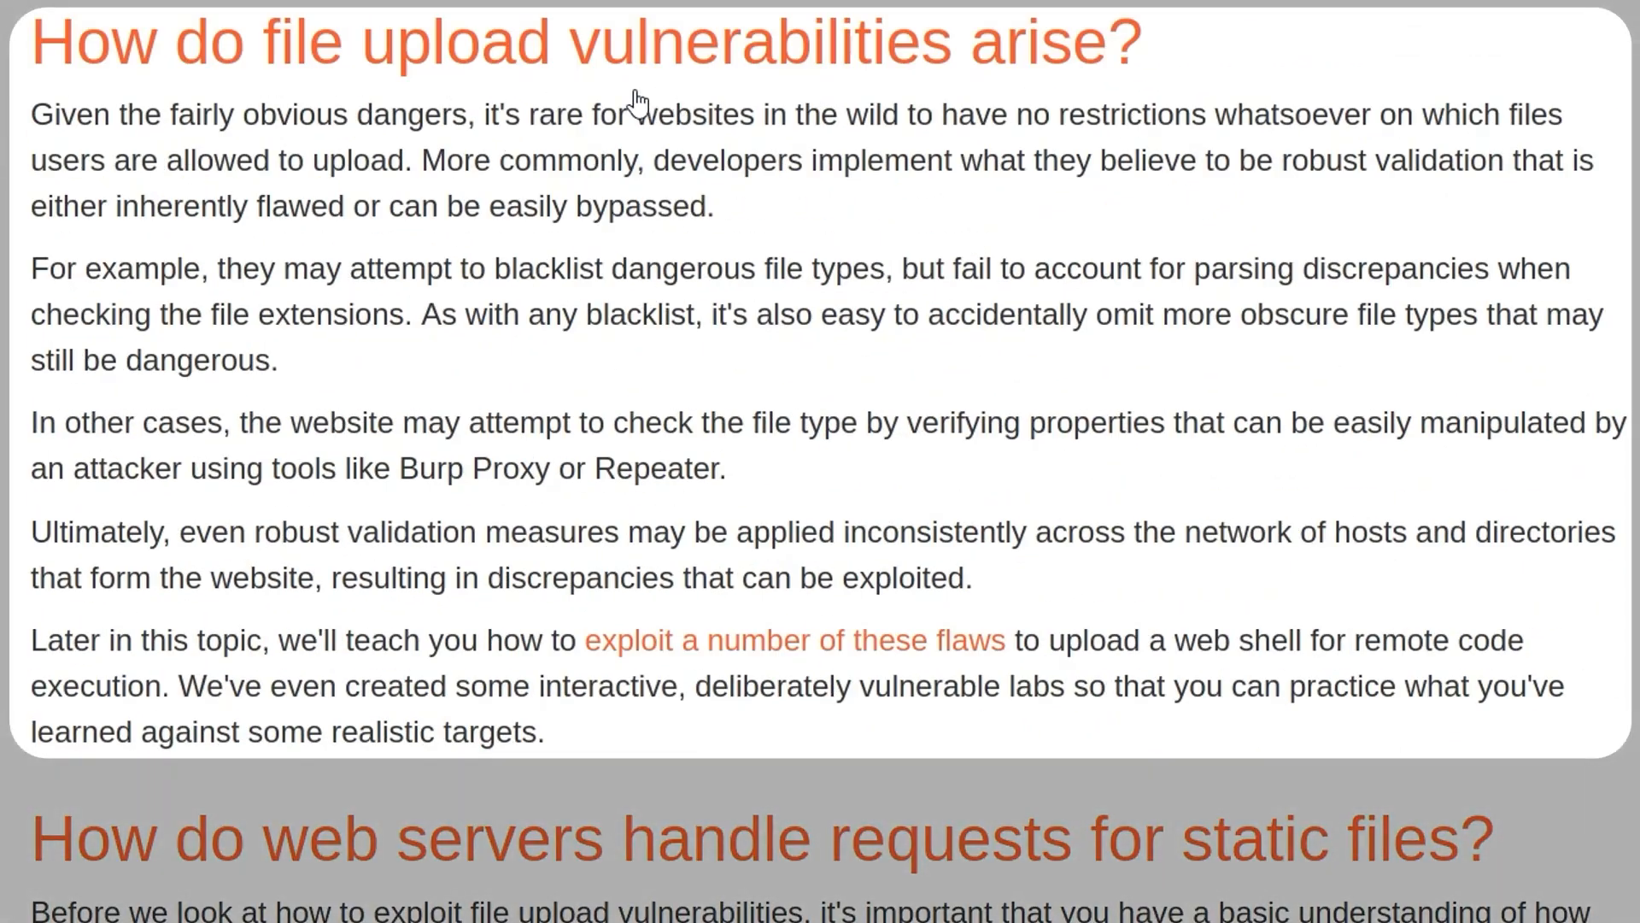
{"action": "double_click", "coordinate": [1418, 161]}
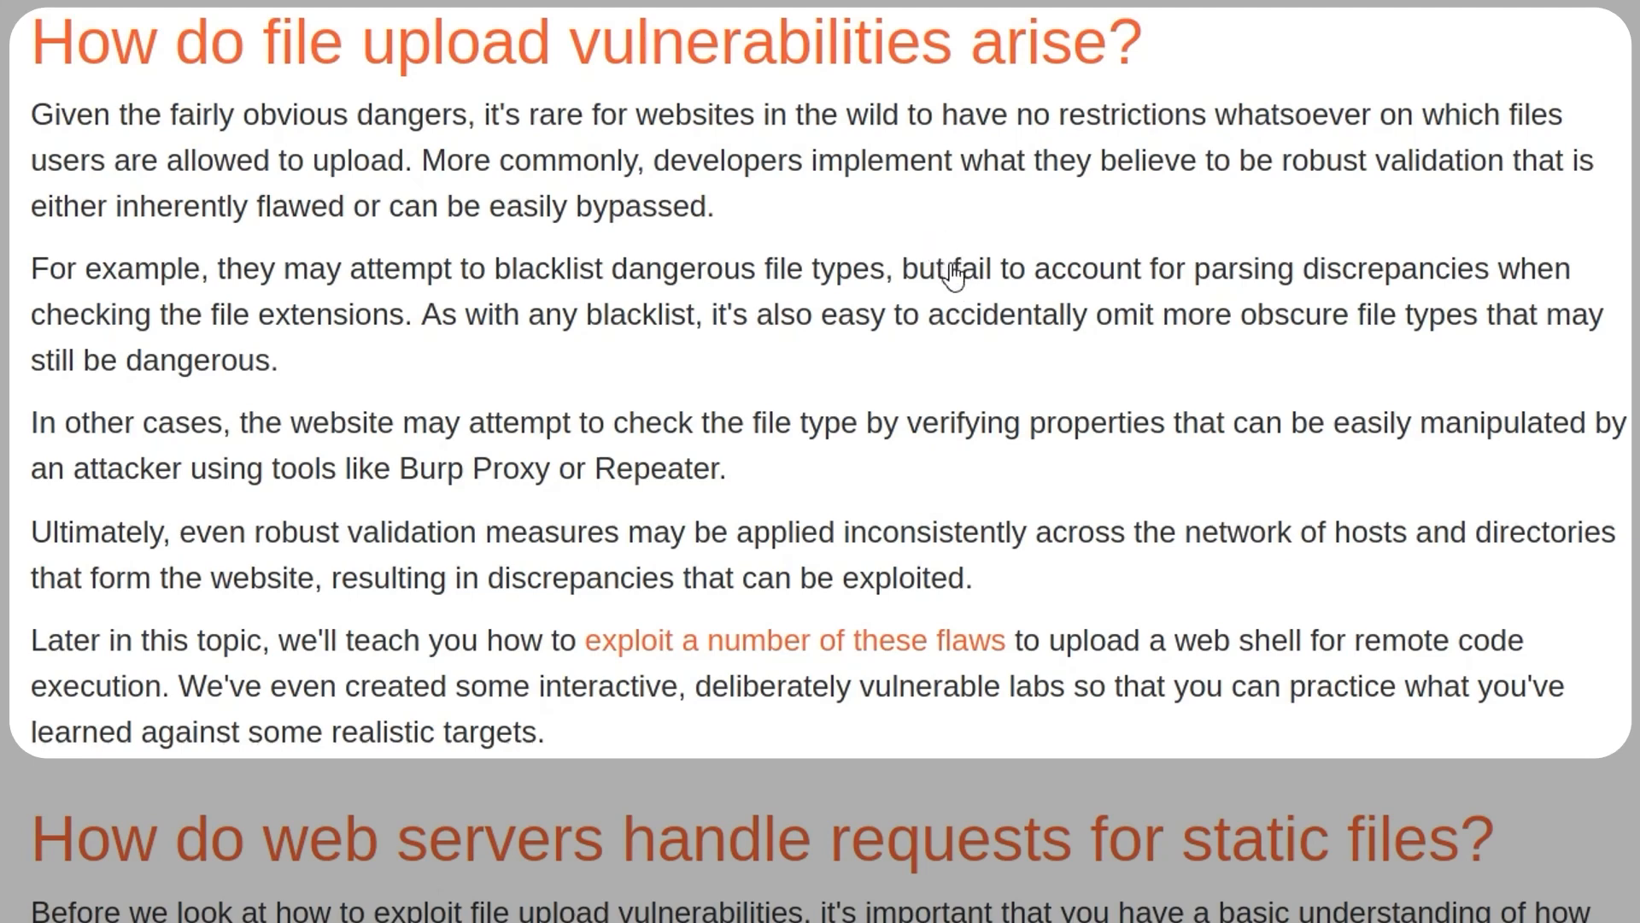
{"action": "mouse_move", "coordinate": [848, 268]}
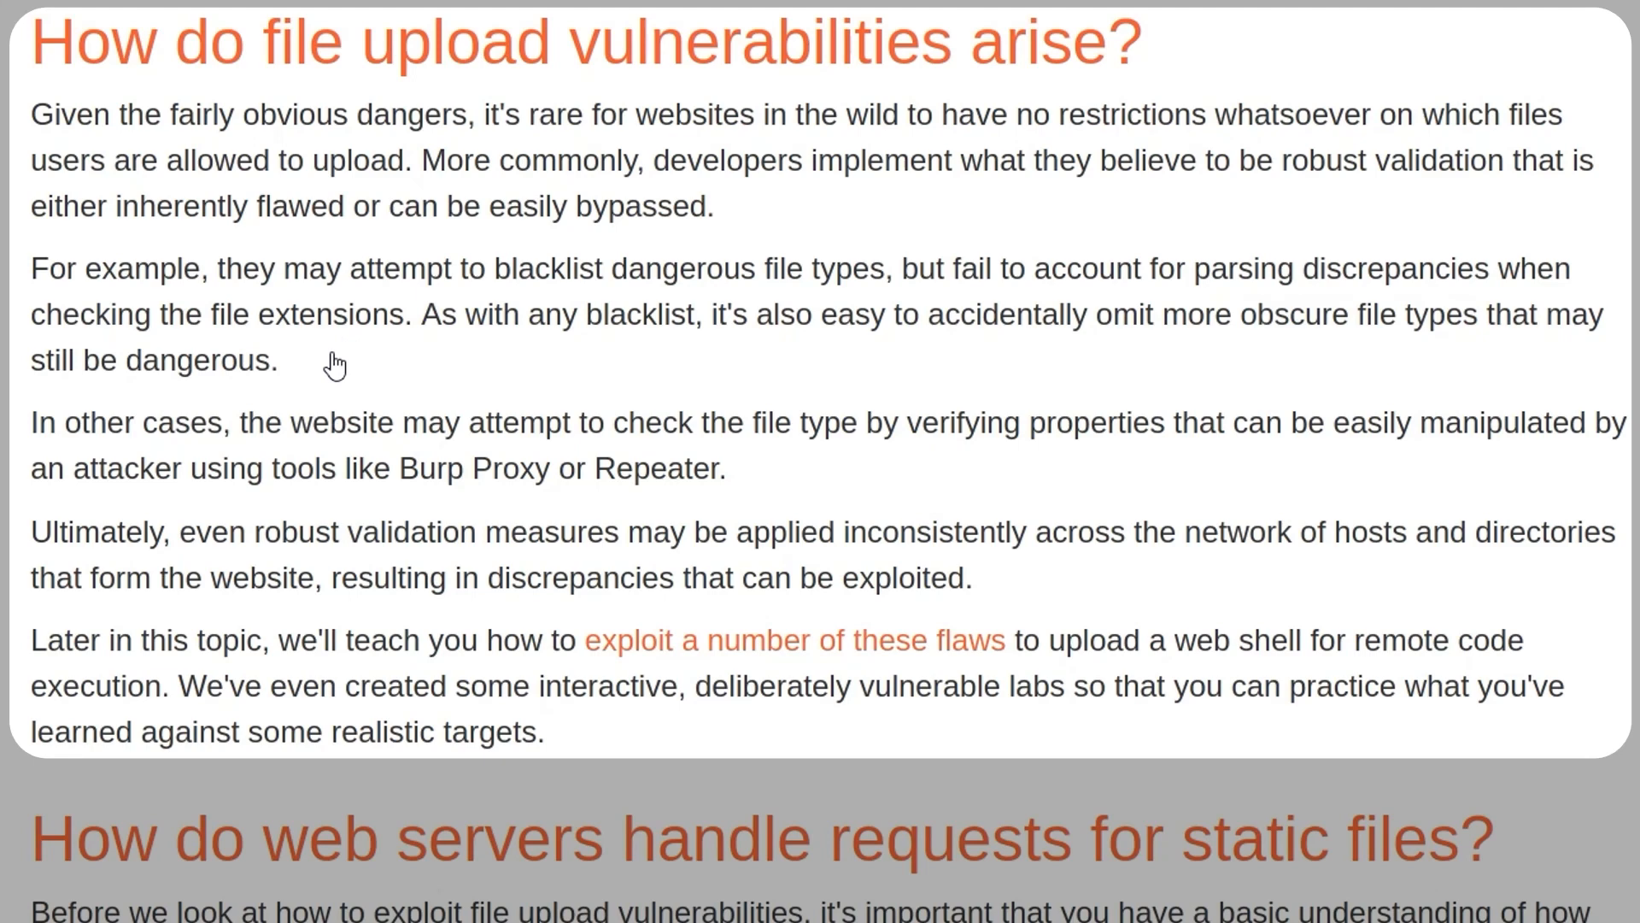
{"action": "mouse_move", "coordinate": [393, 292]}
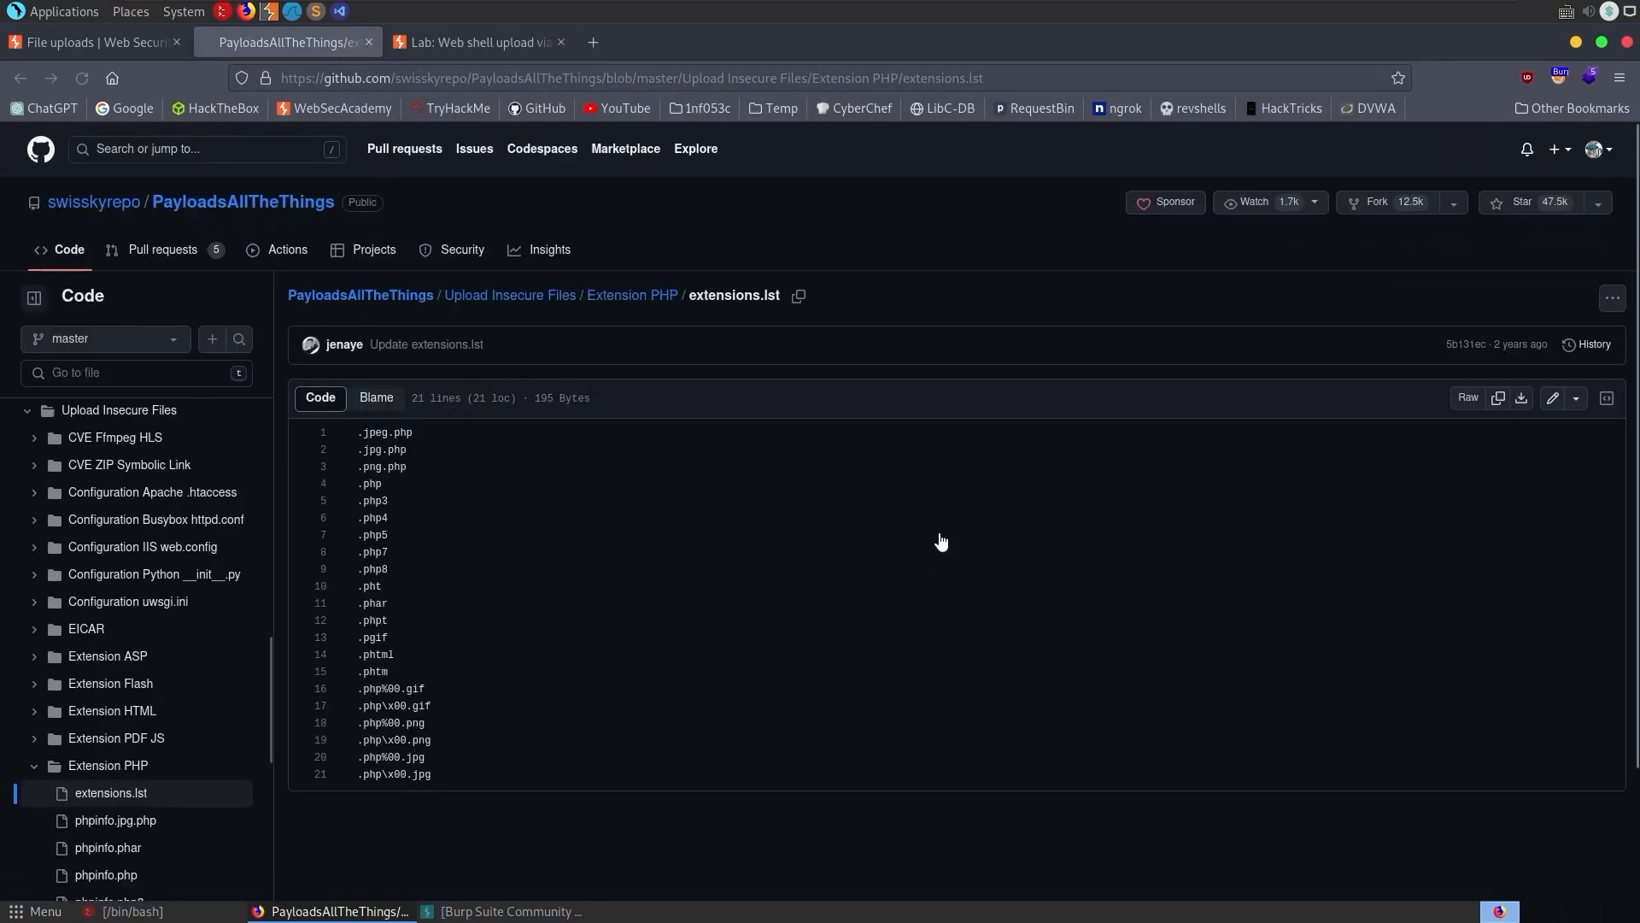
- Return from the GitHub extension list to the Web Security Academy article
{"action": "key", "text": "ctrl+plus"}
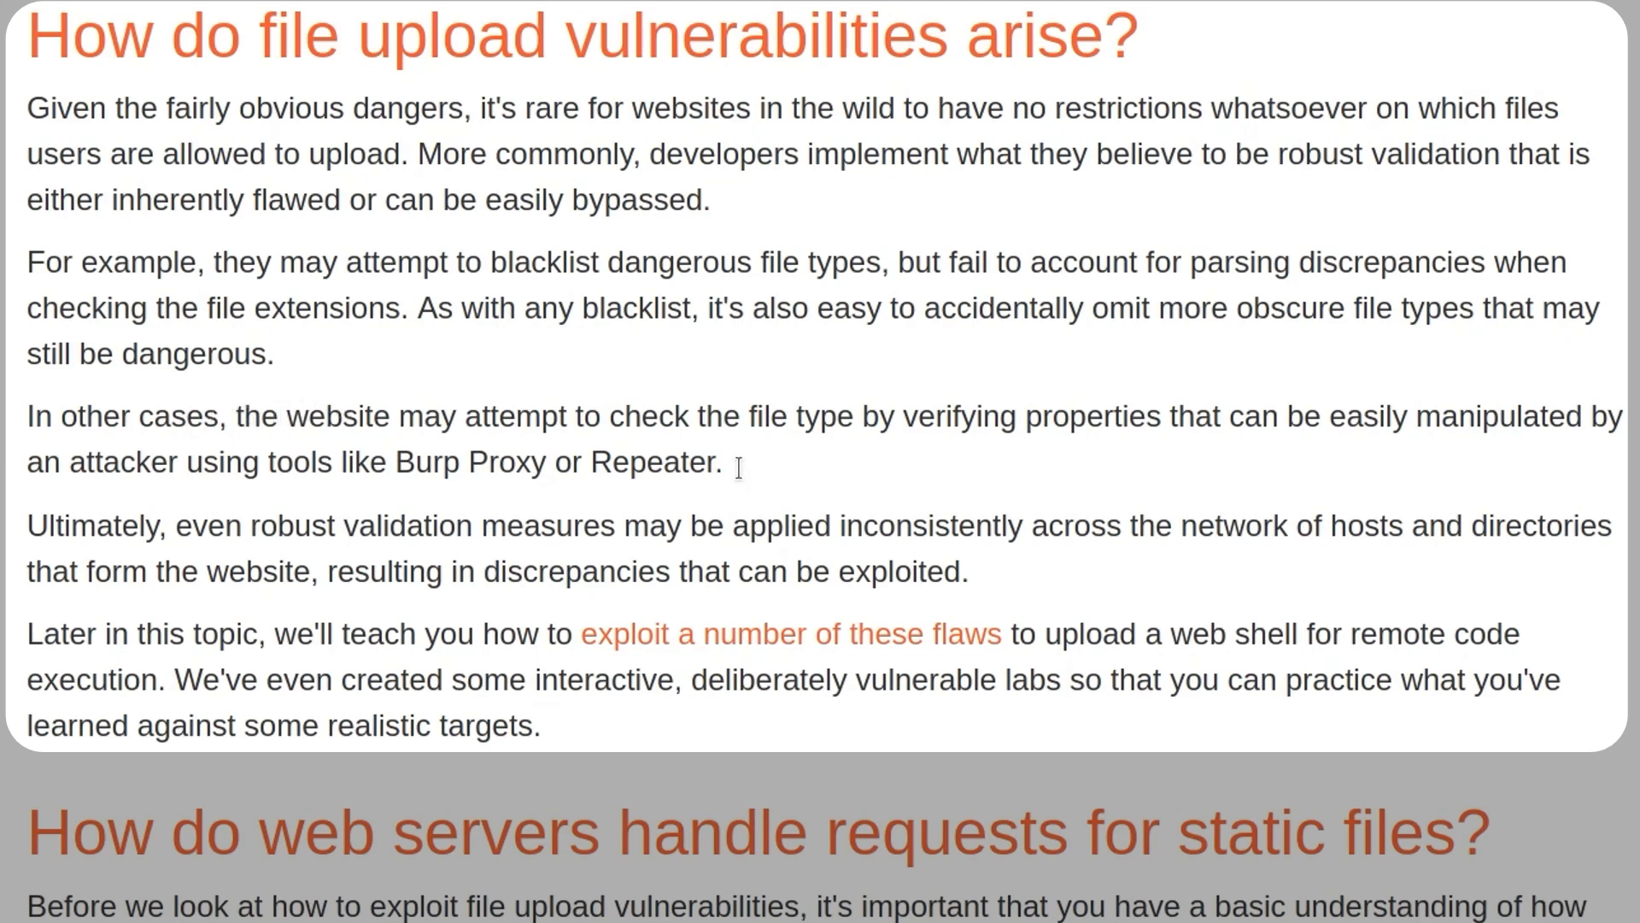
{"action": "mouse_move", "coordinate": [757, 468]}
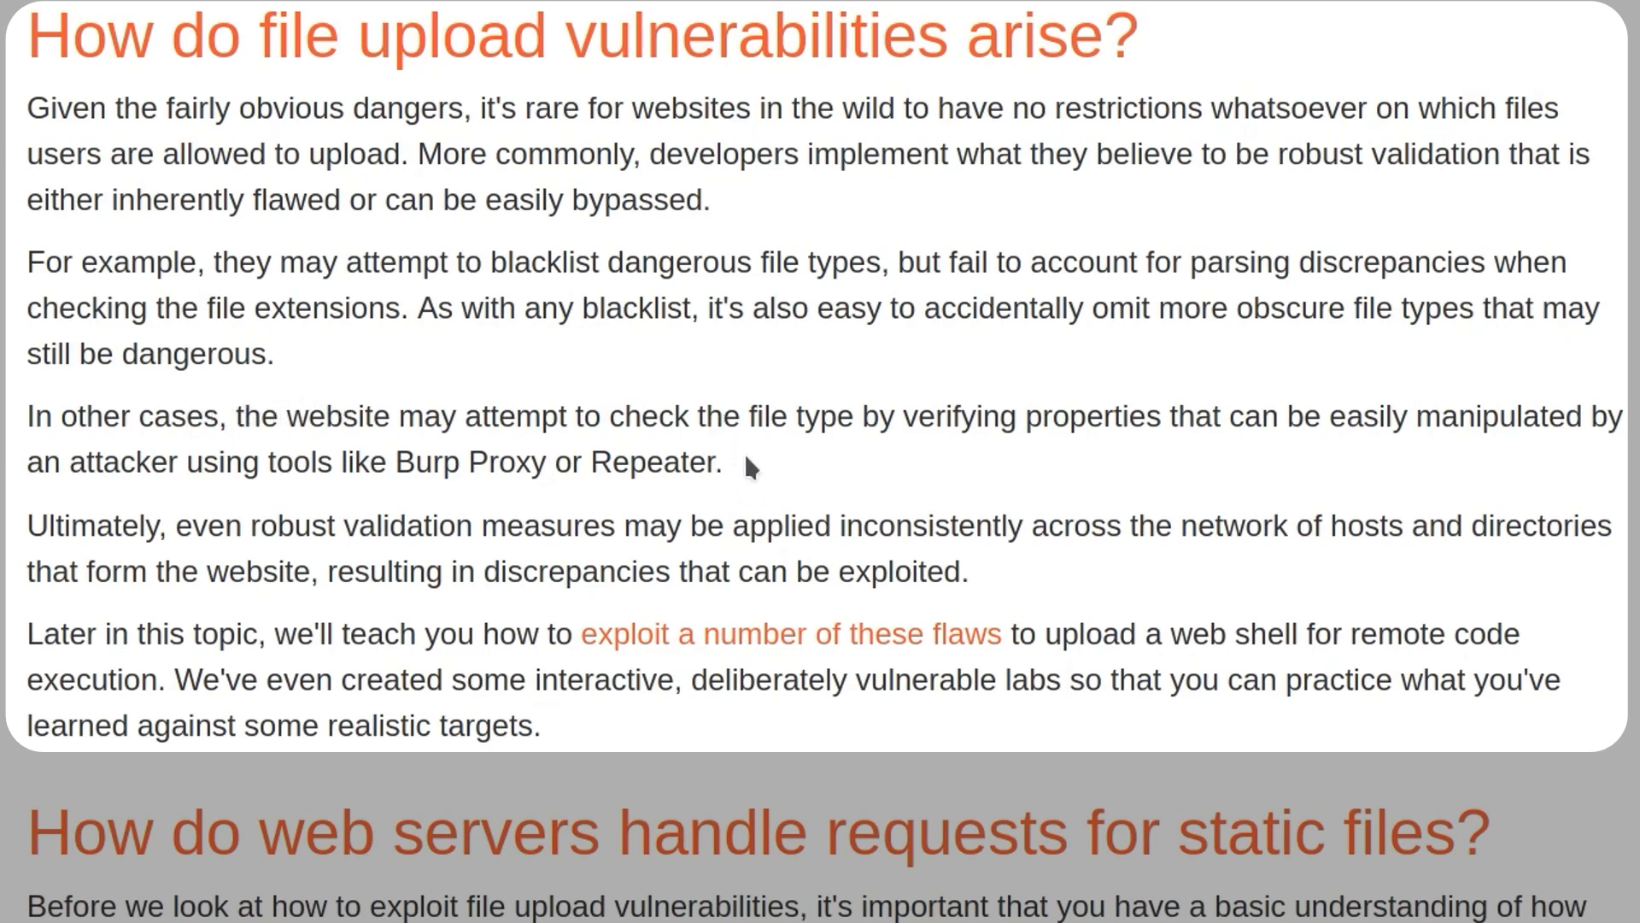
{"action": "mouse_move", "coordinate": [715, 434]}
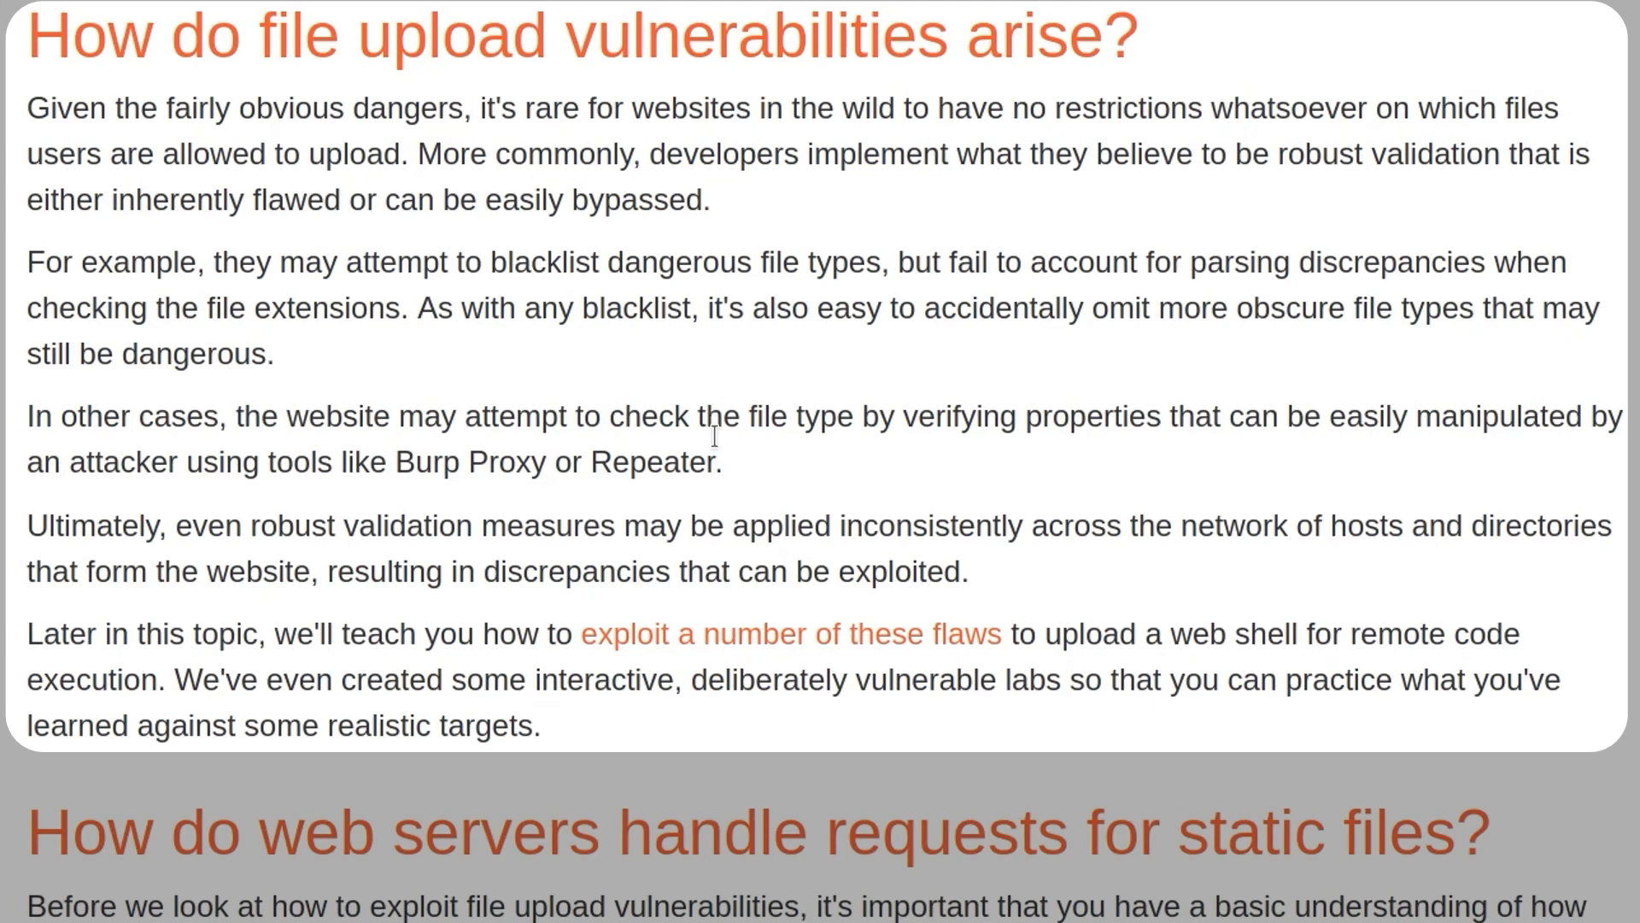
{"action": "double_click", "coordinate": [425, 463]}
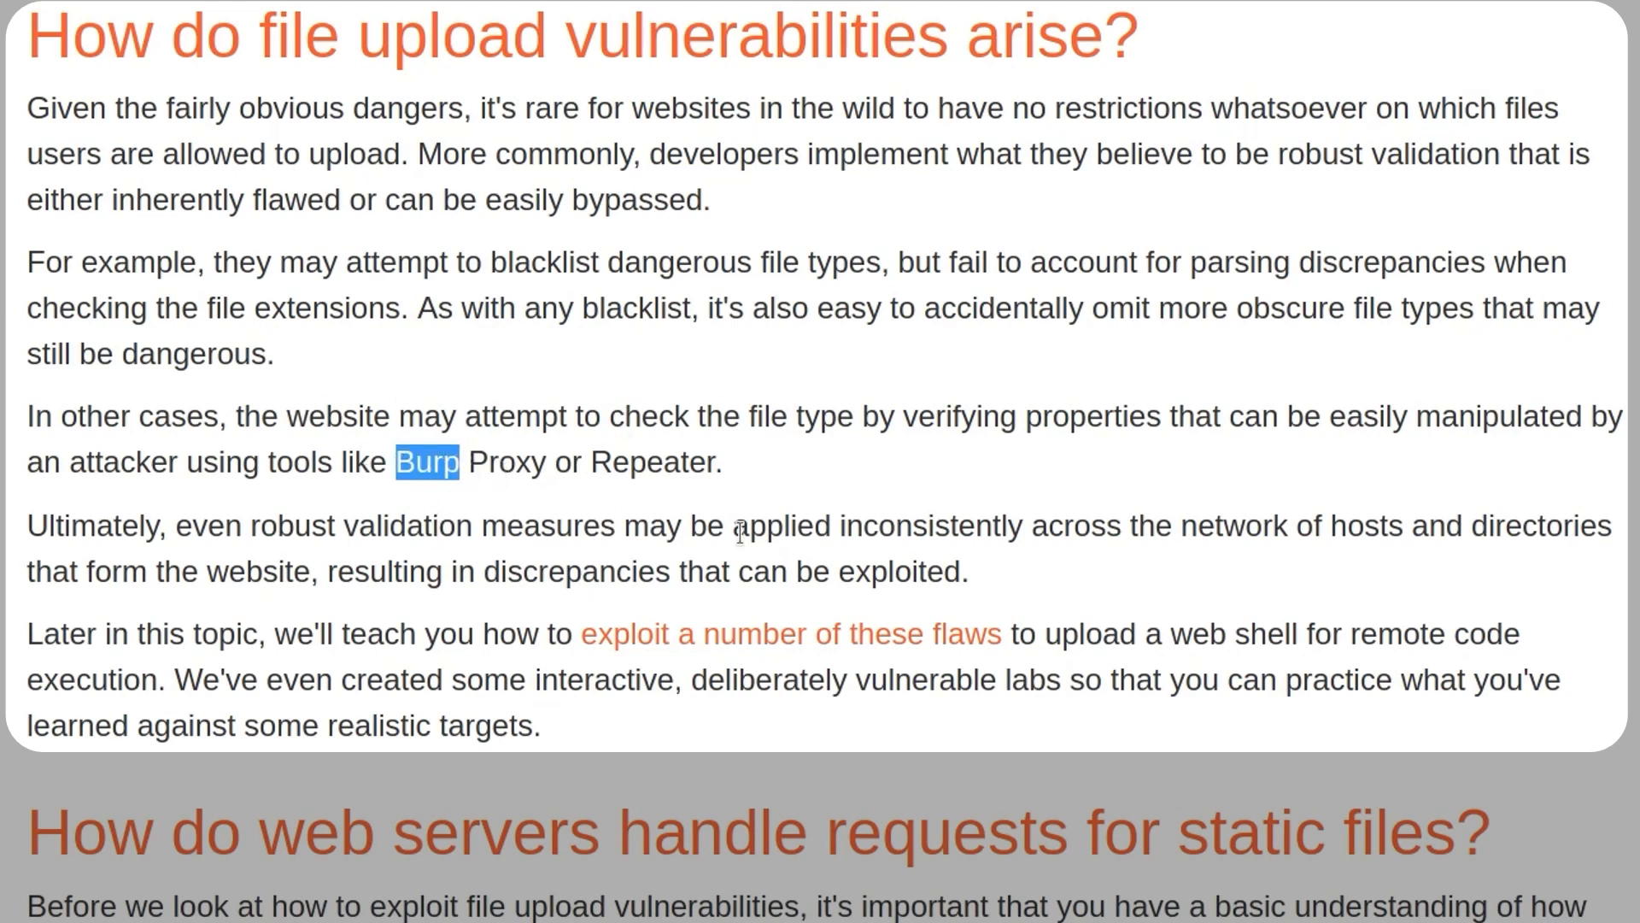
{"action": "double_click", "coordinate": [425, 417]}
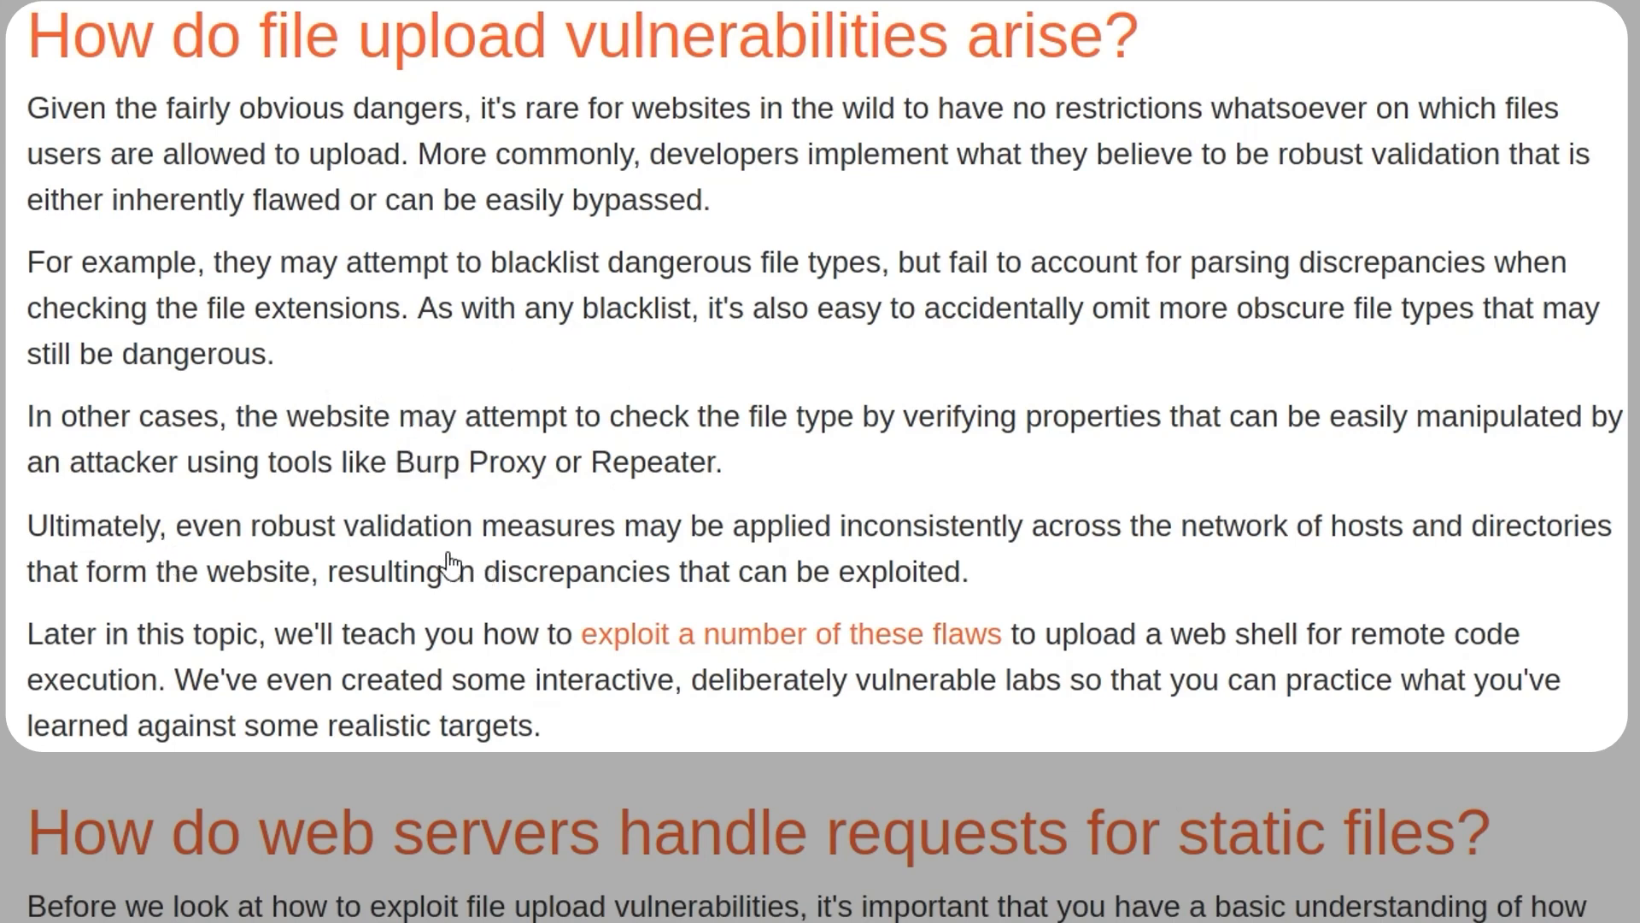
{"action": "mouse_move", "coordinate": [605, 270]}
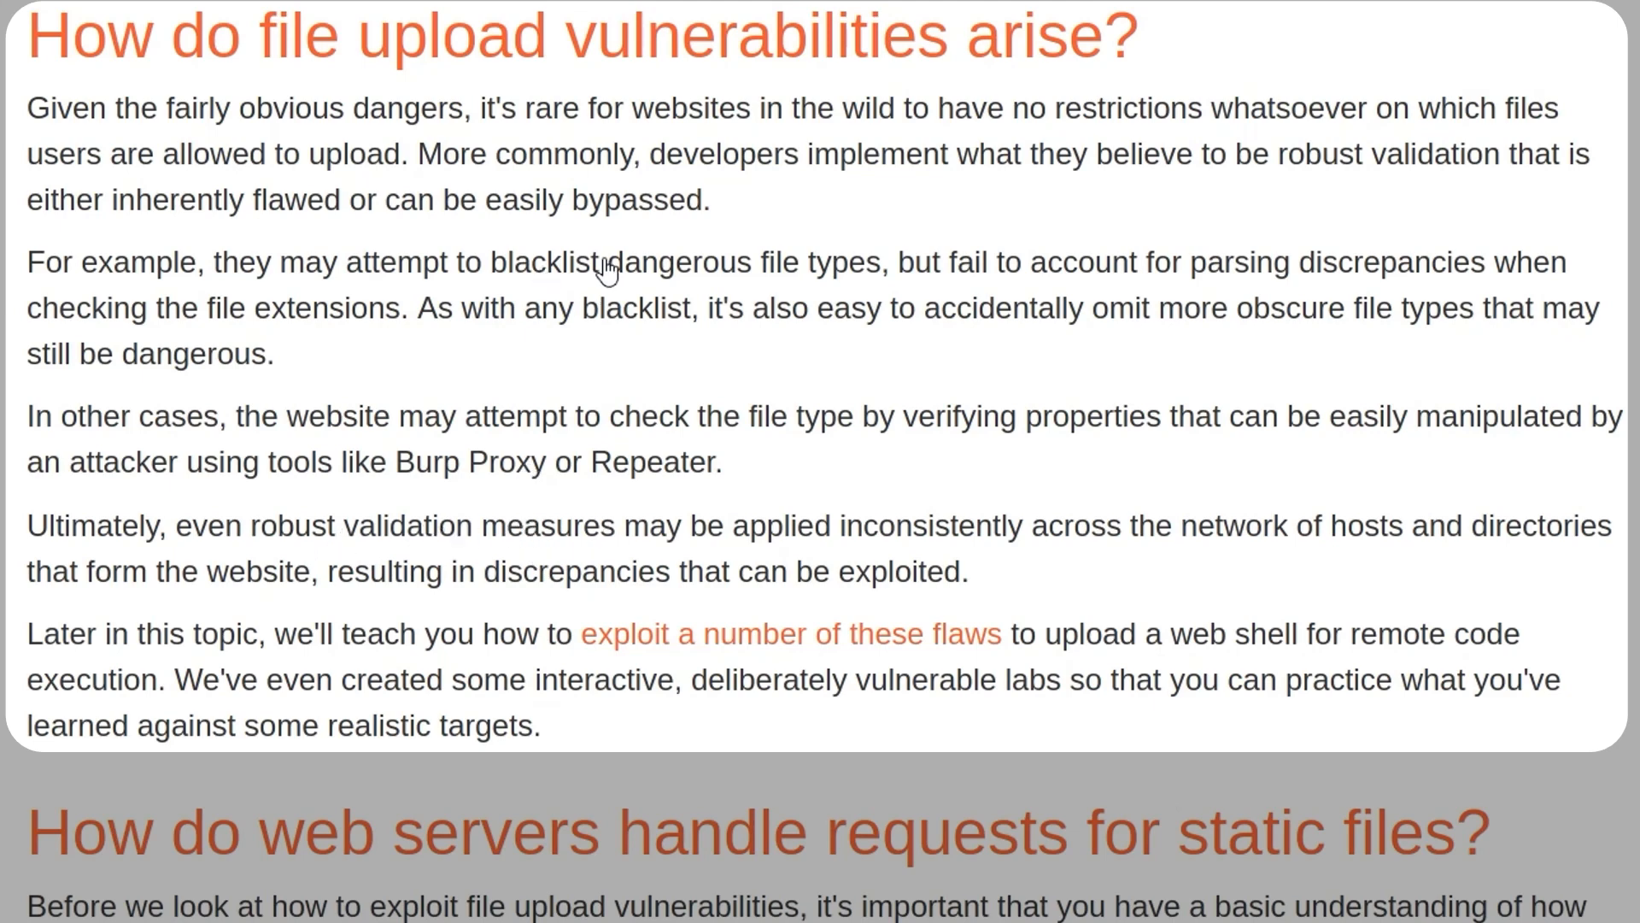
{"action": "mouse_move", "coordinate": [992, 528]}
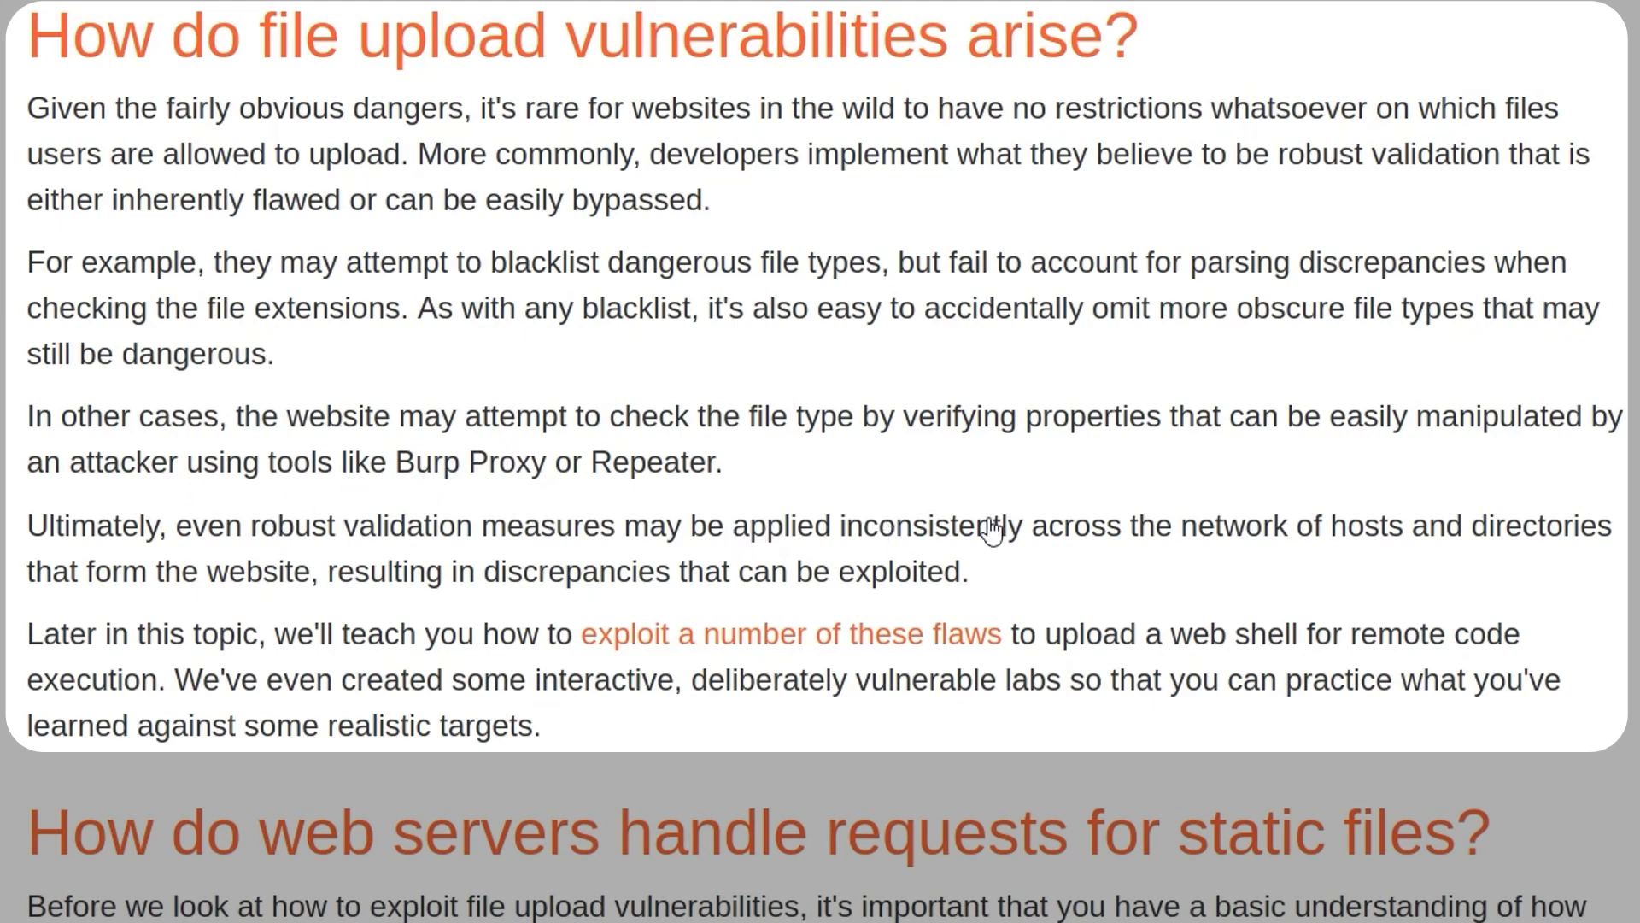
{"action": "scroll", "scroll_direction": "down", "scroll_amount": 3}
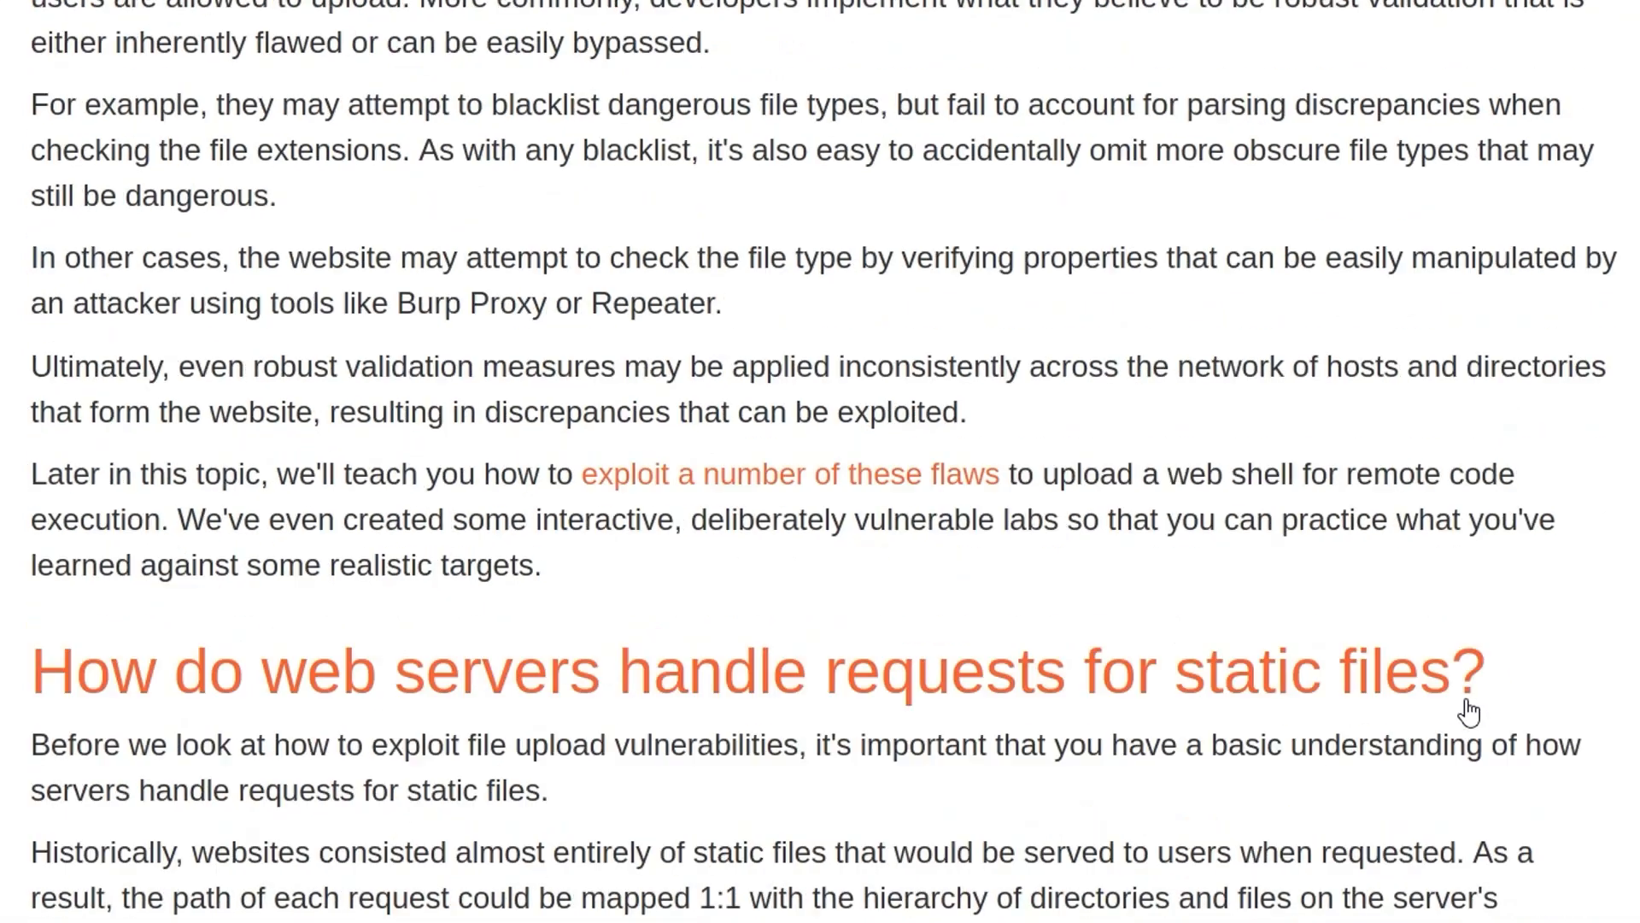
{"action": "scroll", "scroll_direction": "down", "scroll_amount": 3}
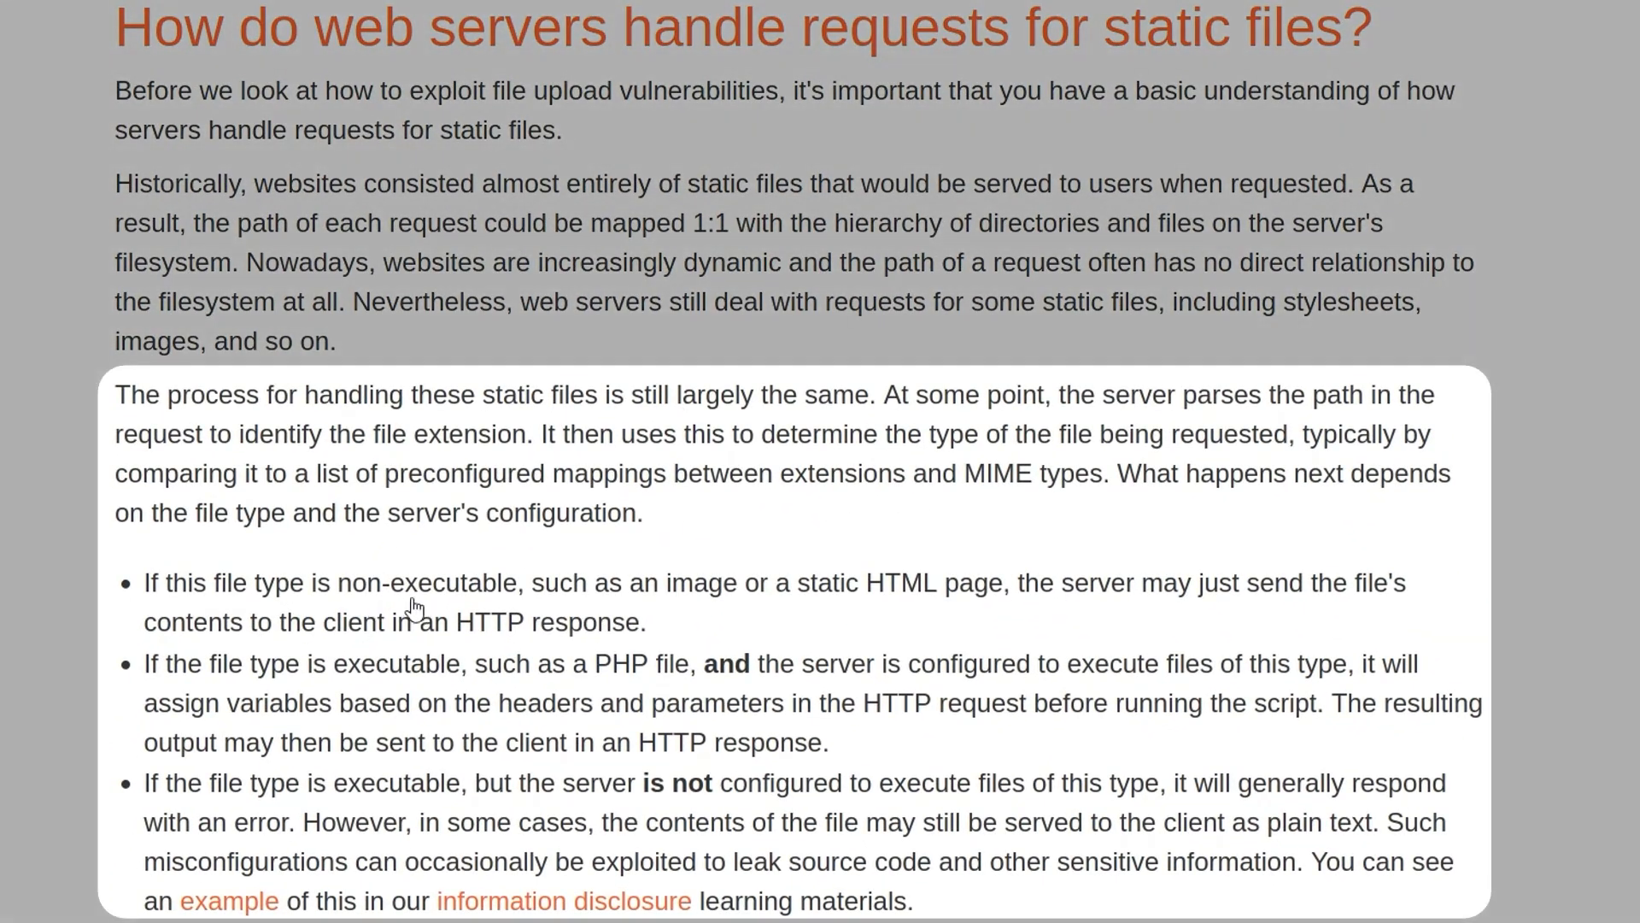
{"action": "mouse_move", "coordinate": [1302, 625]}
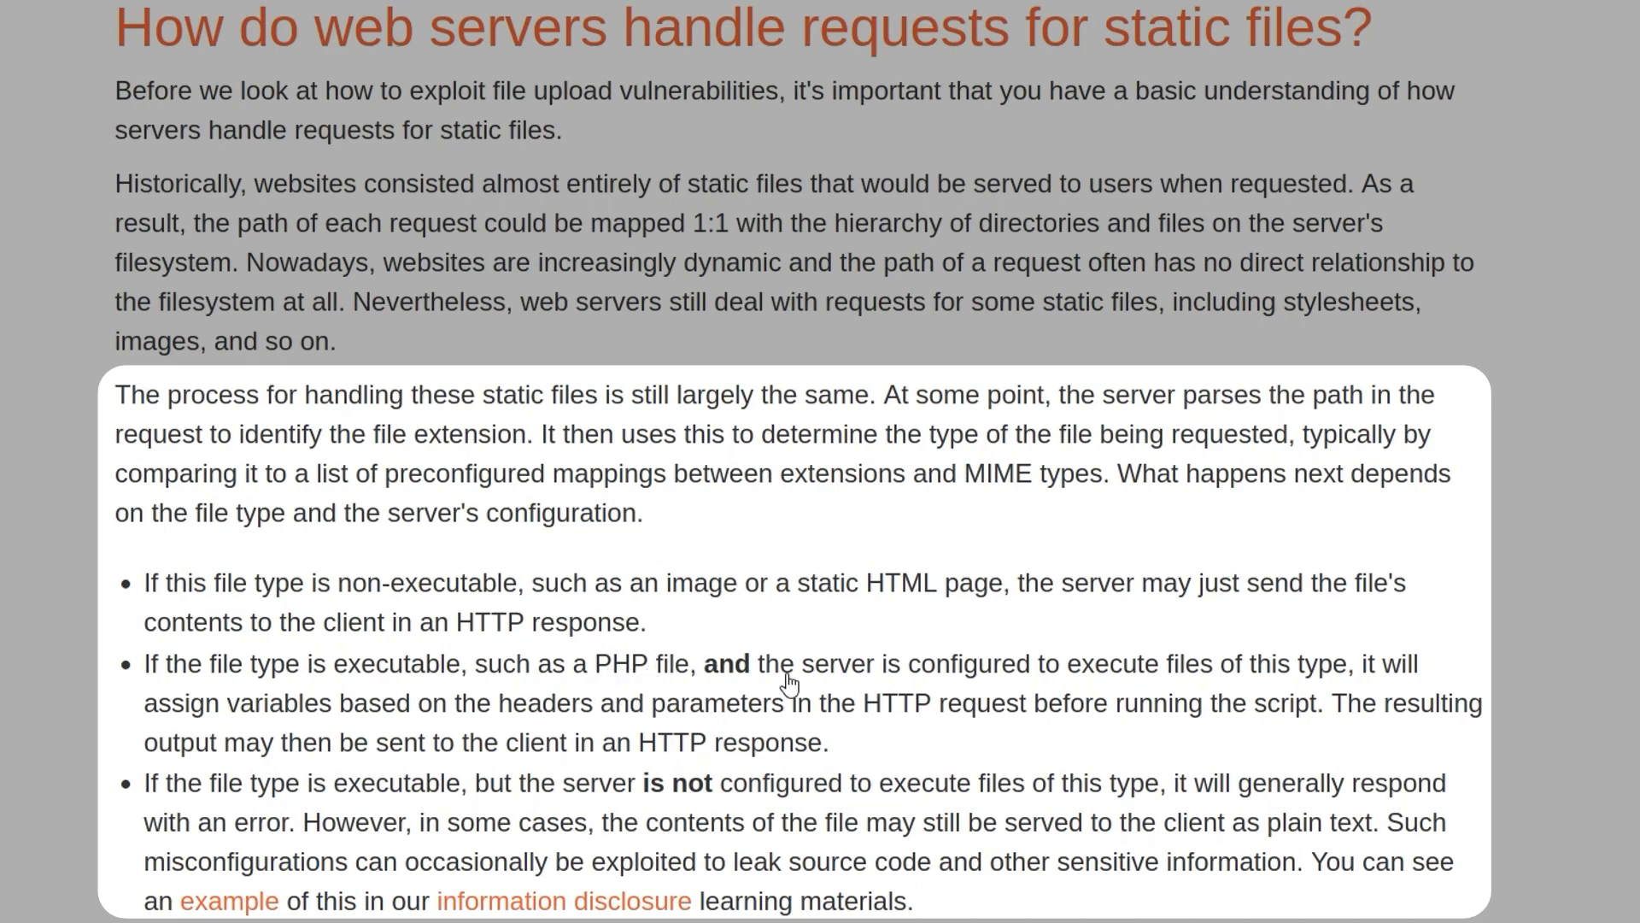
{"action": "mouse_move", "coordinate": [947, 663]}
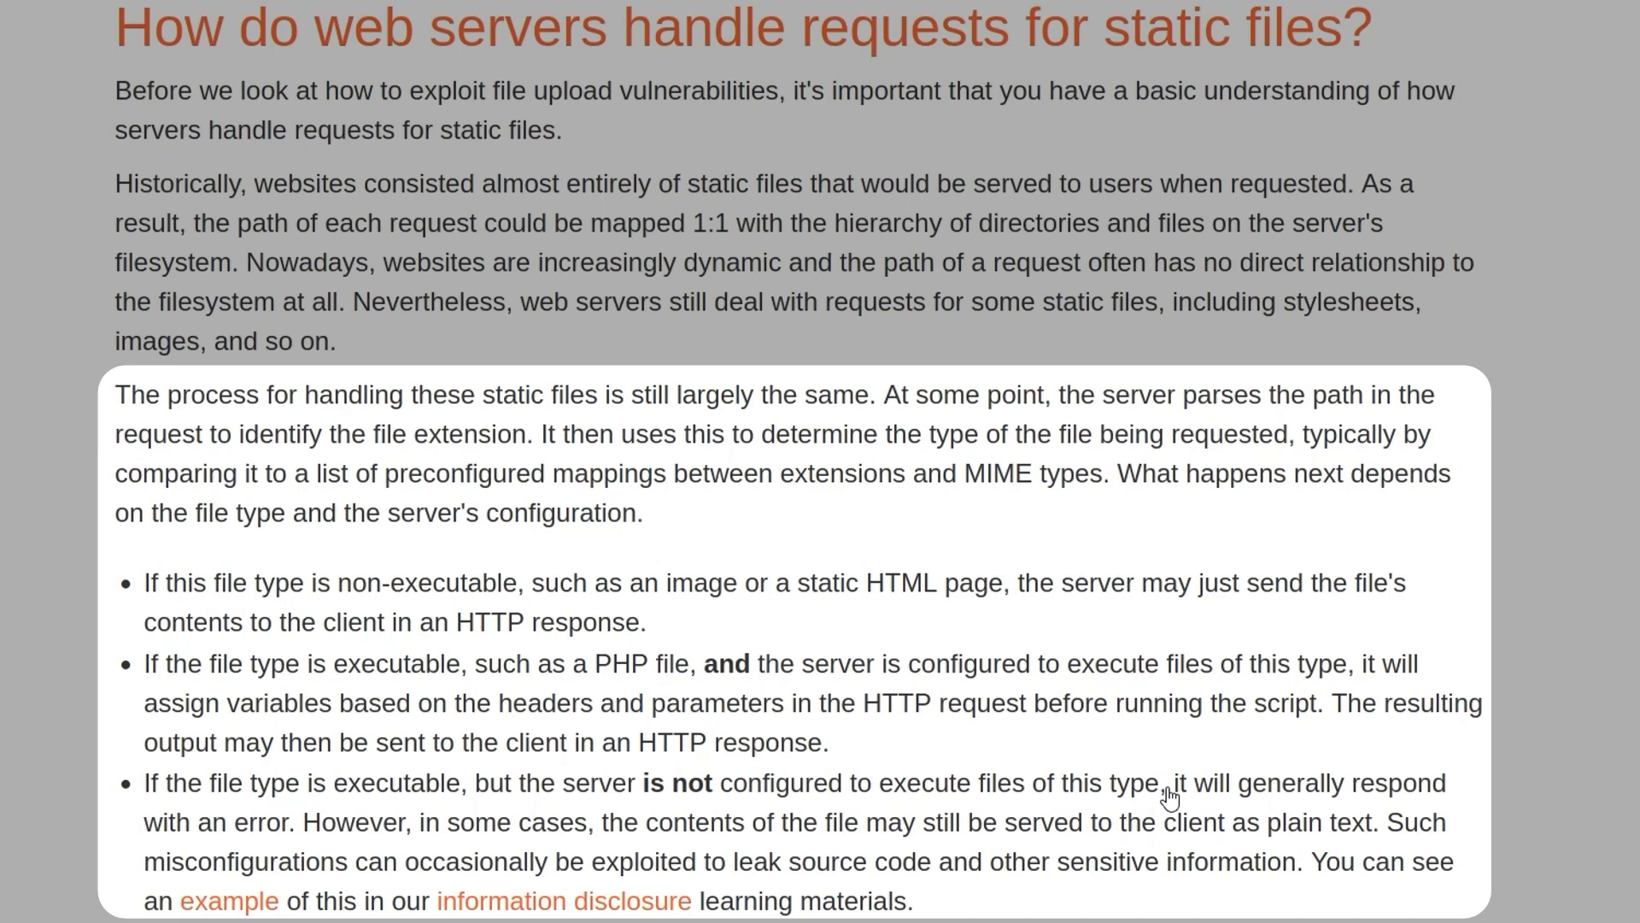
{"action": "mouse_move", "coordinate": [241, 832]}
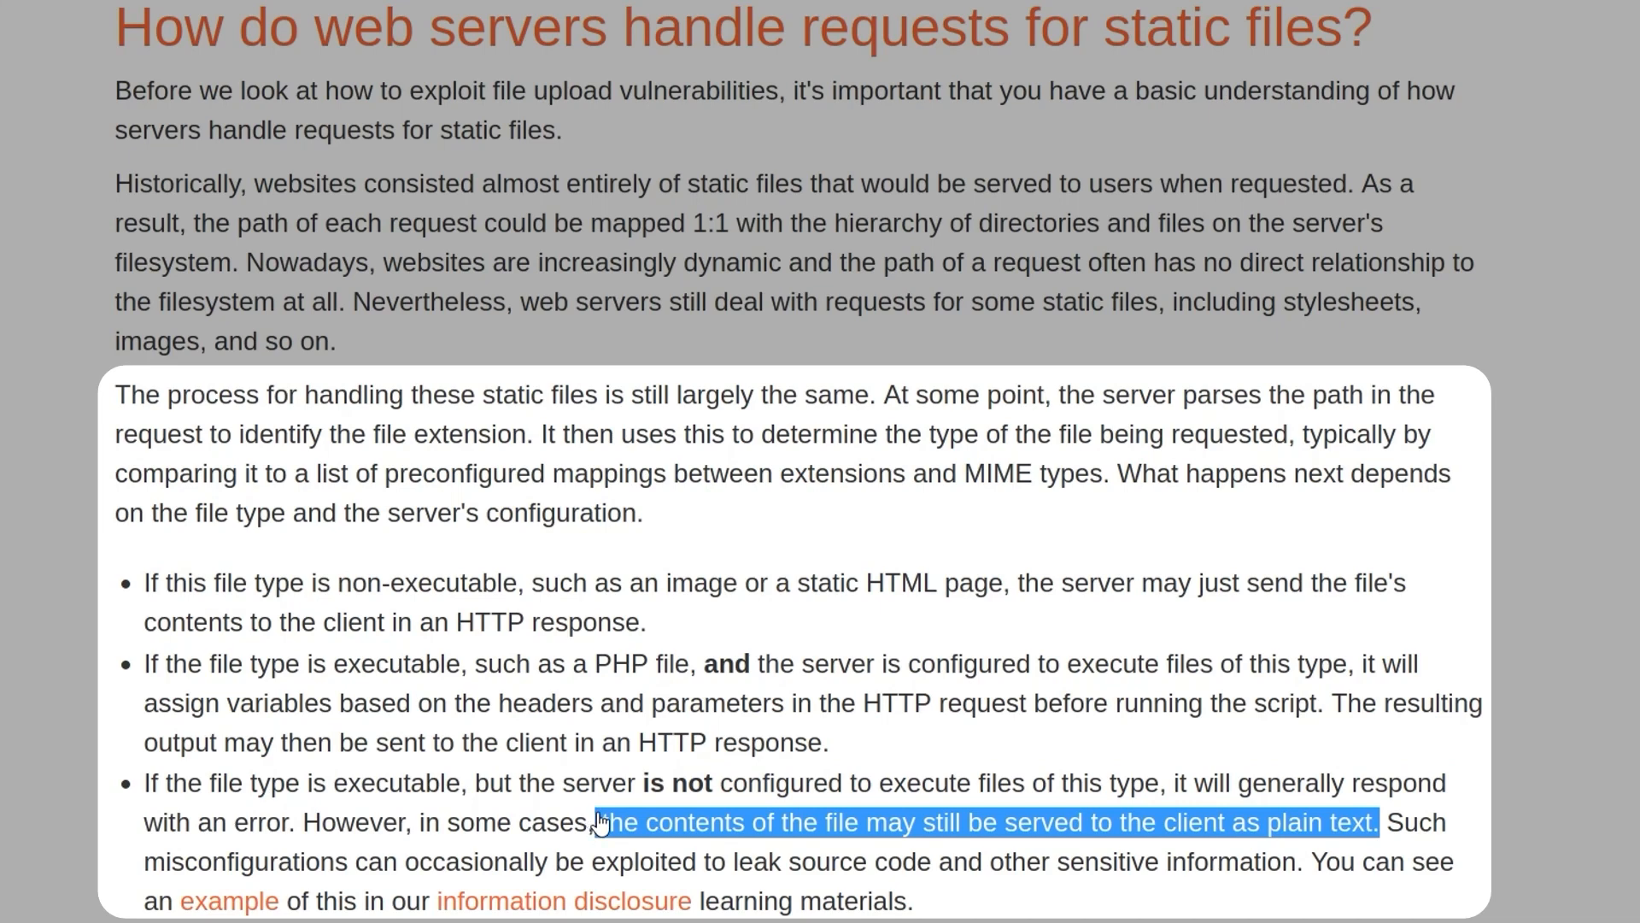
{"action": "left_click", "coordinate": [696, 789]}
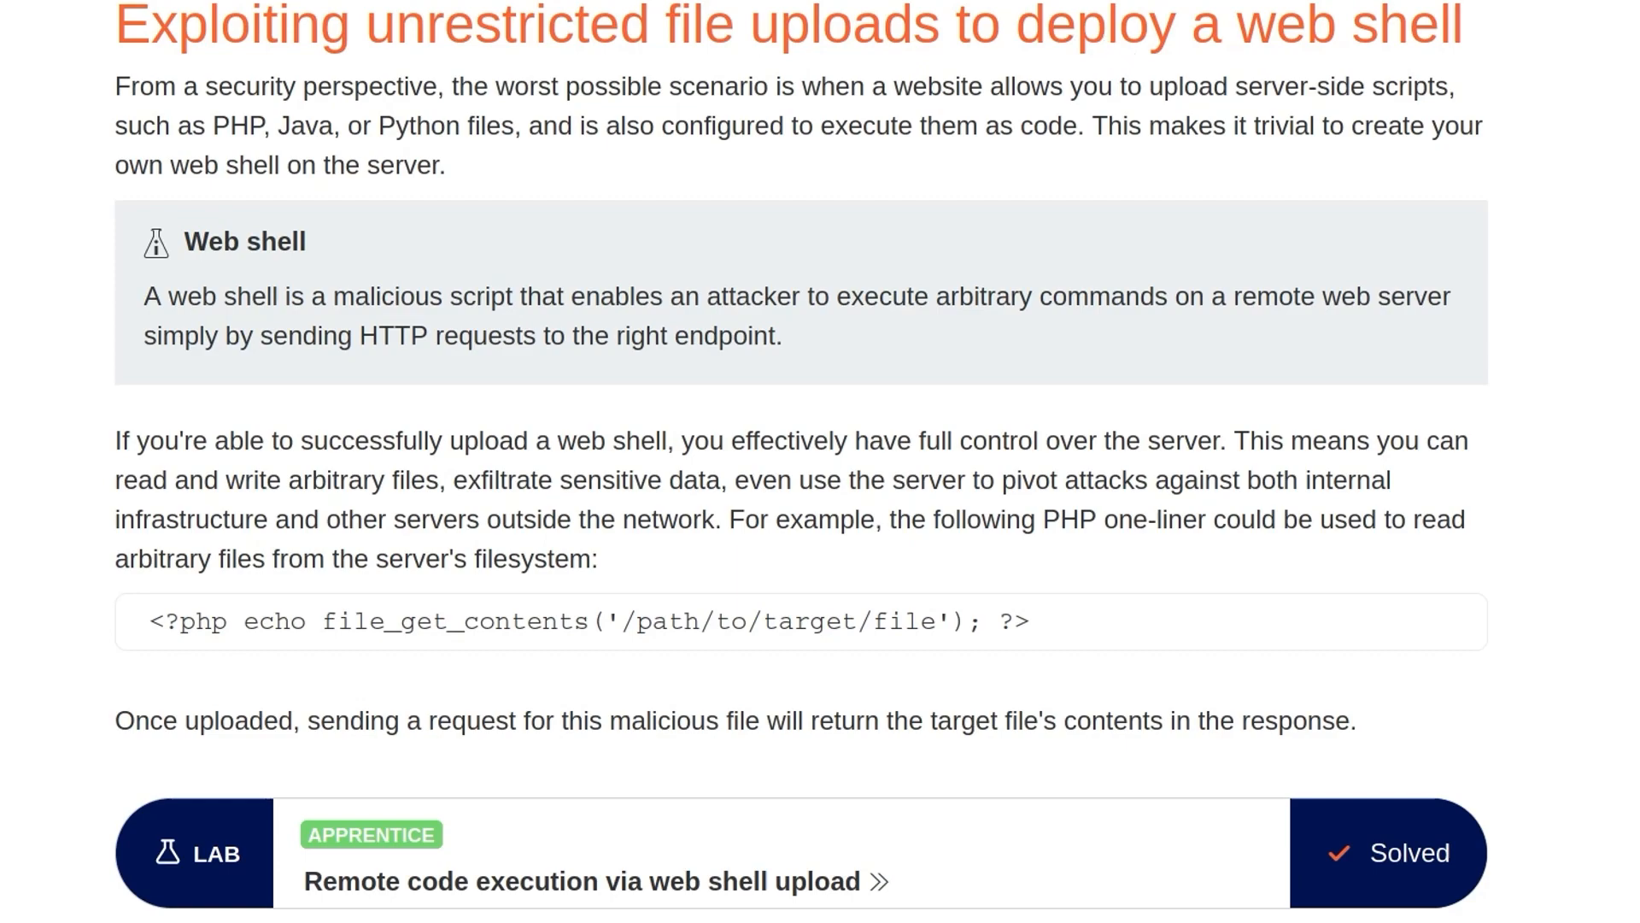
{"action": "scroll", "scroll_direction": "down", "scroll_amount": 3}
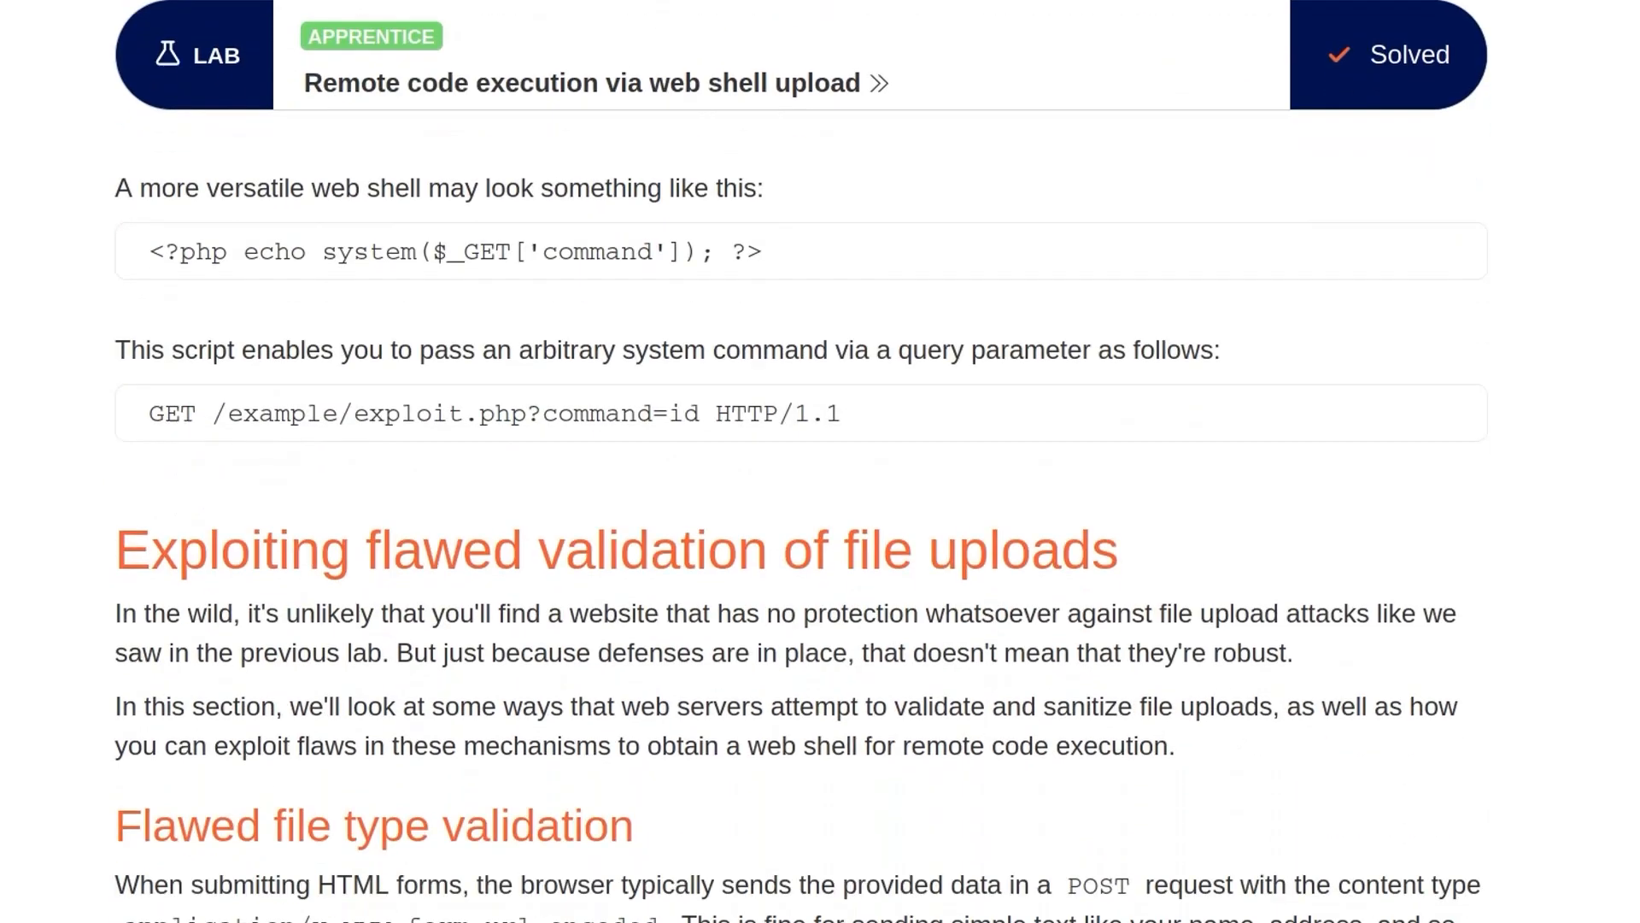
{"action": "scroll", "scroll_direction": "down", "scroll_amount": 3}
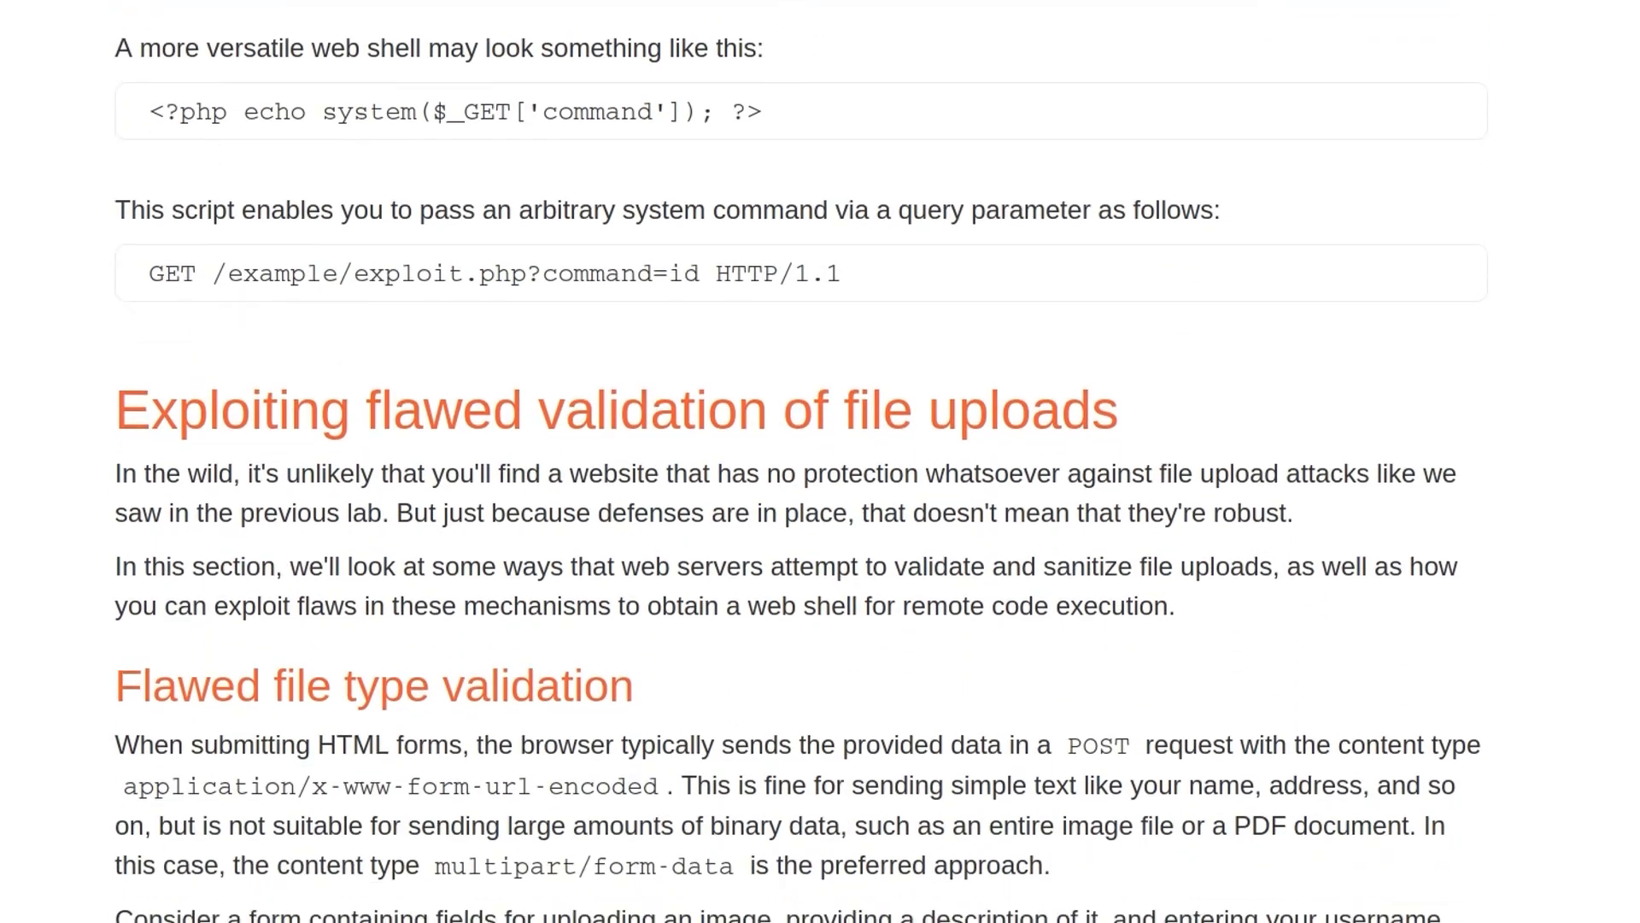
{"action": "scroll", "scroll_direction": "down", "scroll_amount": 3}
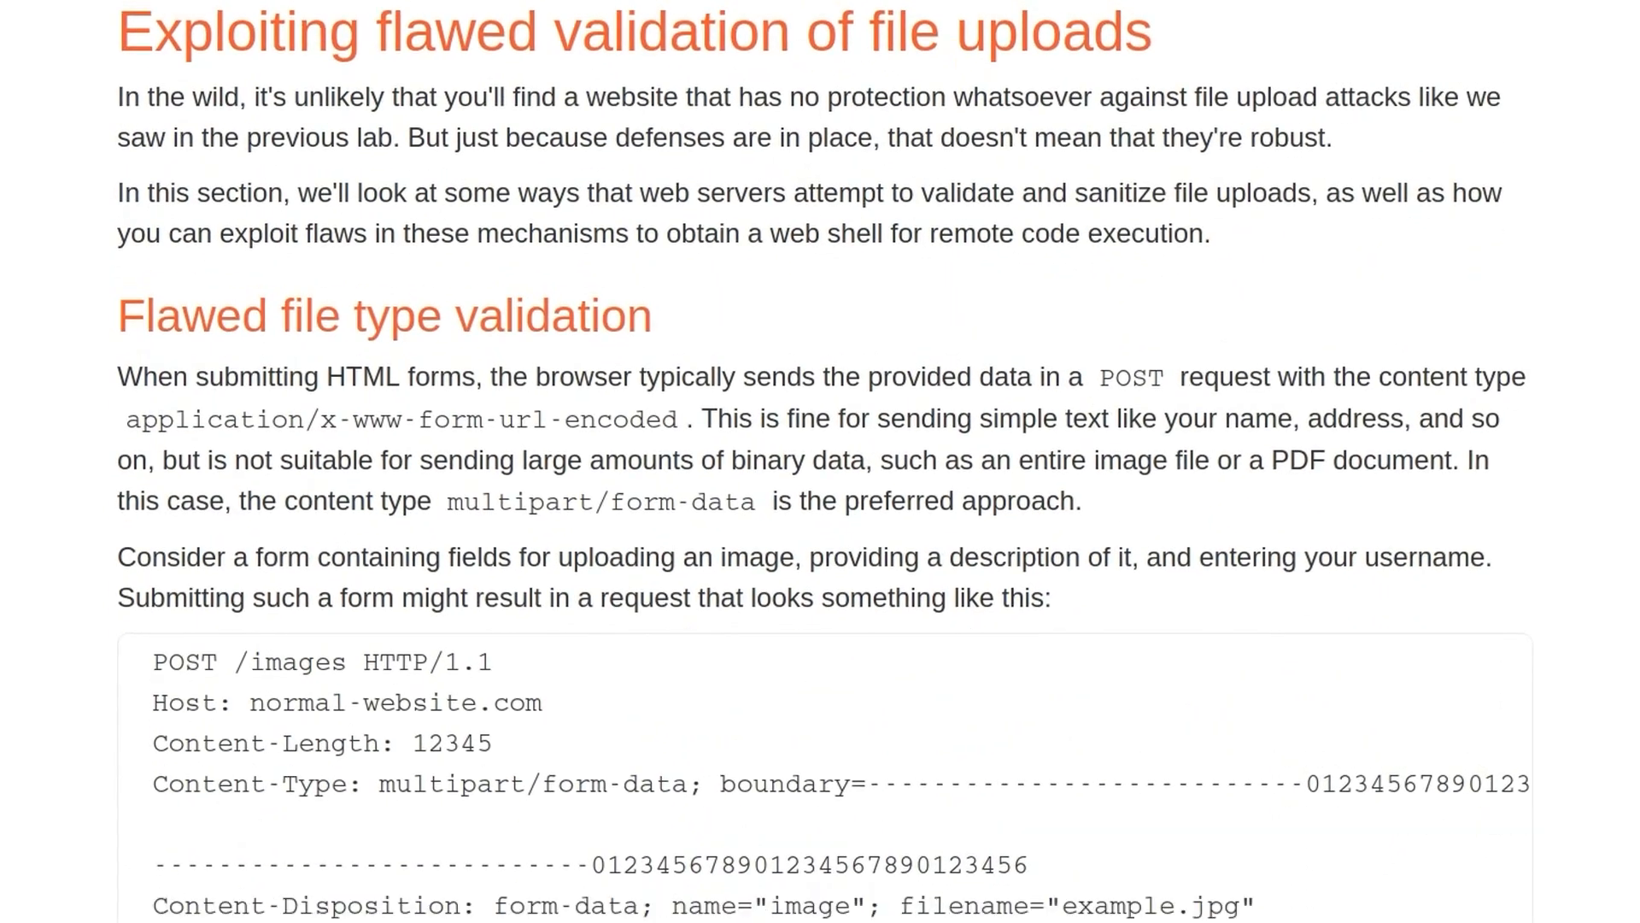
{"action": "scroll", "scroll_direction": "down", "scroll_amount": 3}
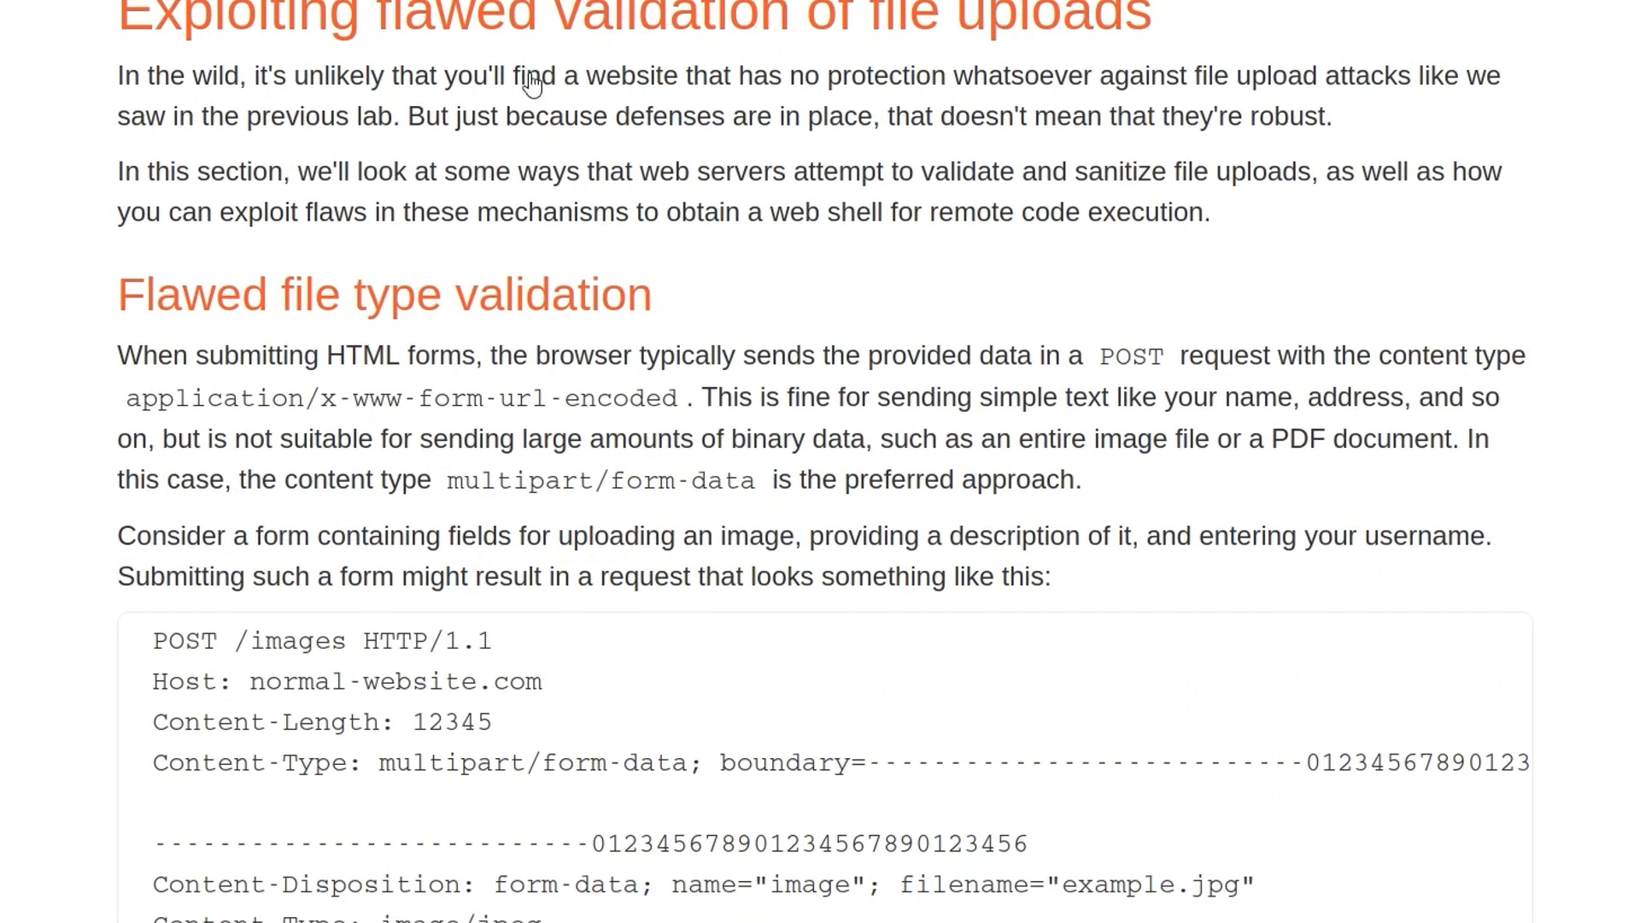
{"action": "scroll", "scroll_direction": "down", "scroll_amount": 3}
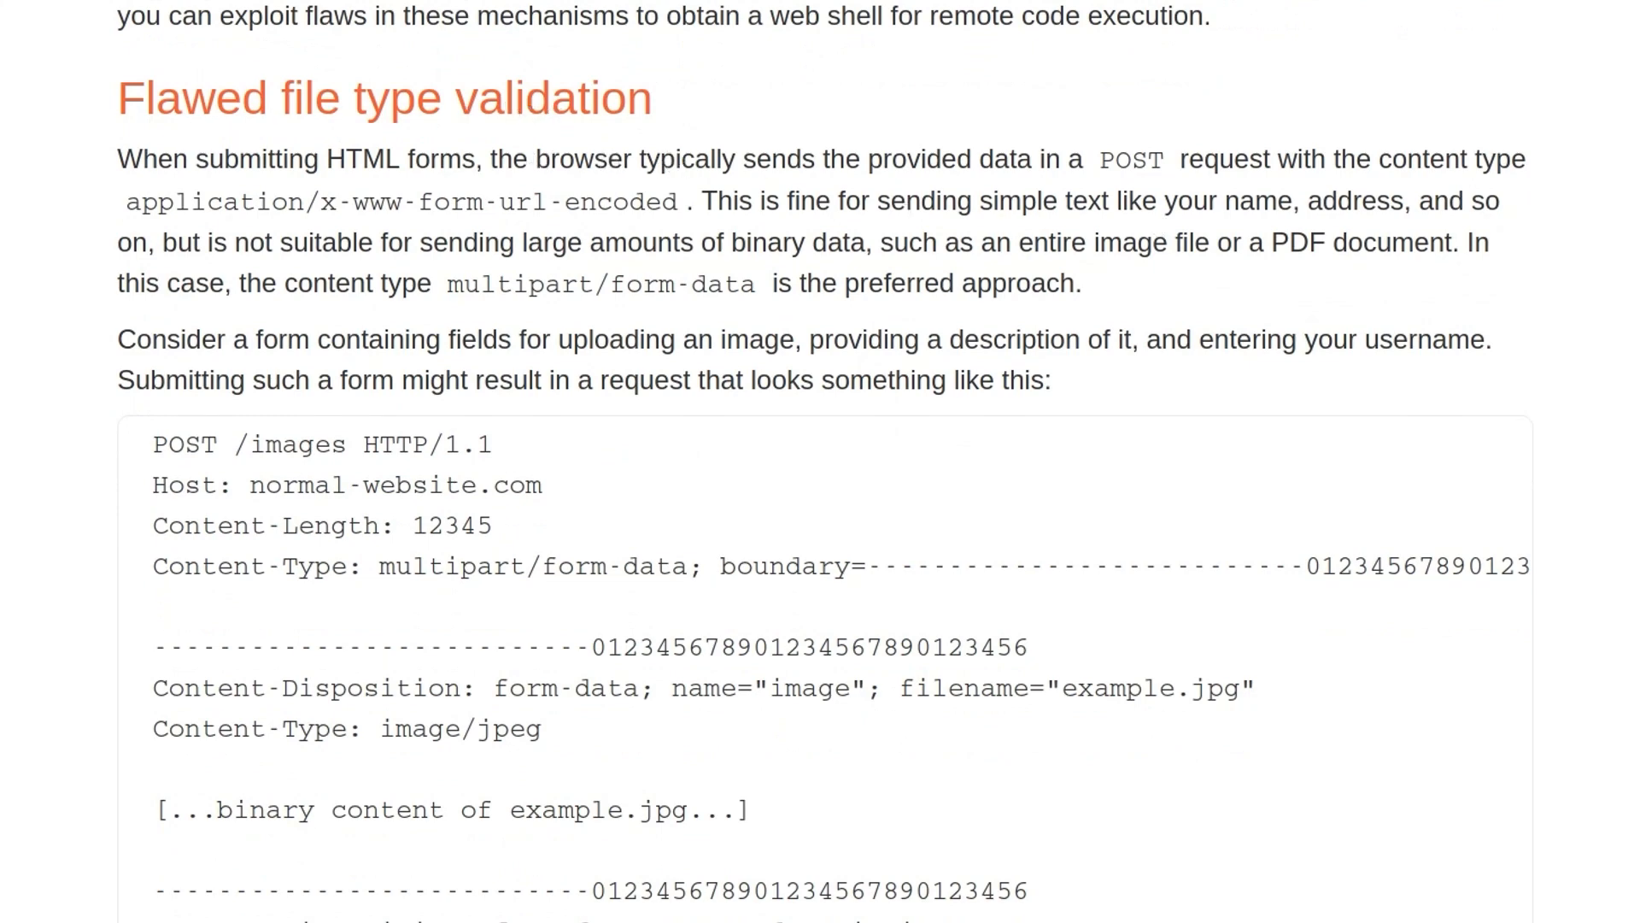
{"action": "scroll", "scroll_direction": "down", "scroll_amount": 3}
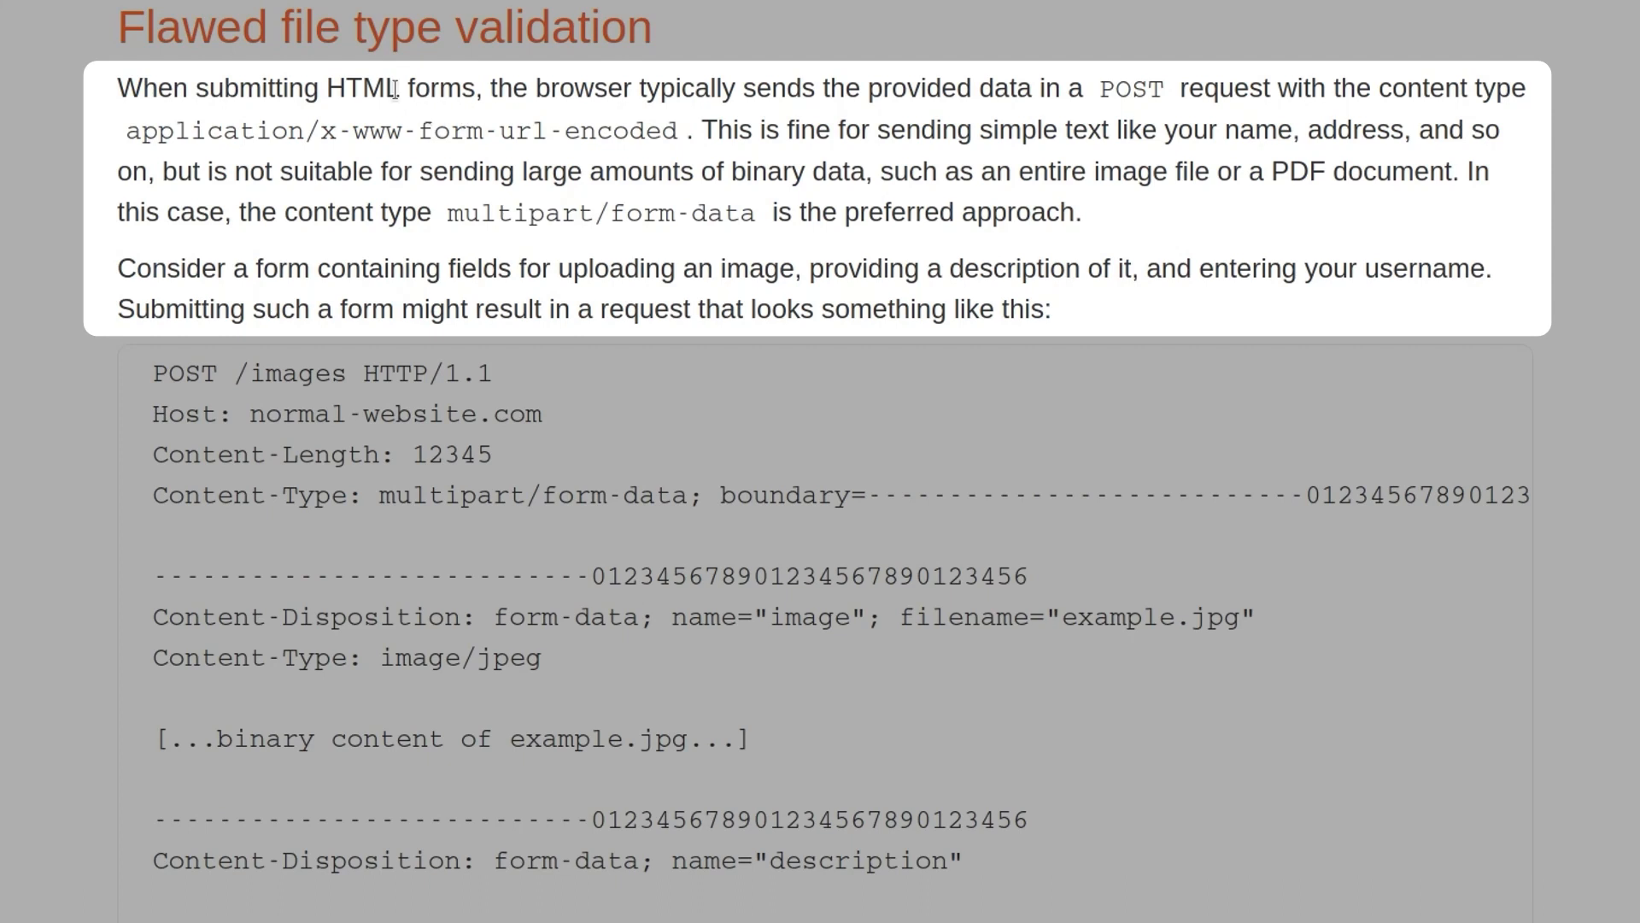
{"action": "double_click", "coordinate": [403, 88]}
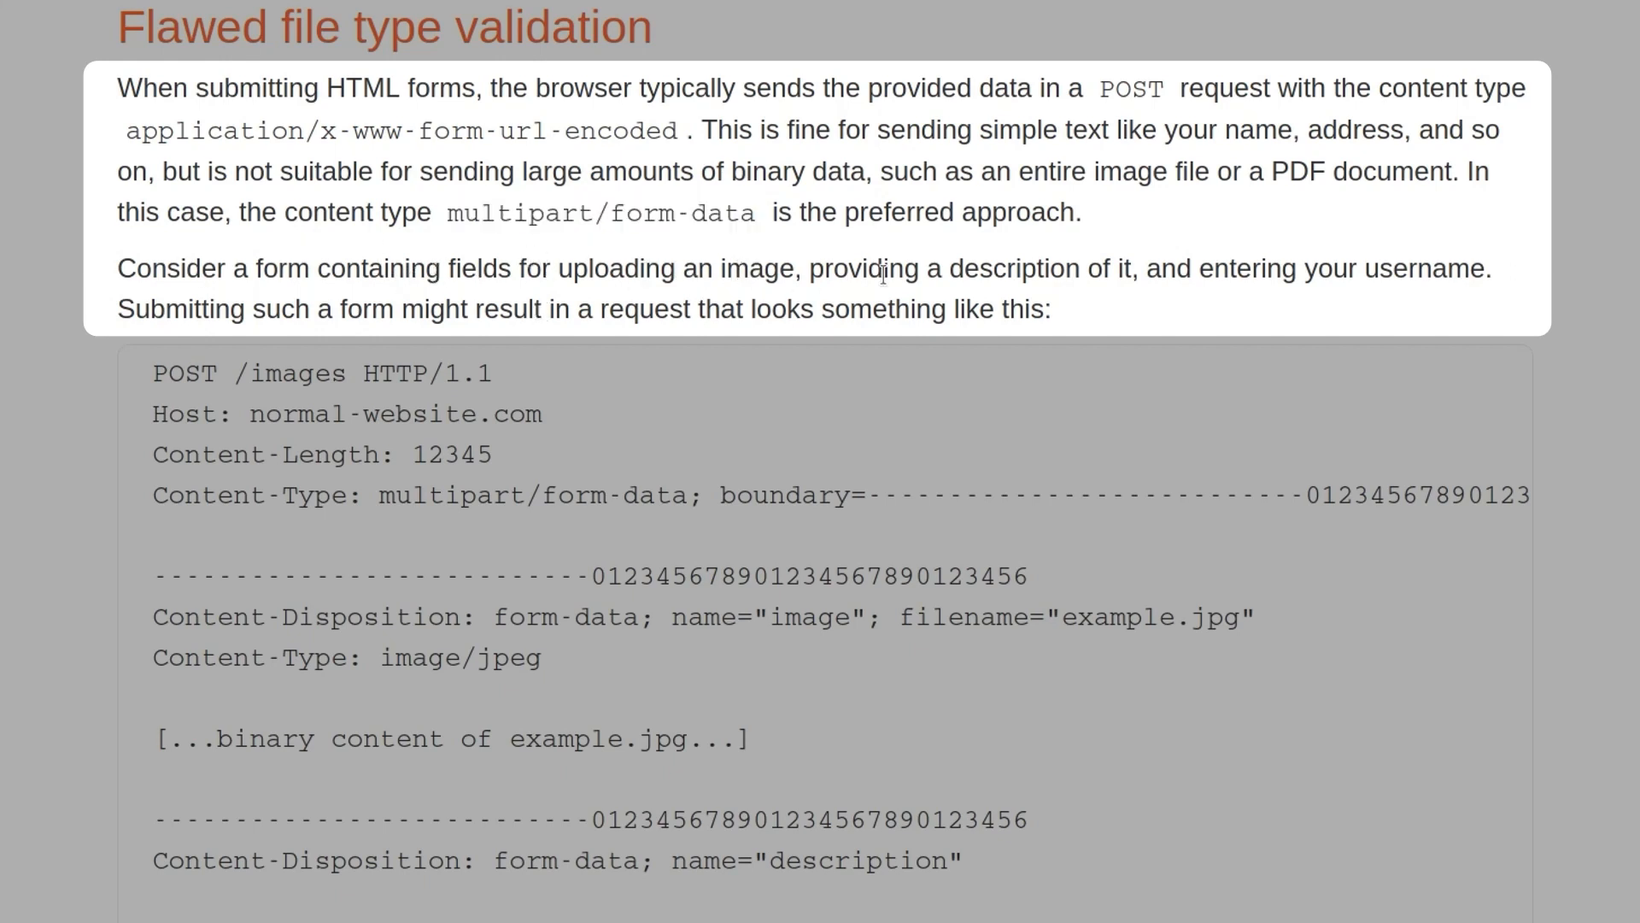
{"action": "mouse_move", "coordinate": [1406, 241]}
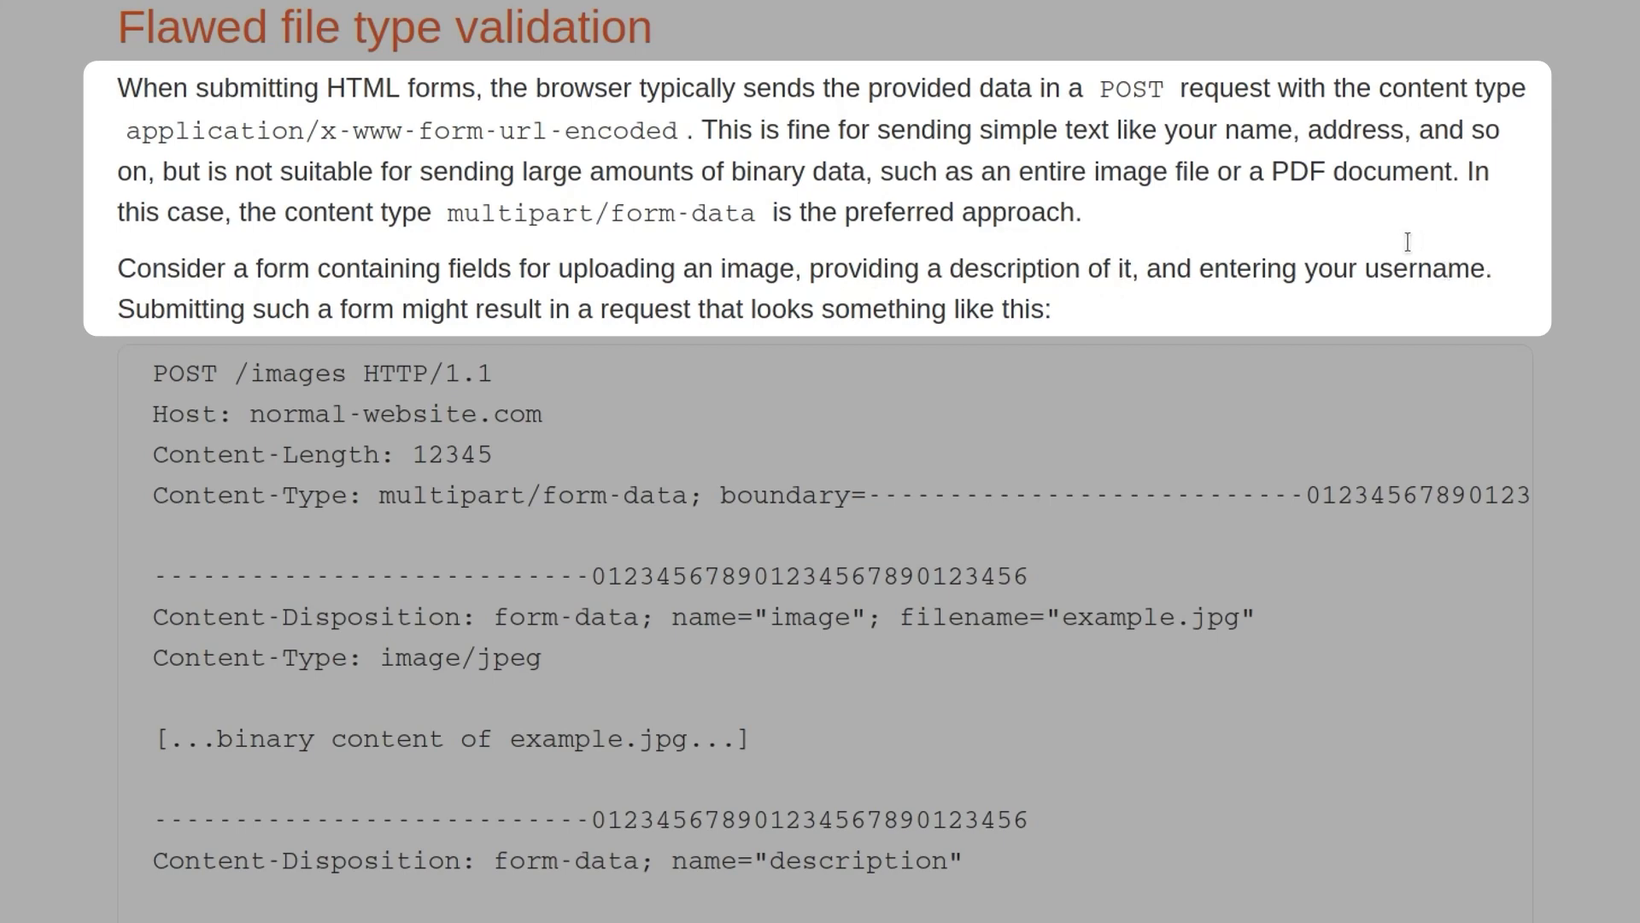
{"action": "scroll", "scroll_direction": "down", "scroll_amount": 3}
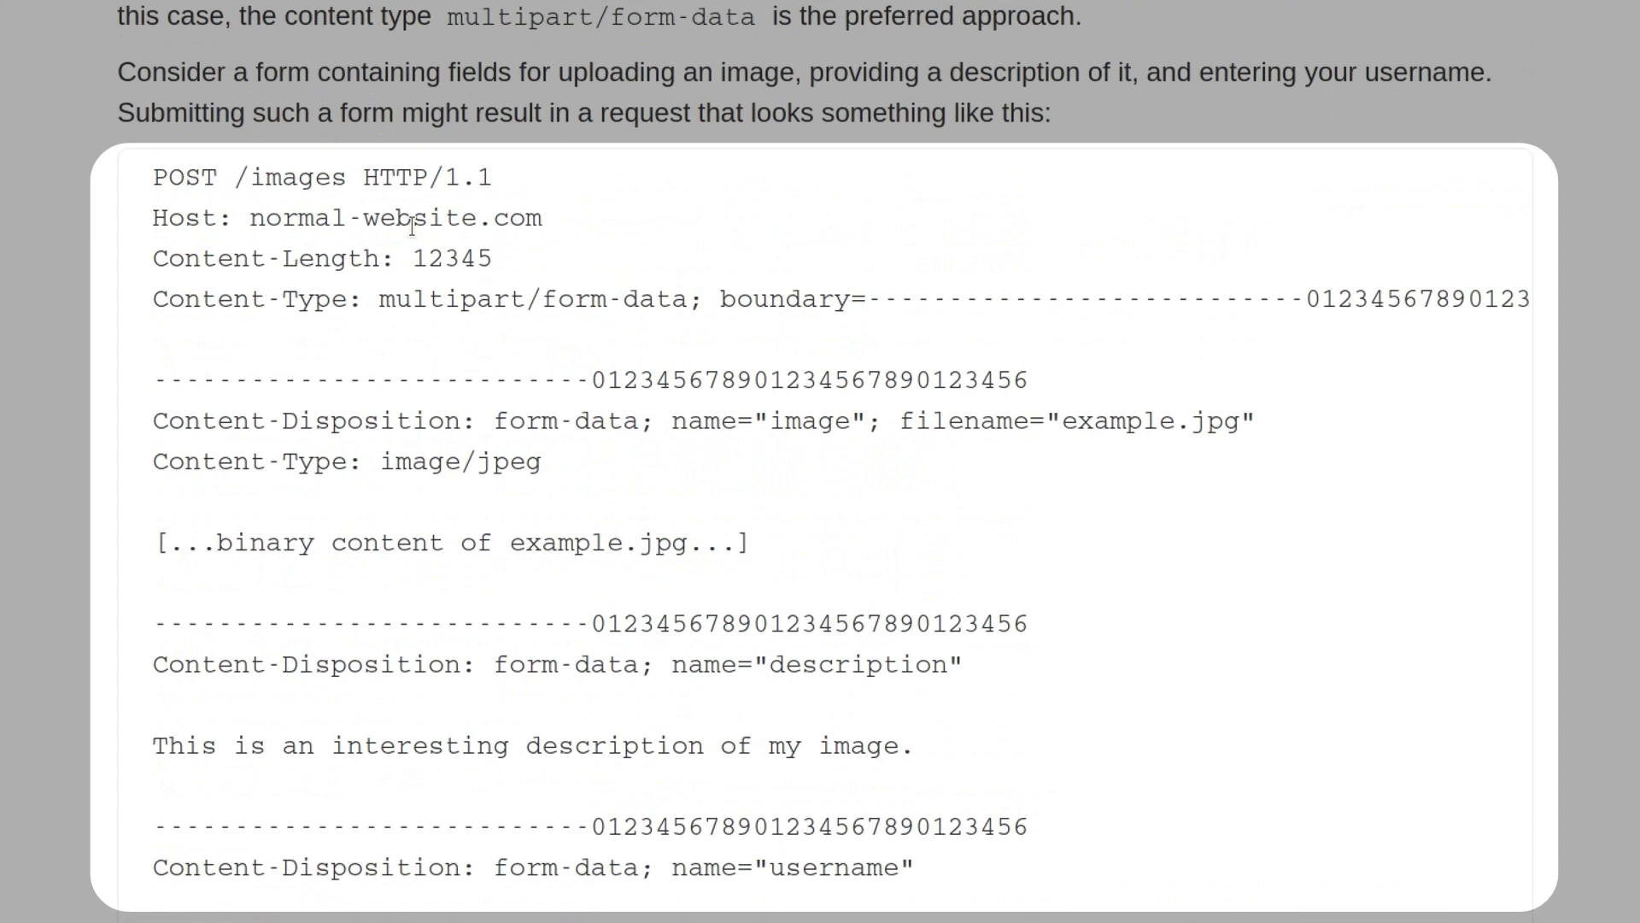
{"action": "double_click", "coordinate": [296, 176]}
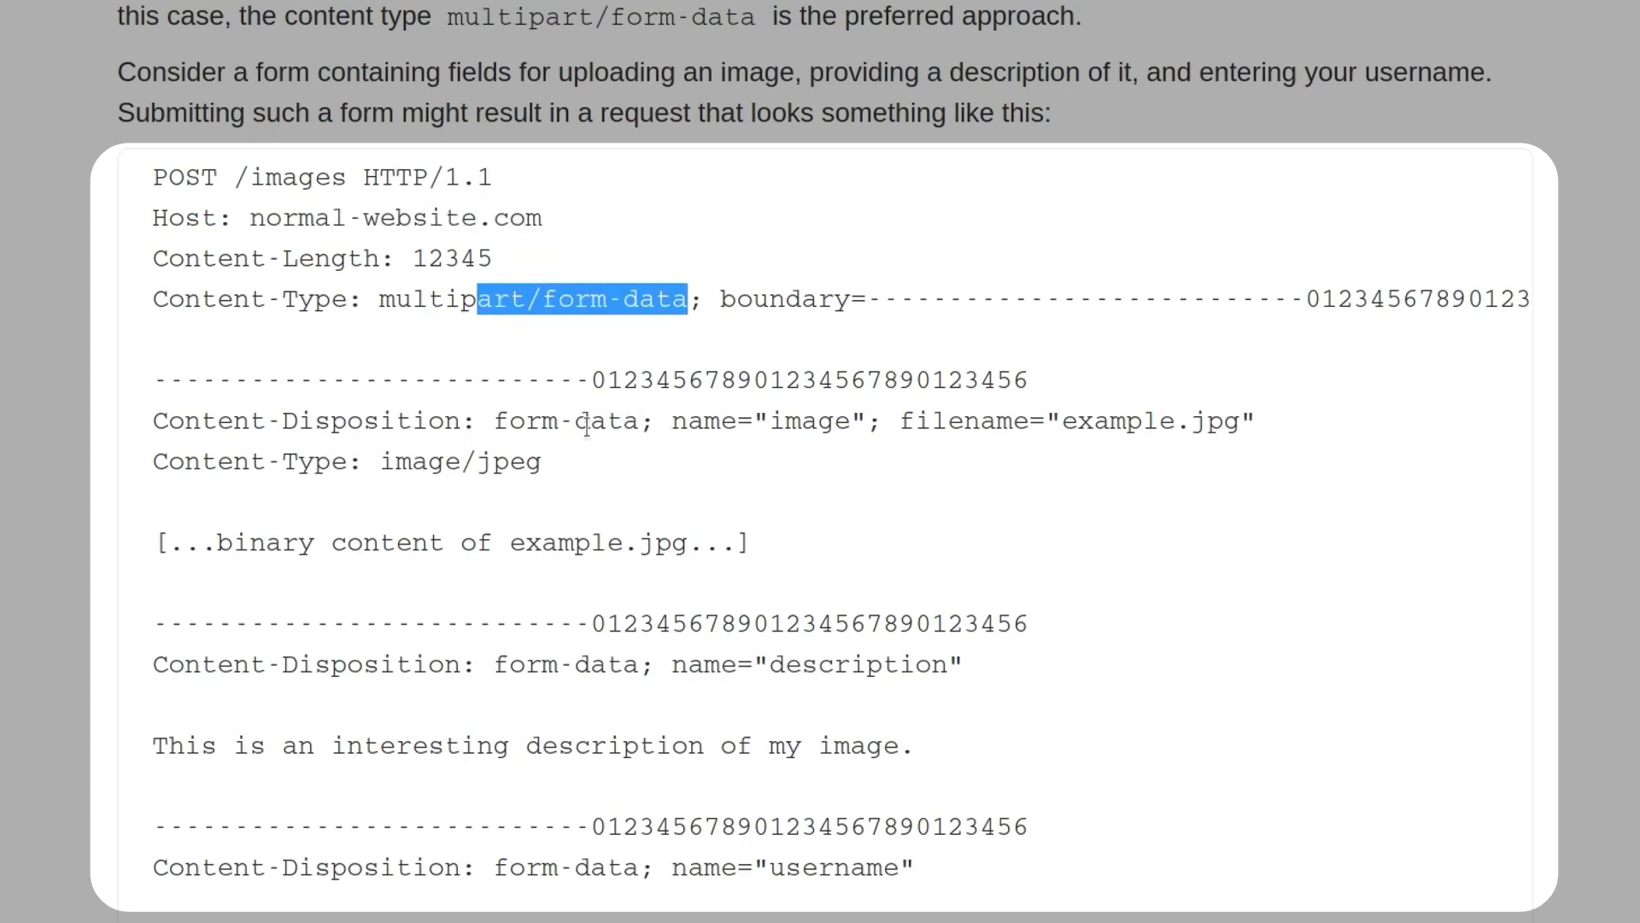
{"action": "double_click", "coordinate": [810, 420]}
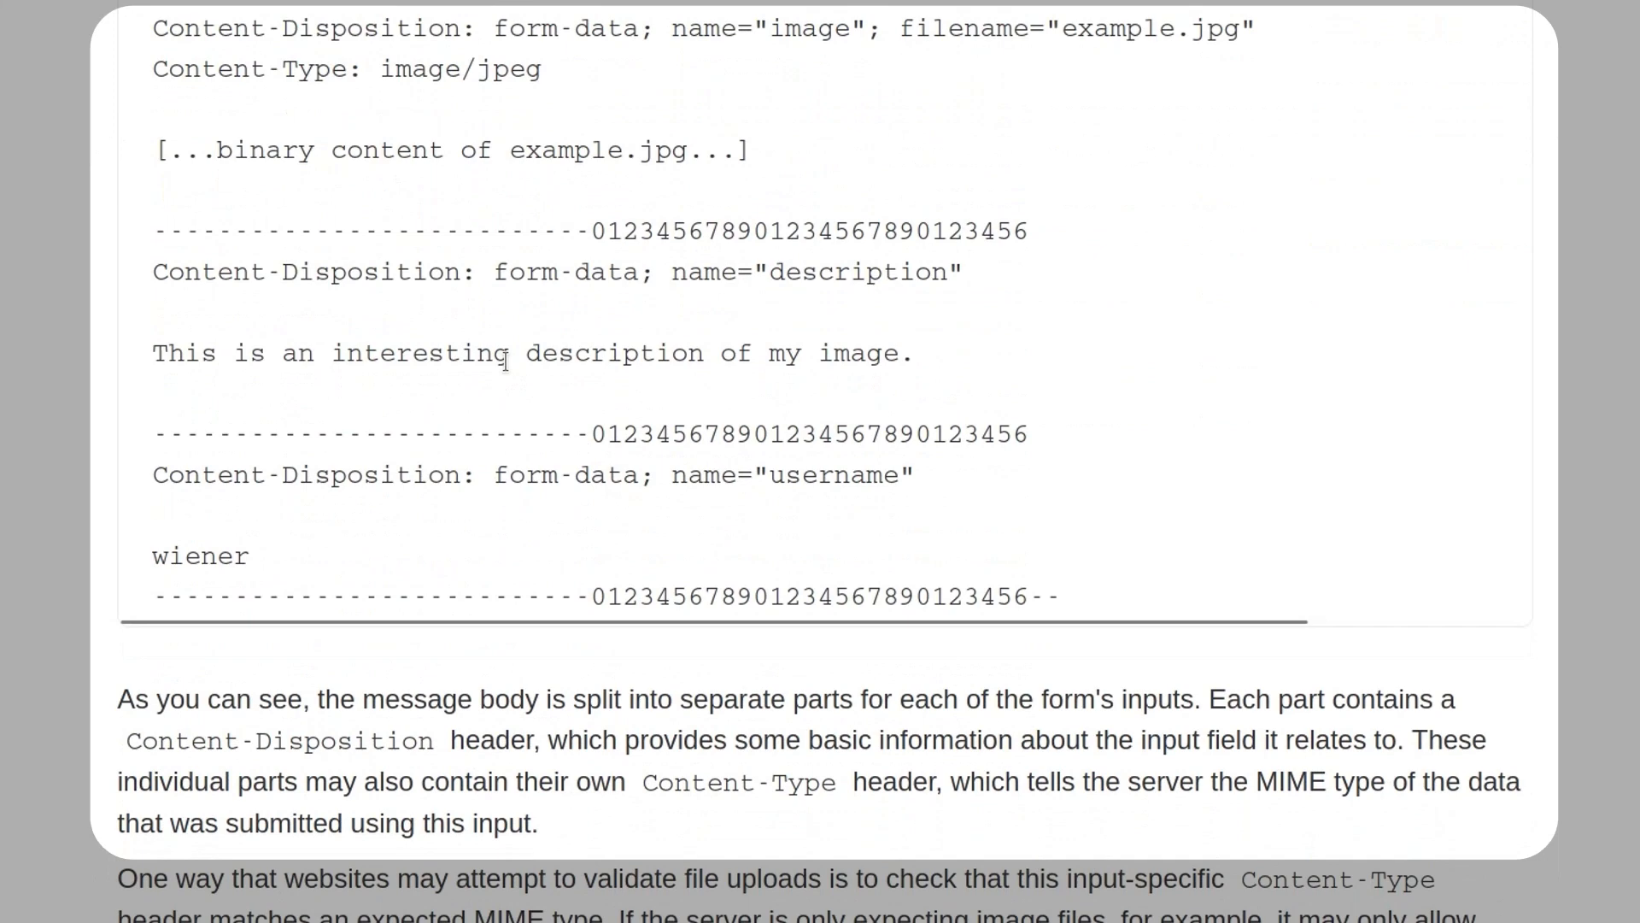
{"action": "mouse_move", "coordinate": [875, 352]}
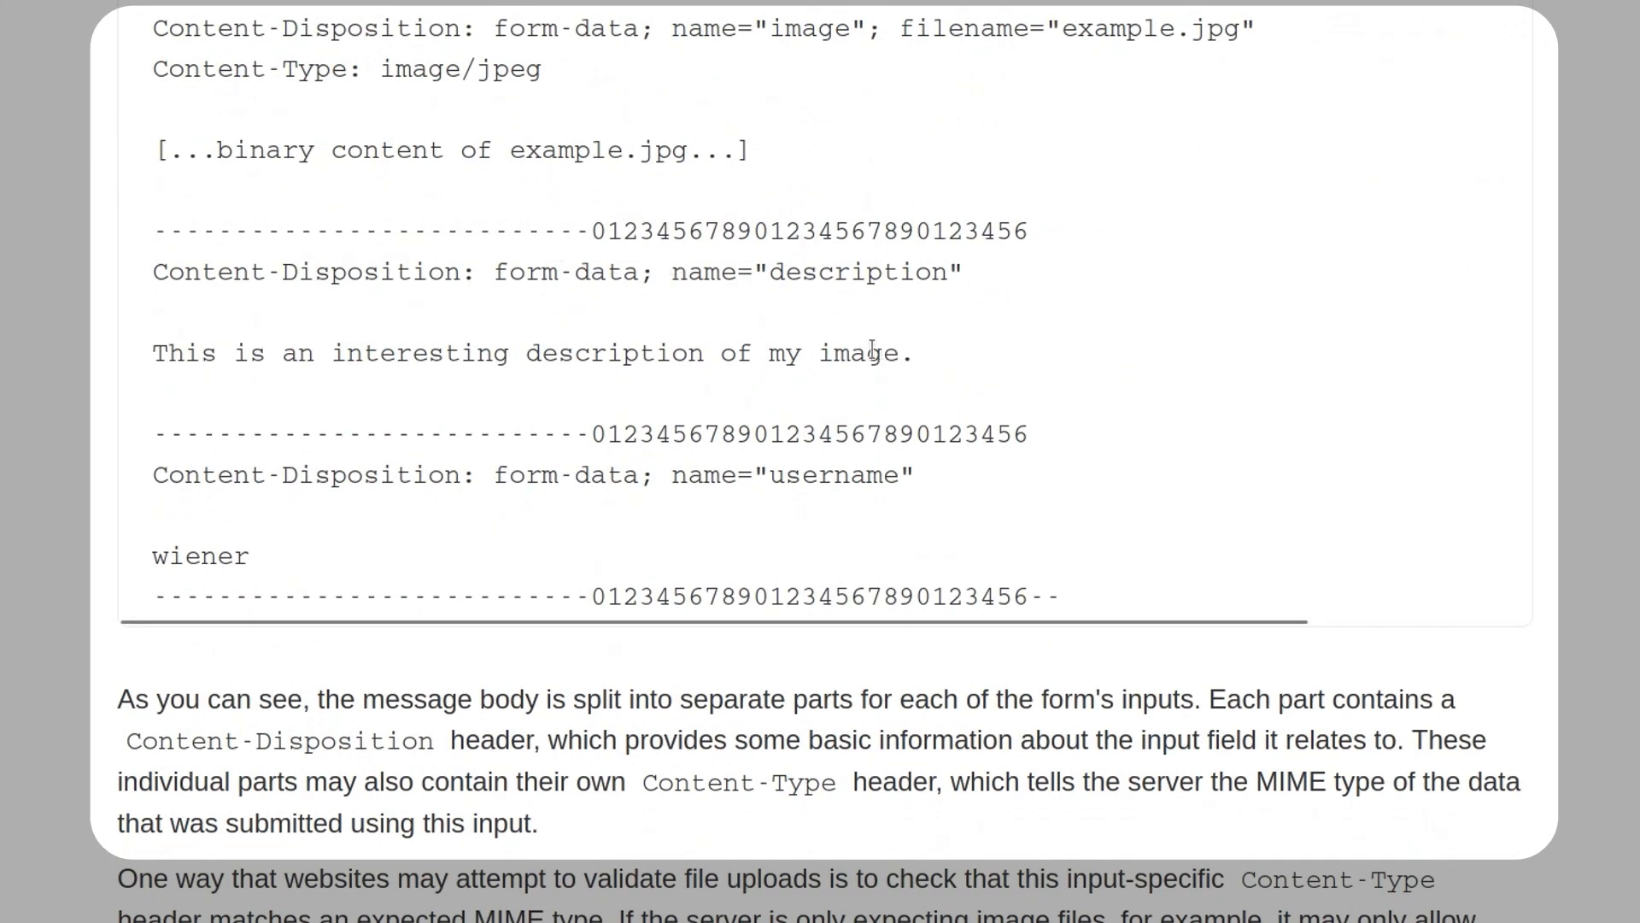
{"action": "double_click", "coordinate": [882, 474]}
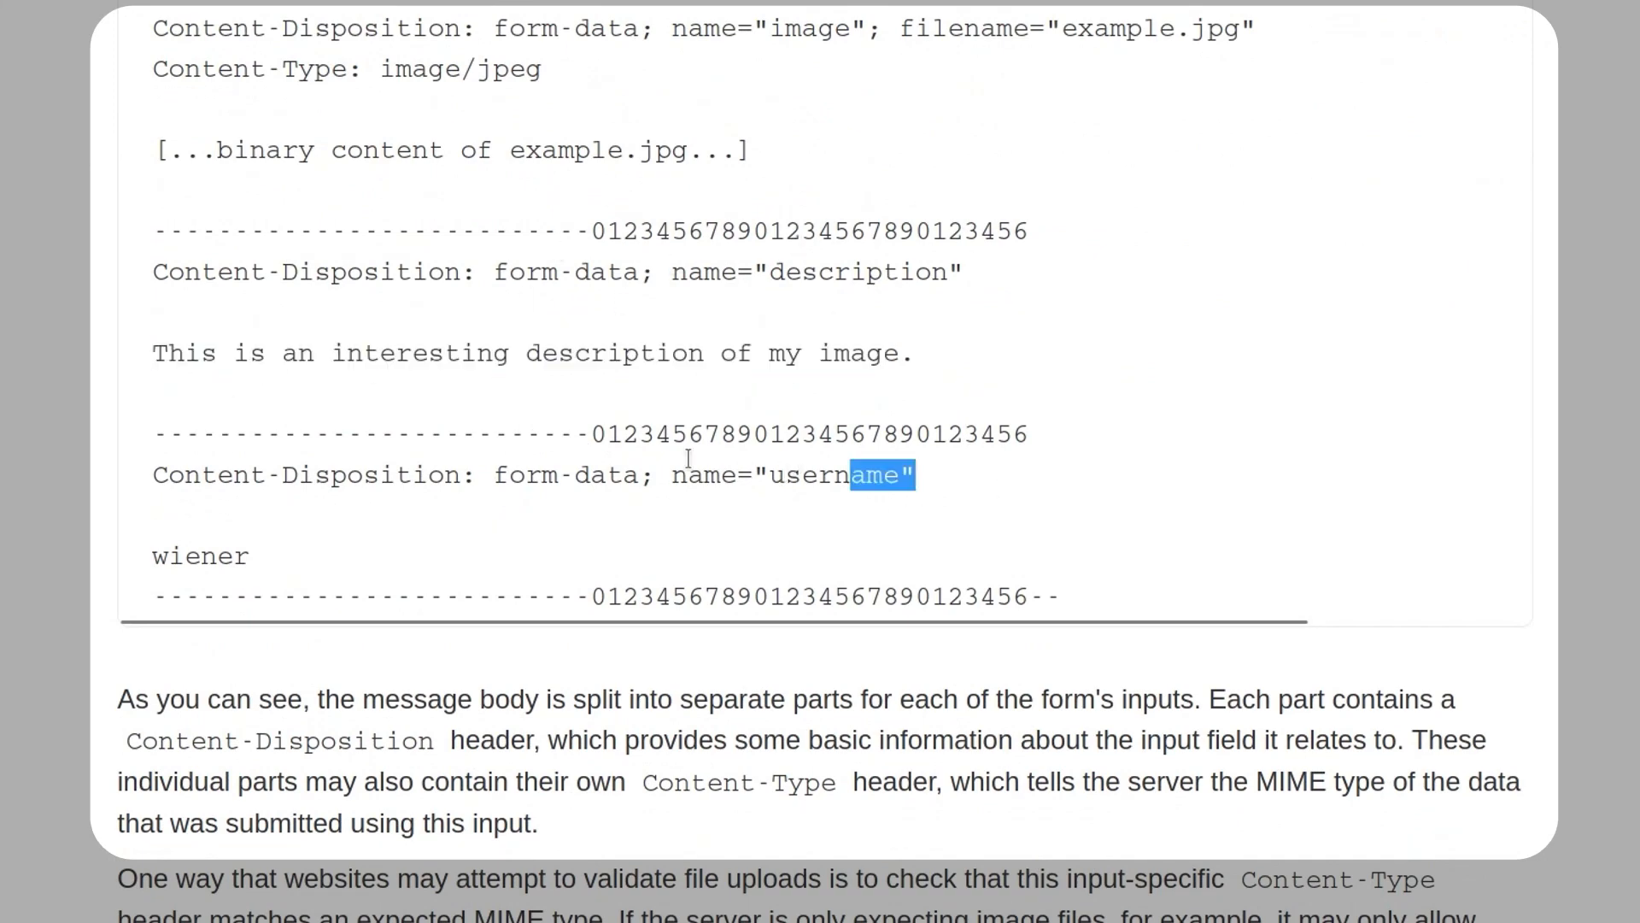
{"action": "double_click", "coordinate": [198, 556]}
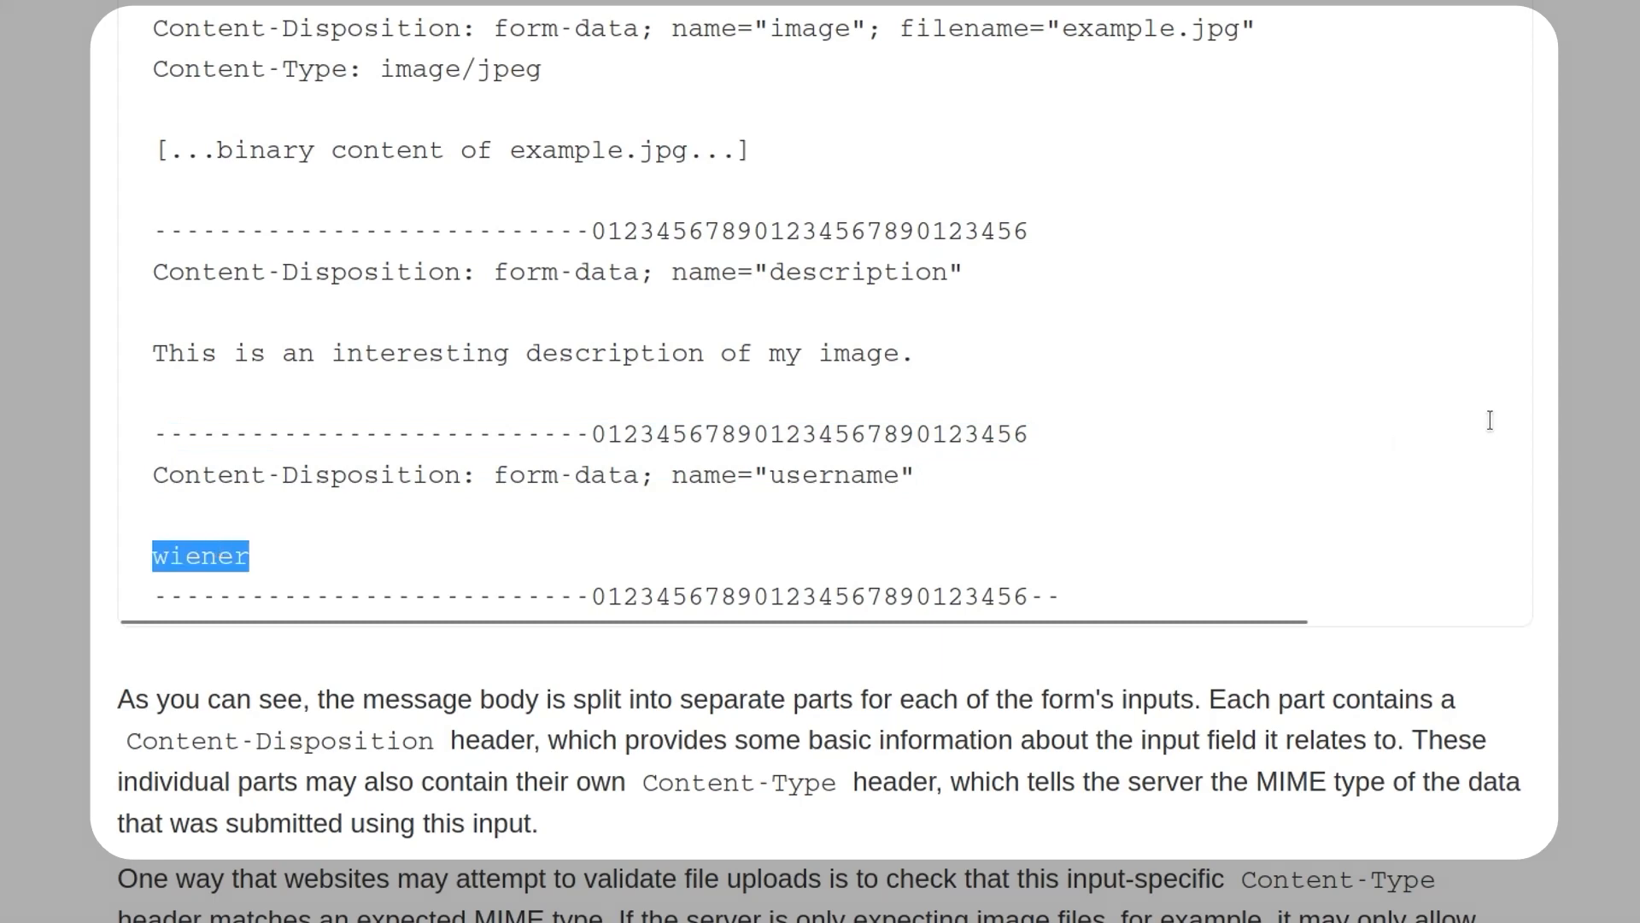
{"action": "scroll", "scroll_direction": "down", "scroll_amount": 3}
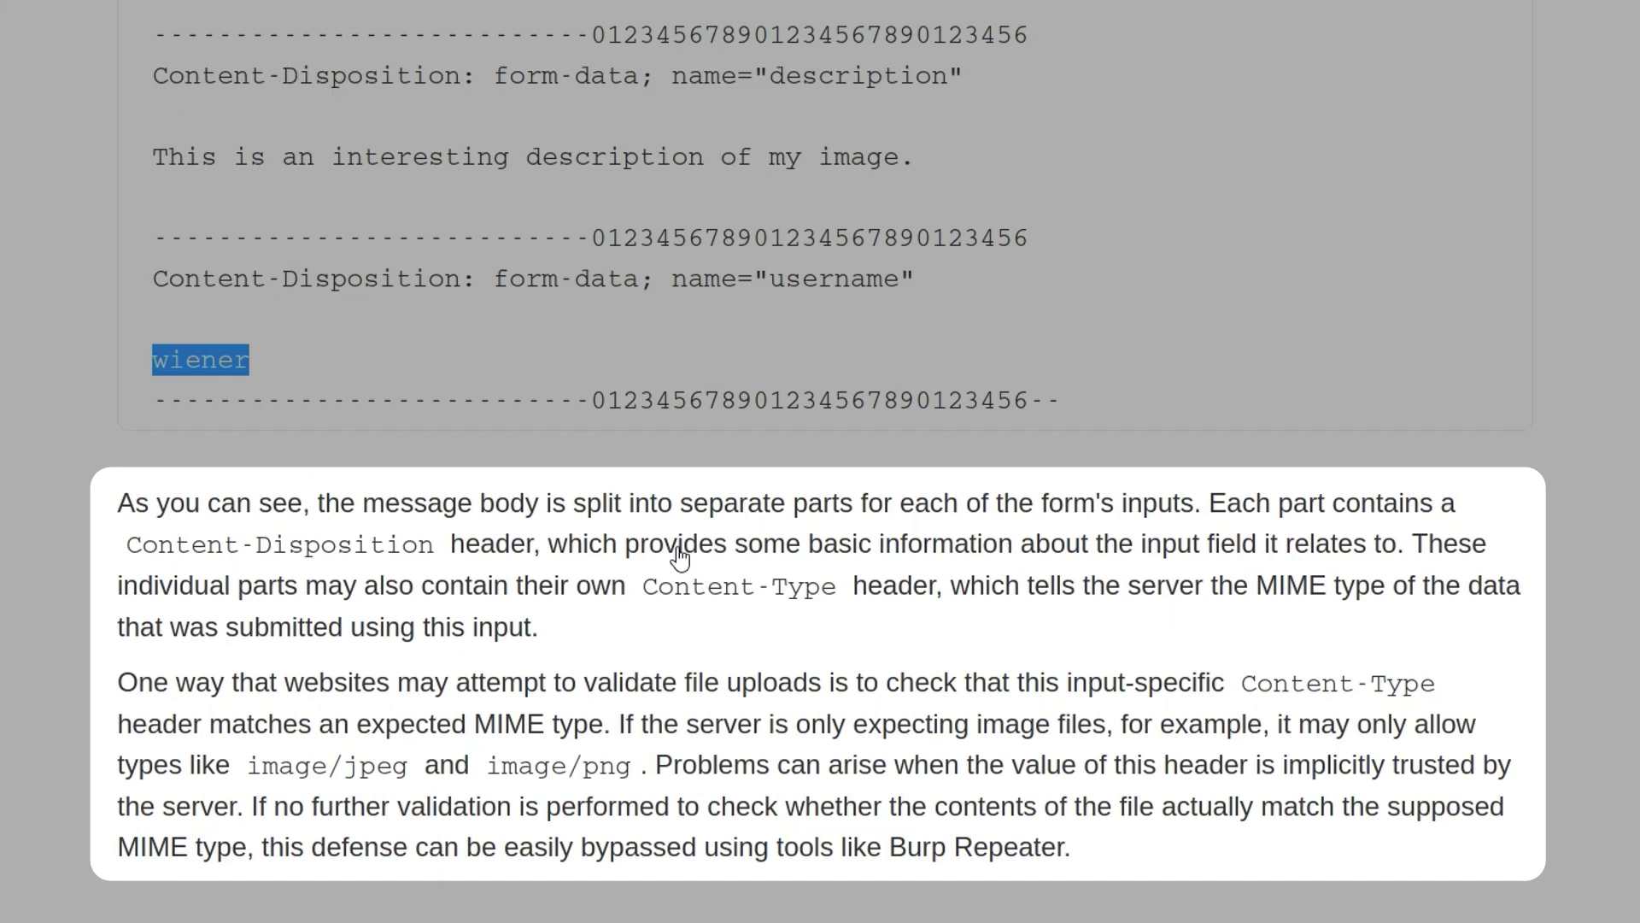
{"action": "mouse_move", "coordinate": [1174, 595]}
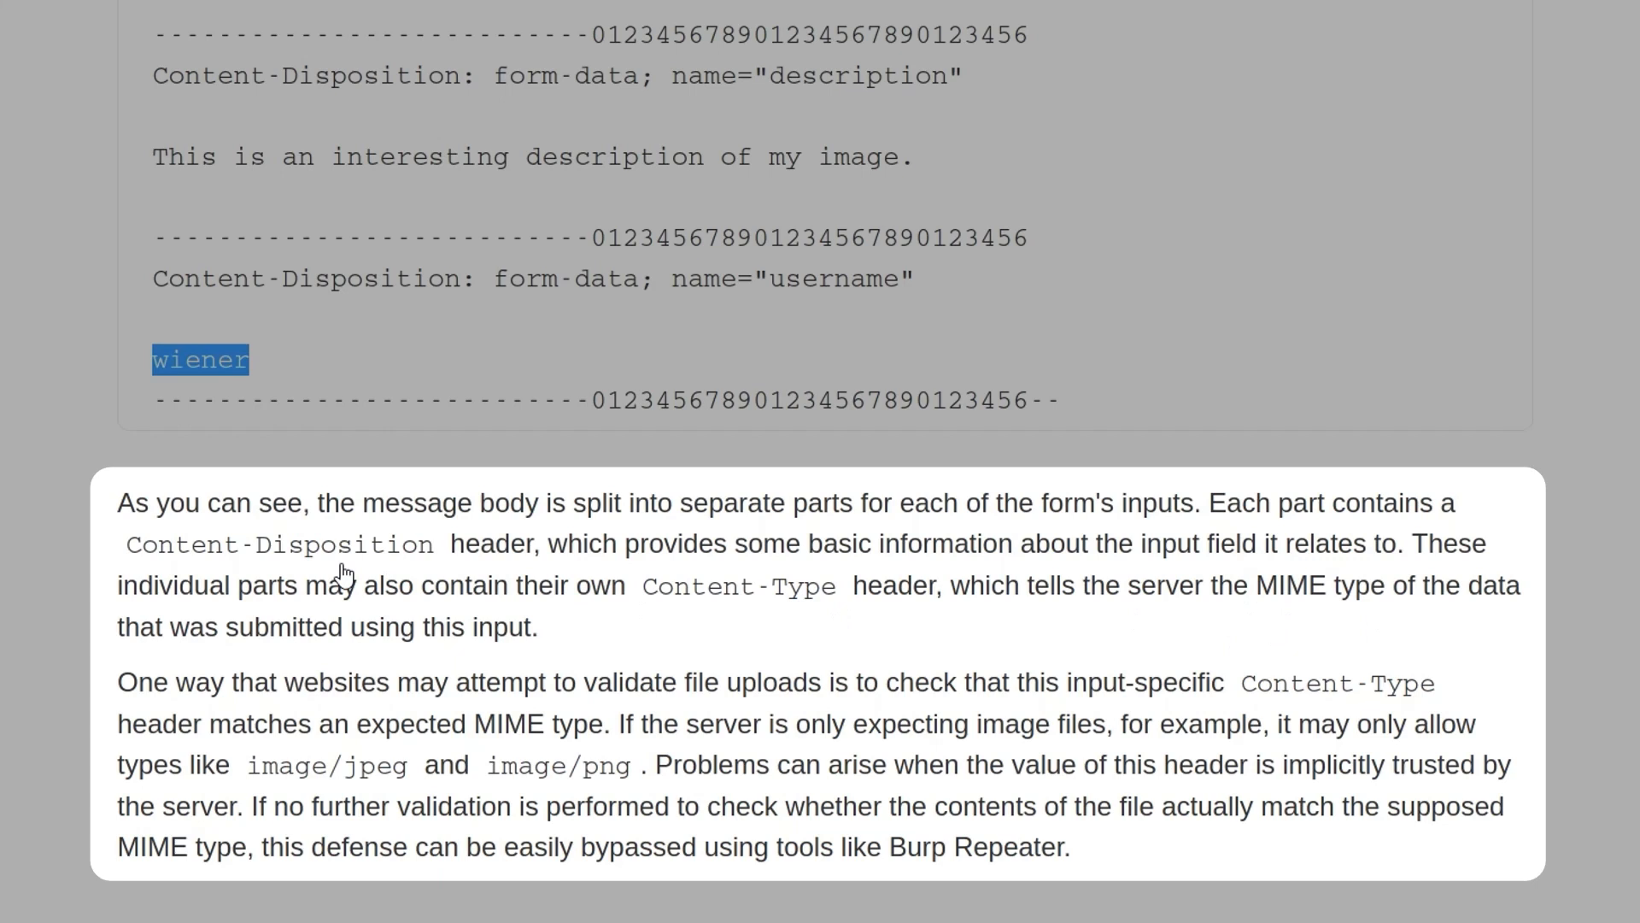
{"action": "mouse_move", "coordinate": [557, 725]}
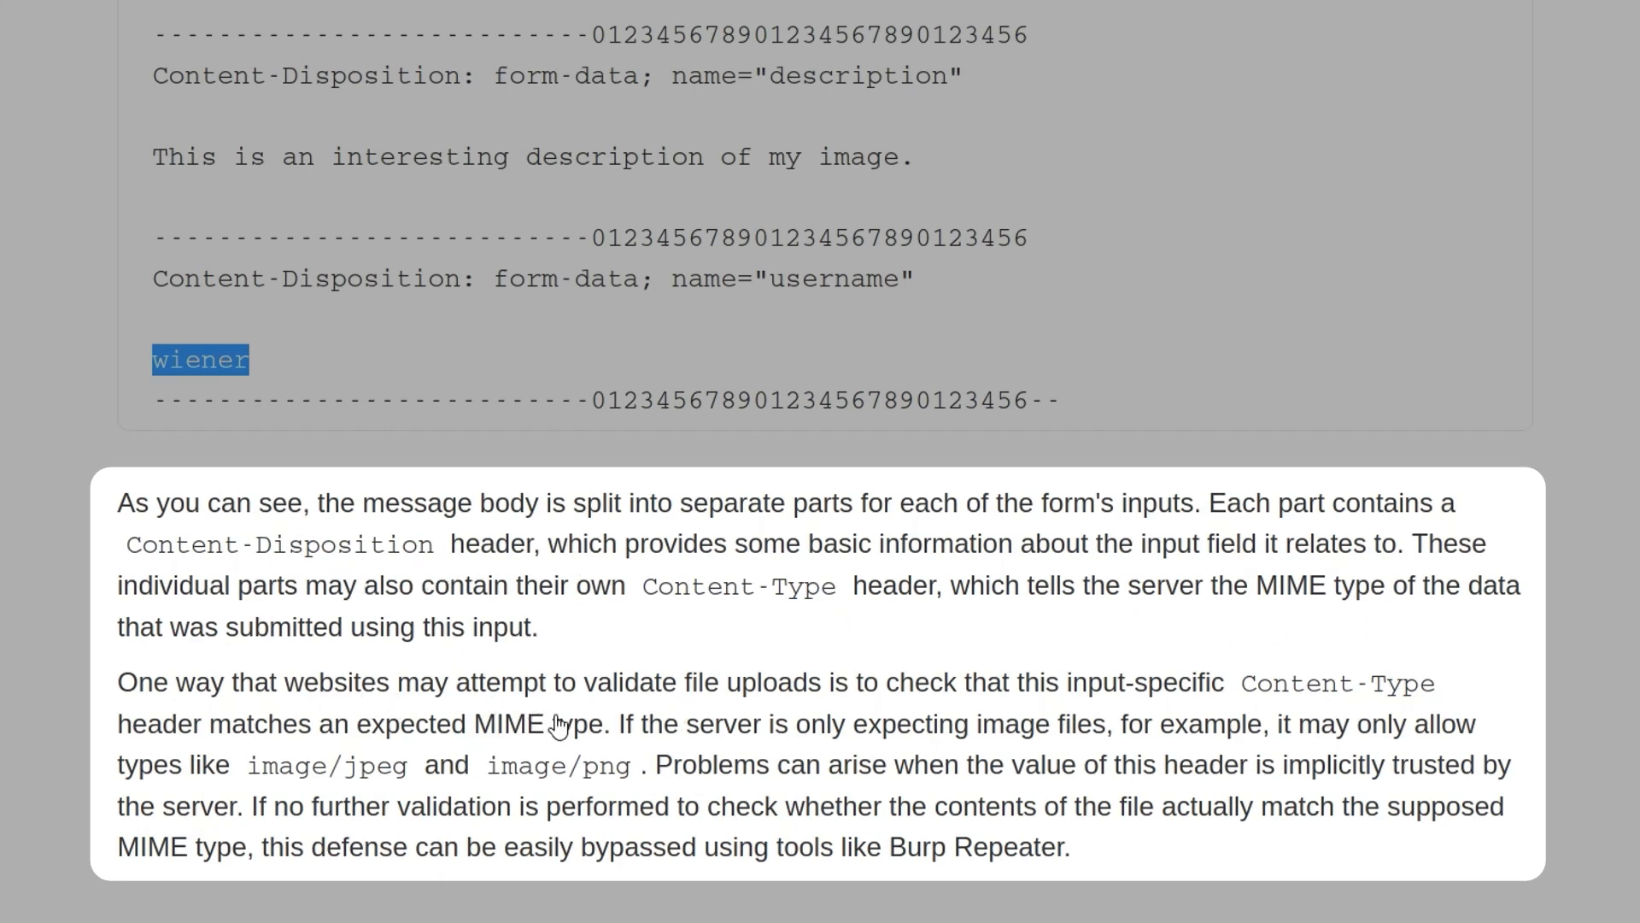
{"action": "mouse_move", "coordinate": [1307, 687]}
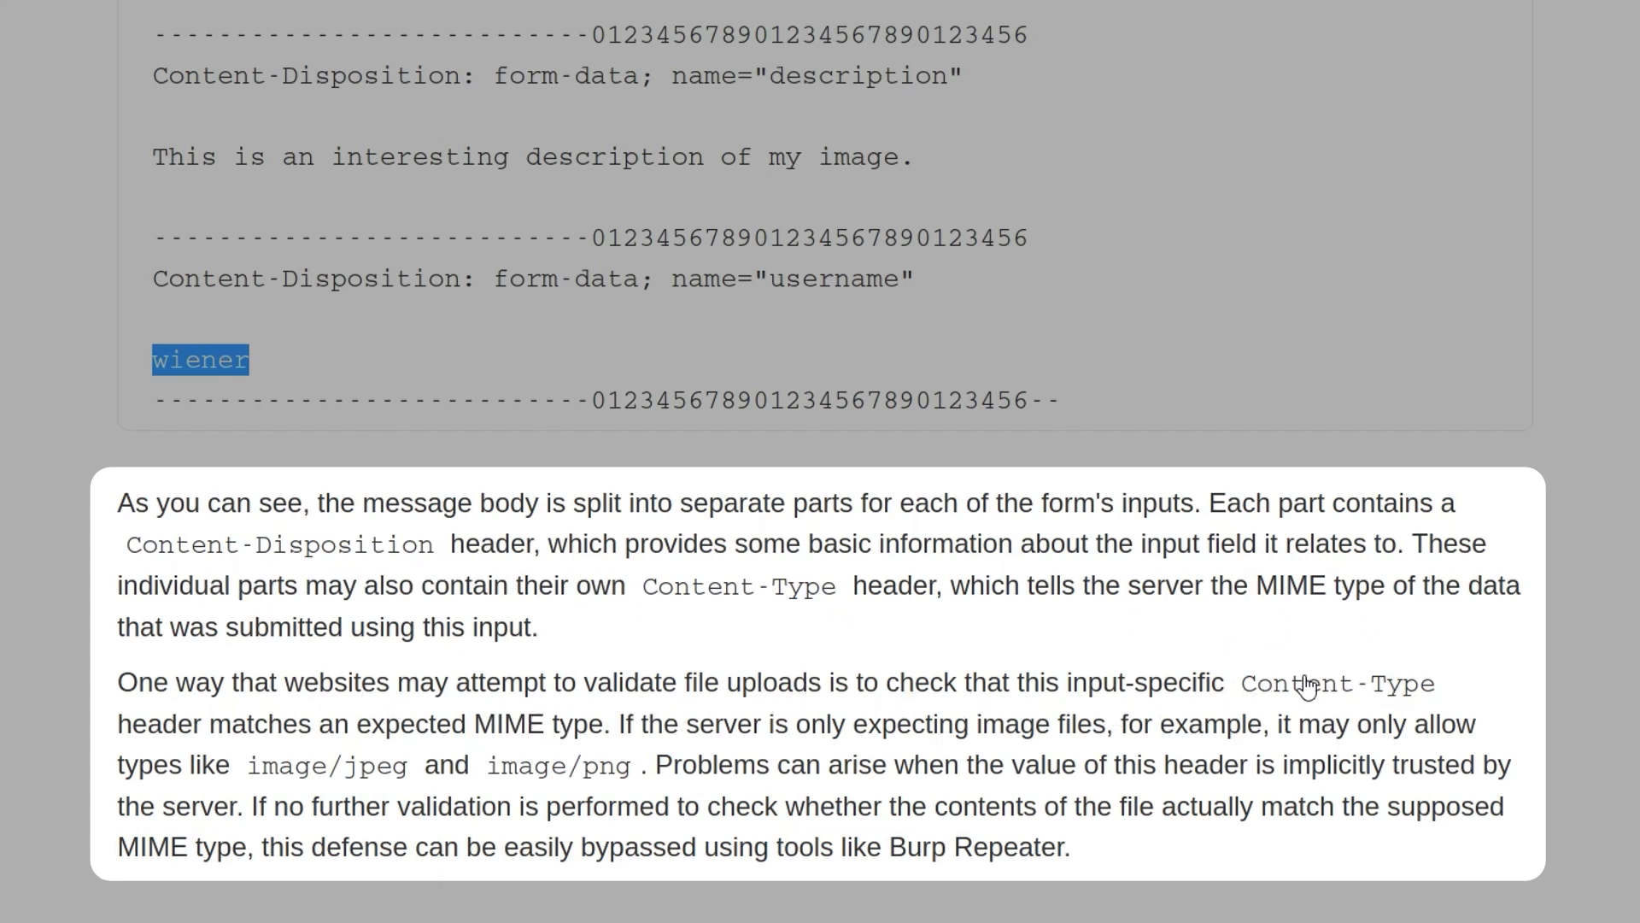
{"action": "mouse_move", "coordinate": [445, 726]}
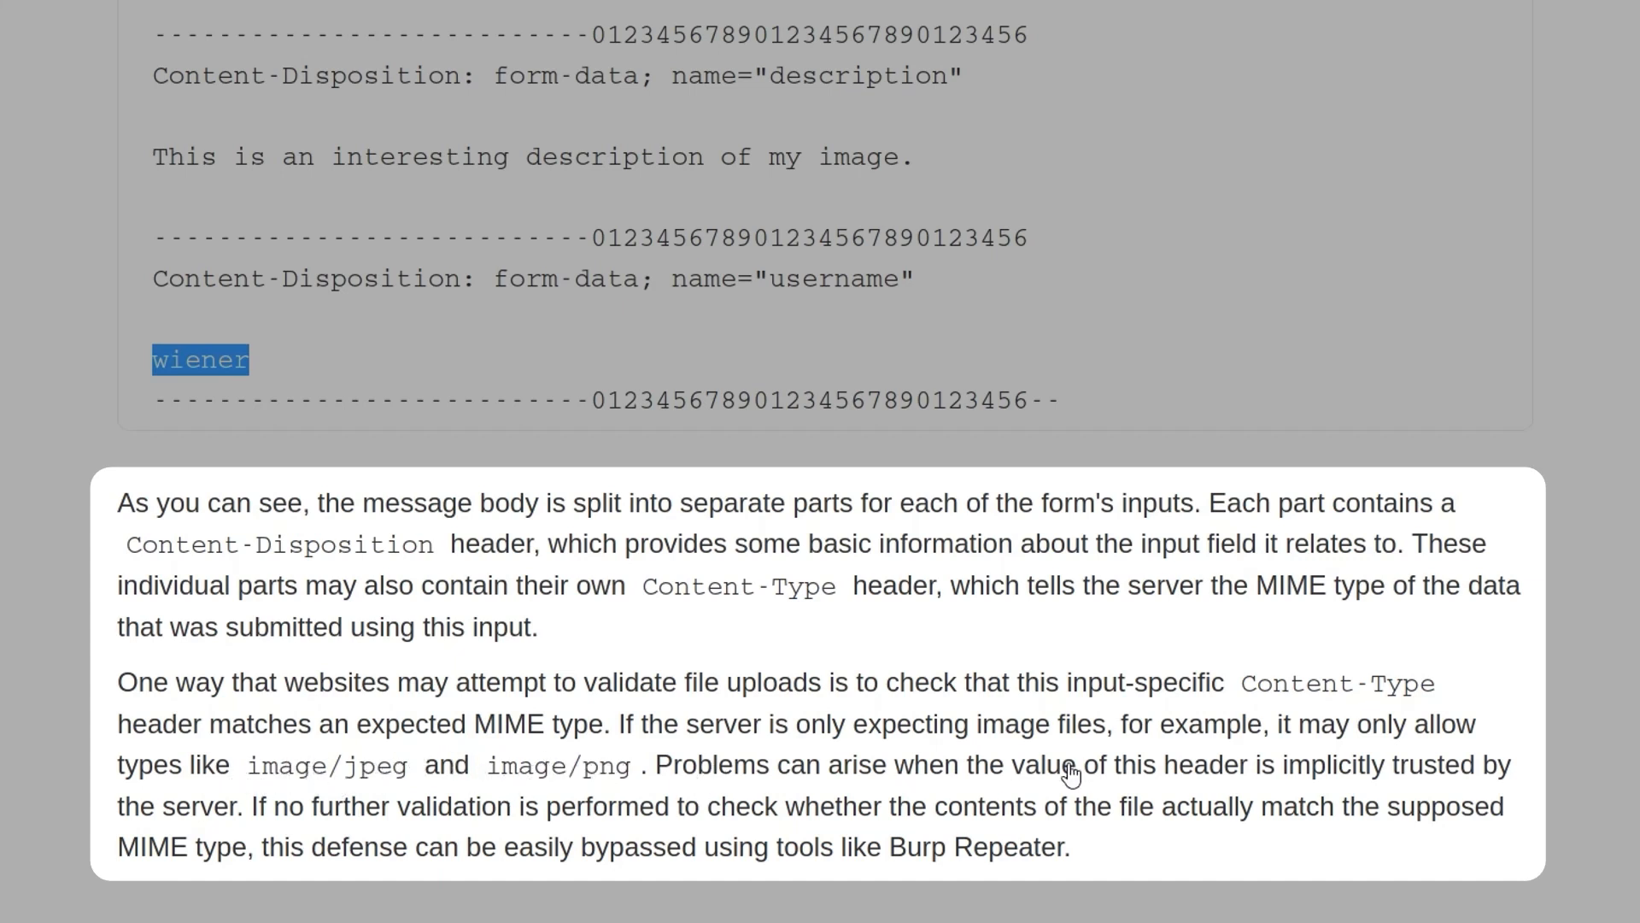
{"action": "mouse_move", "coordinate": [1459, 779]}
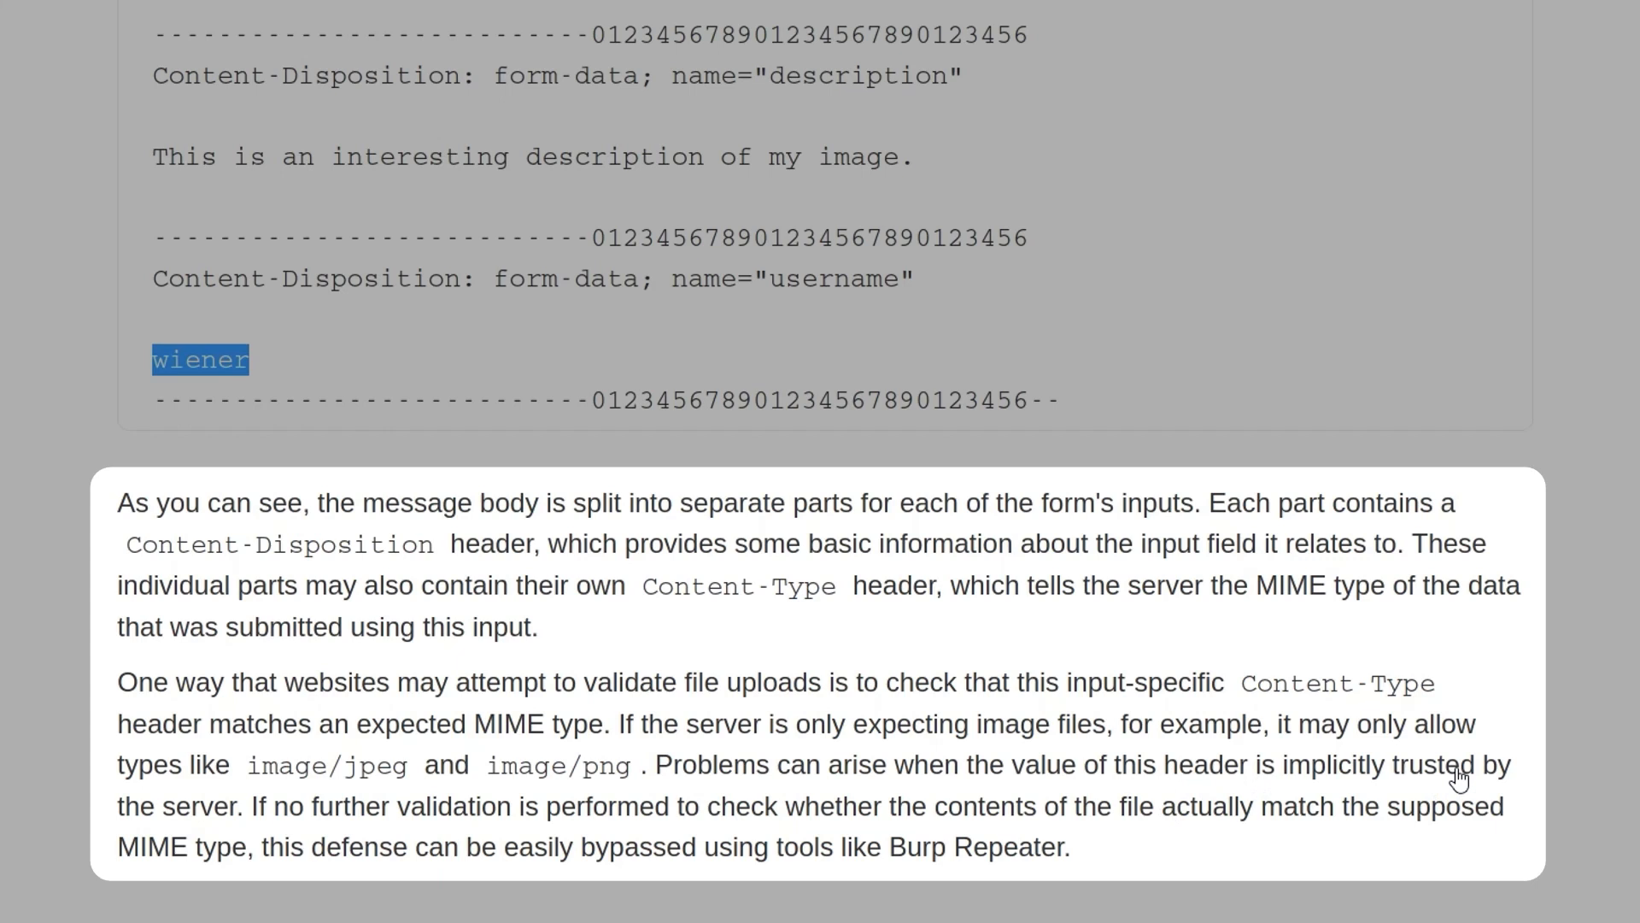
{"action": "mouse_move", "coordinate": [267, 813]}
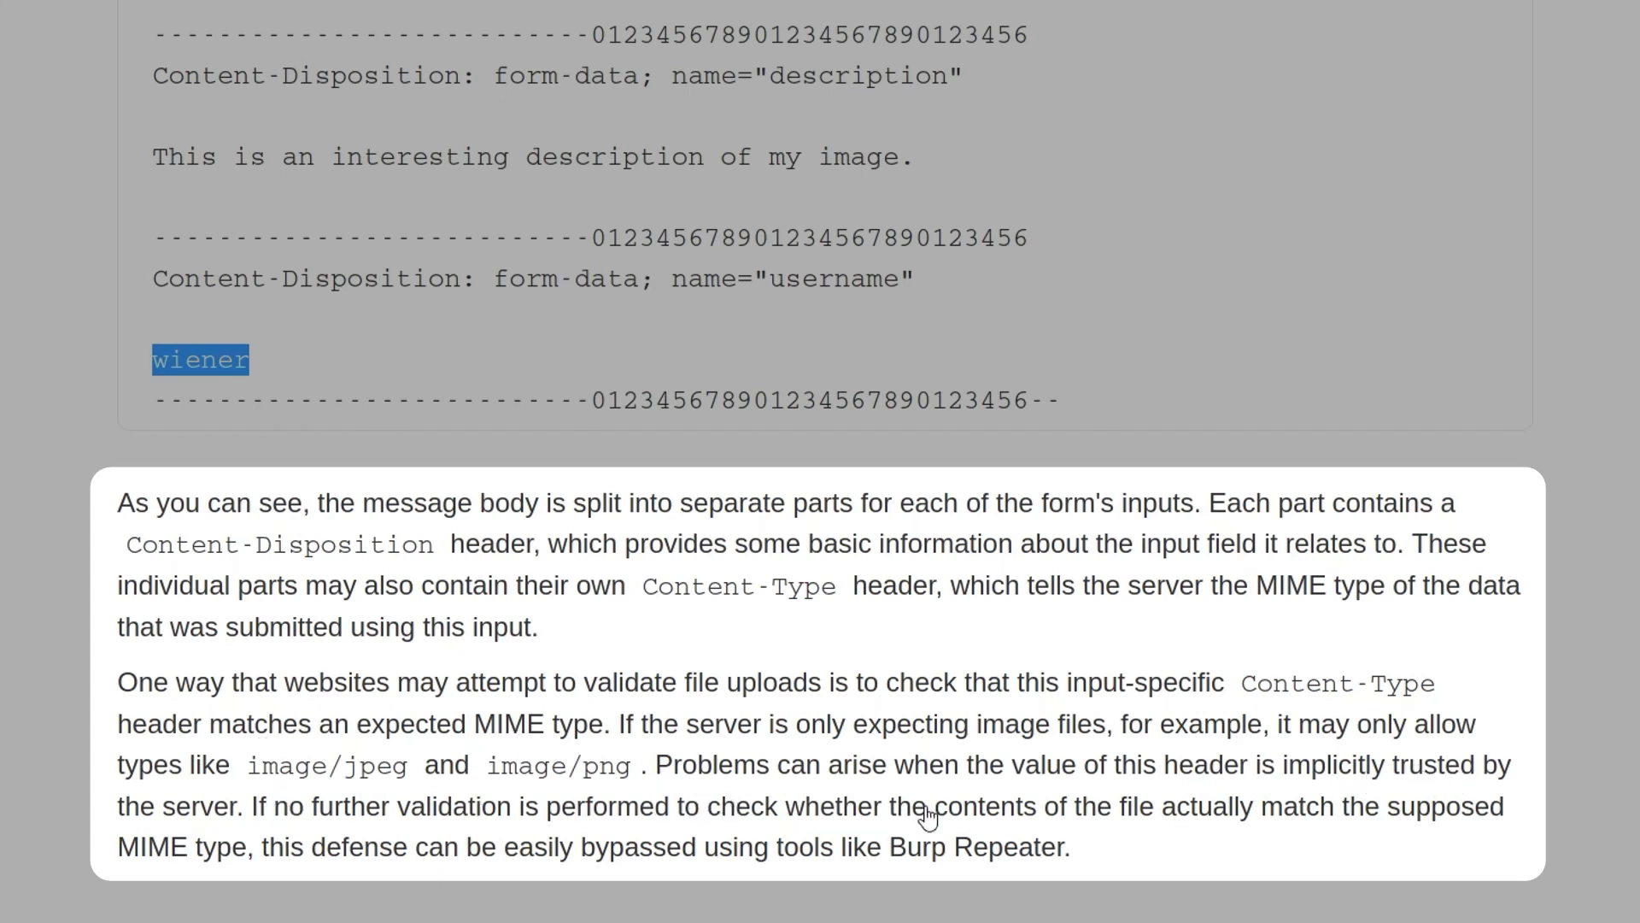
{"action": "mouse_move", "coordinate": [1358, 813]}
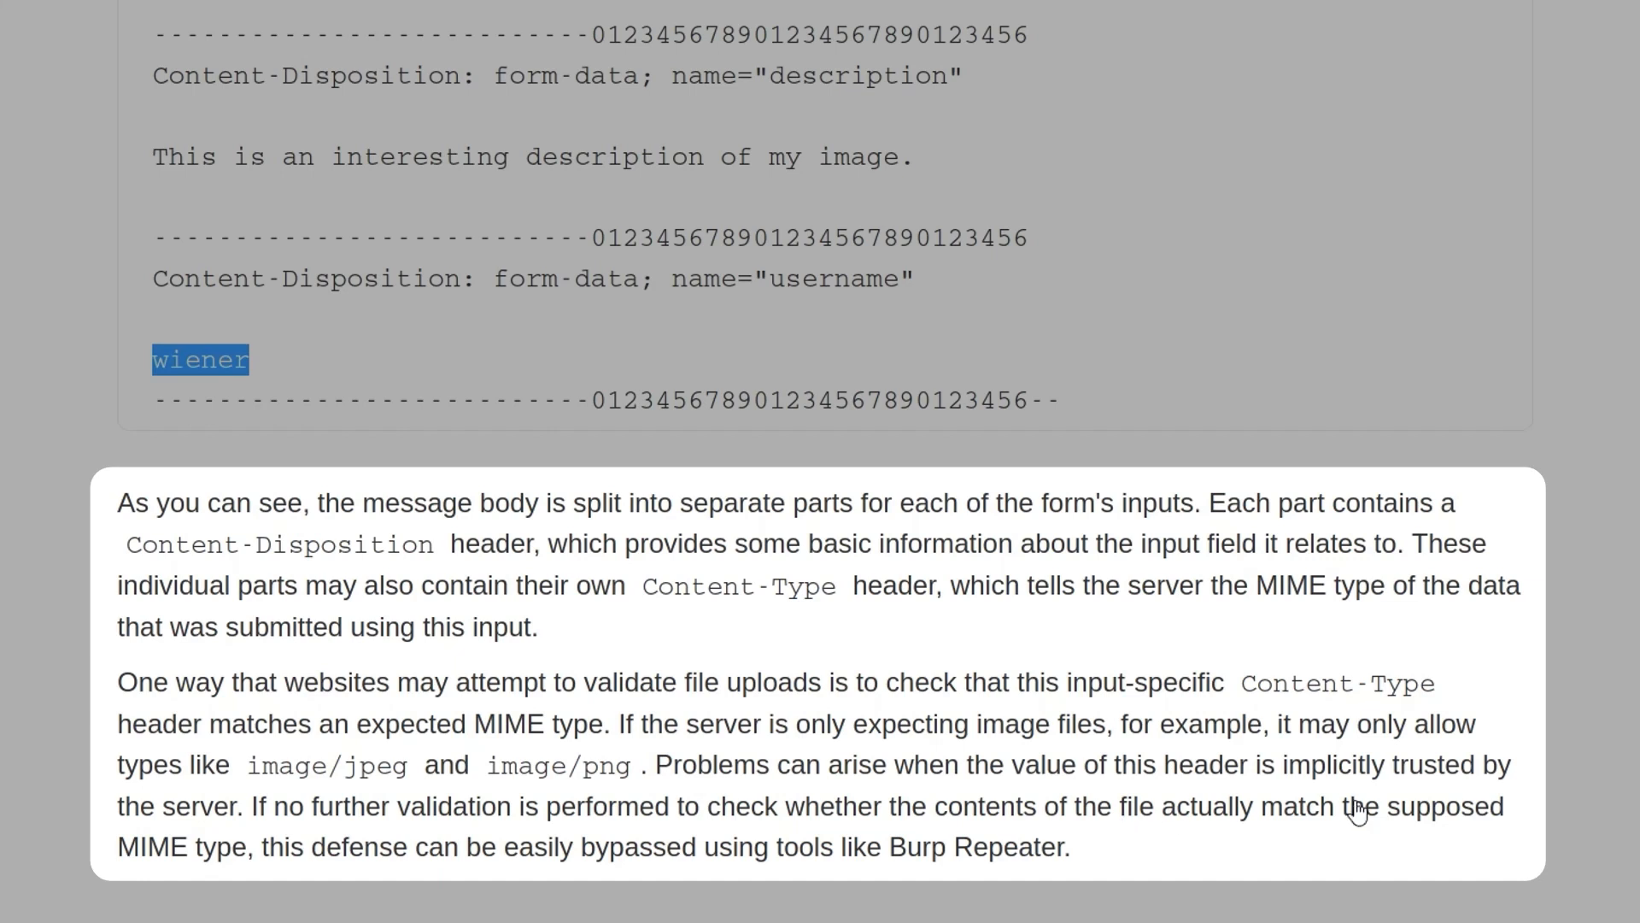
{"action": "mouse_move", "coordinate": [1305, 813]}
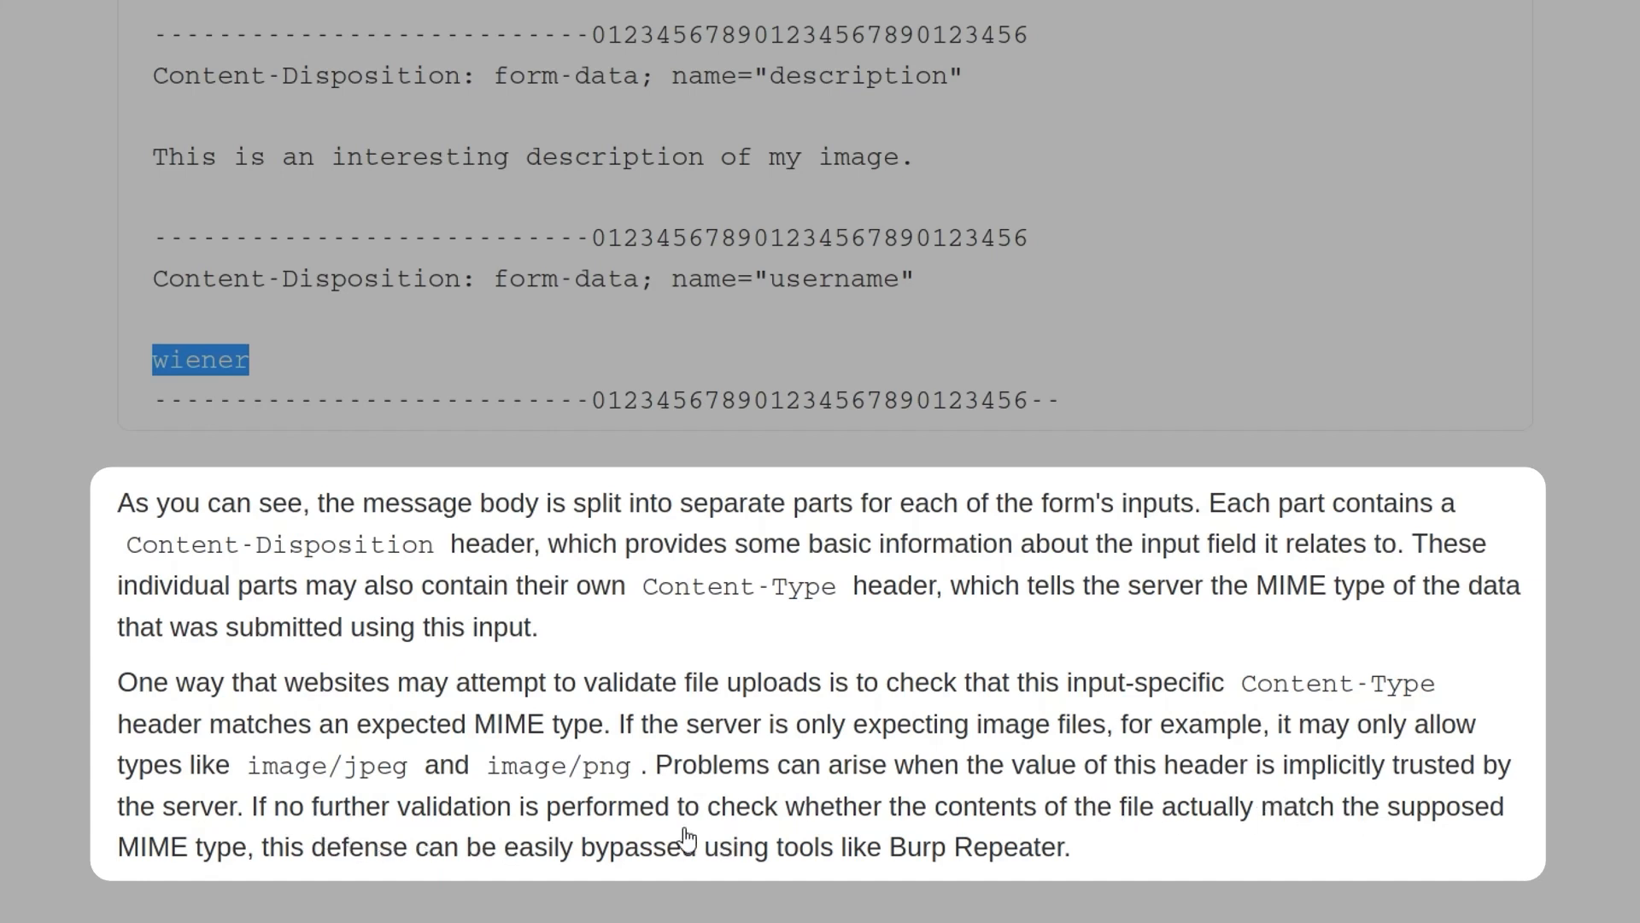
{"action": "mouse_move", "coordinate": [1185, 835]}
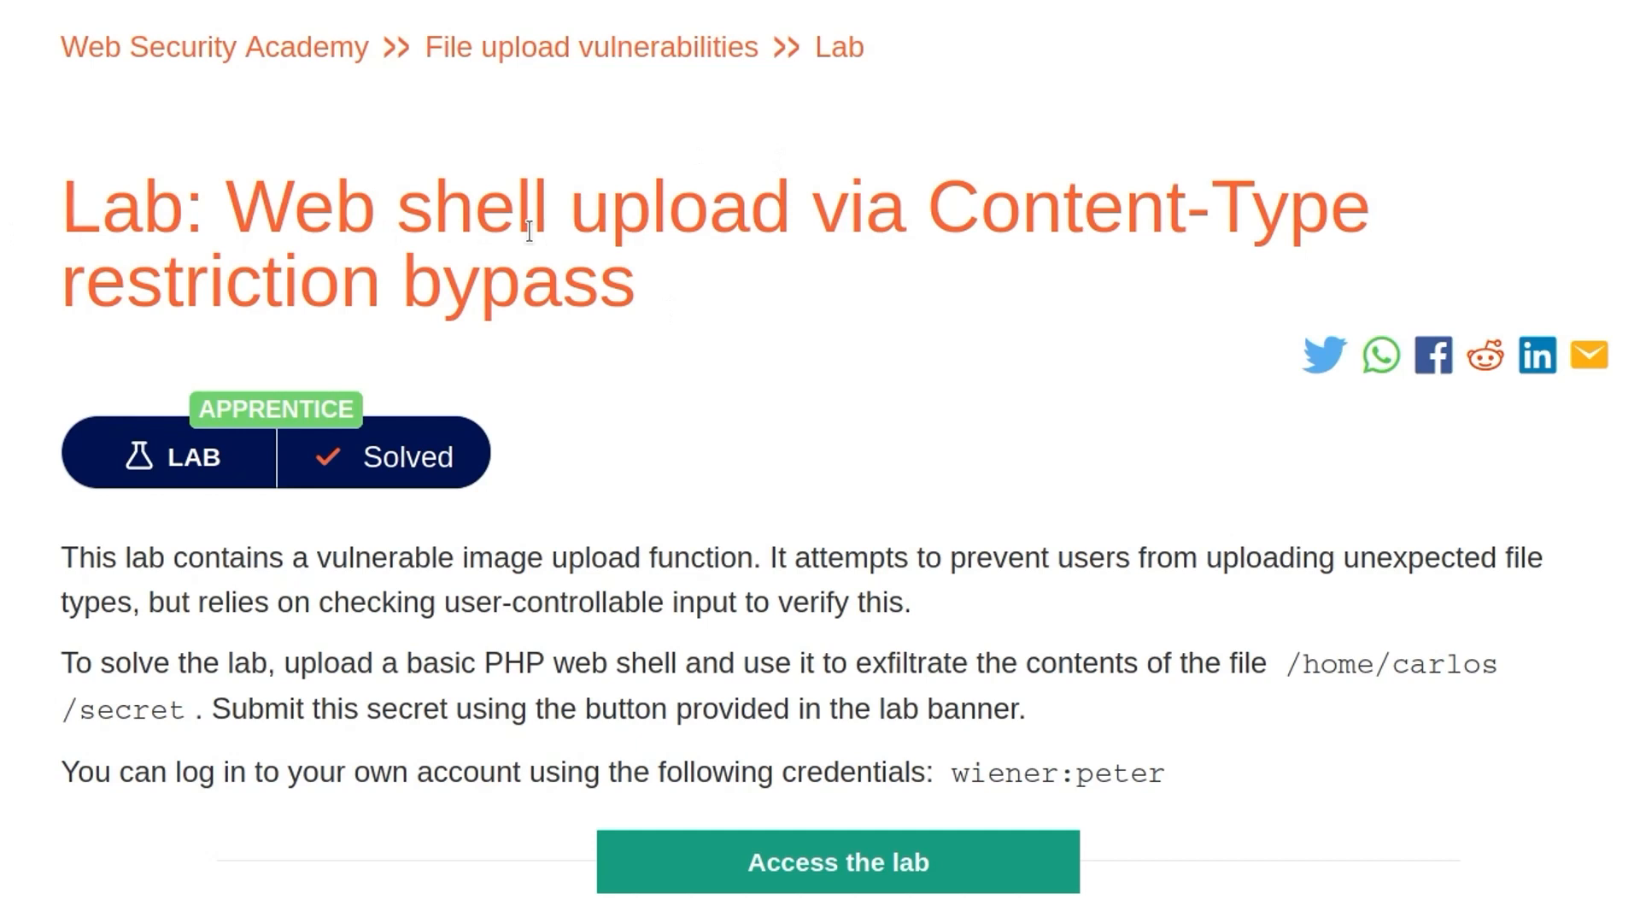
{"action": "mouse_move", "coordinate": [678, 249]}
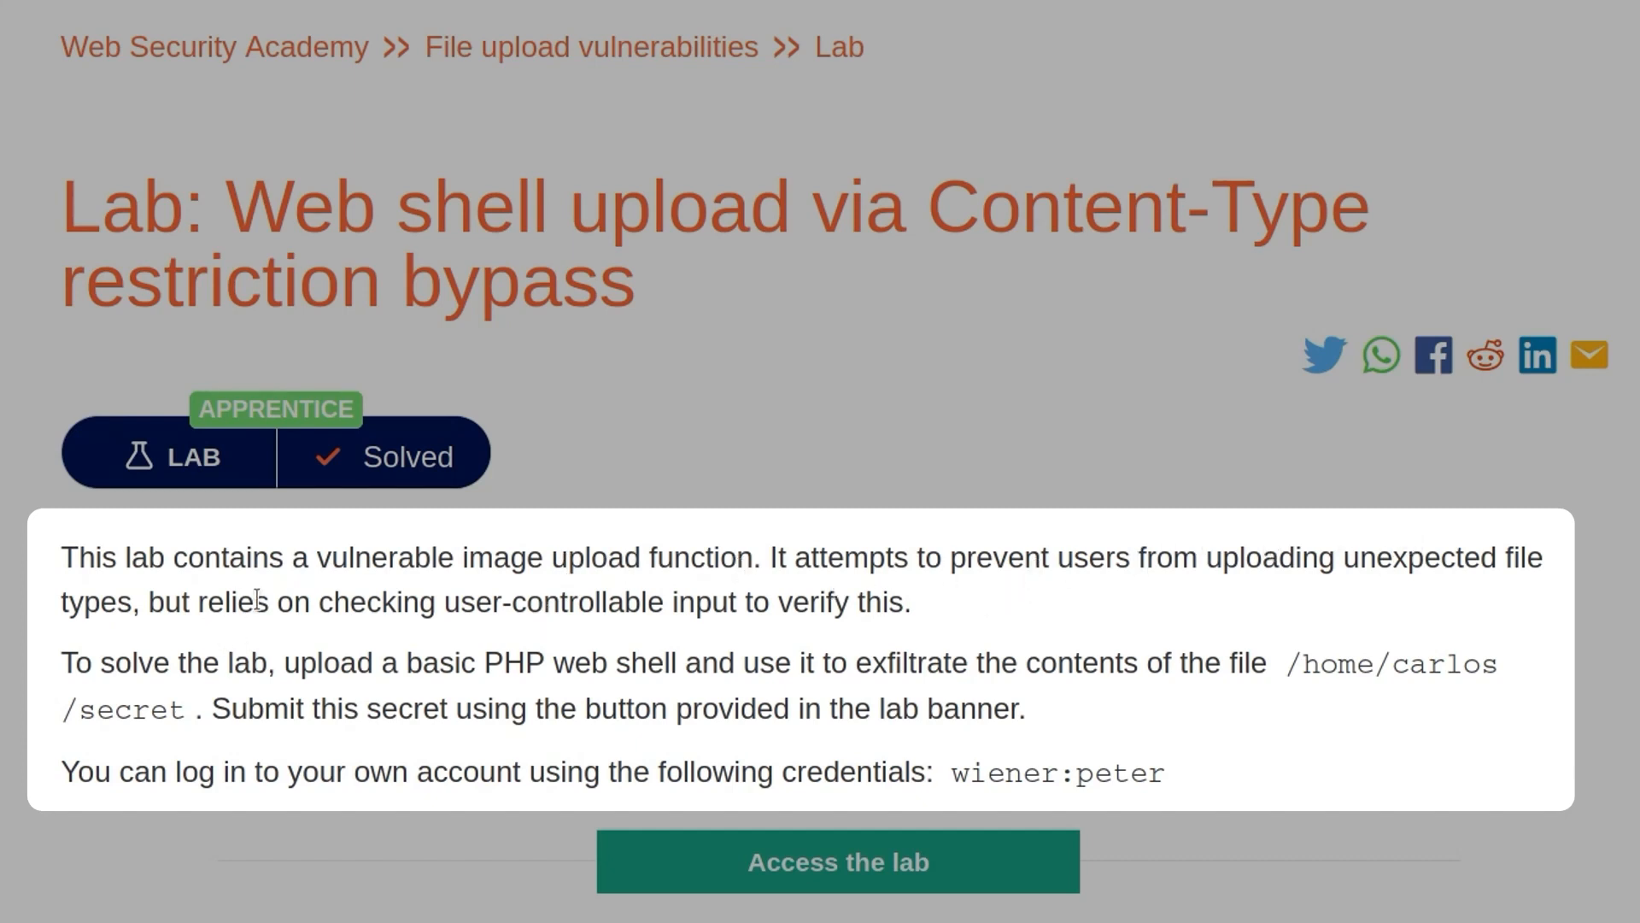
{"action": "mouse_move", "coordinate": [707, 604]}
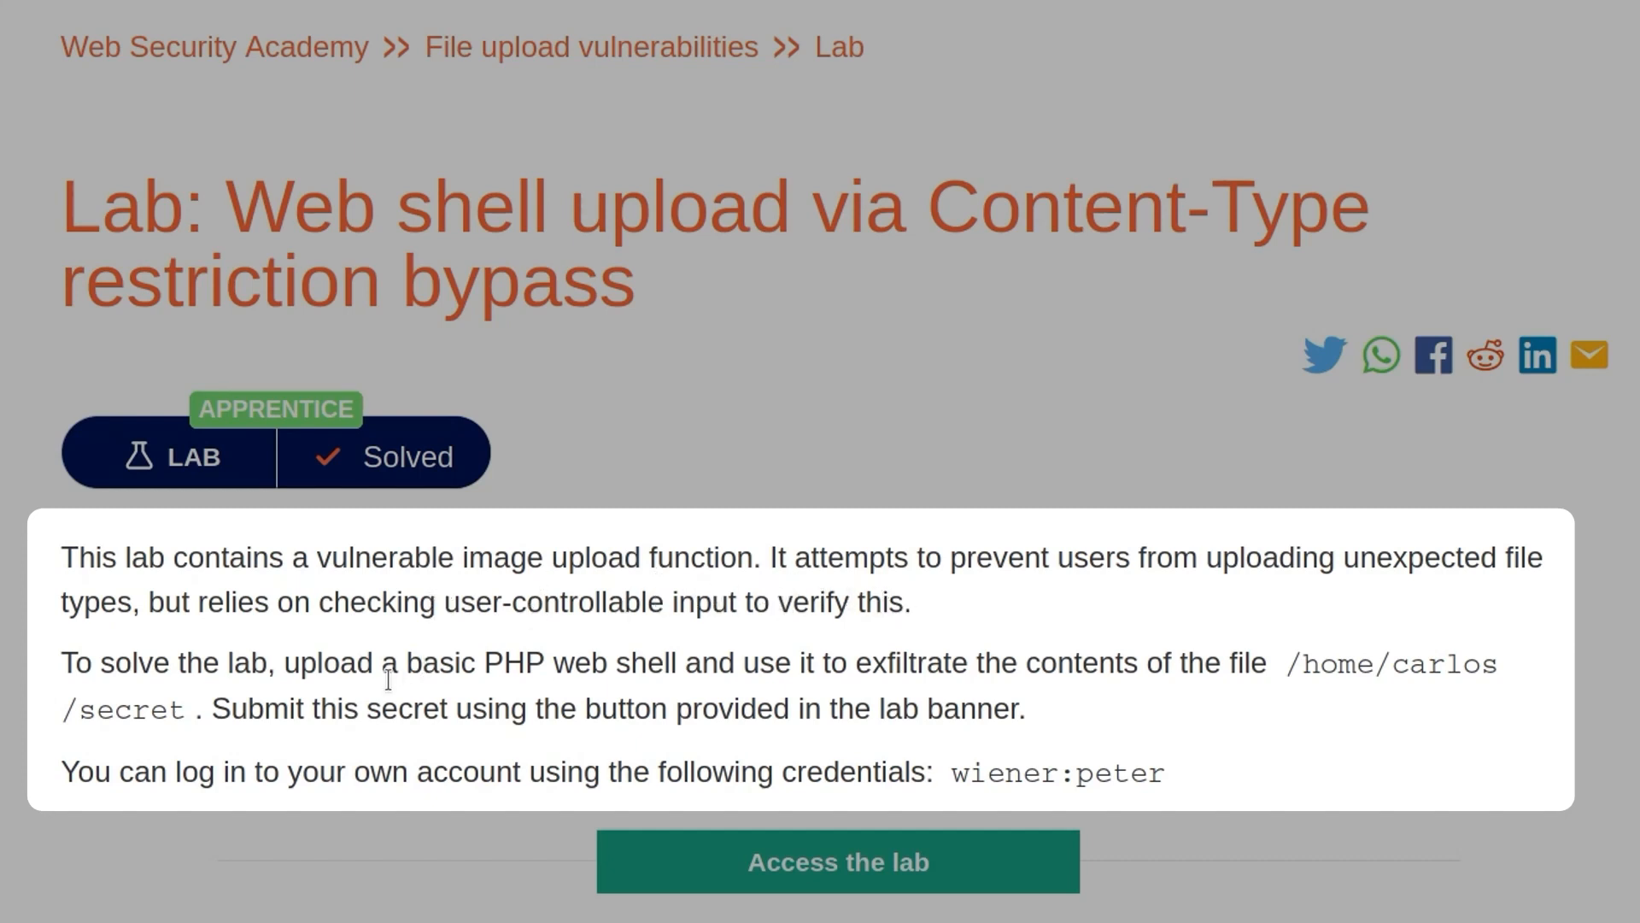
{"action": "mouse_move", "coordinate": [656, 655]}
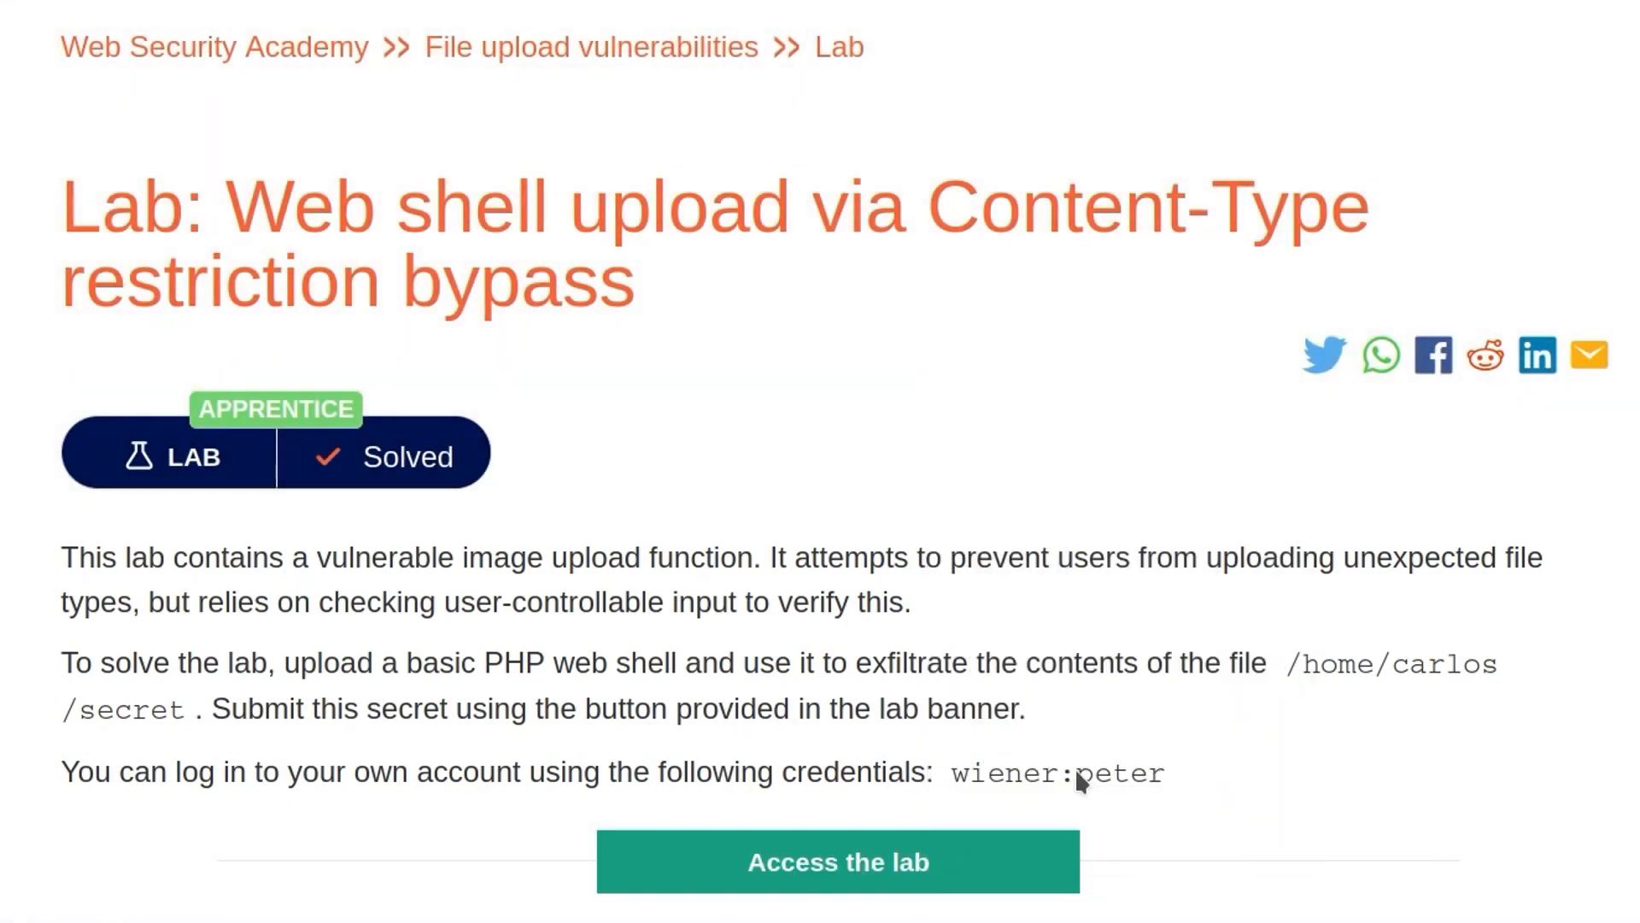
- Access the 'Web shell upload via Content-Type restriction bypass' lab
{"action": "left_click", "coordinate": [837, 861]}
{"action": "type", "text": "wien"}
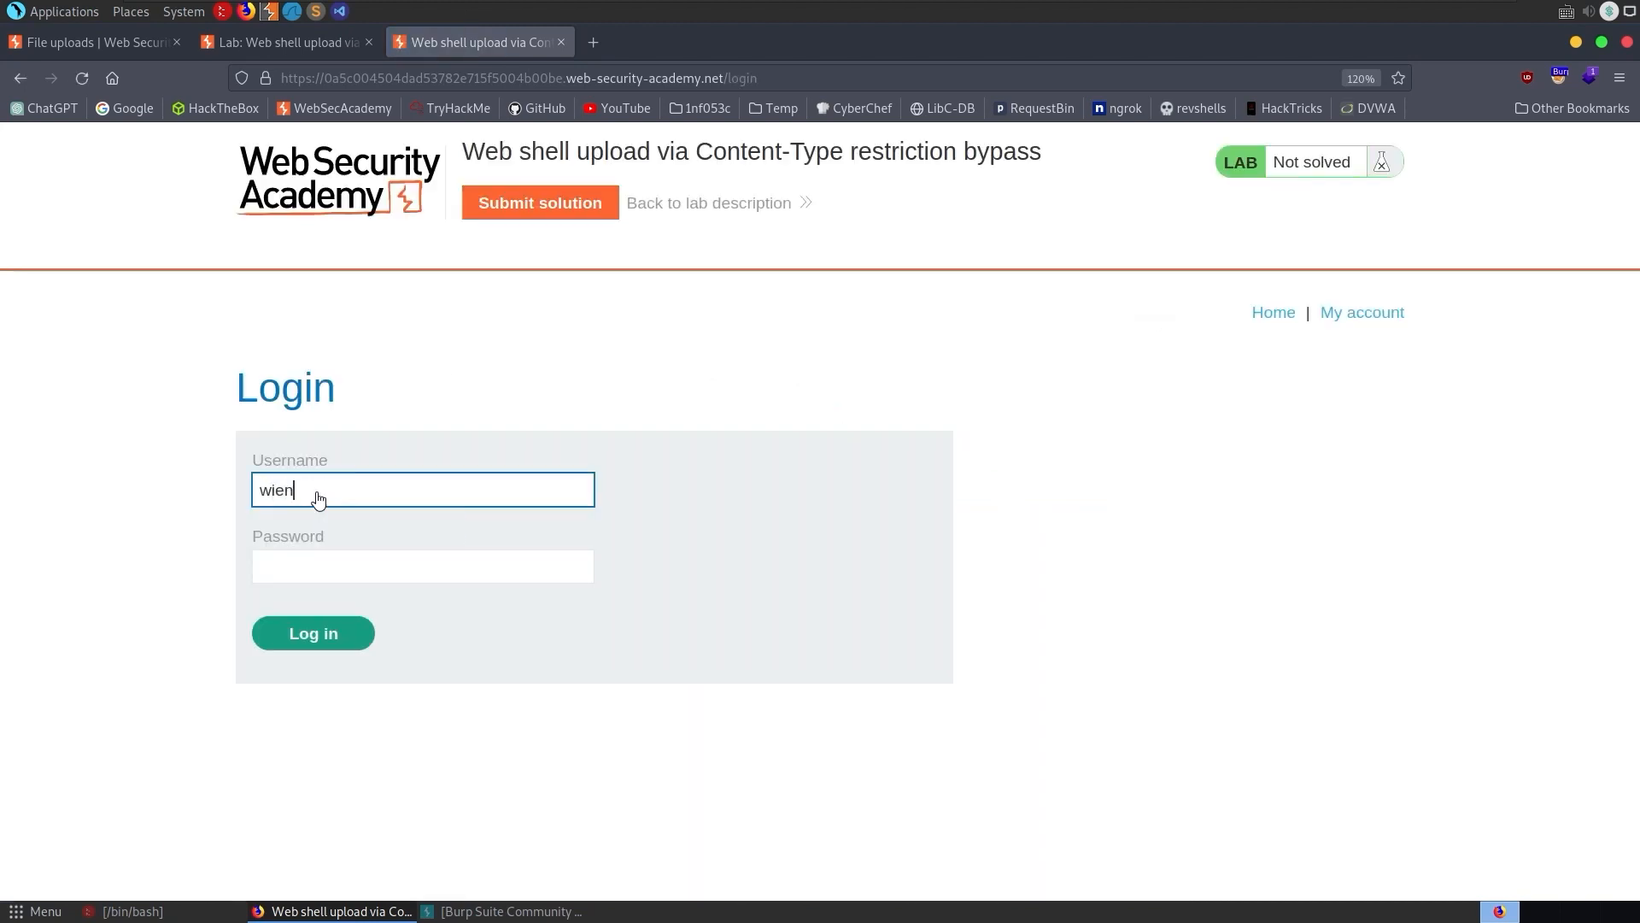
- Log in to the lab as wiener
{"action": "left_click", "coordinate": [312, 633]}
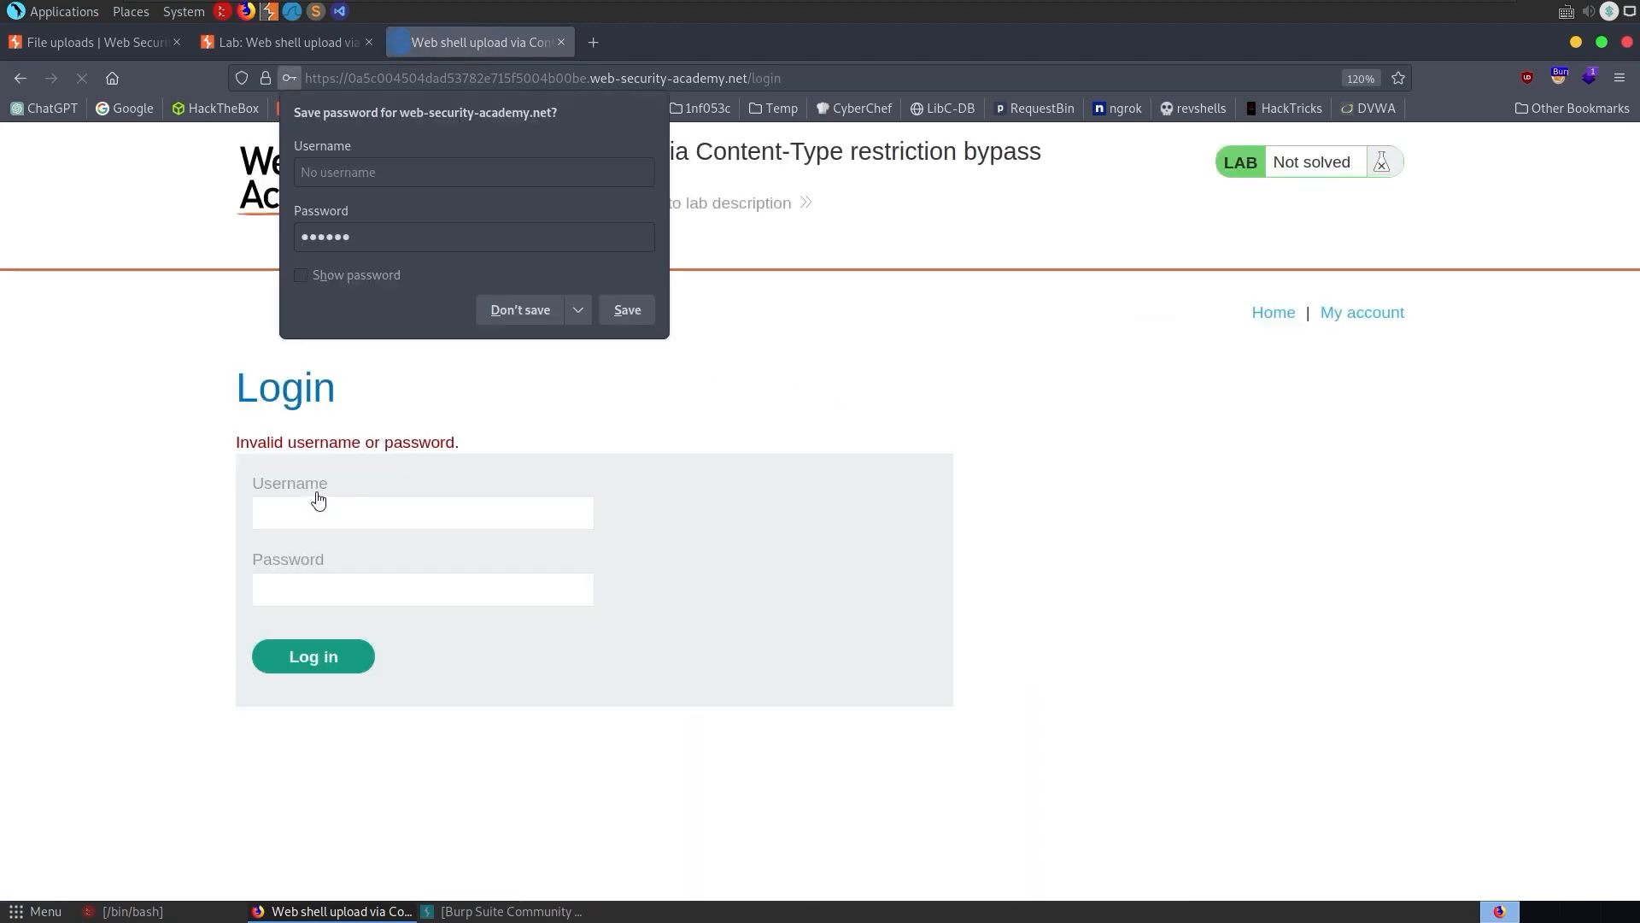
{"action": "type", "text": "wien"}
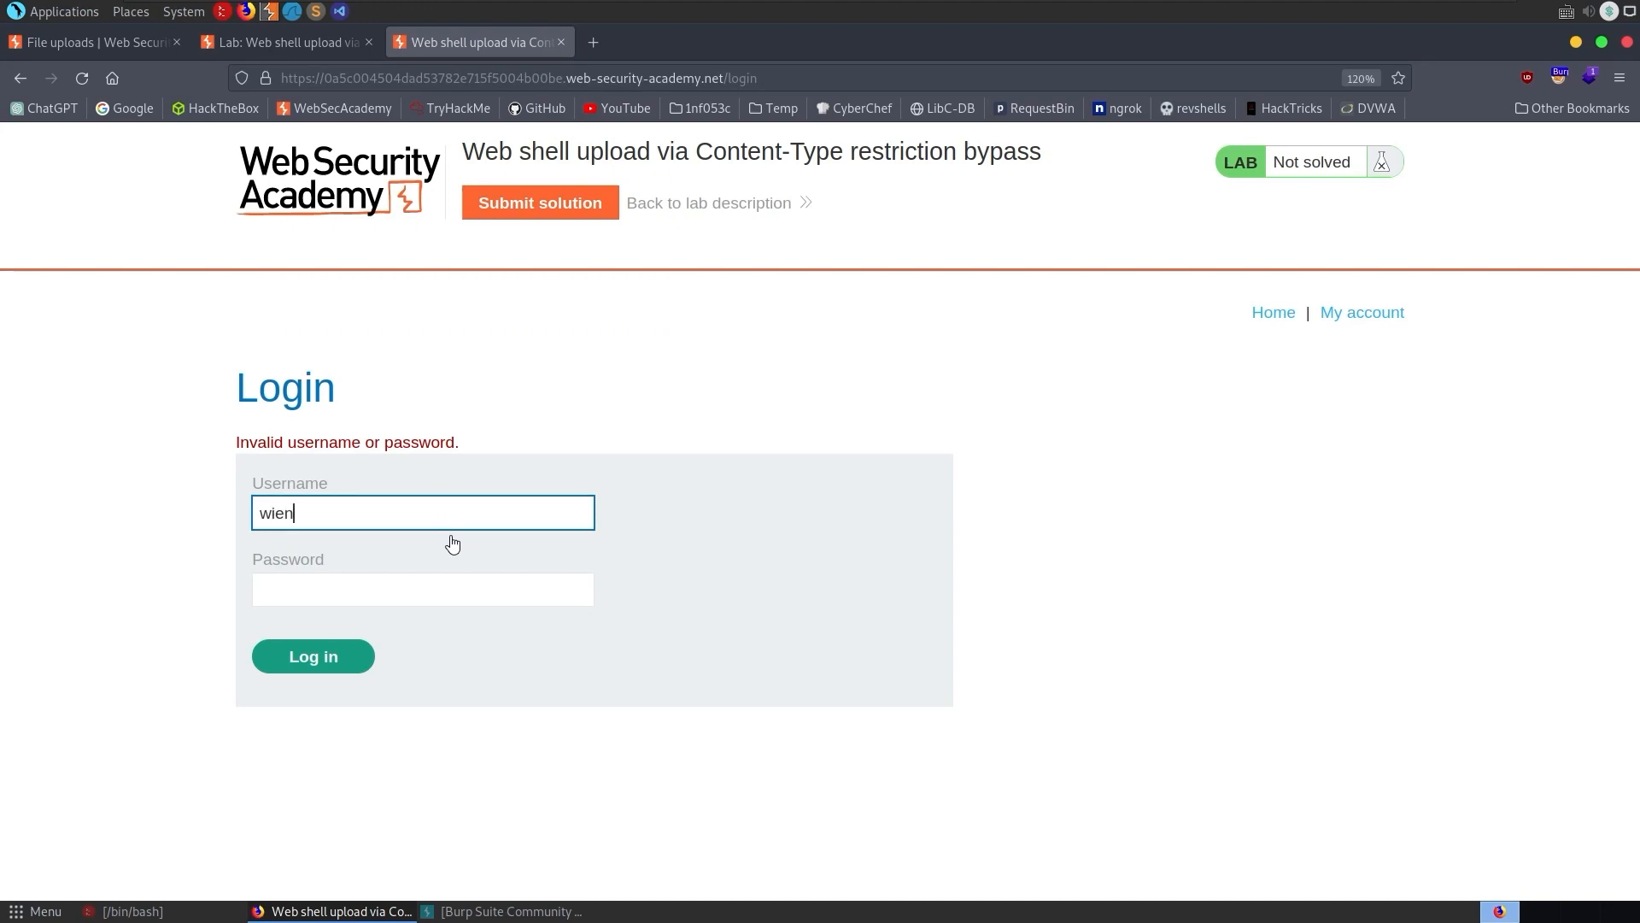
{"action": "left_click", "coordinate": [312, 656]}
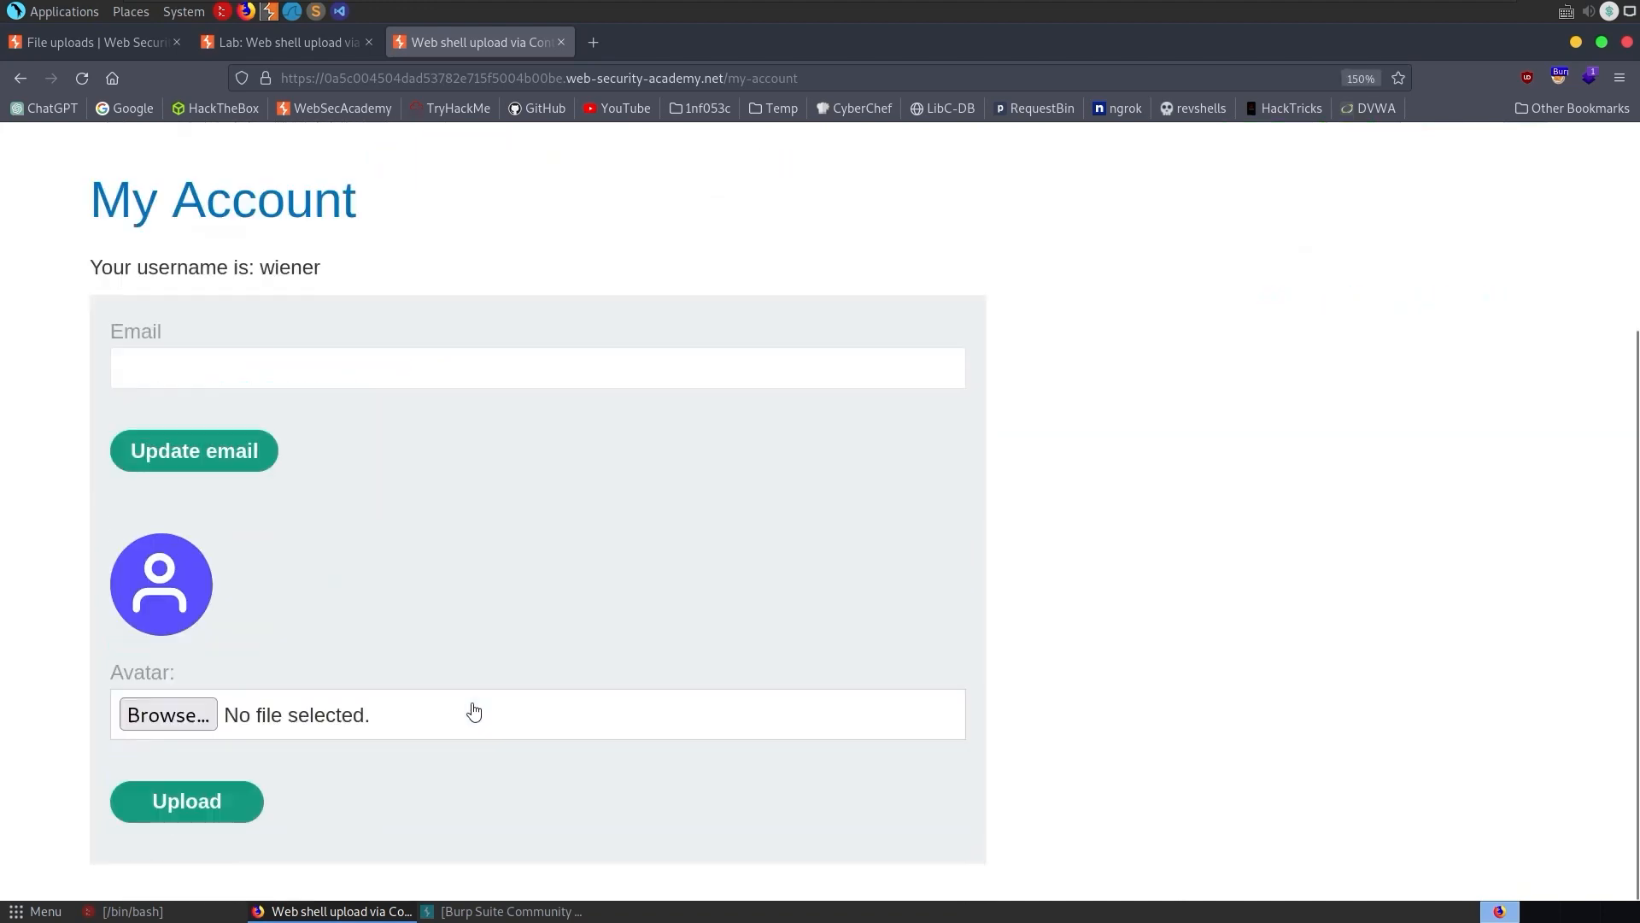
- Start choosing an avatar file on My Account, browsing into the webshells folder
{"action": "left_click", "coordinate": [168, 714]}
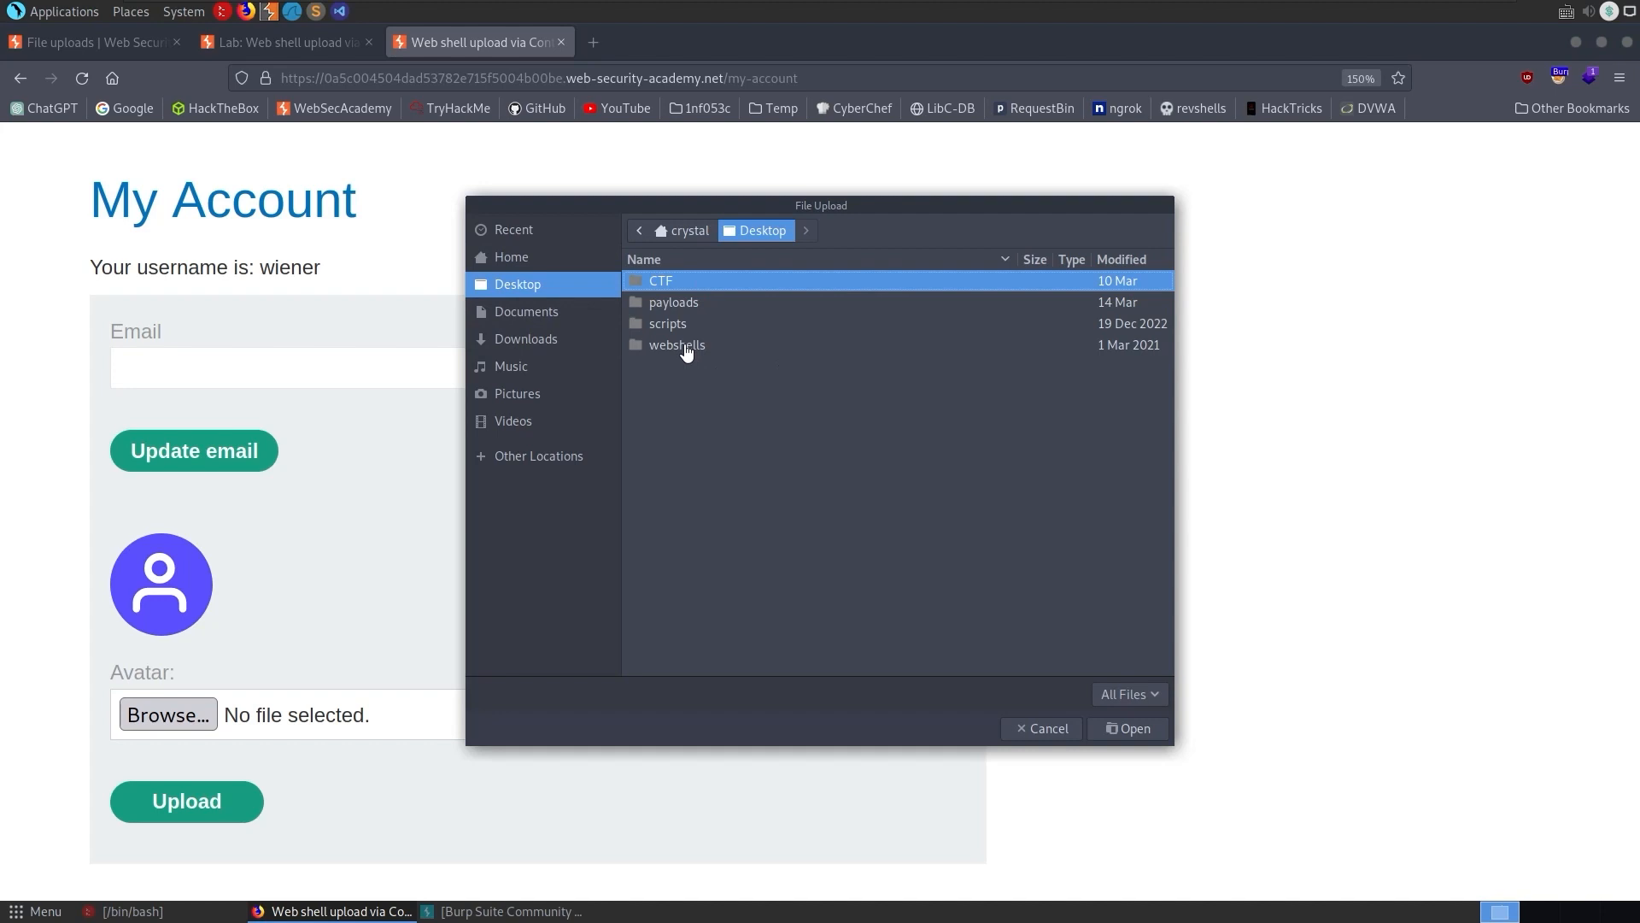
{"action": "double_click", "coordinate": [677, 343]}
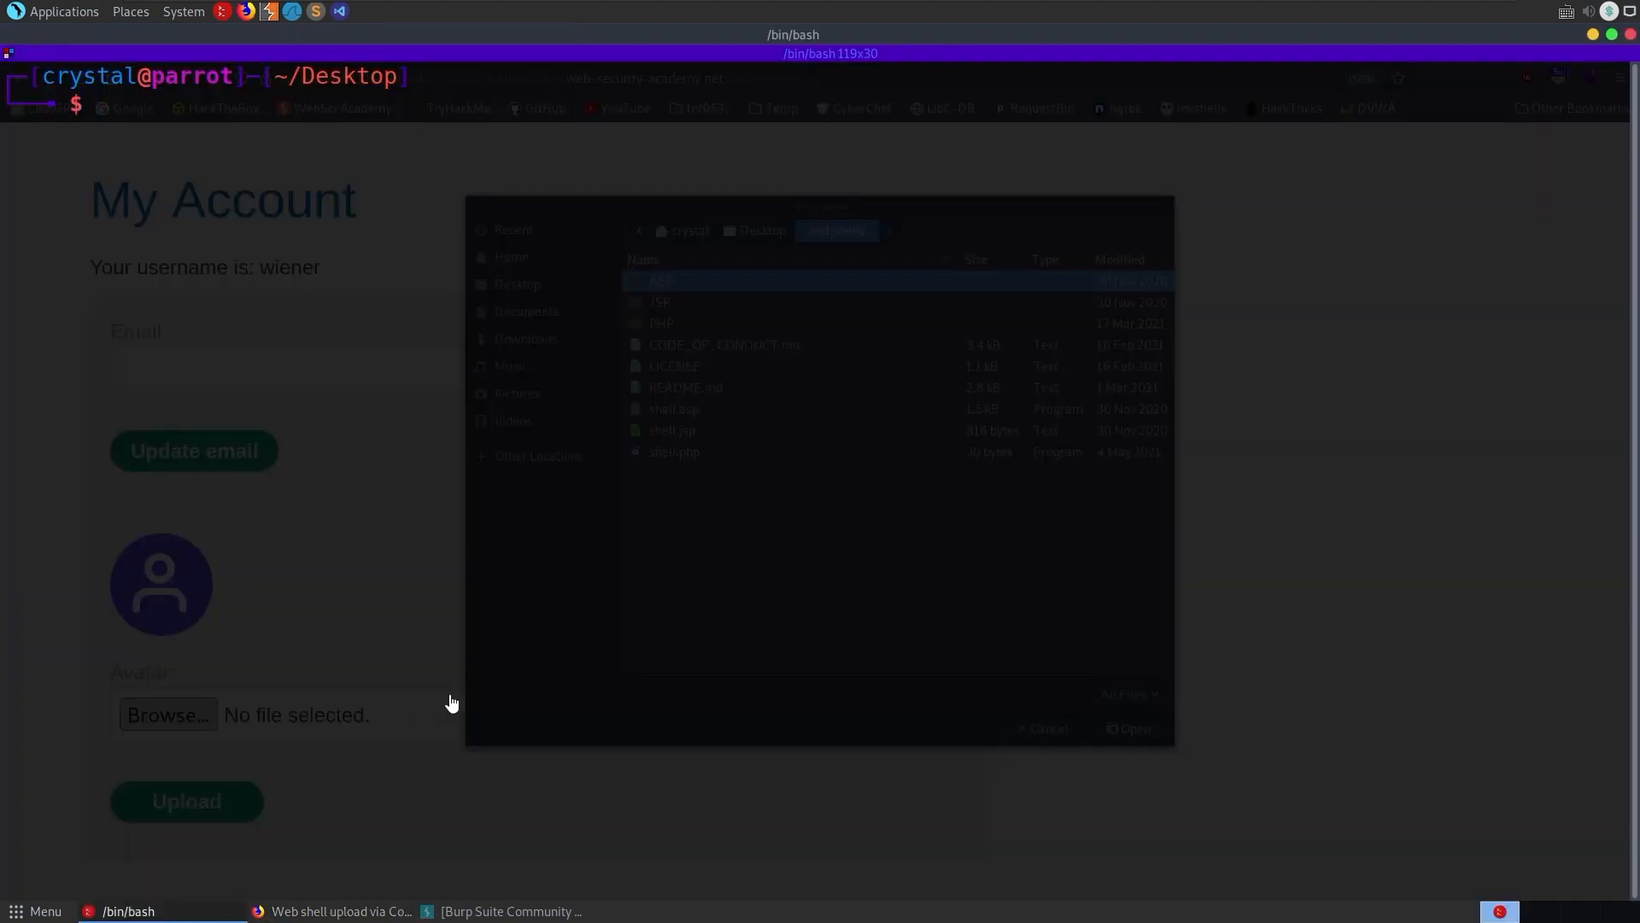
- Print shell.php's one-line PHP system() code and the Desktop listing, then return to the file picker
{"action": "type", "text": "cat webshells/shell.php"}
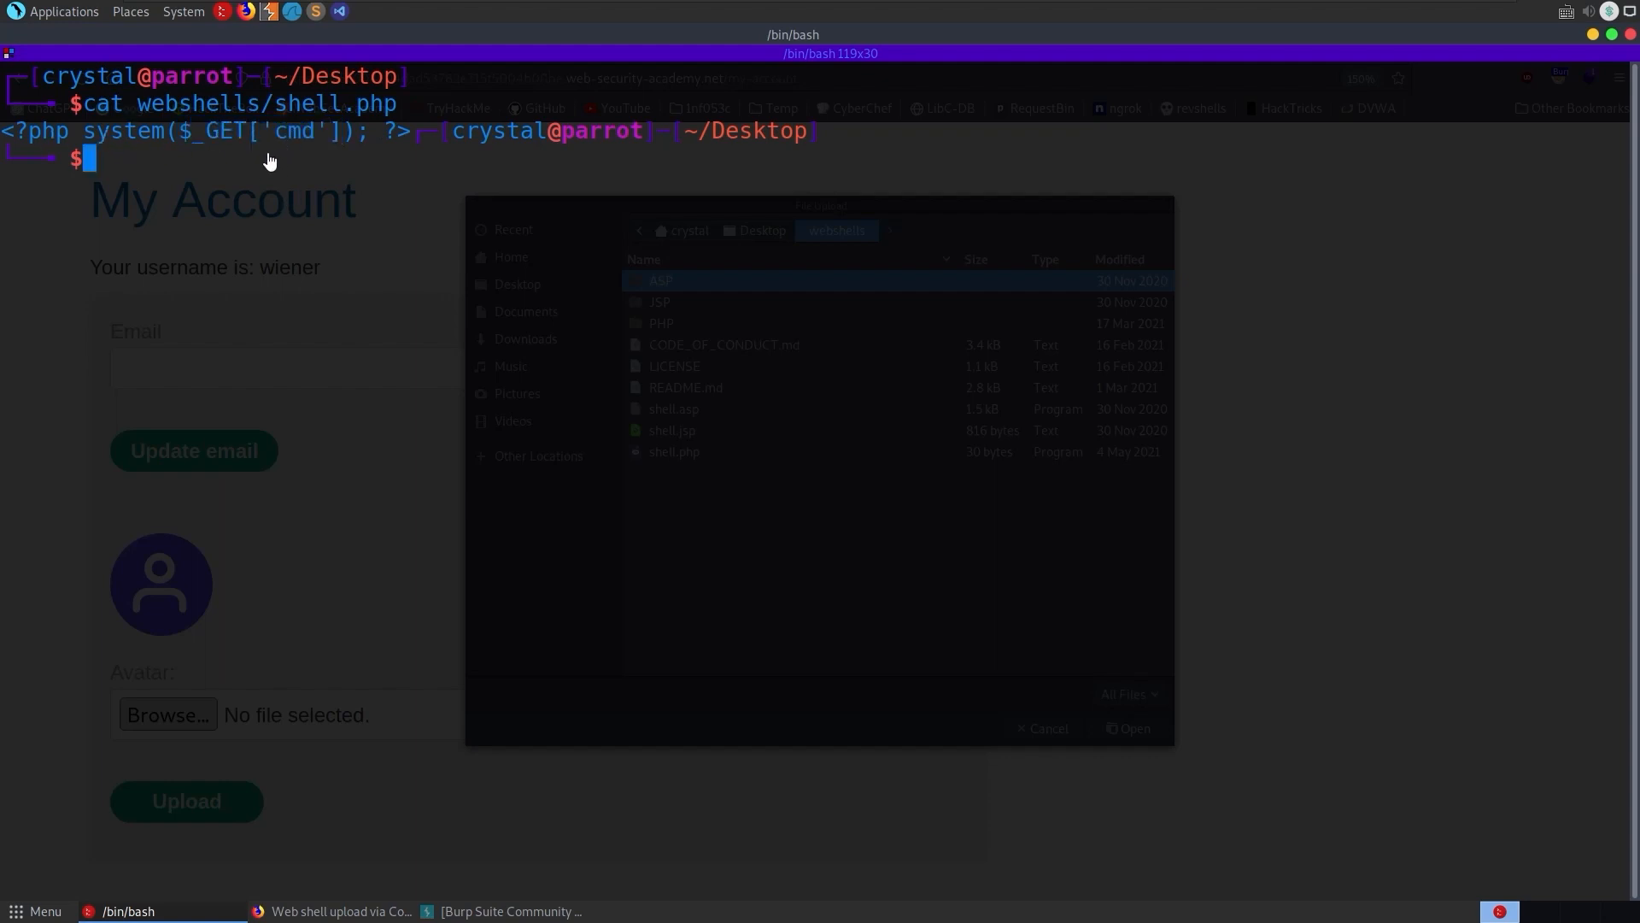
{"action": "double_click", "coordinate": [292, 131]}
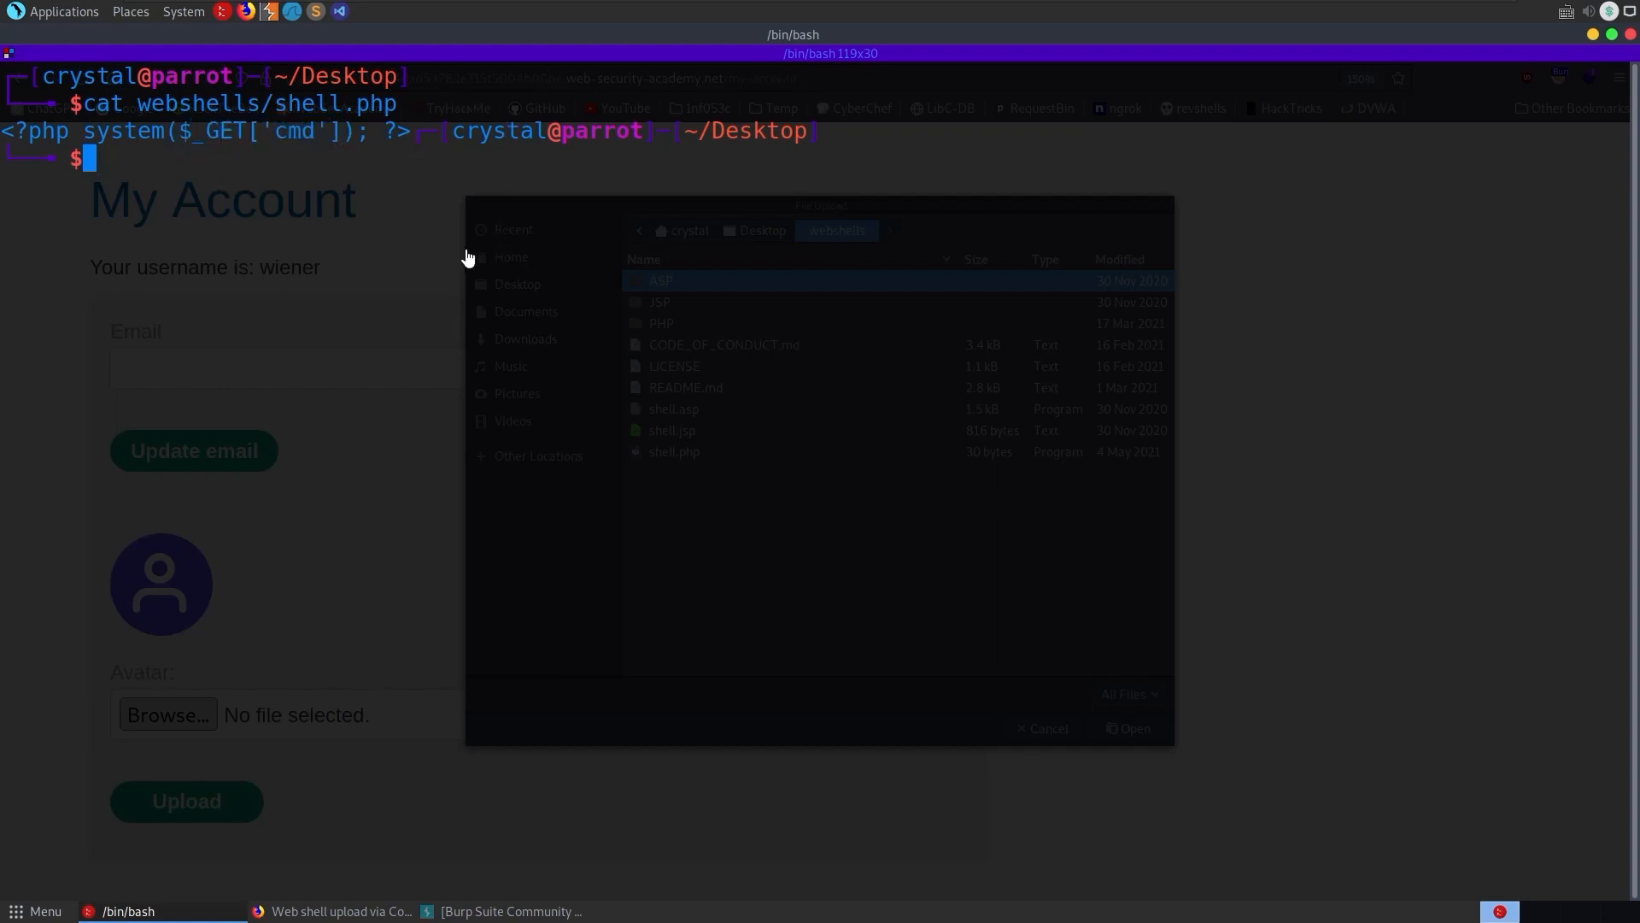
{"action": "type", "text": "ls"}
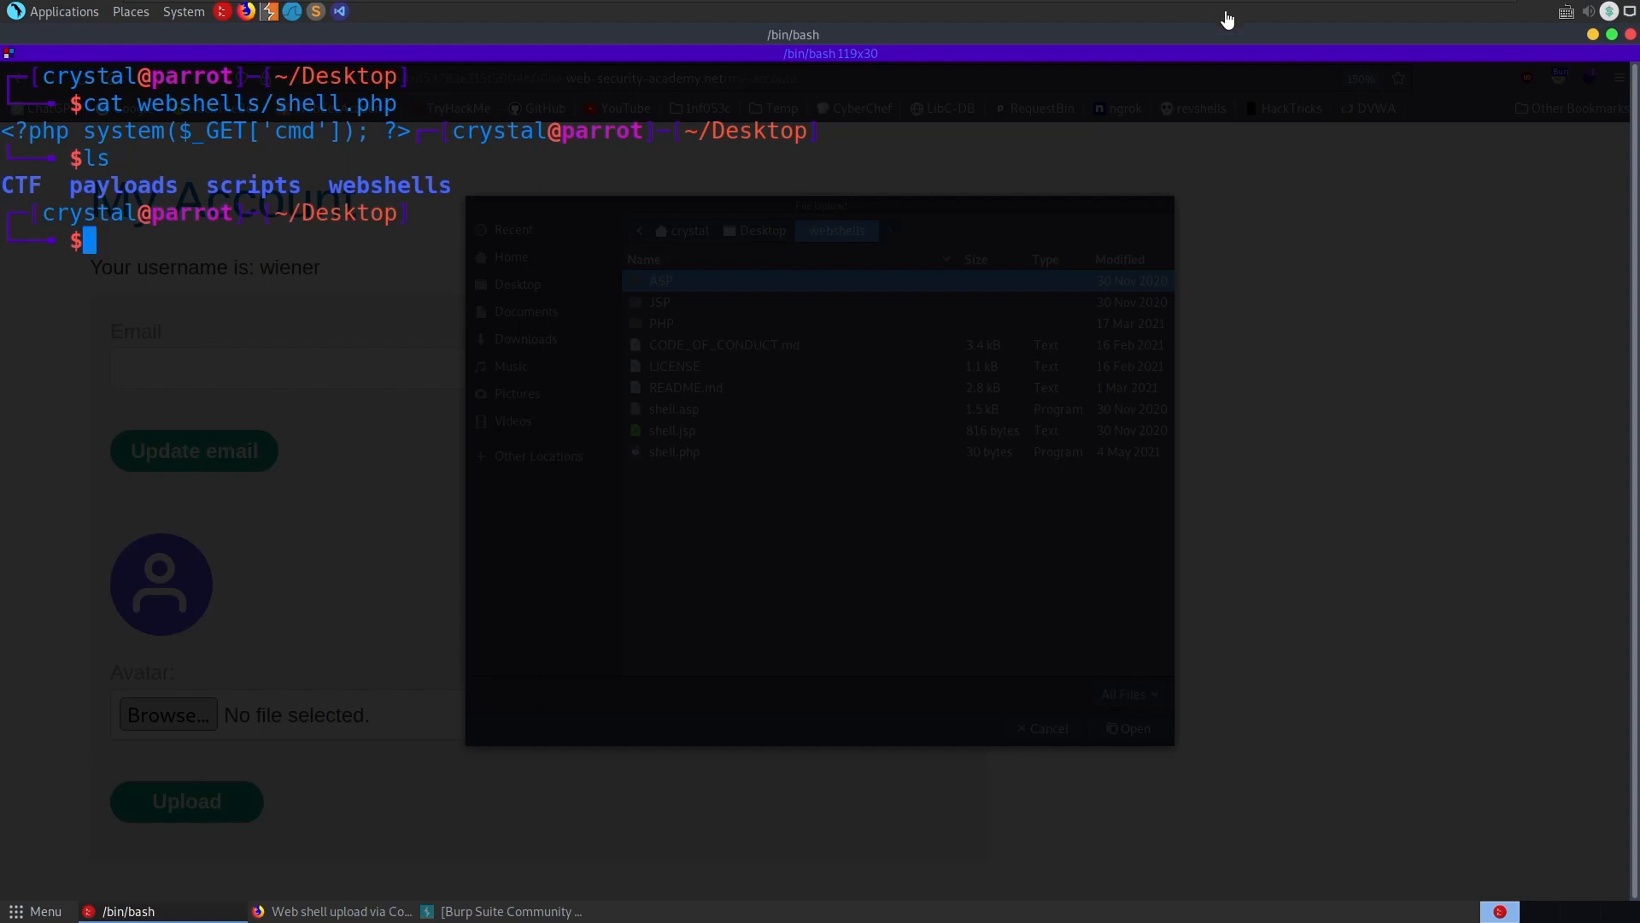
{"action": "left_click", "coordinate": [673, 451]}
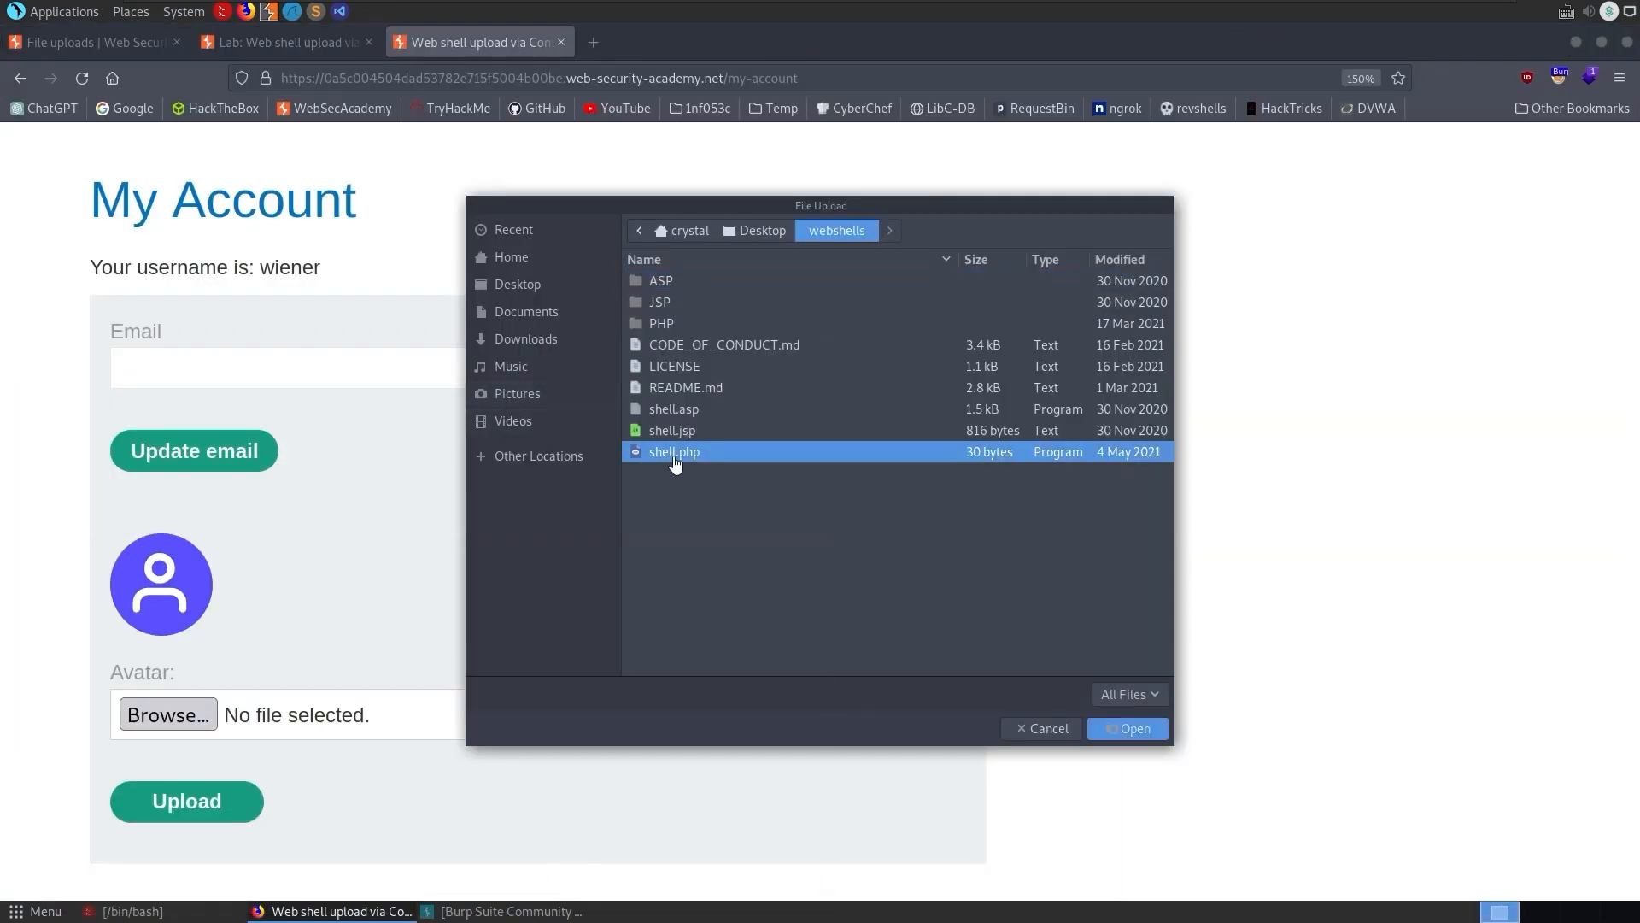
- Upload shell.php as the avatar, rejected as application/x-php not allowed
{"action": "left_click", "coordinate": [1127, 728]}
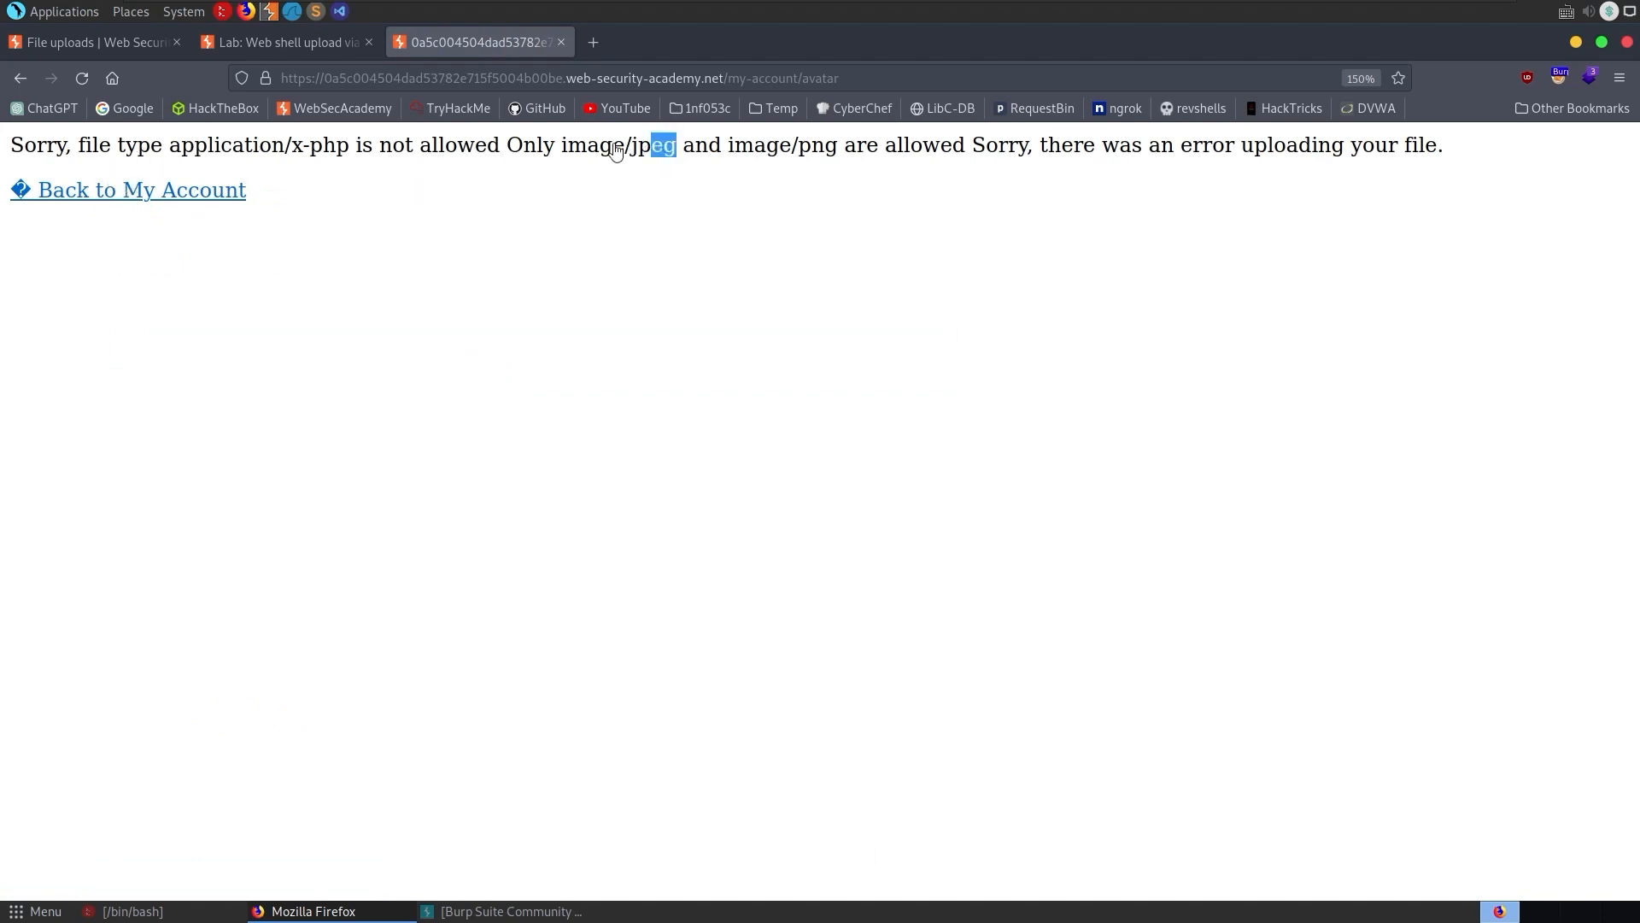
{"action": "mouse_move", "coordinate": [848, 164]}
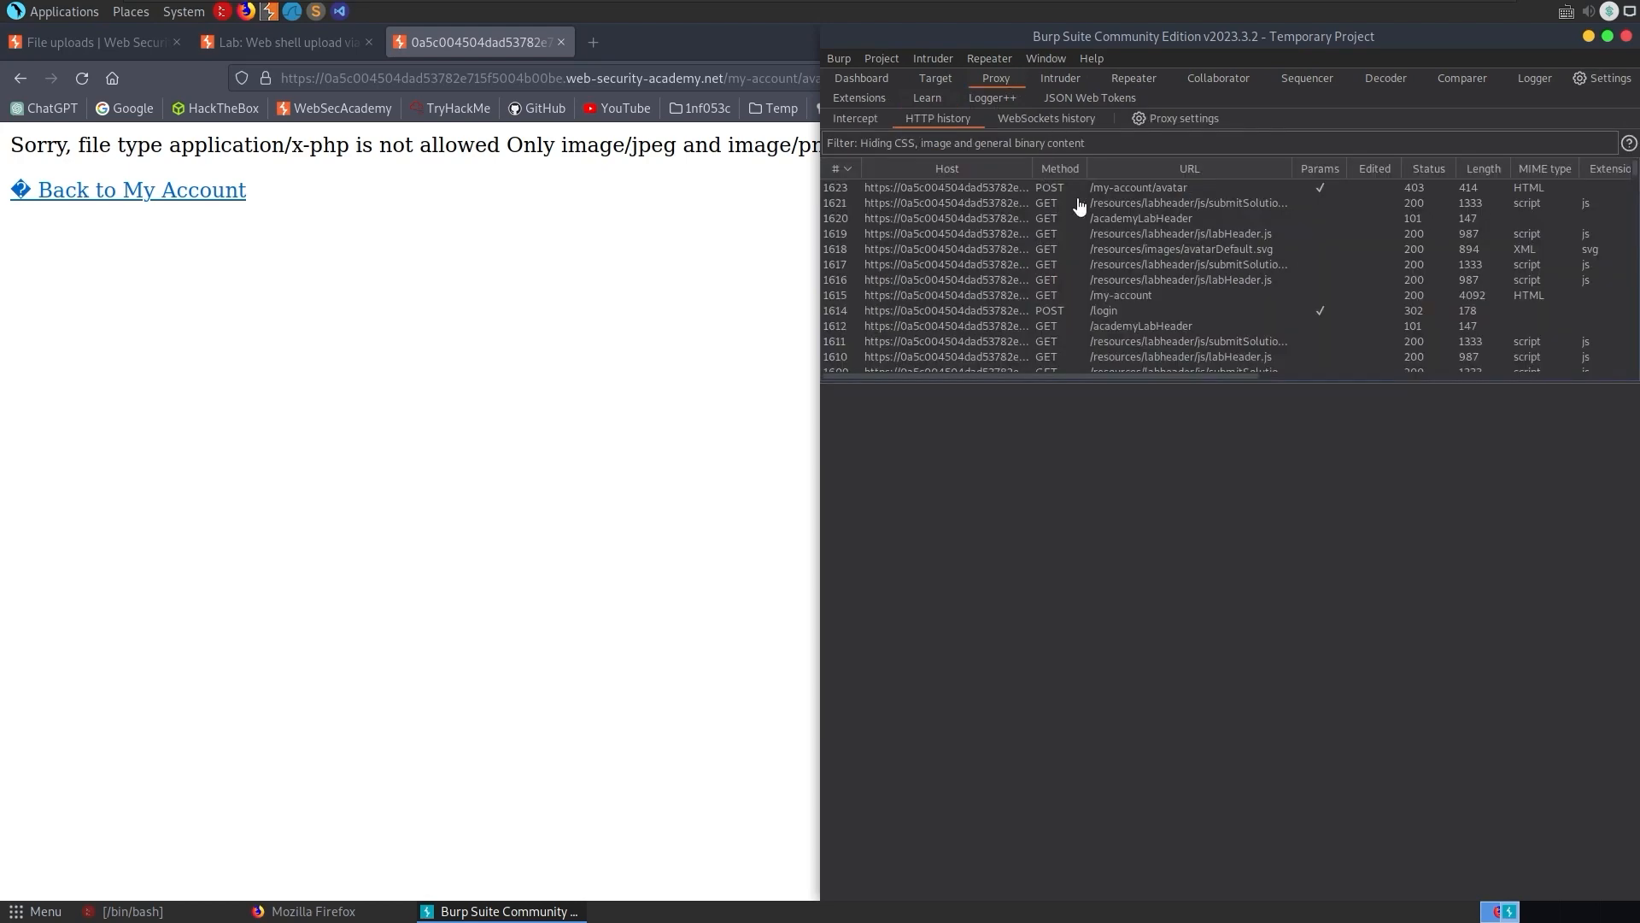
- Resend the POST /my-account/avatar request from Repeater with the shell.php part declared as image/jpeg
{"action": "right_click", "coordinate": [1138, 188]}
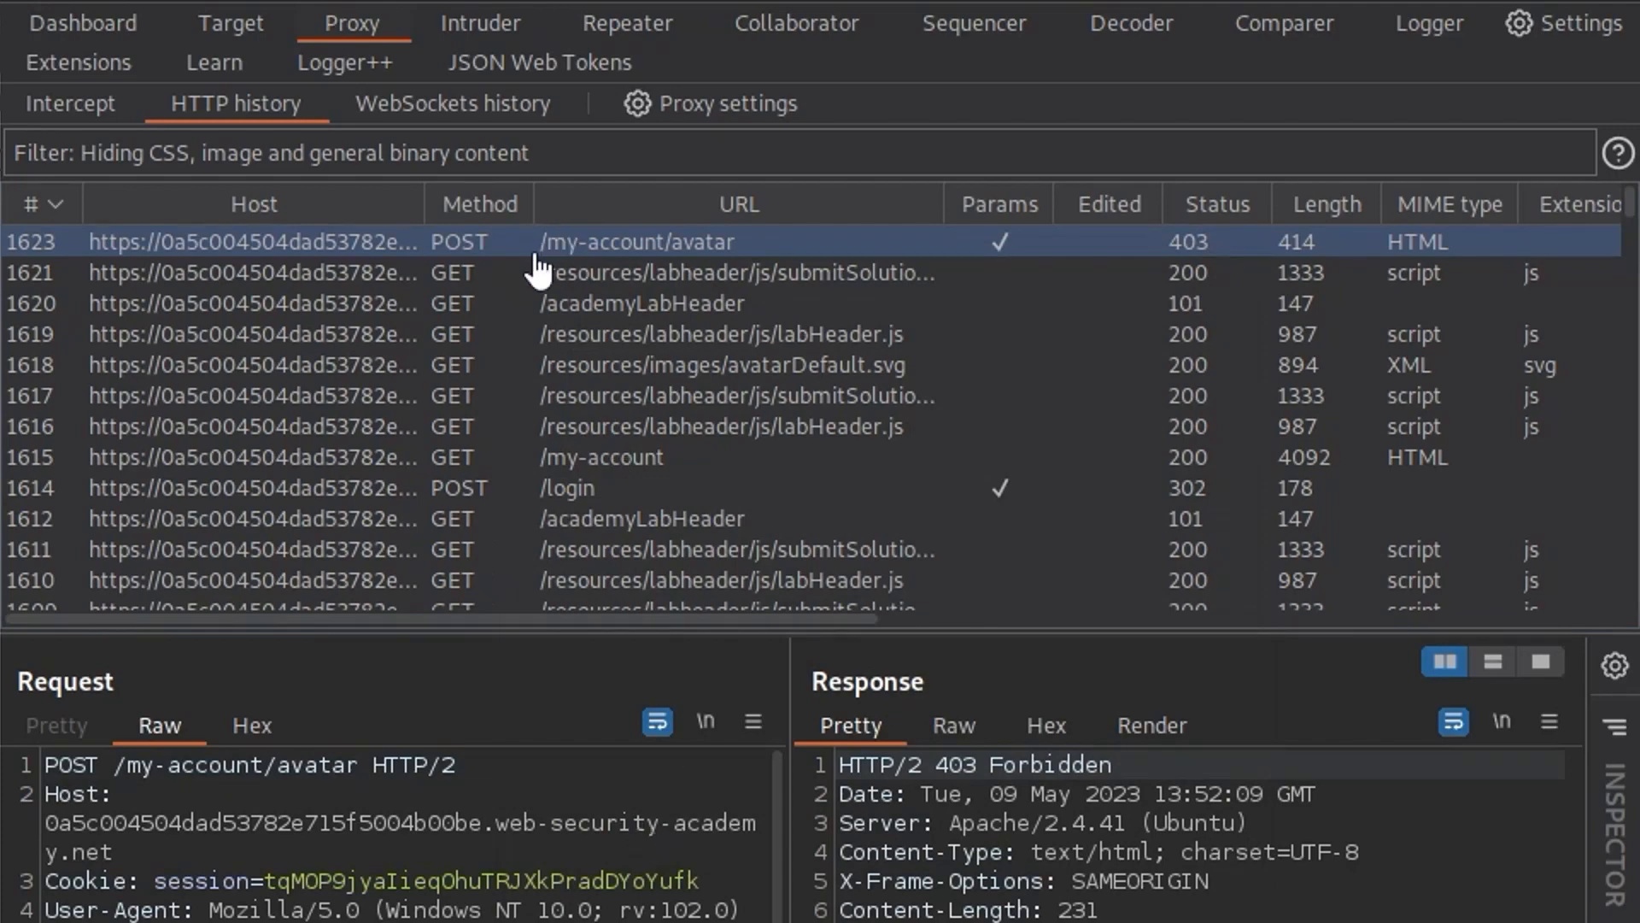
{"action": "left_click", "coordinate": [627, 22]}
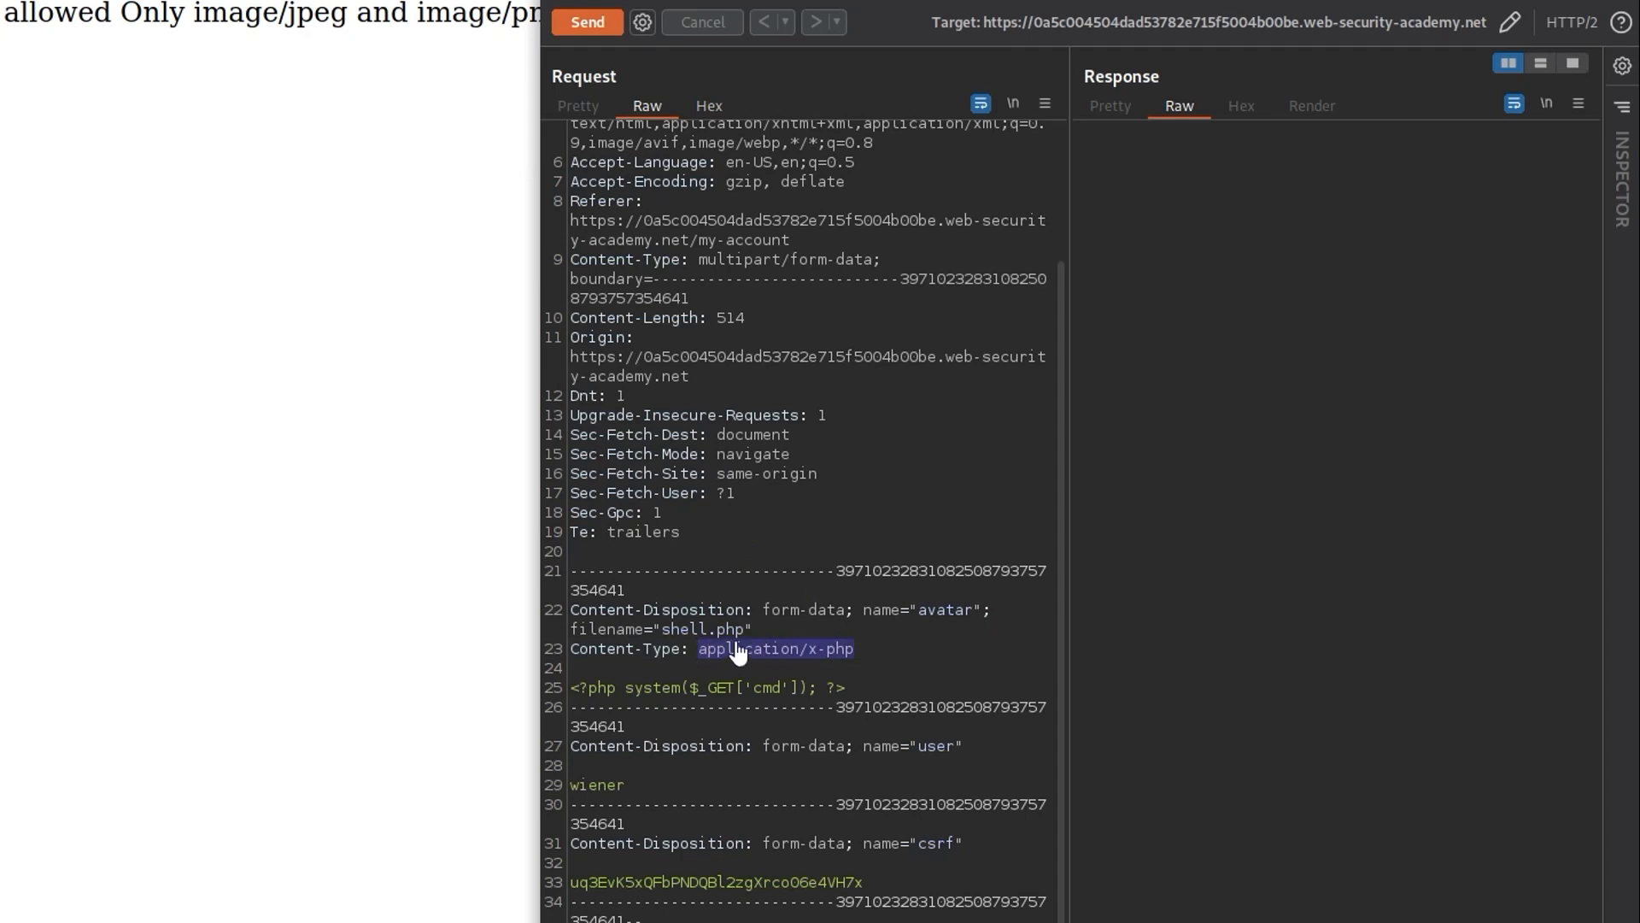
{"action": "type", "text": "image/jp"}
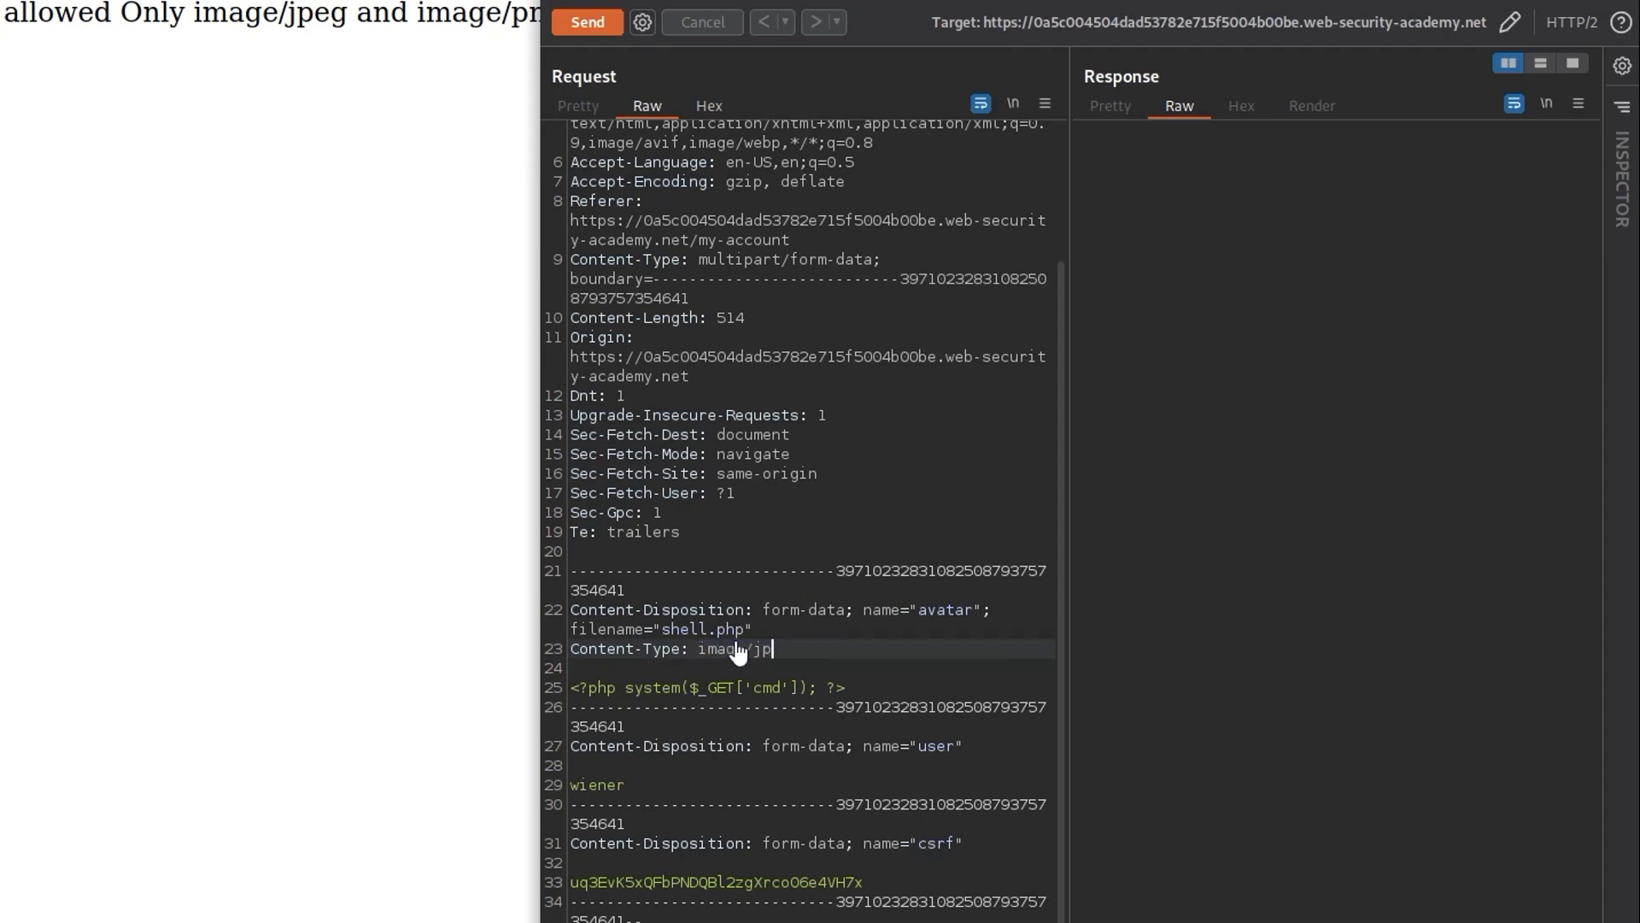
{"action": "left_click", "coordinate": [586, 20]}
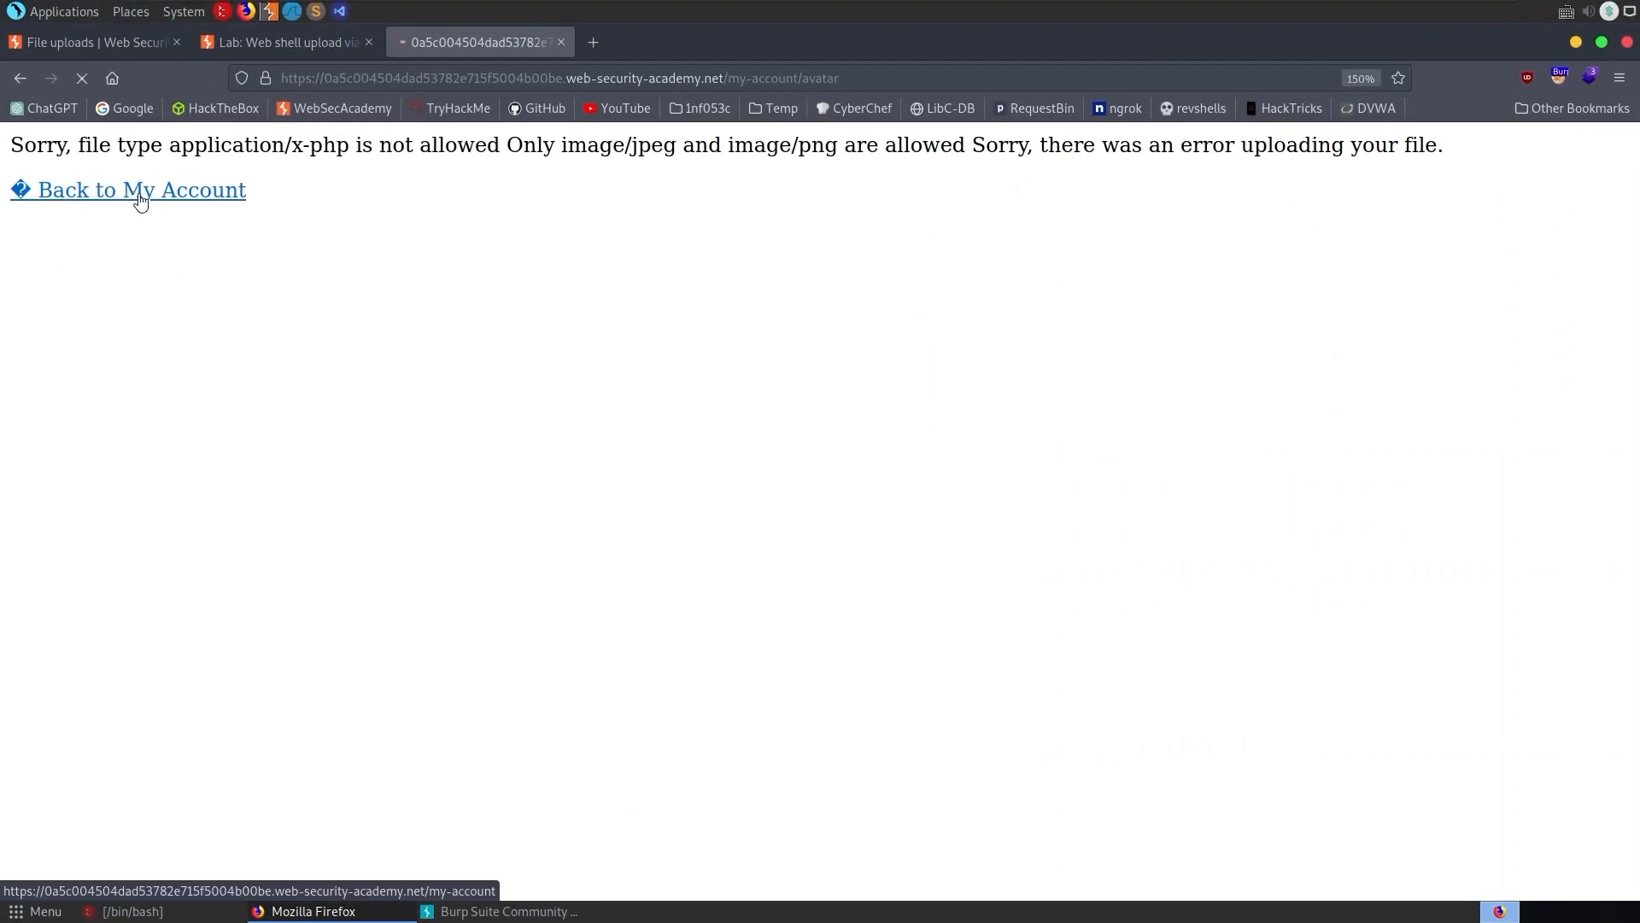
- Copy the uploaded avatar's link and request /files/avatars/shell.php?cmd=ls, answered 200
{"action": "right_click", "coordinate": [379, 602]}
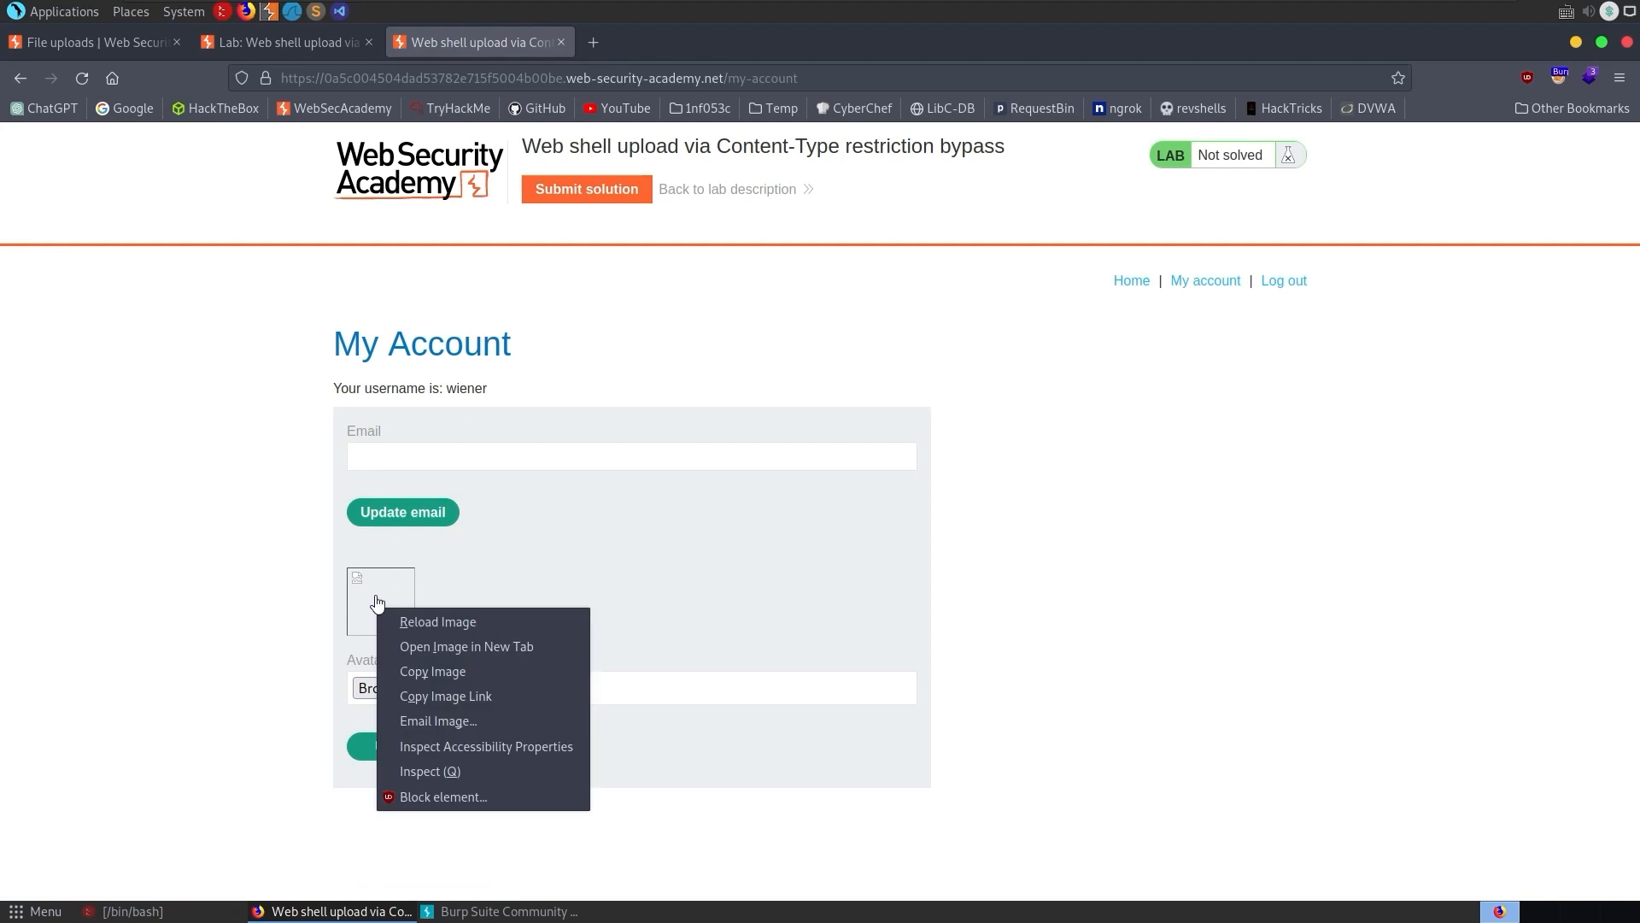
{"action": "left_click", "coordinate": [464, 646]}
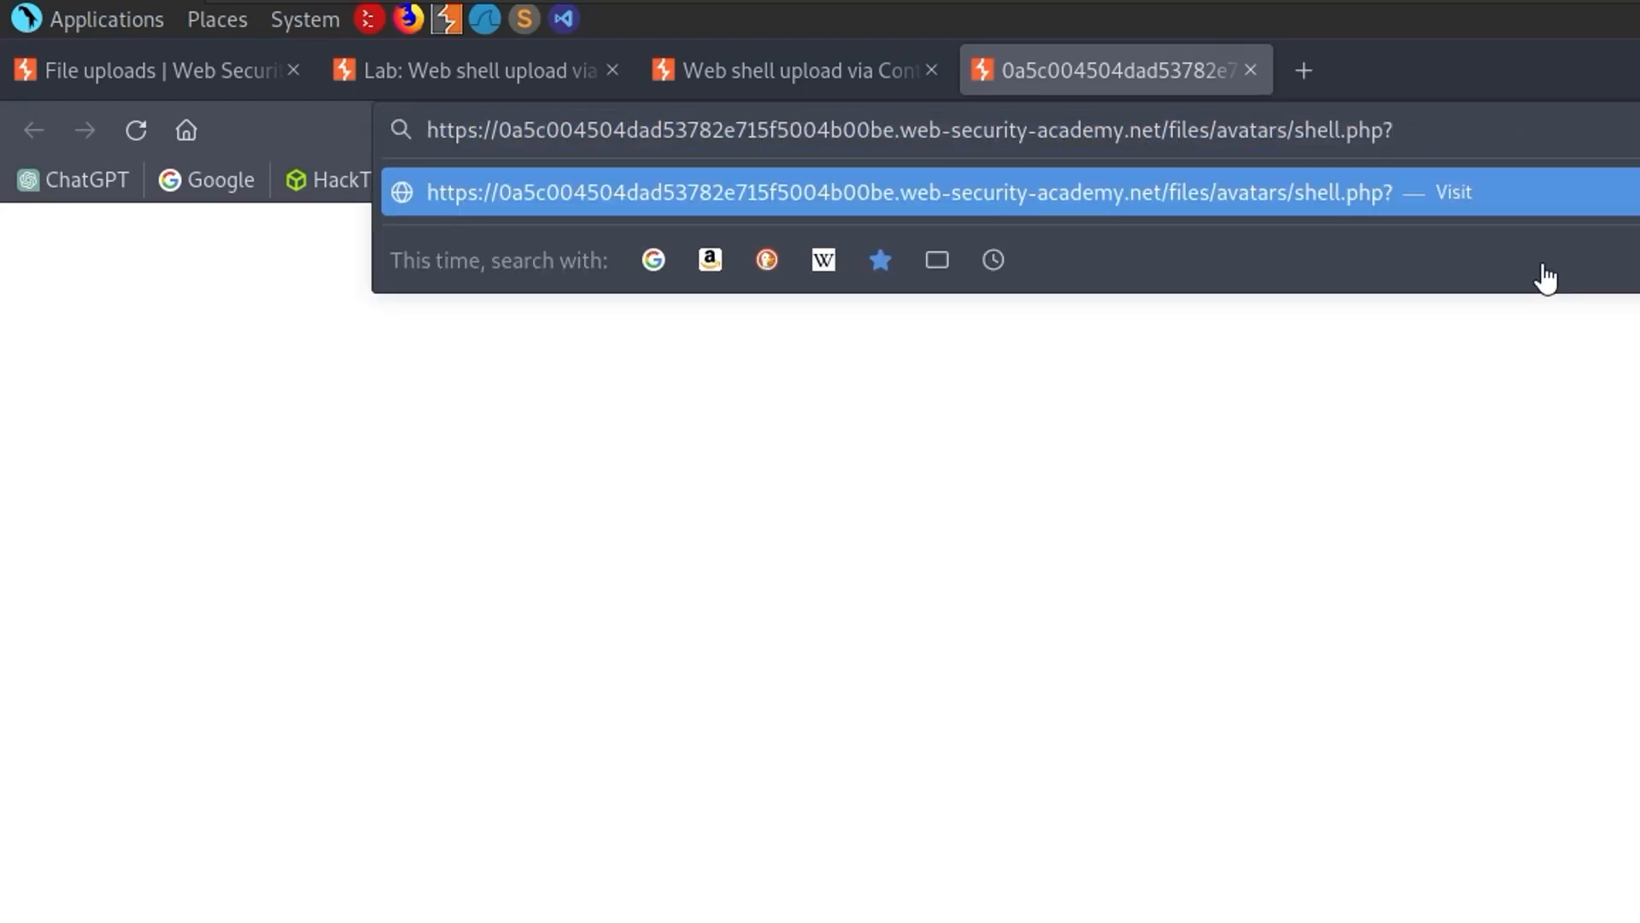
{"action": "type", "text": "cmd"}
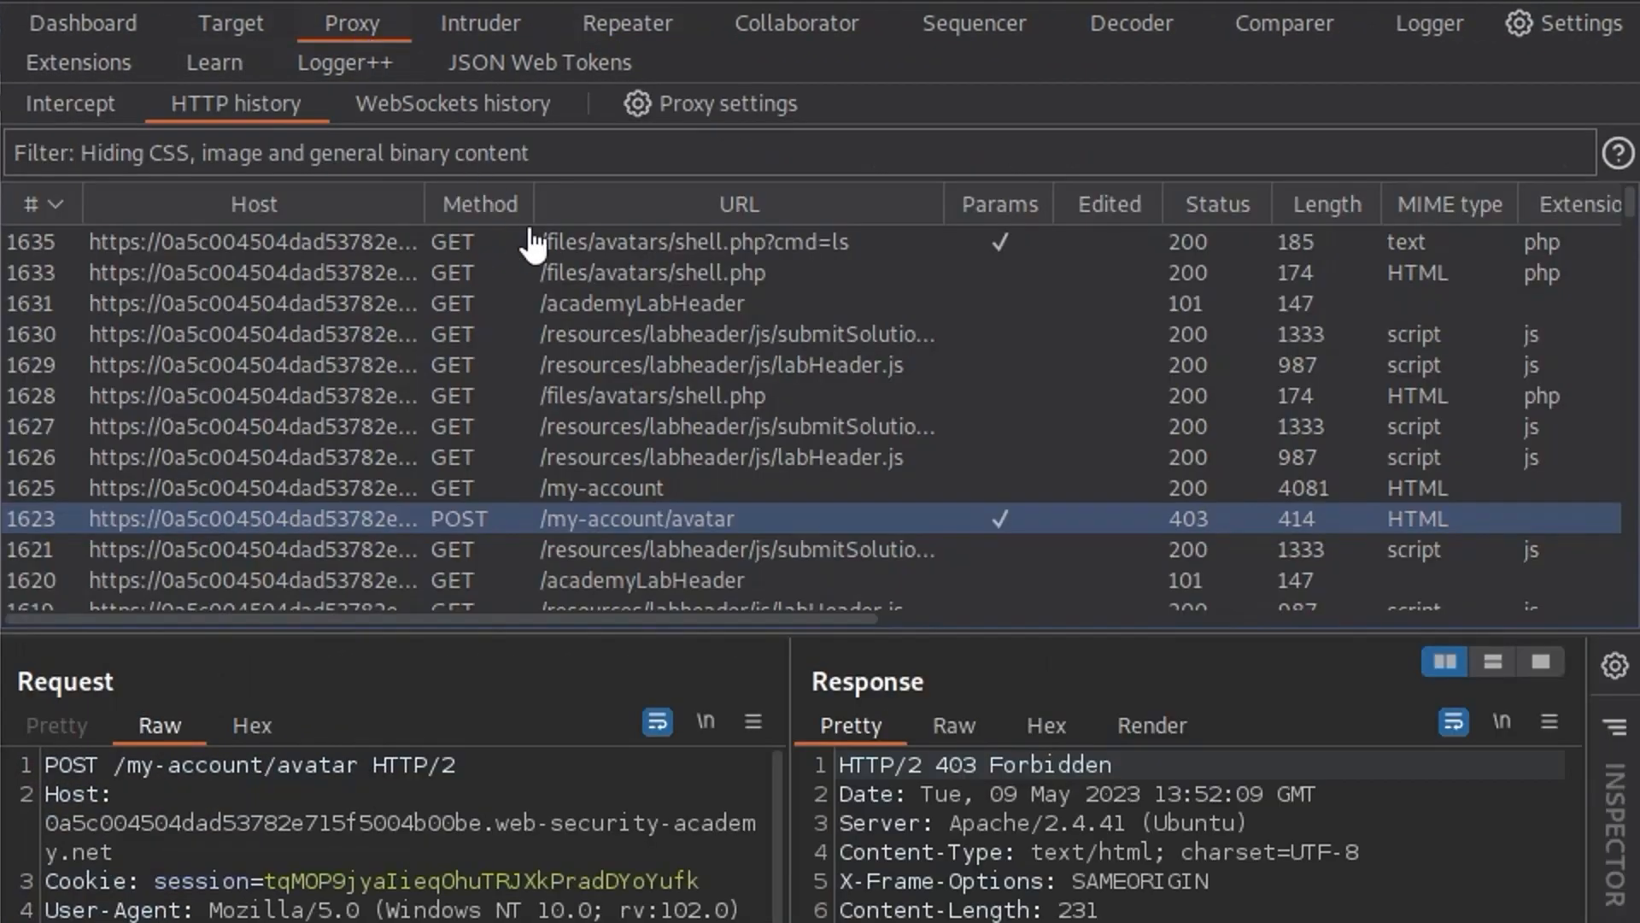
- Replay the shell request with cmd=ls in Repeater, returning shell.php
{"action": "left_click", "coordinate": [627, 23]}
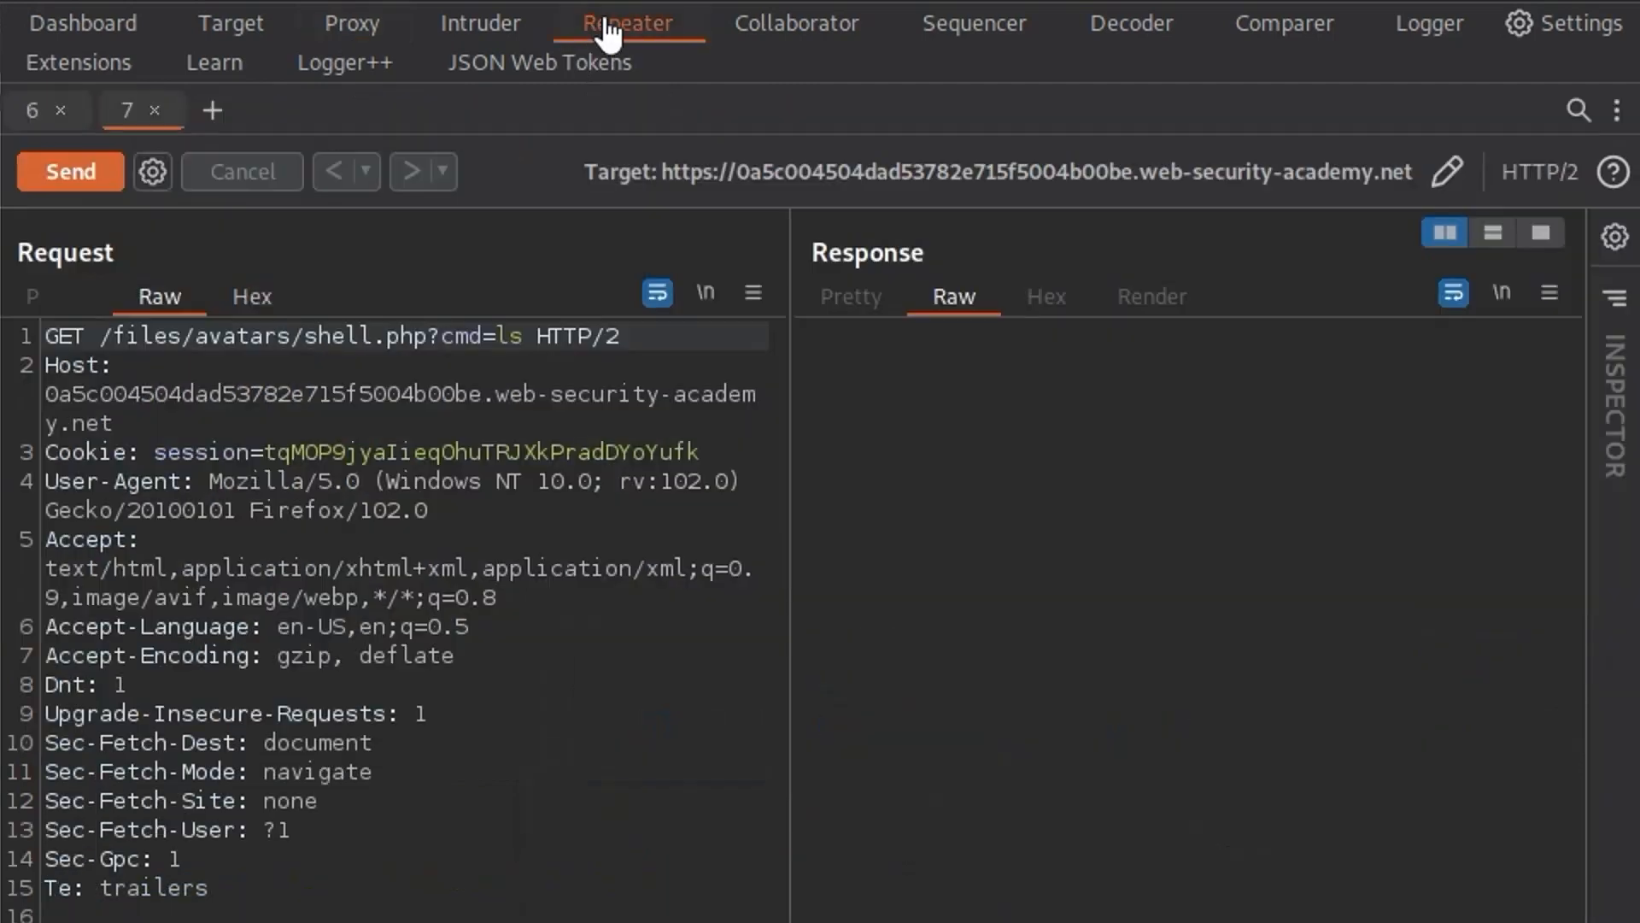
{"action": "left_click", "coordinate": [70, 171]}
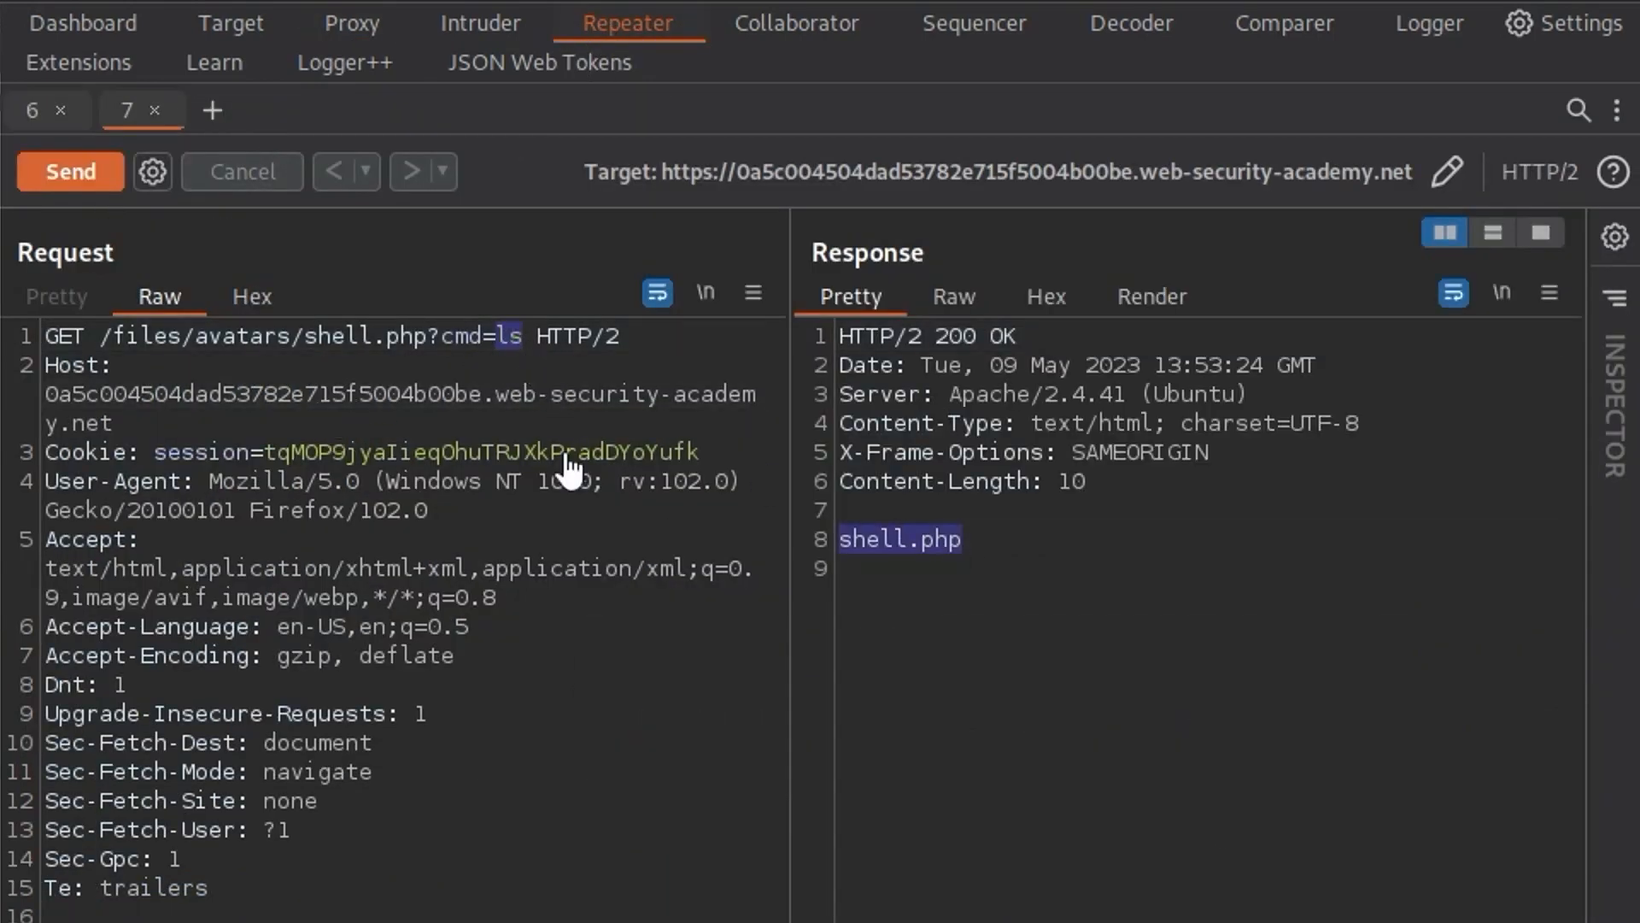
- Change the shell command to cat+/home/carlos/secret
{"action": "type", "text": "cat"}
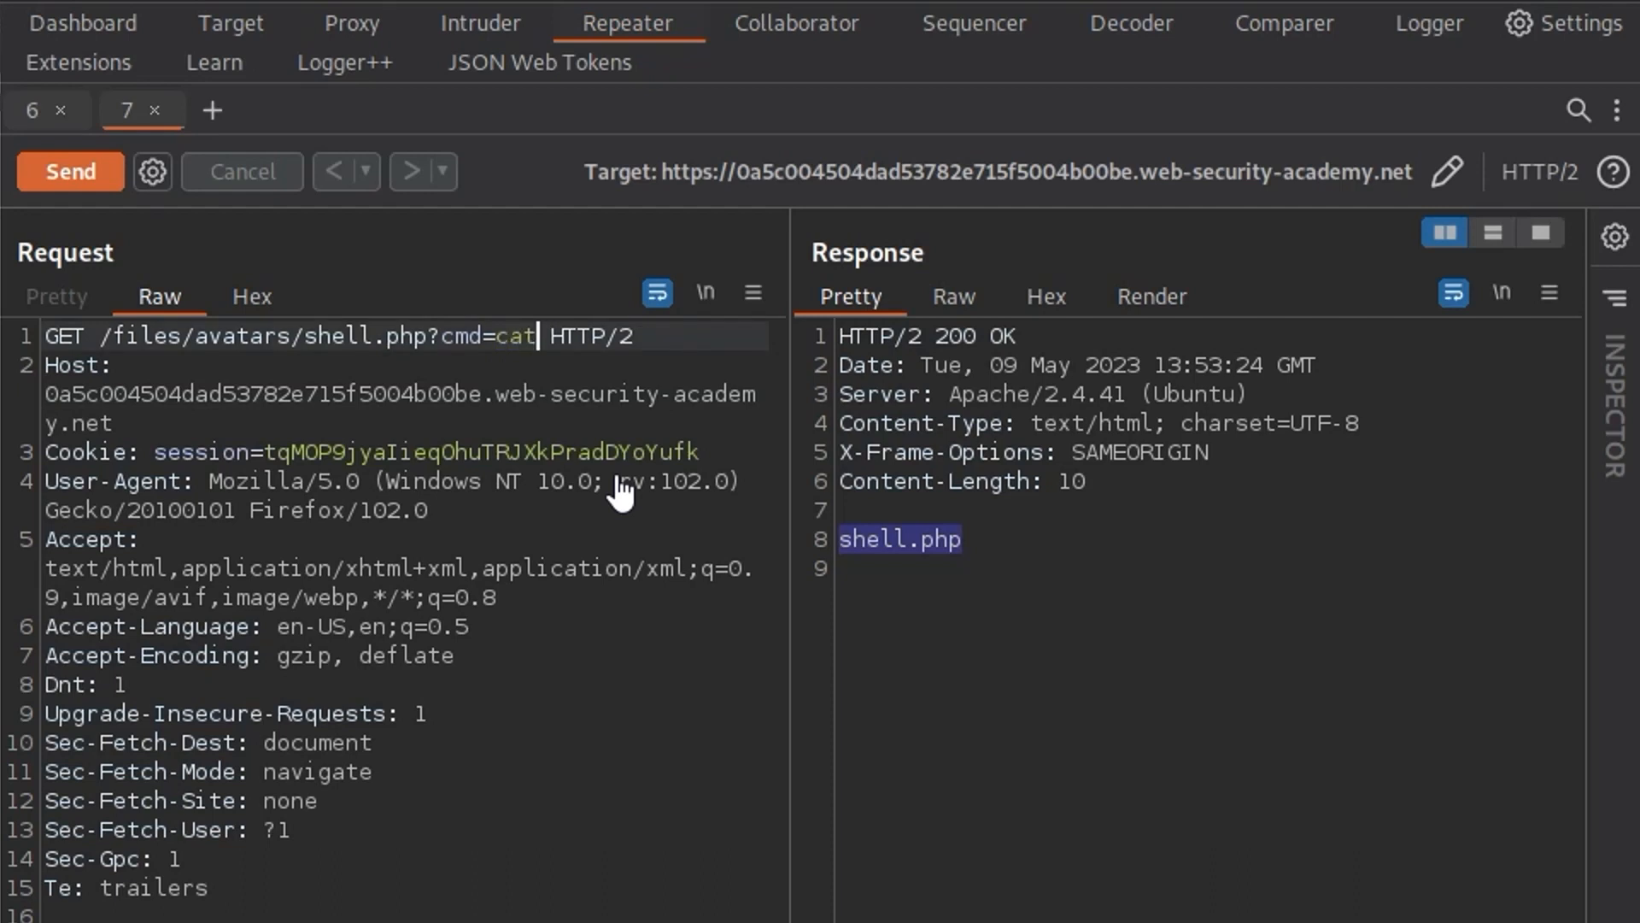
{"action": "type", "text": "+"}
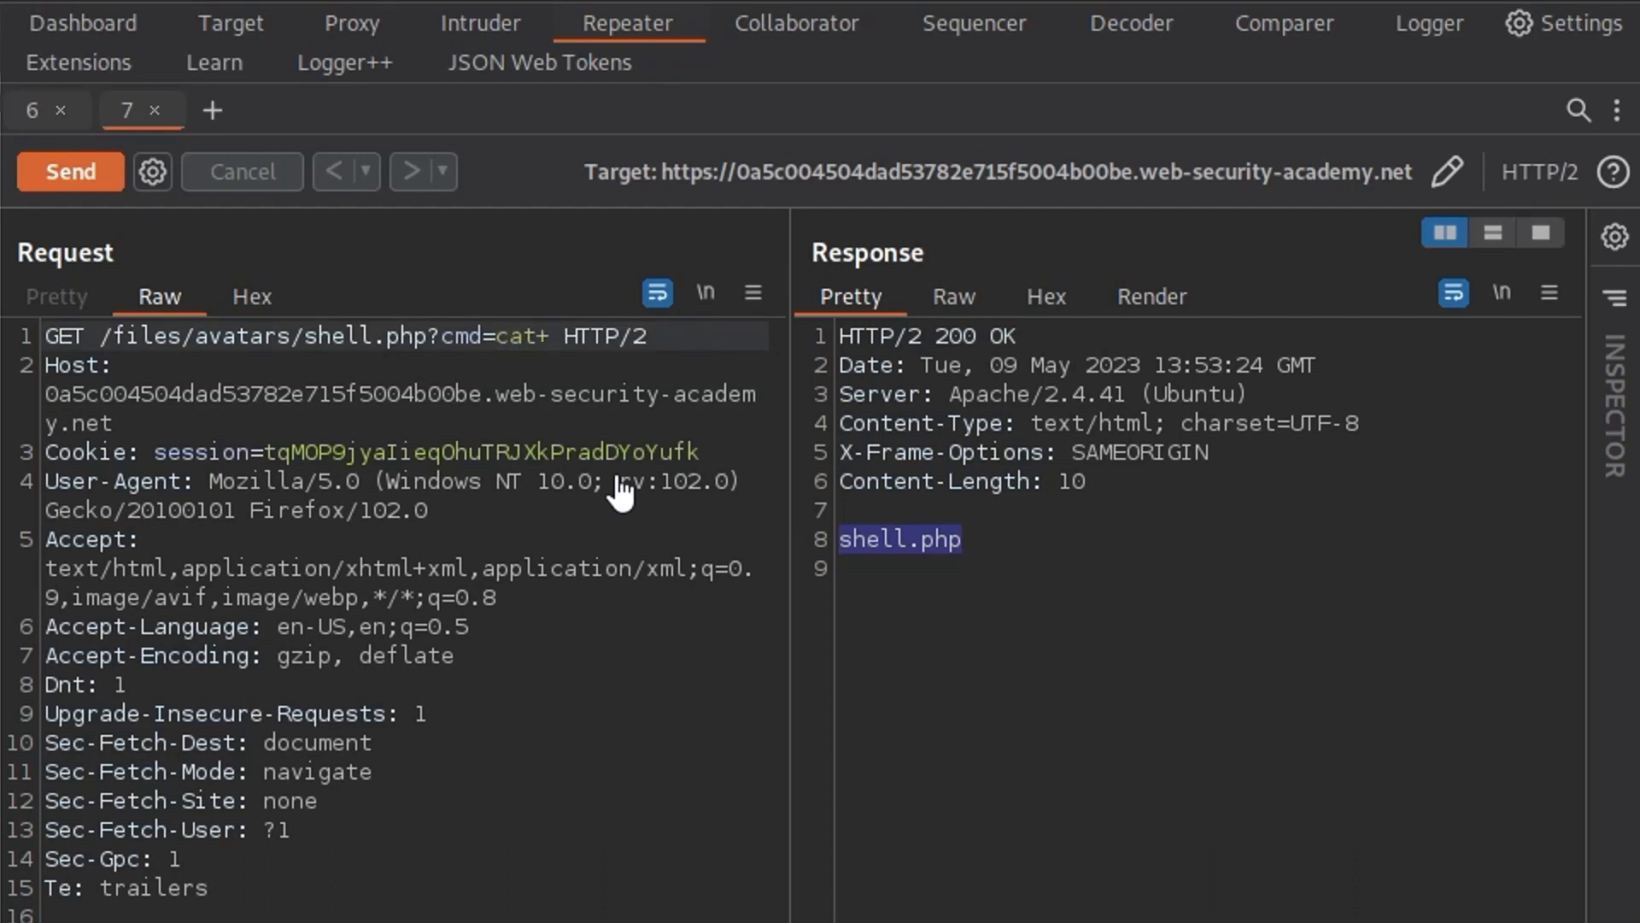
{"action": "type", "text": "/"}
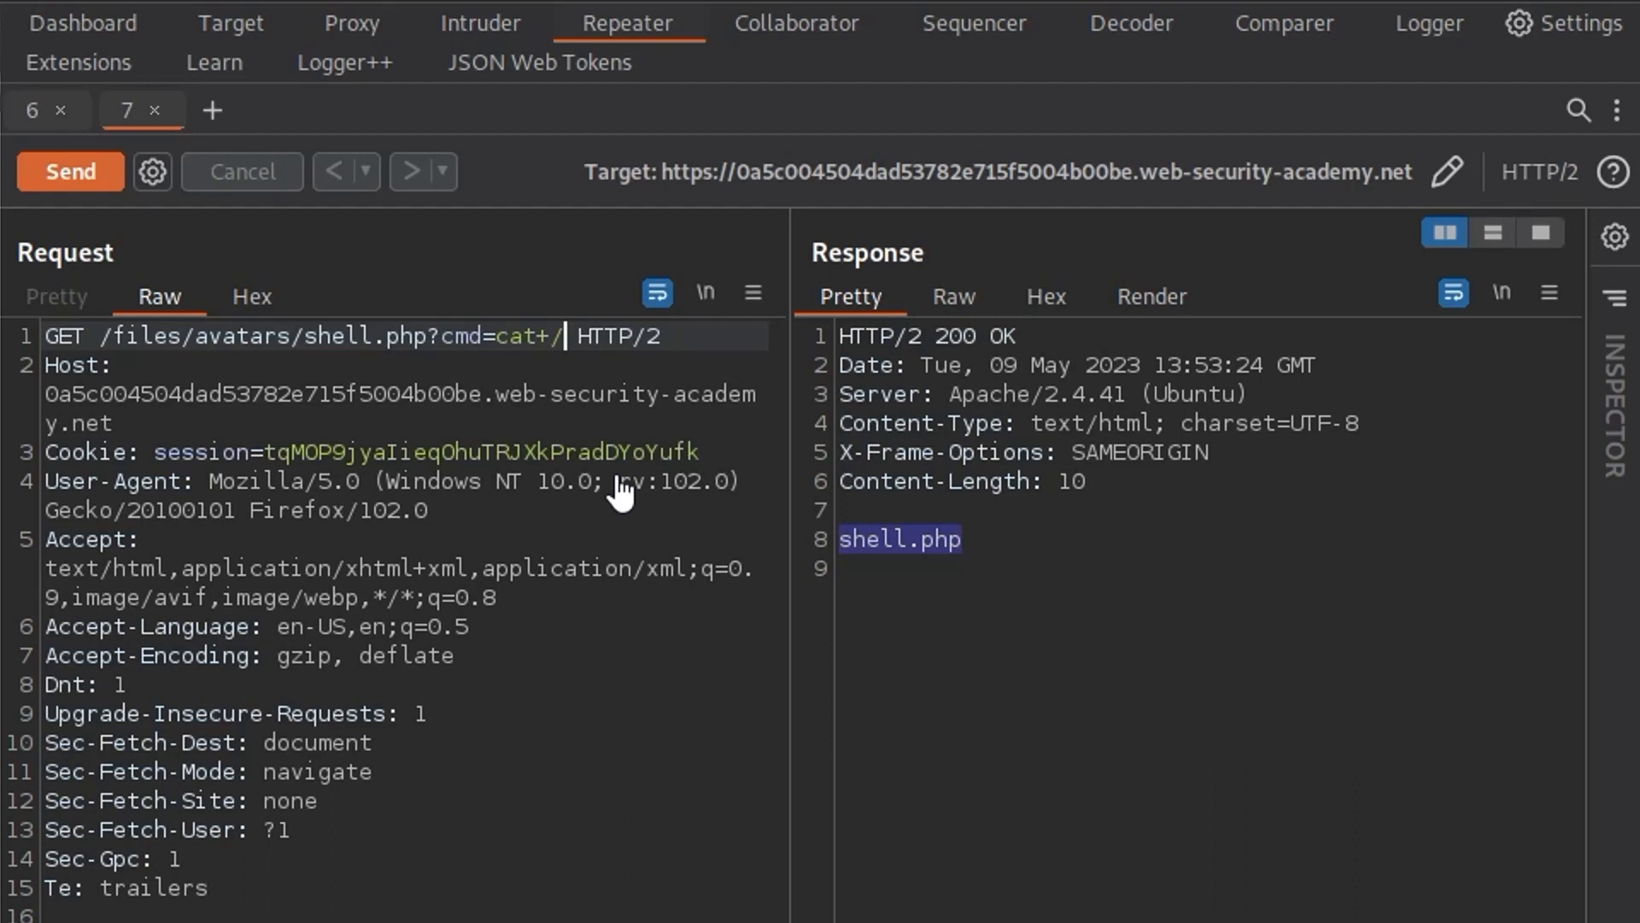
{"action": "type", "text": "/home/carlos/"}
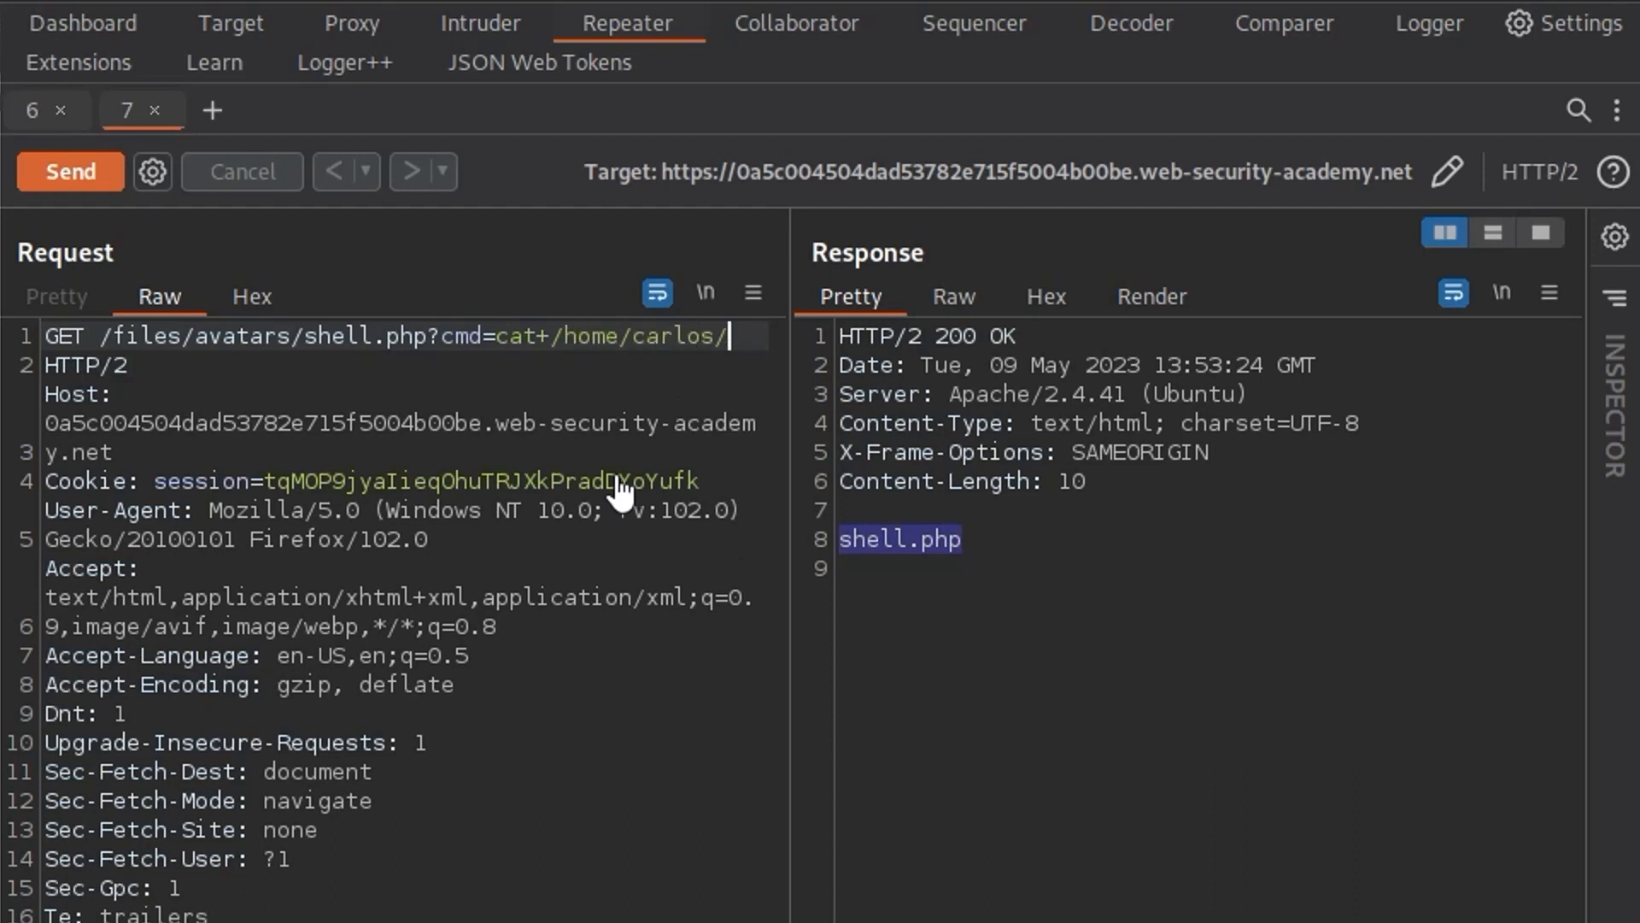
{"action": "type", "text": "secret"}
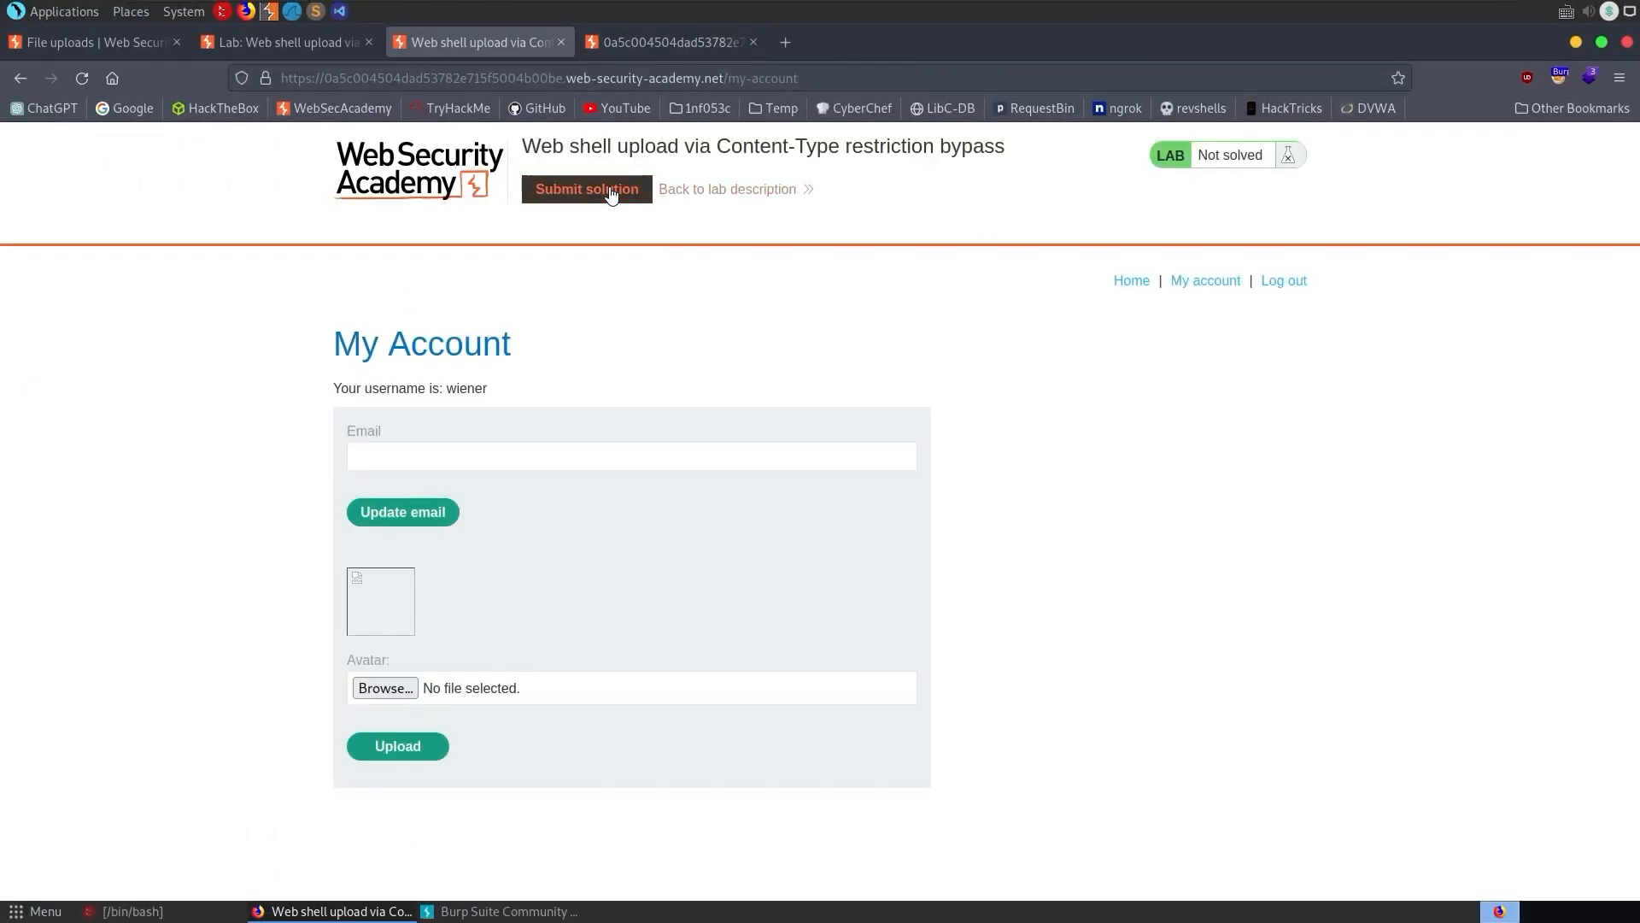
- Submit Carlos's recovered secret as the lab solution and confirm
{"action": "left_click", "coordinate": [586, 190]}
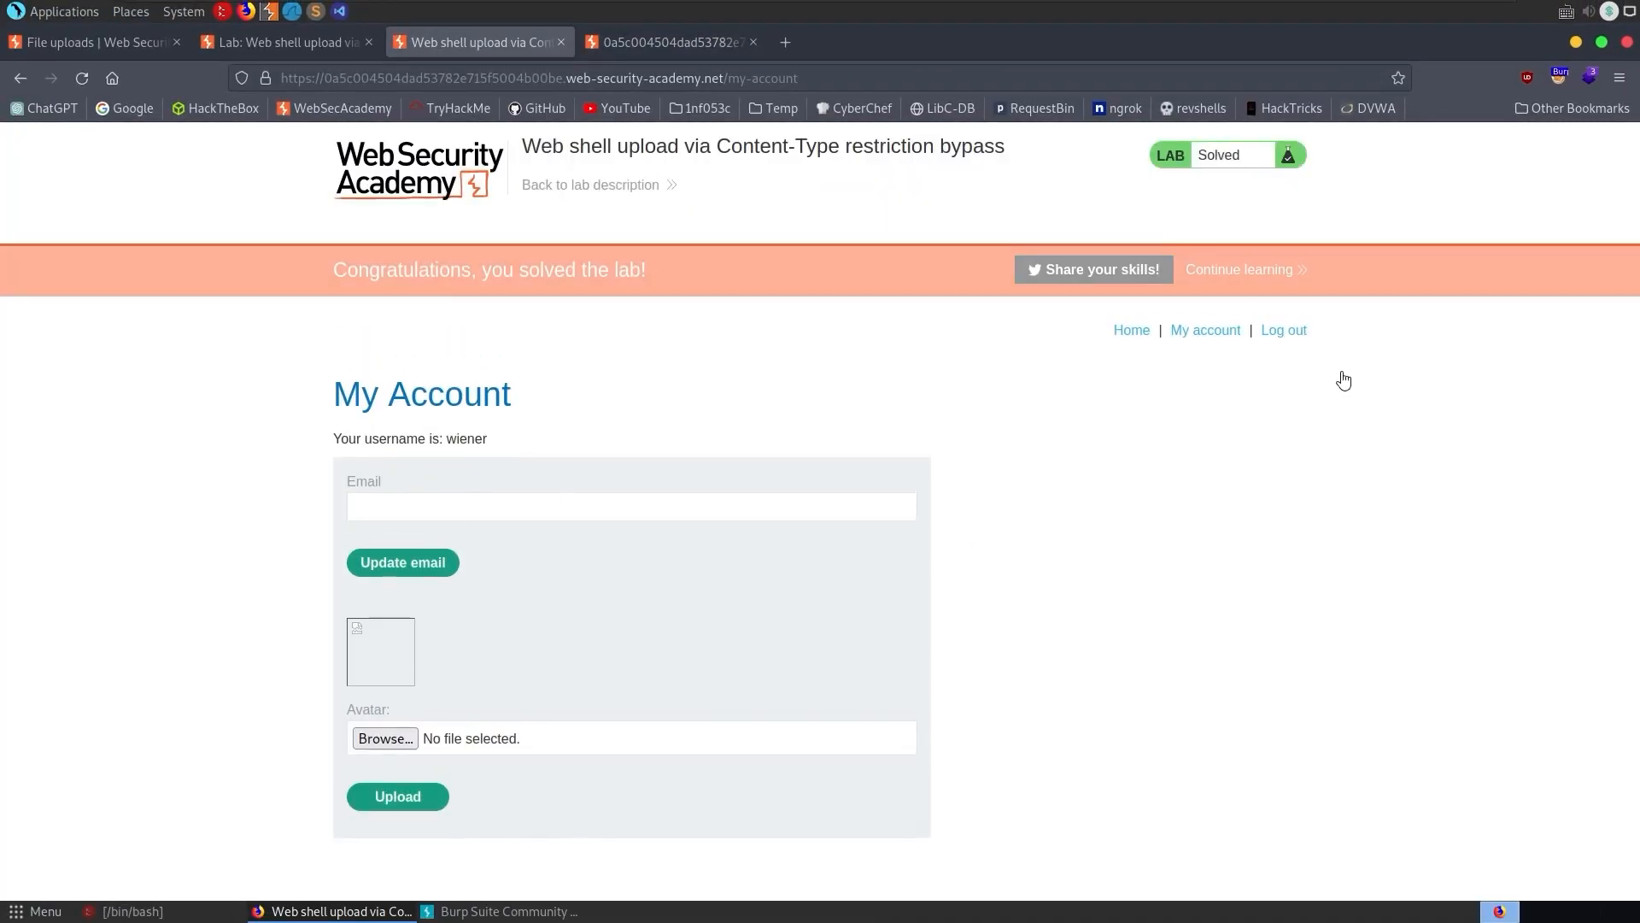
{"action": "left_click", "coordinate": [507, 911]}
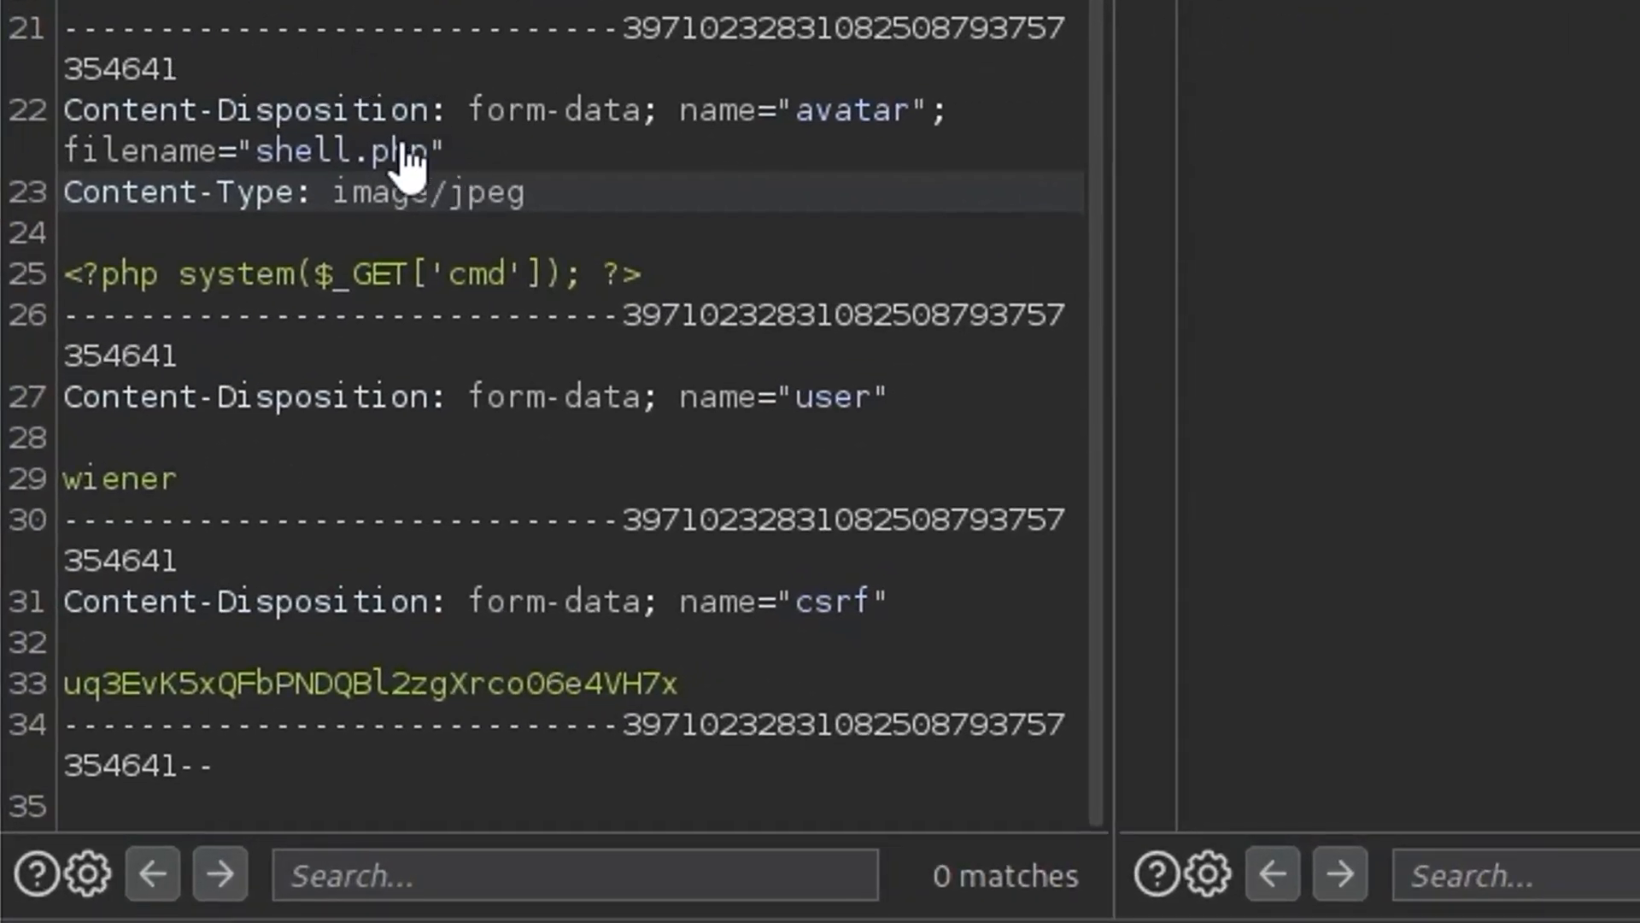
{"action": "left_click", "coordinate": [361, 151]}
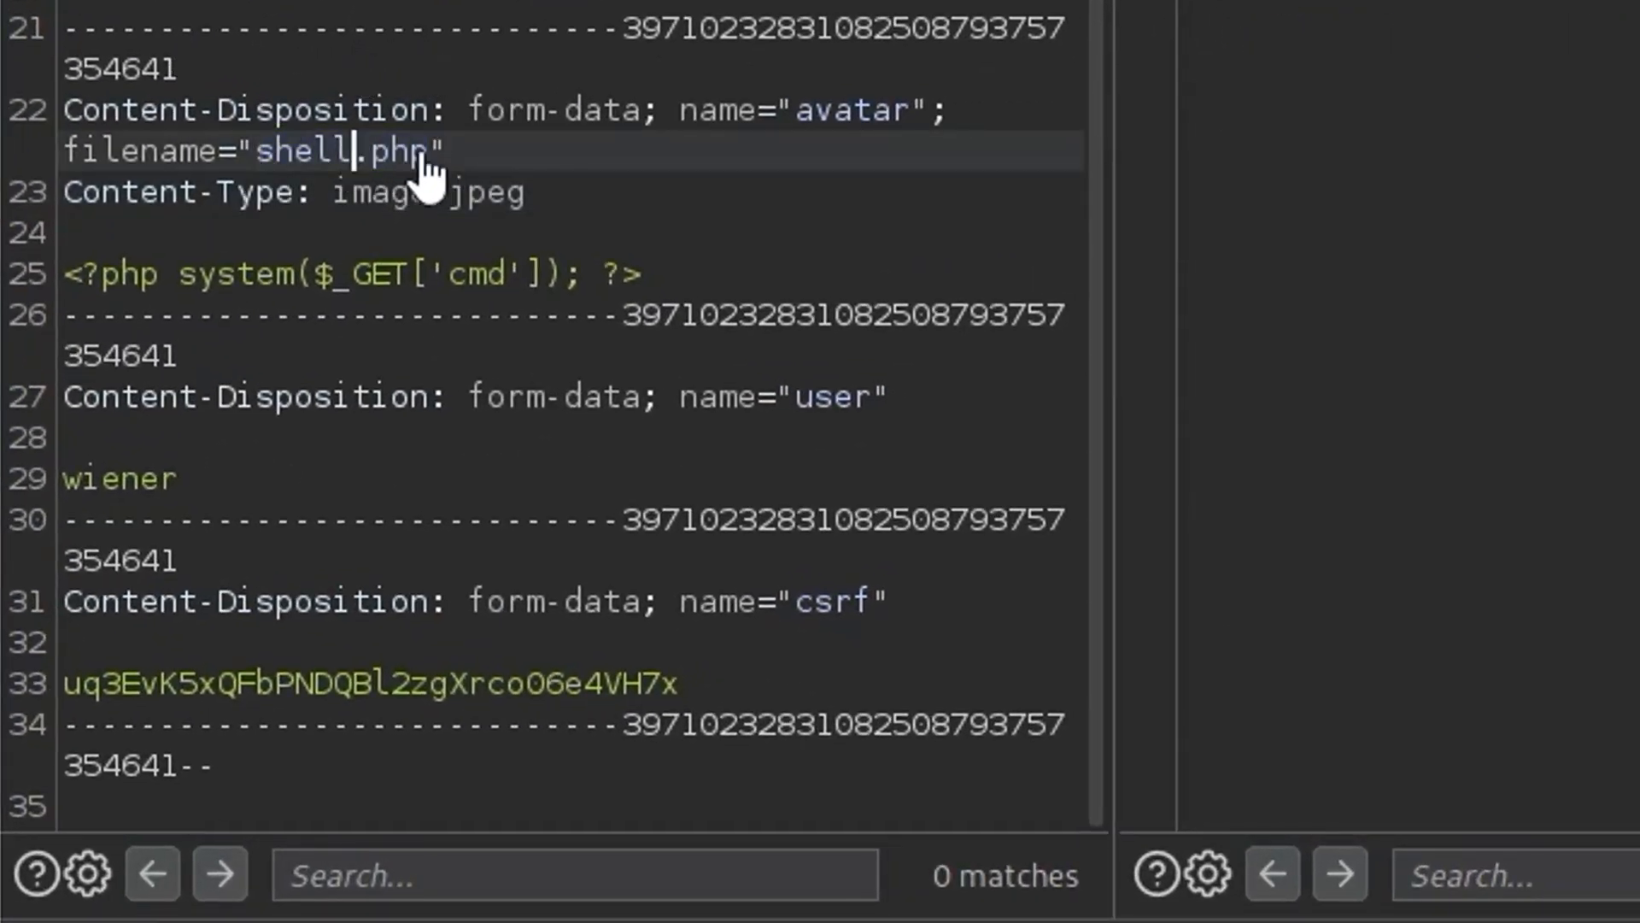
{"action": "mouse_move", "coordinate": [561, 201]}
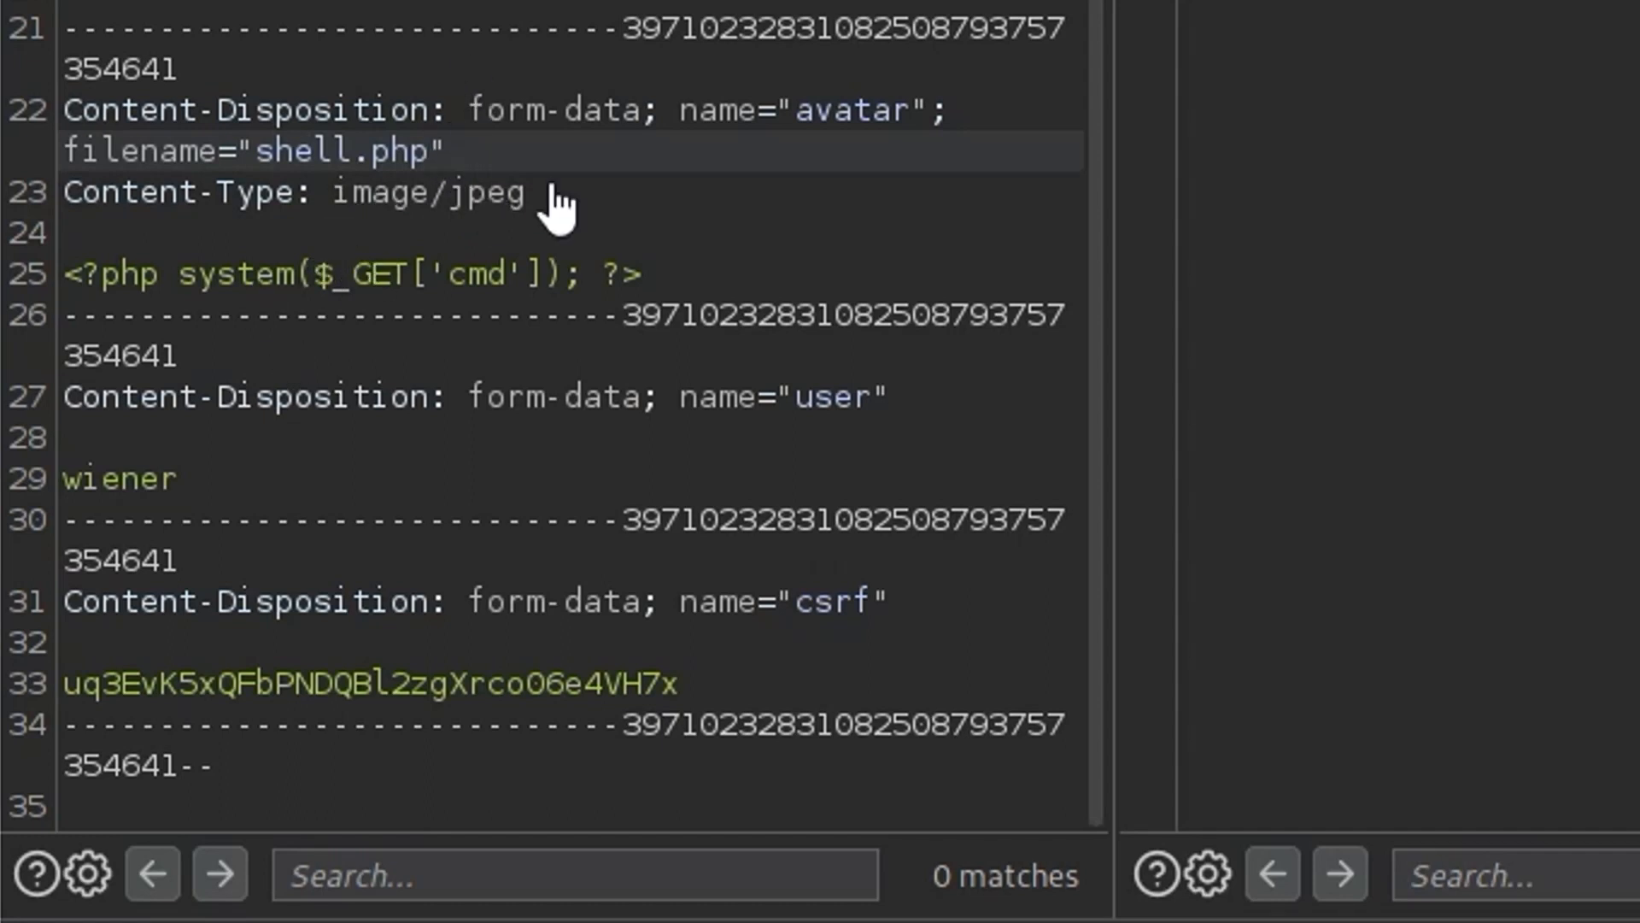
{"action": "double_click", "coordinate": [309, 151]}
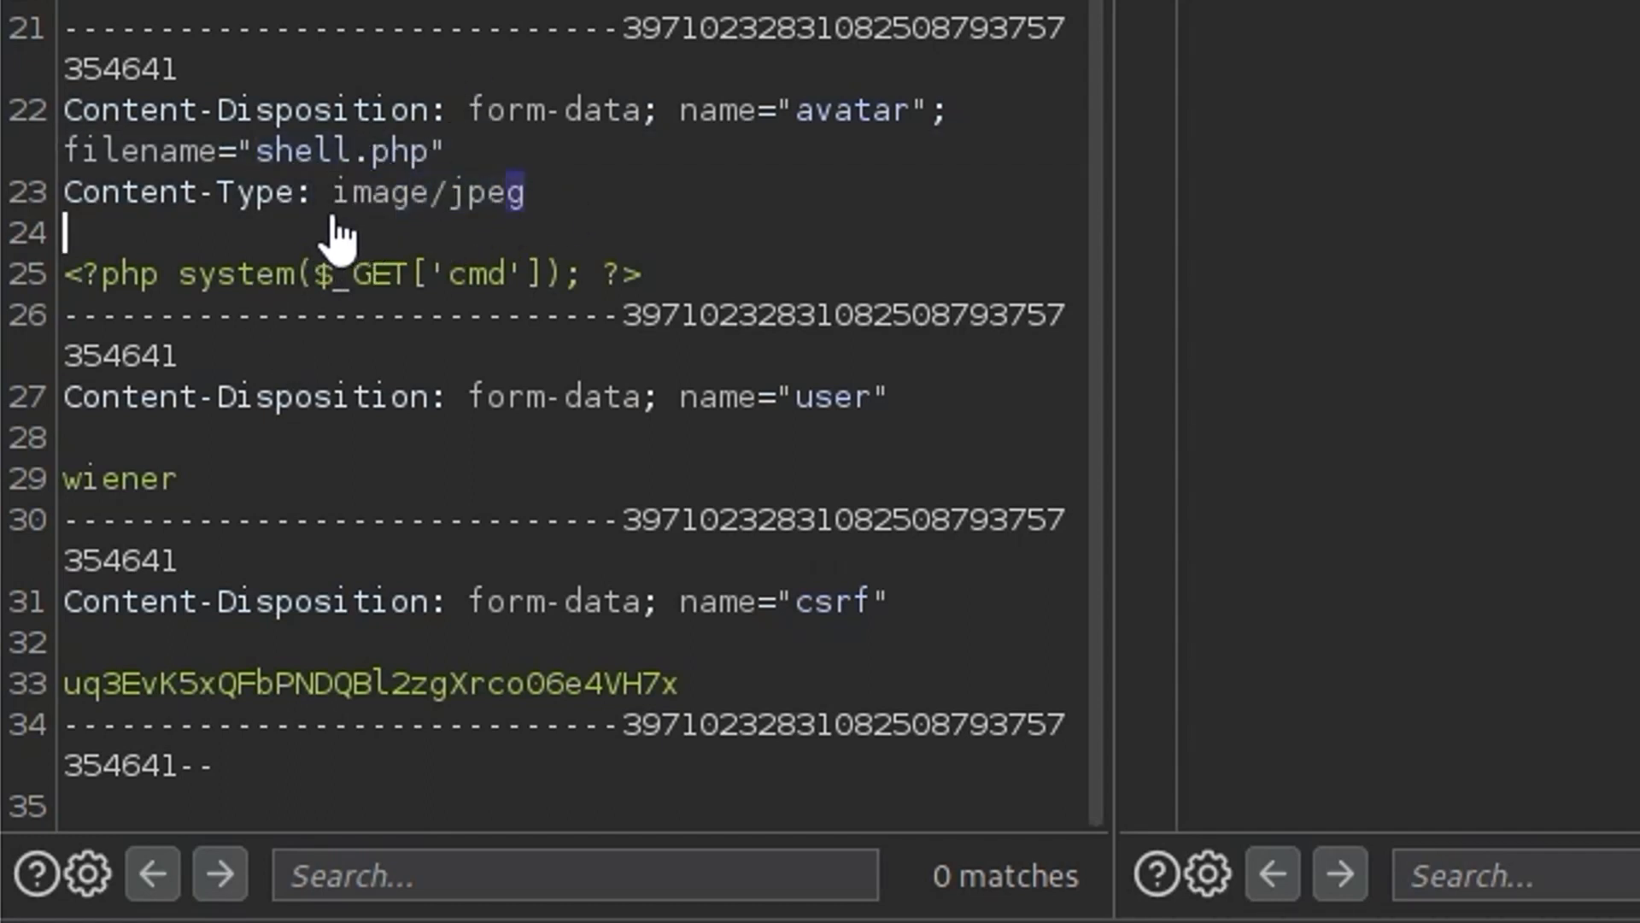
{"action": "double_click", "coordinate": [487, 191]}
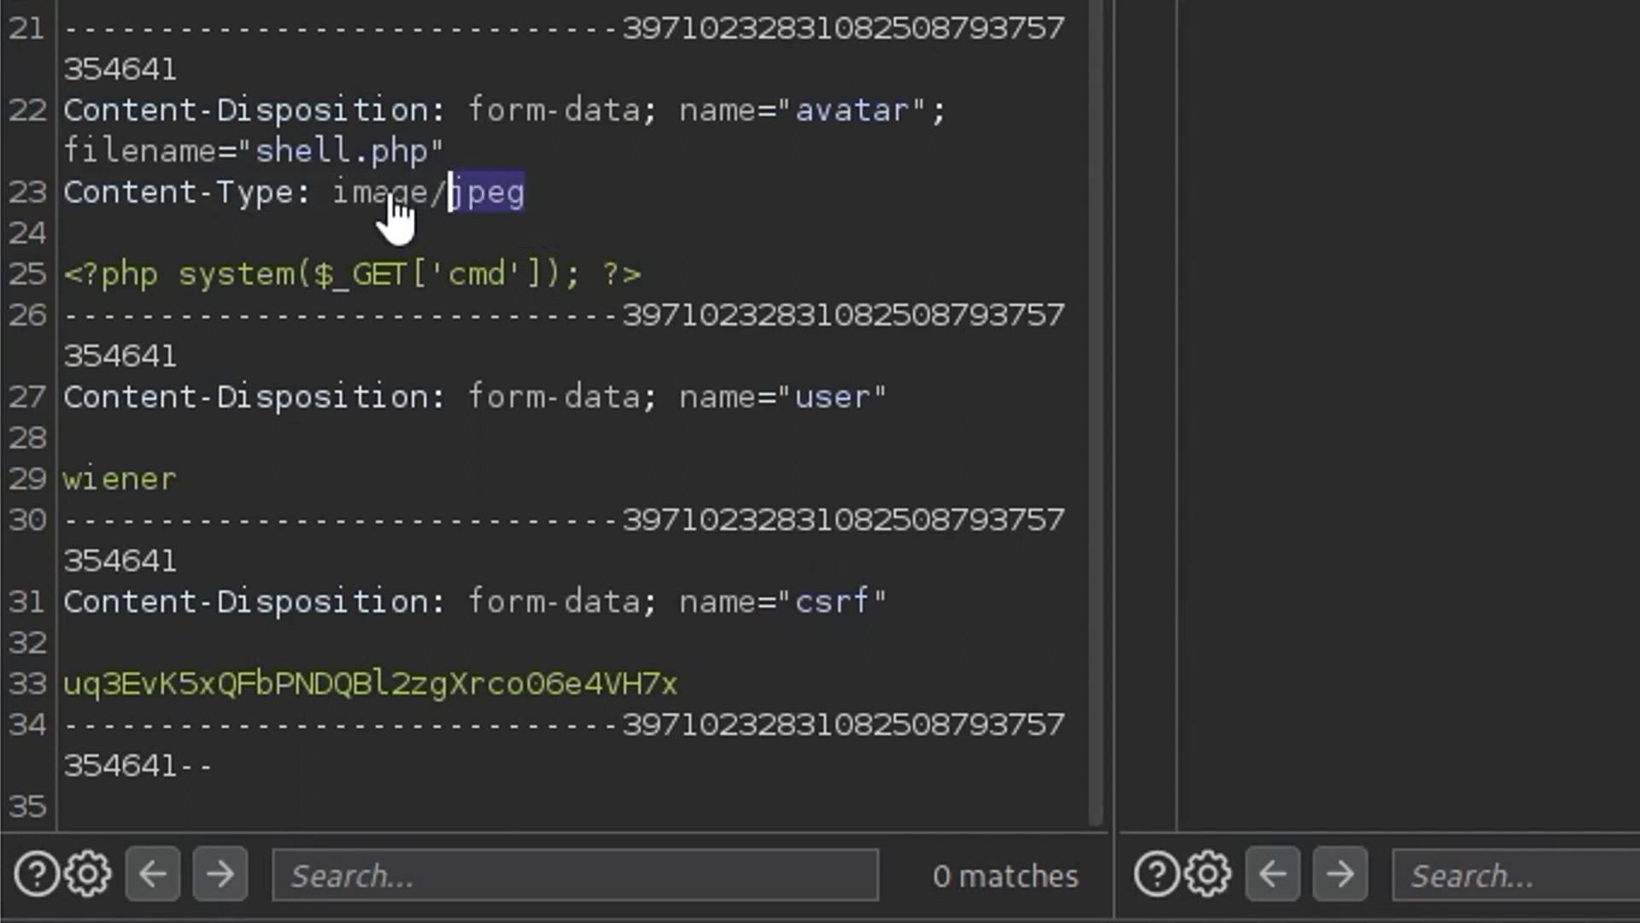
{"action": "double_click", "coordinate": [400, 149]}
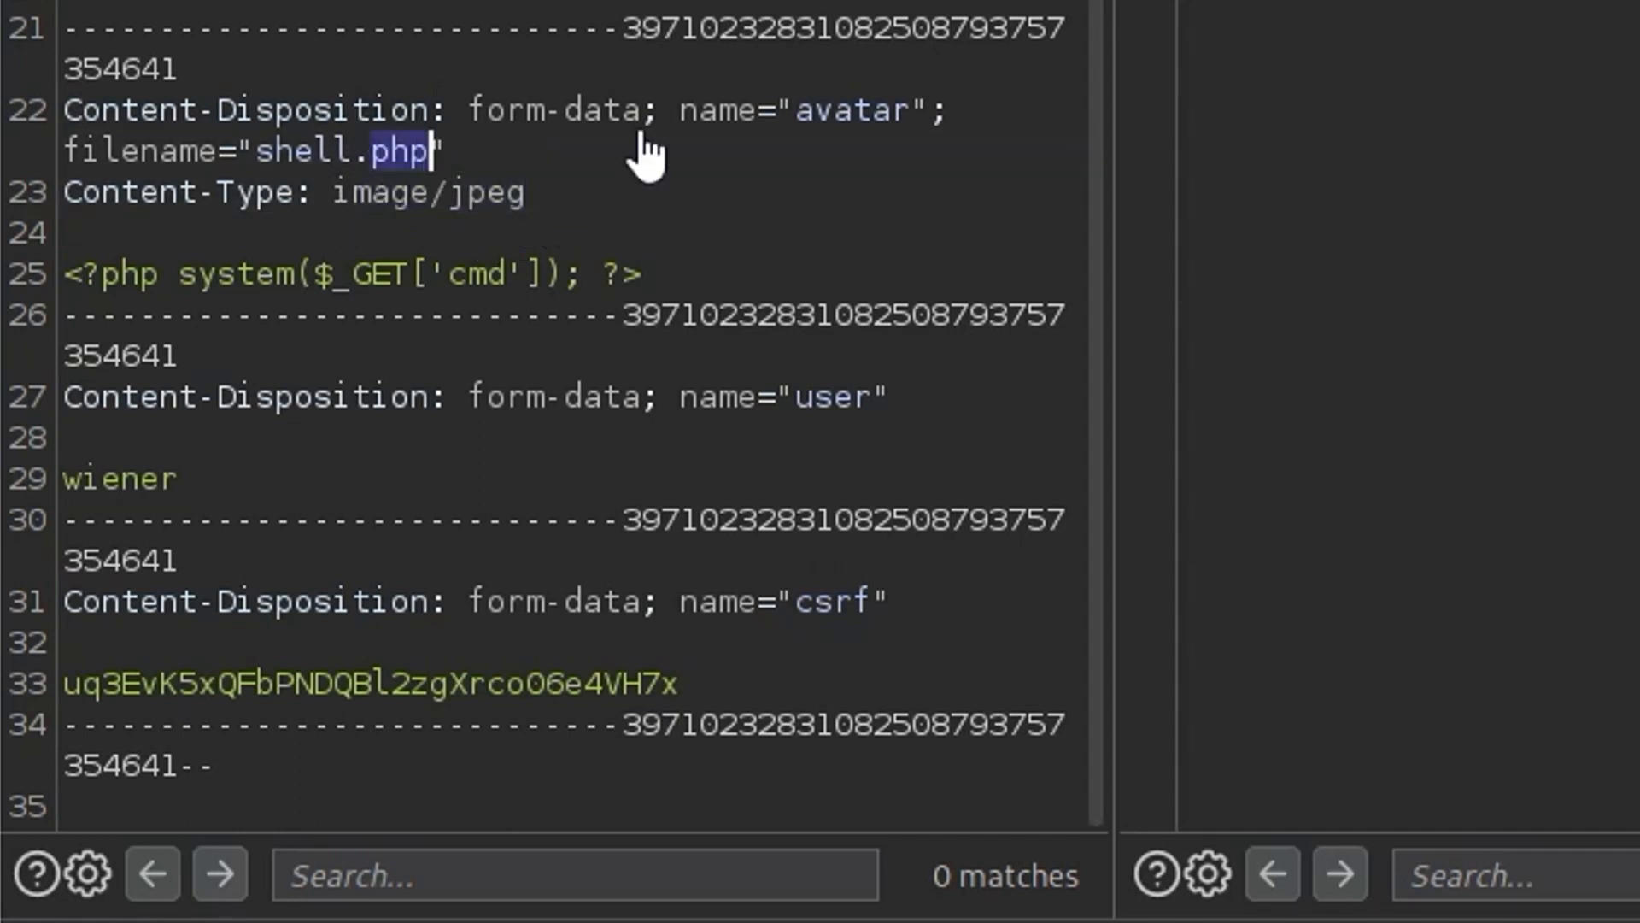
{"action": "mouse_move", "coordinate": [699, 291]}
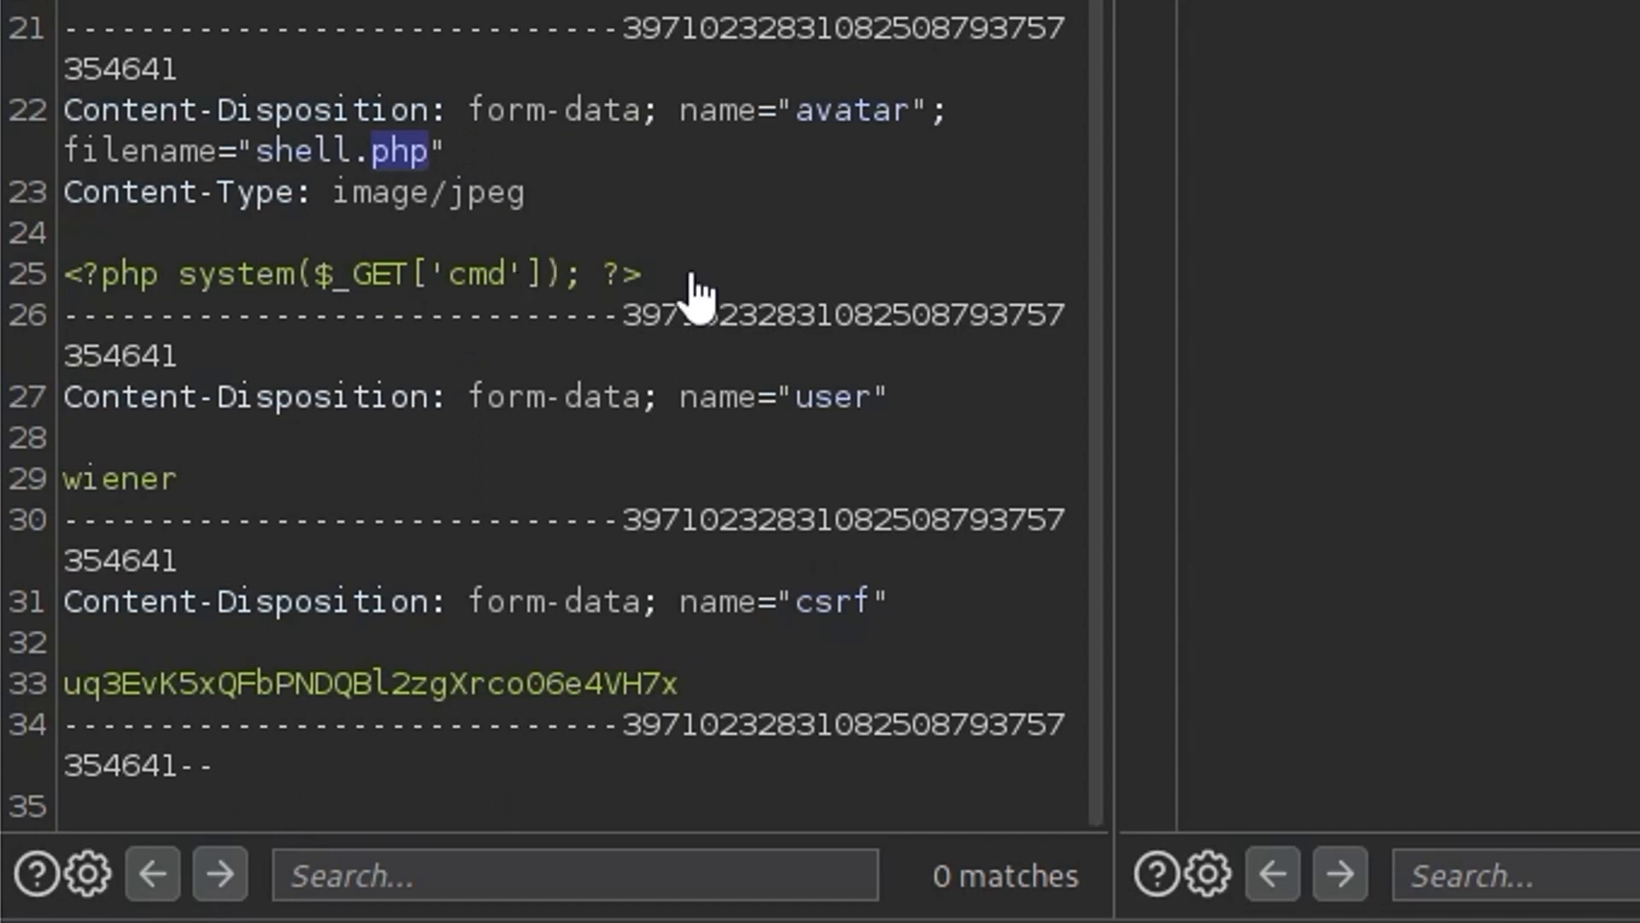
{"action": "double_click", "coordinate": [345, 273]}
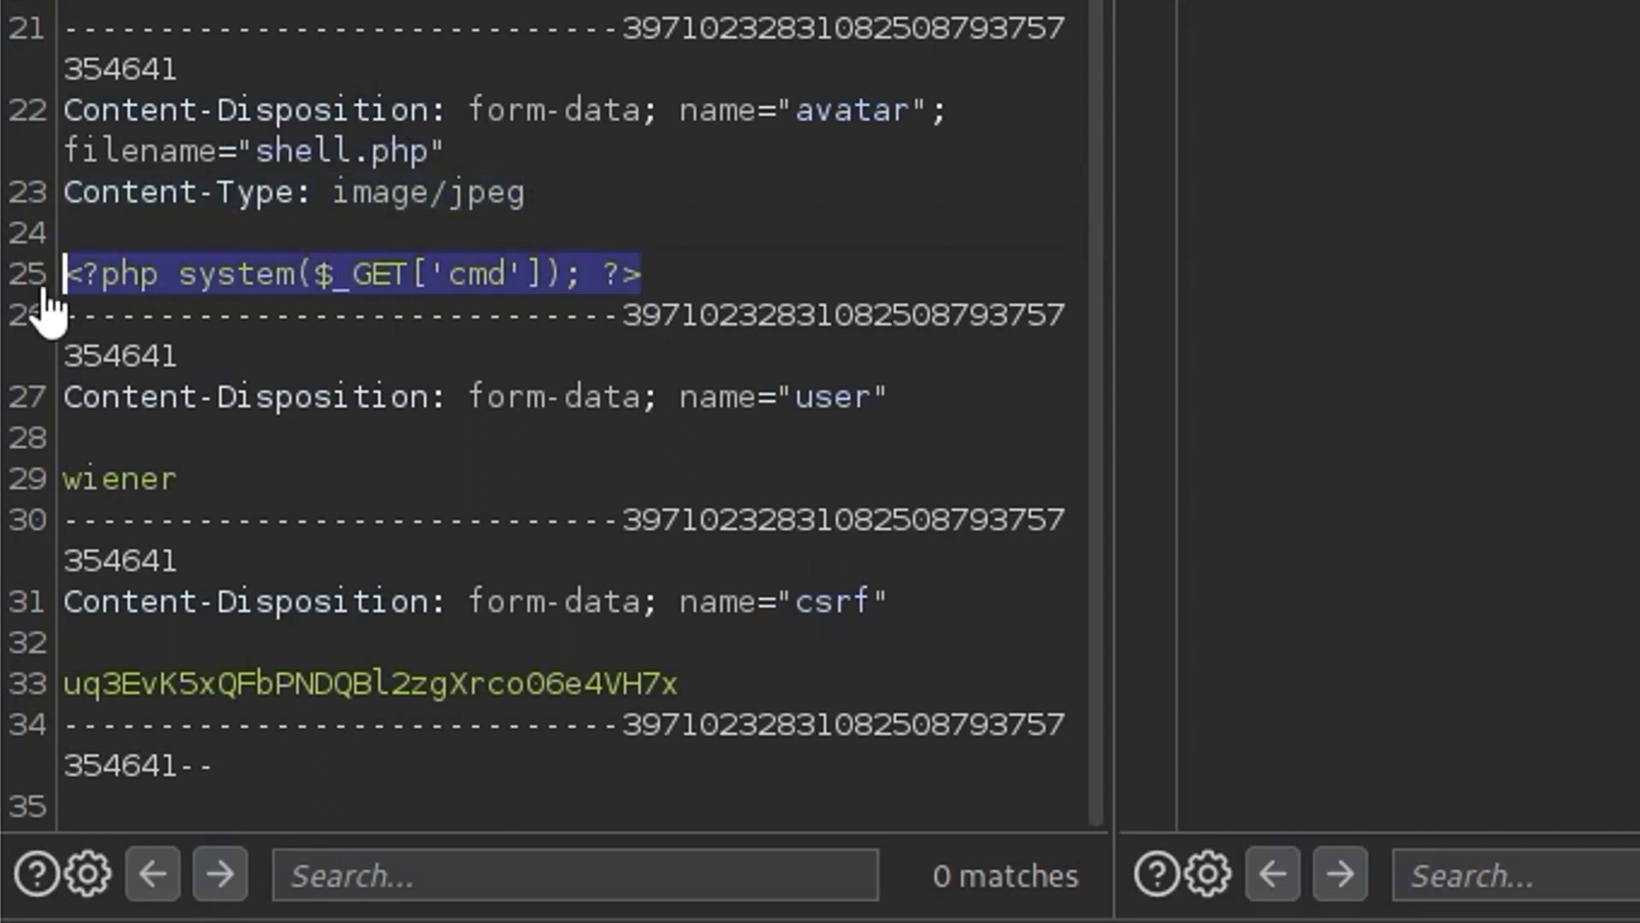
{"action": "mouse_move", "coordinate": [236, 198]}
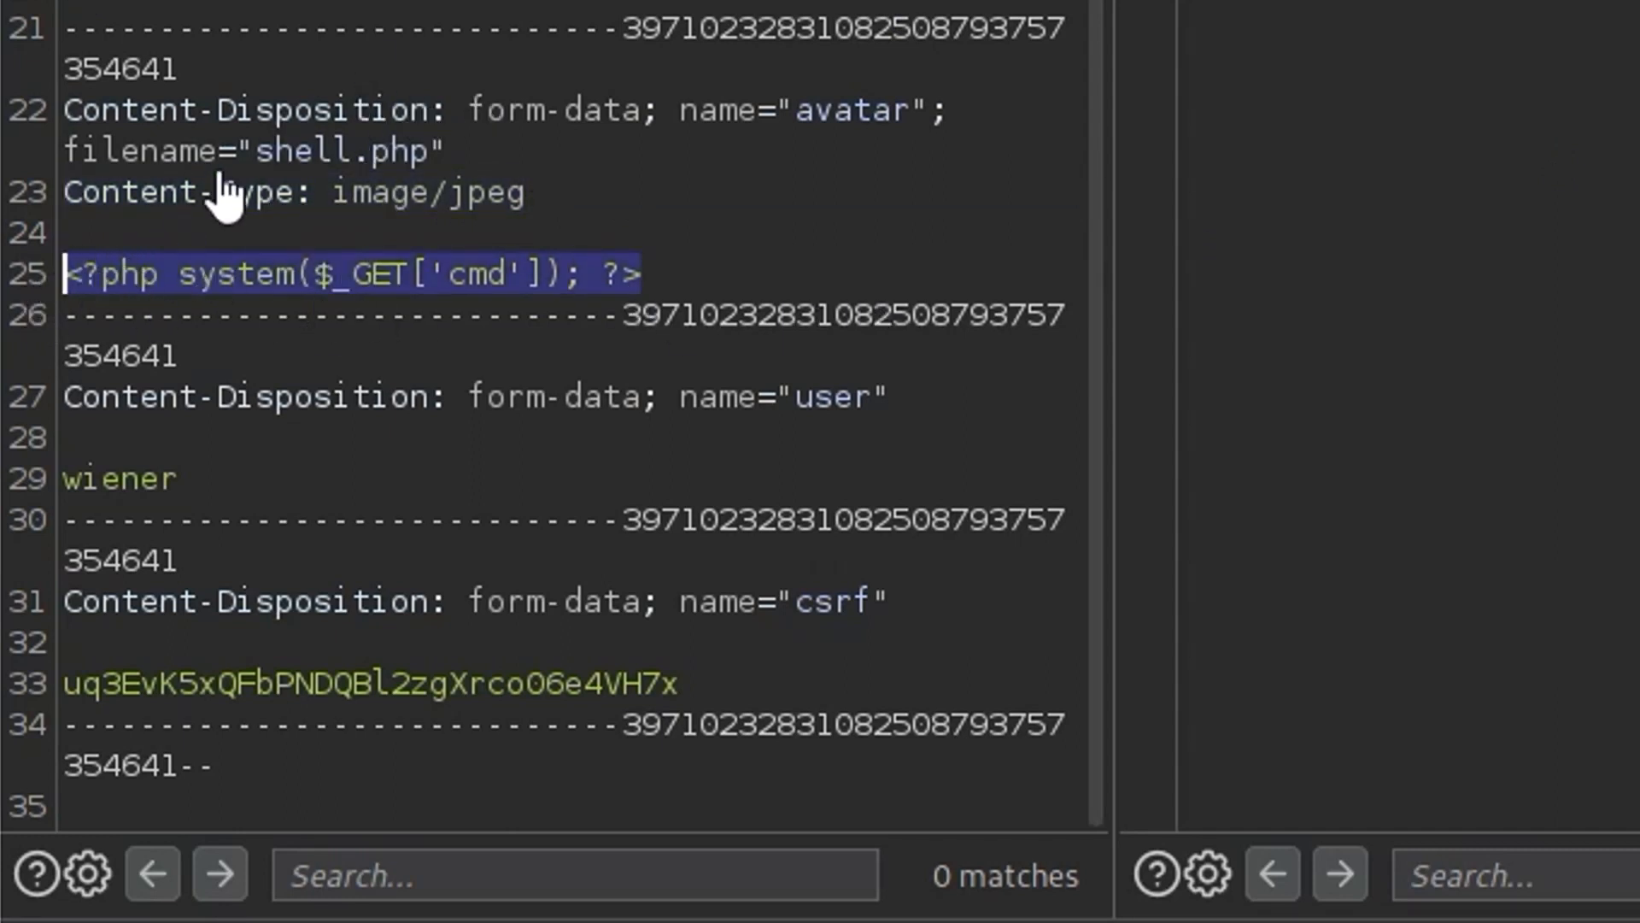
{"action": "mouse_move", "coordinate": [163, 257]}
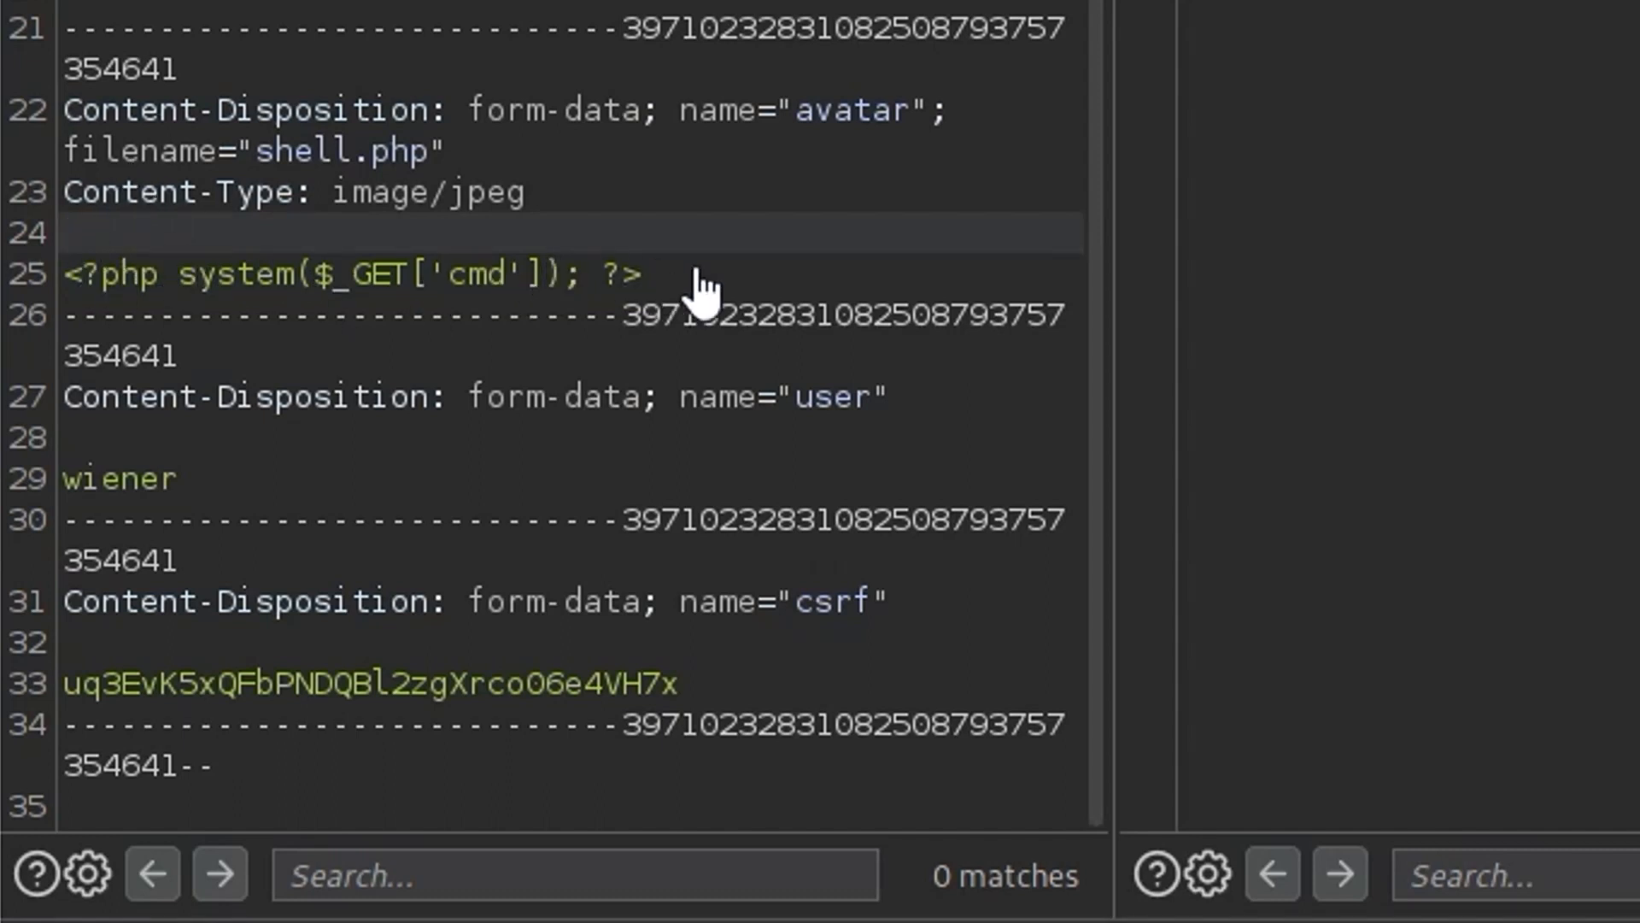
{"action": "mouse_move", "coordinate": [566, 346]}
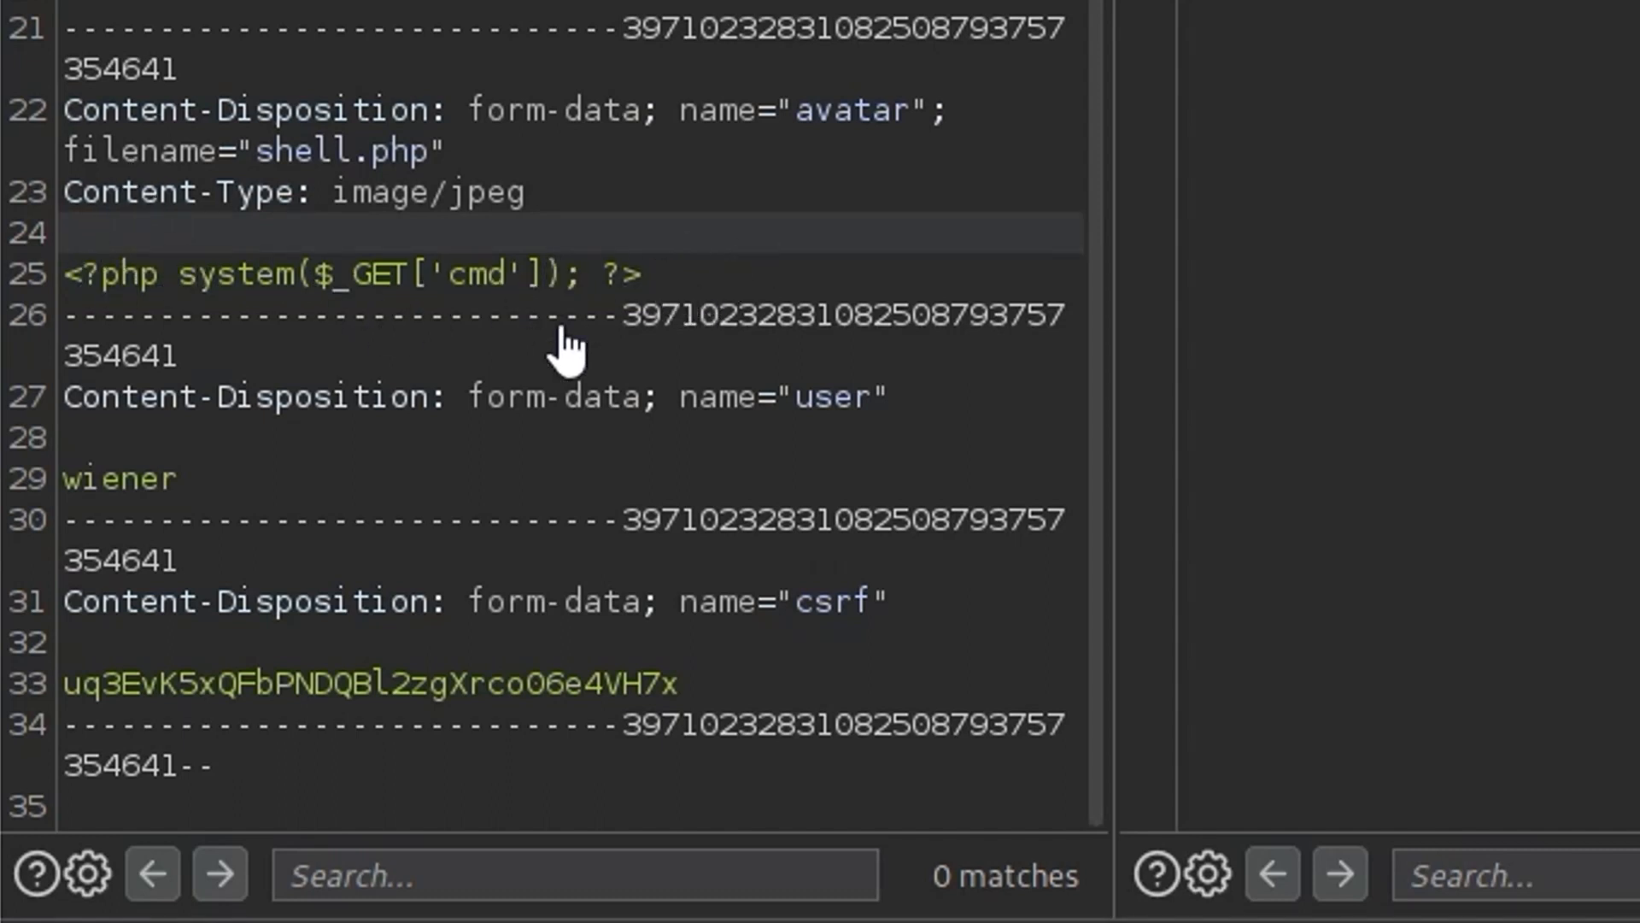
{"action": "double_click", "coordinate": [345, 273]}
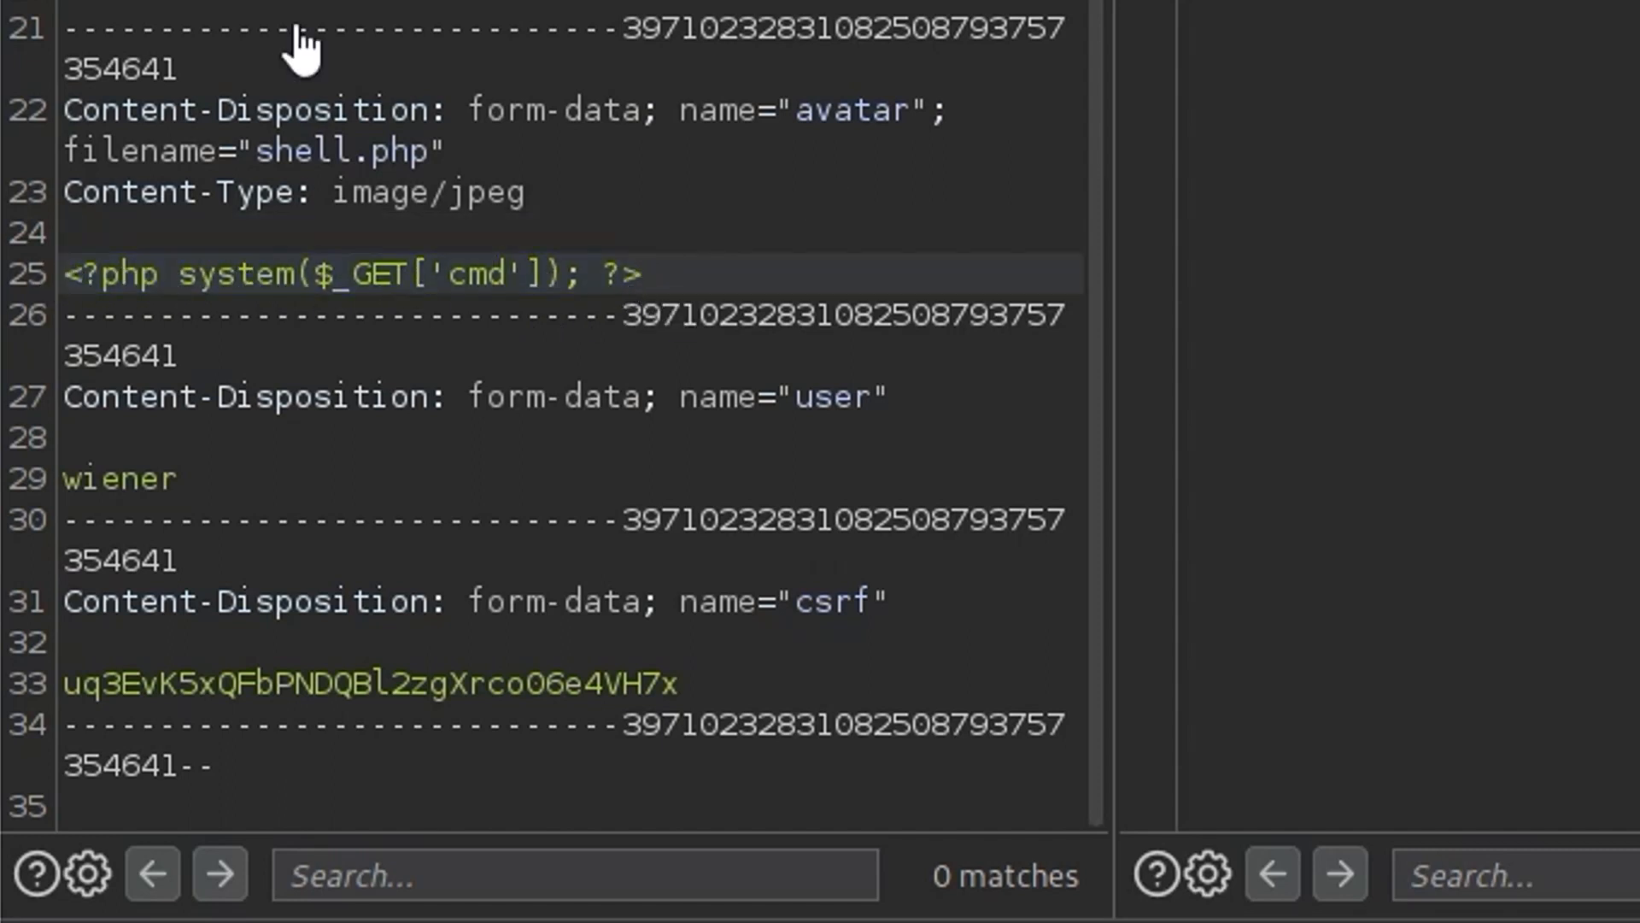
{"action": "mouse_move", "coordinate": [482, 110]}
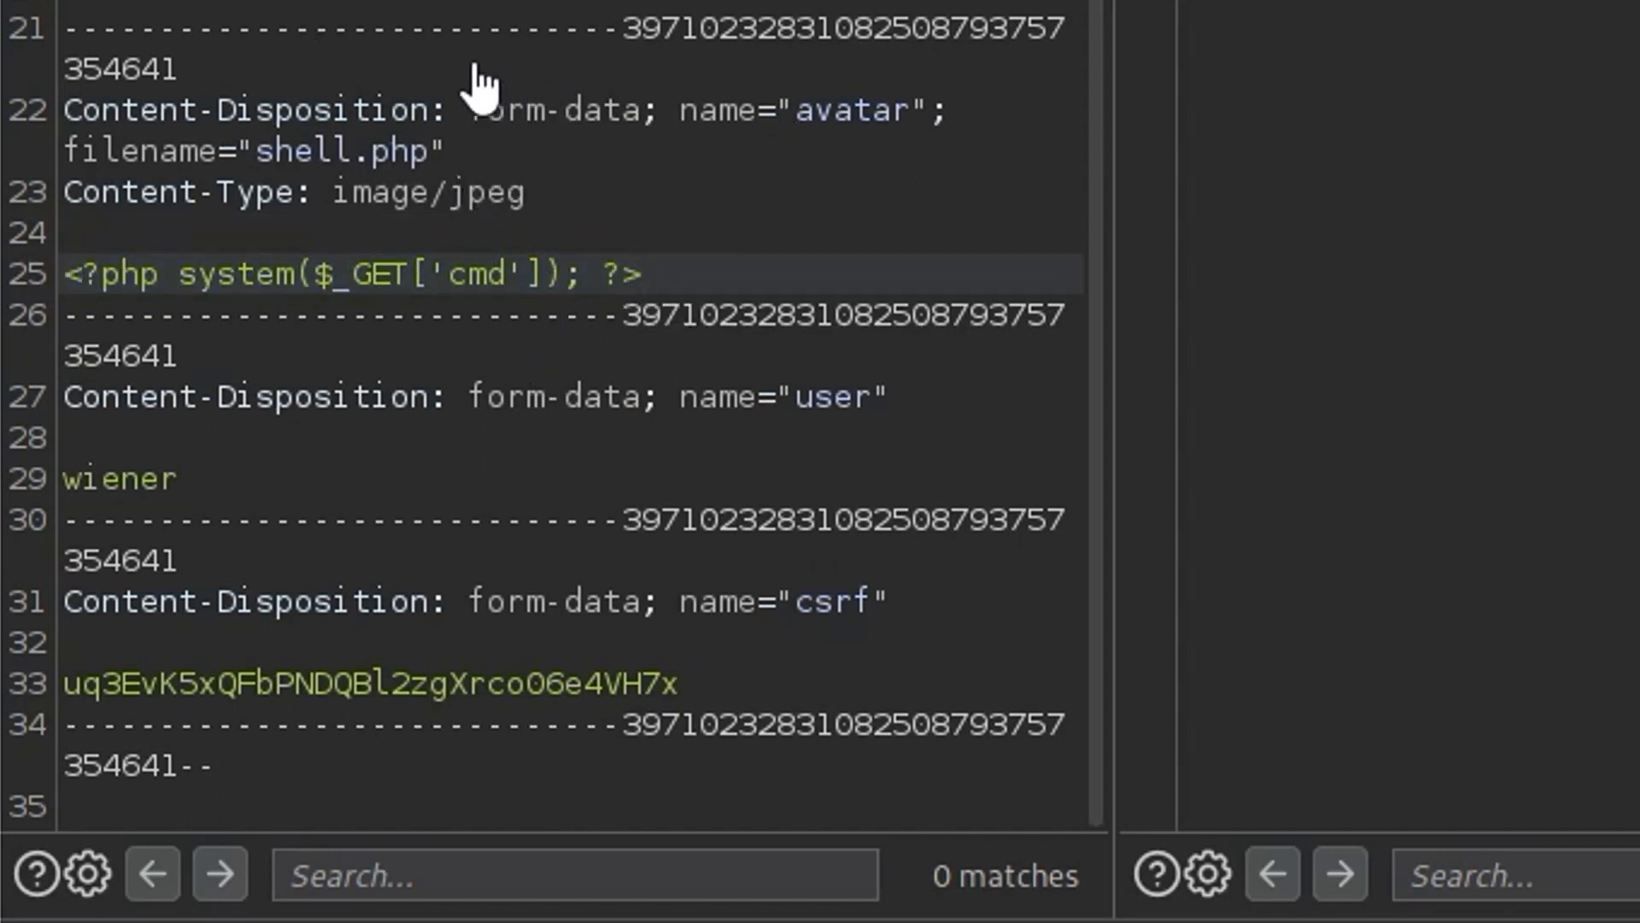
{"action": "mouse_move", "coordinate": [574, 188]}
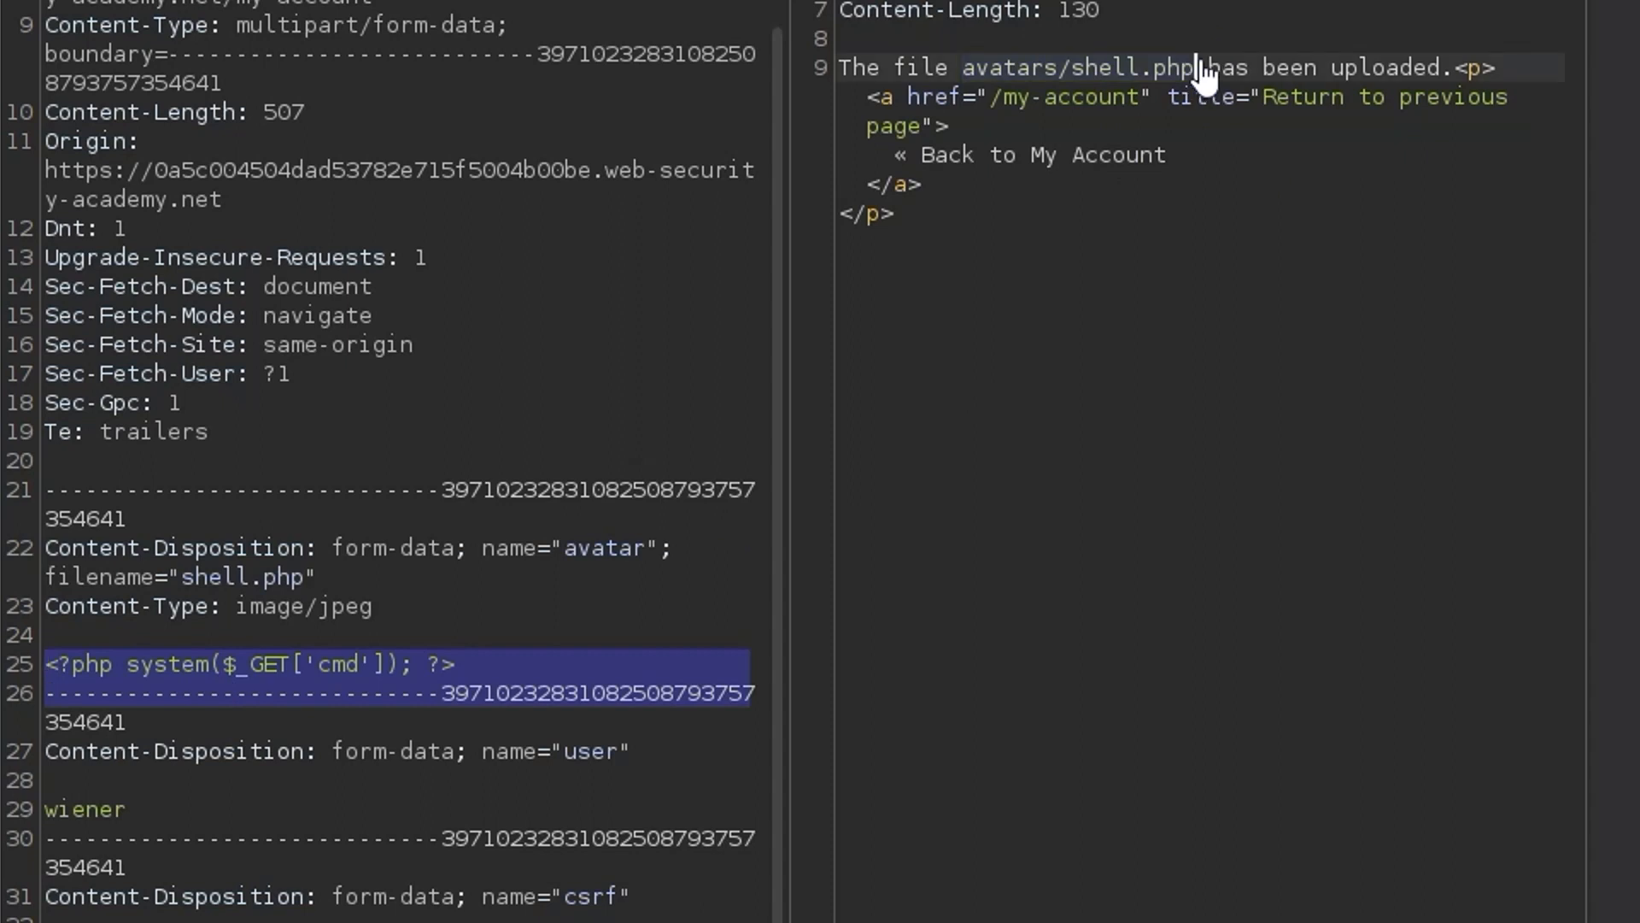
{"action": "left_click_drag", "start_coordinate": [962, 66], "coordinate": [1247, 67]}
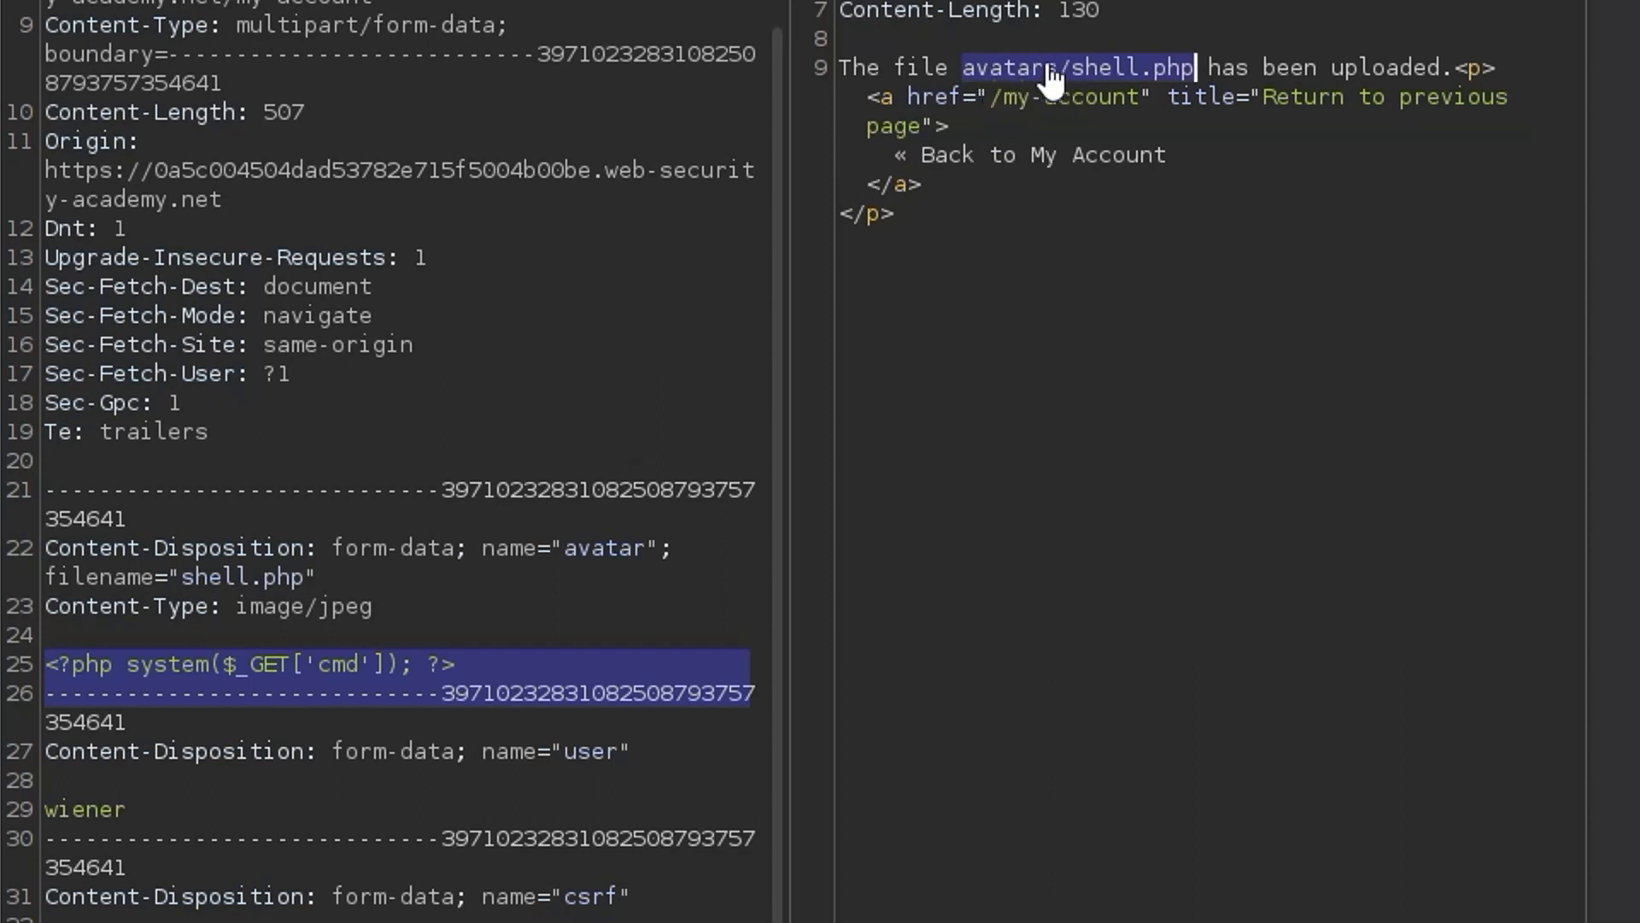
{"action": "double_click", "coordinate": [1102, 66]}
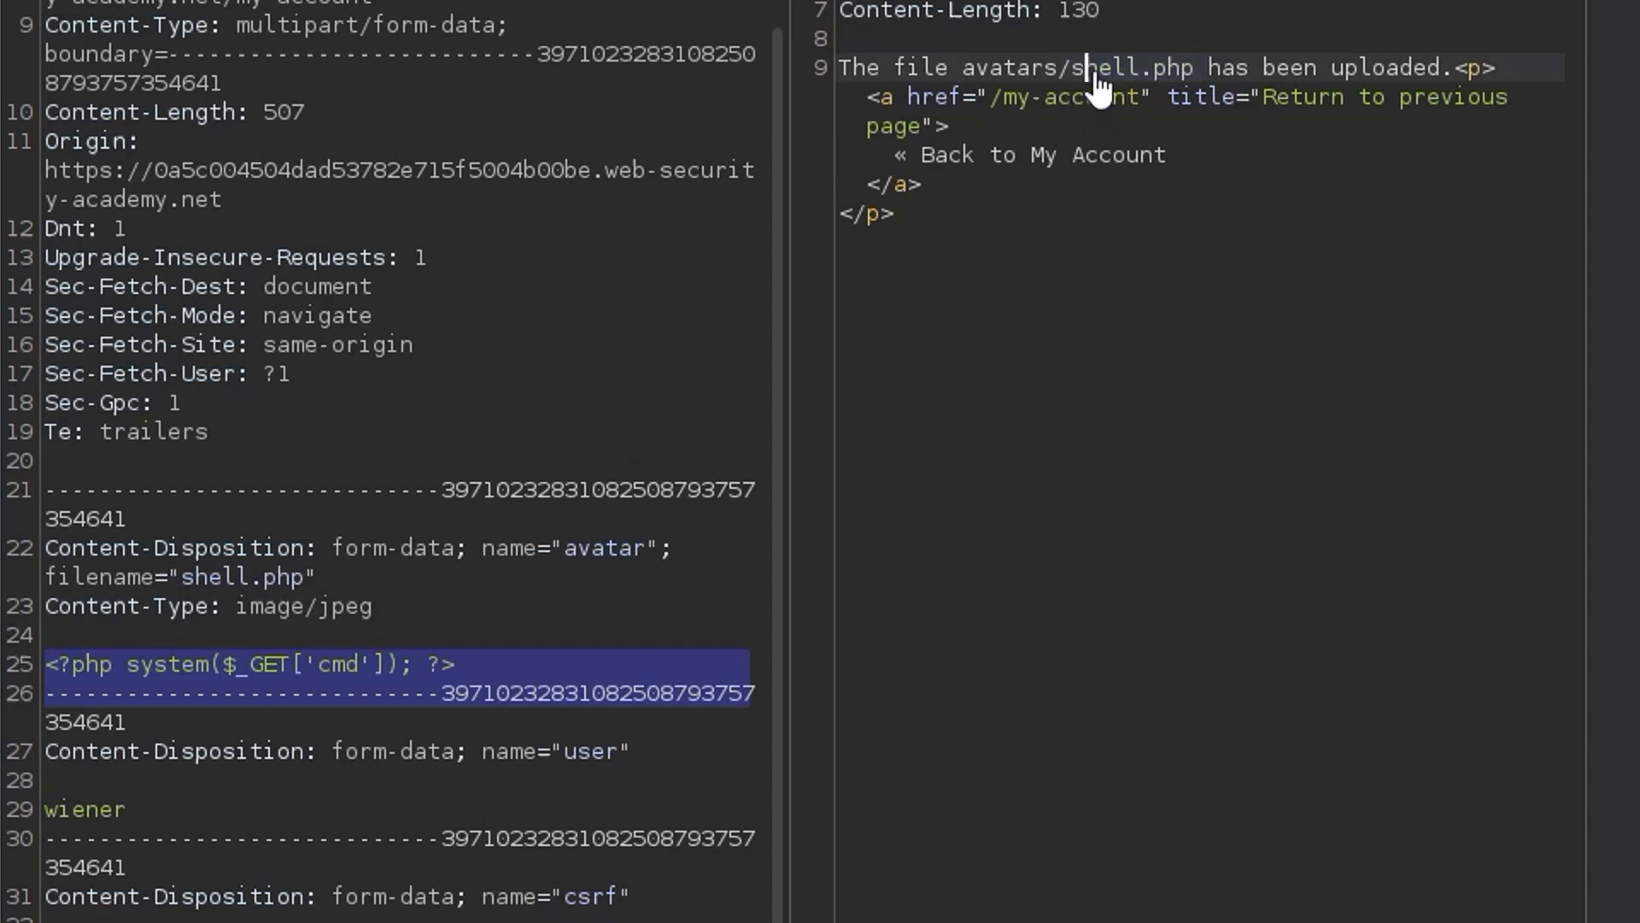
{"action": "mouse_move", "coordinate": [511, 377]}
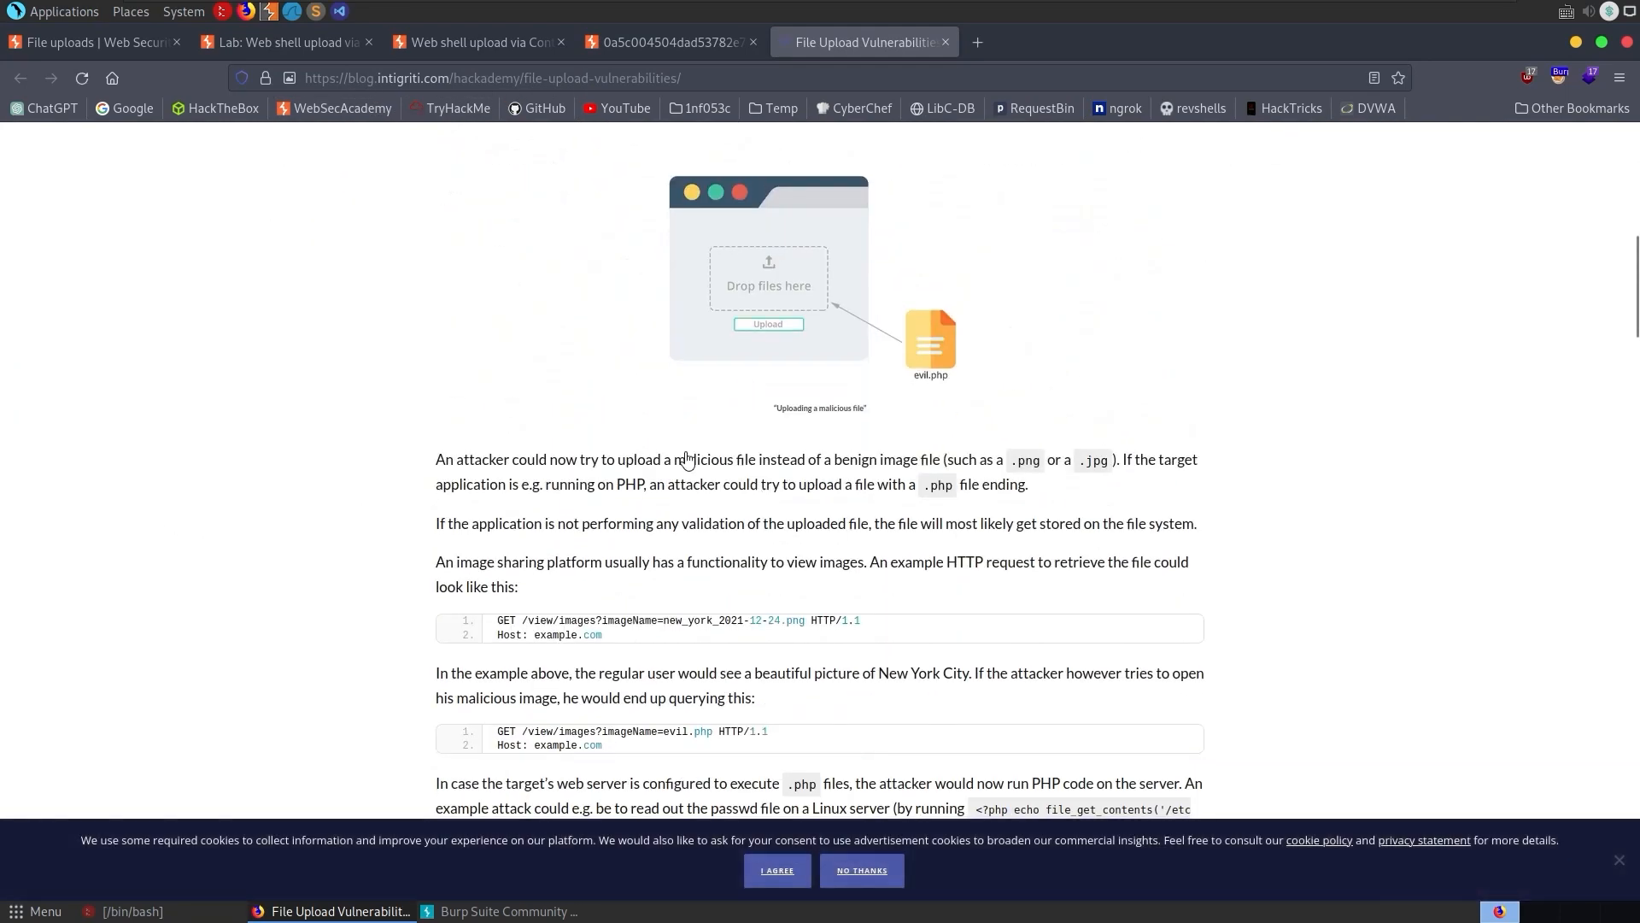
- Scroll through the Intigriti File Upload Vulnerabilities article as further reading
{"action": "scroll", "scroll_direction": "down", "scroll_amount": 3}
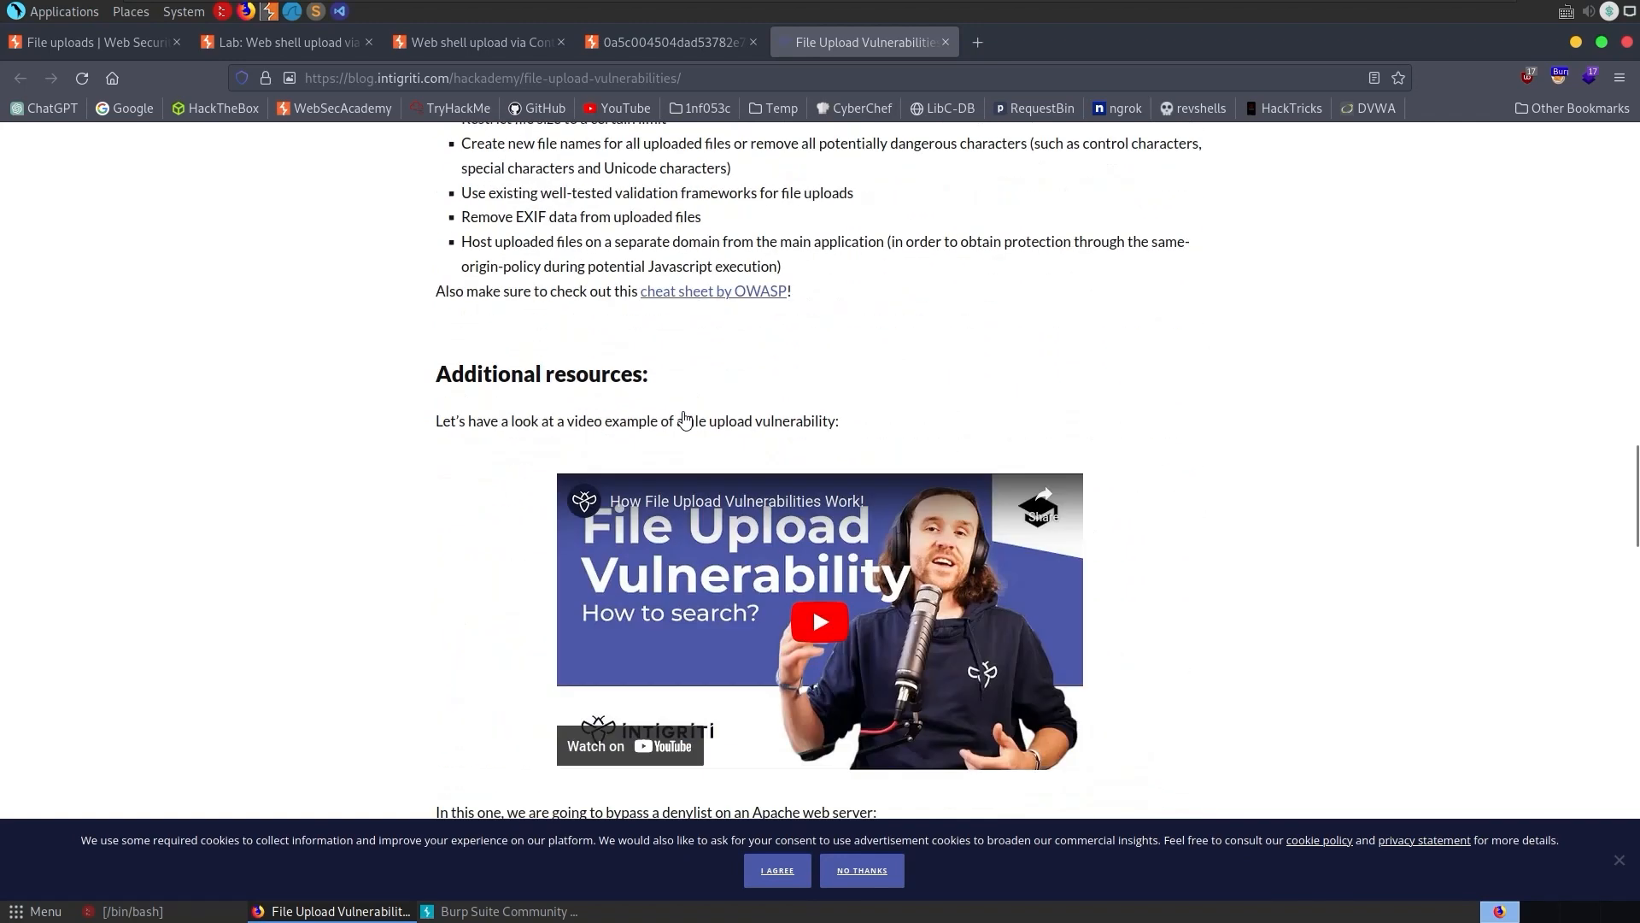
{"action": "scroll", "scroll_direction": "down", "scroll_amount": 3}
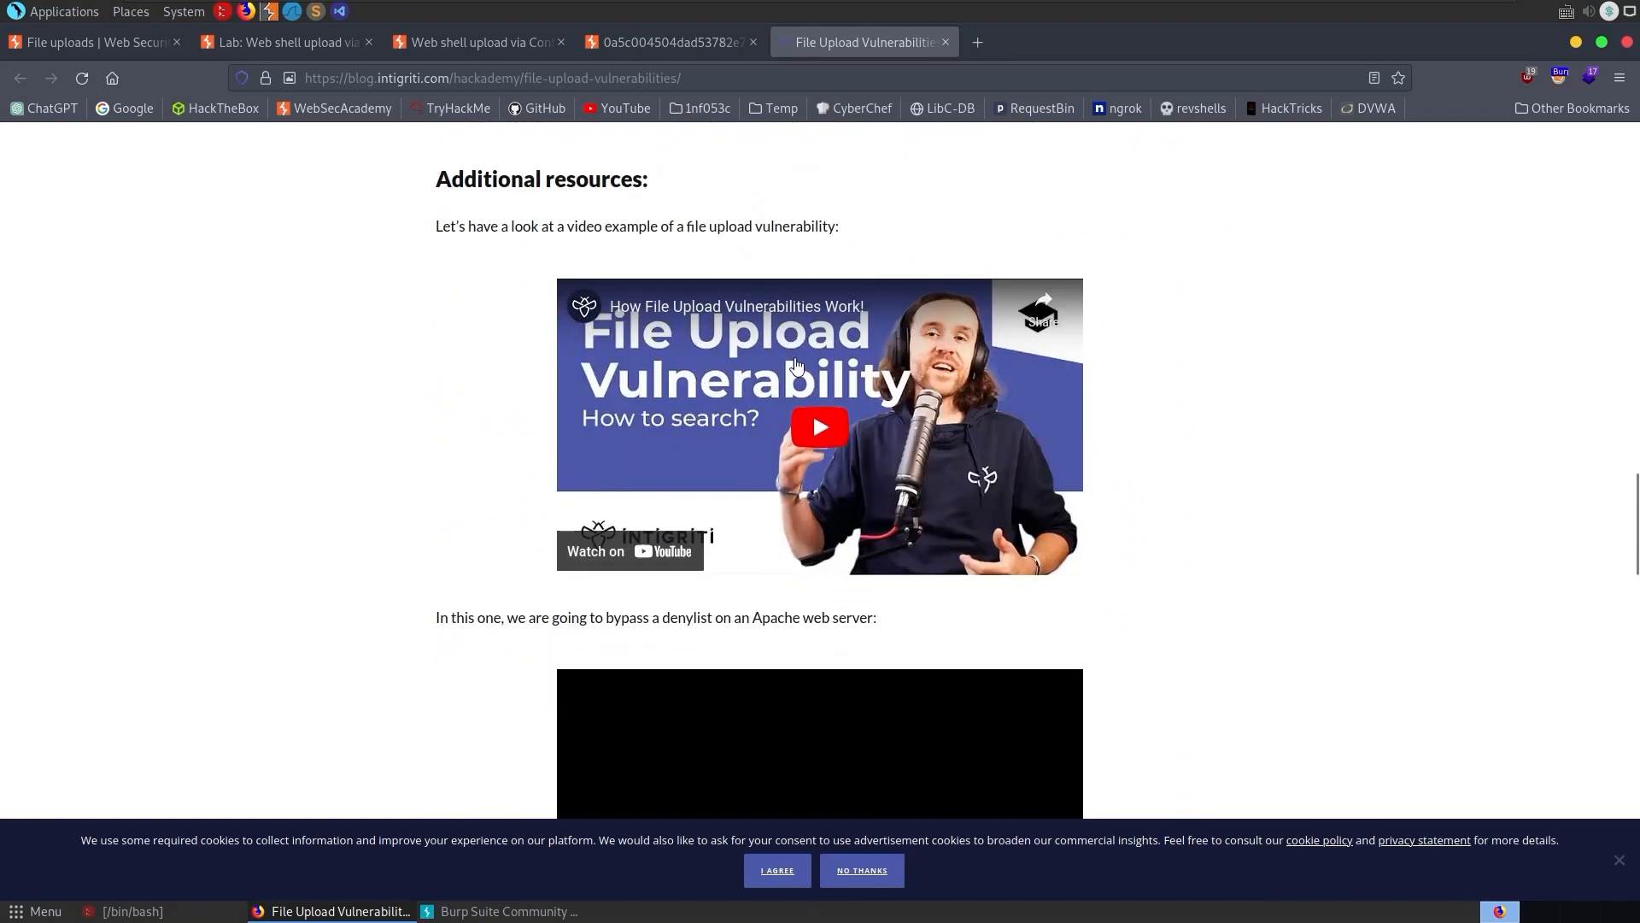
{"action": "scroll", "scroll_direction": "down", "scroll_amount": 3}
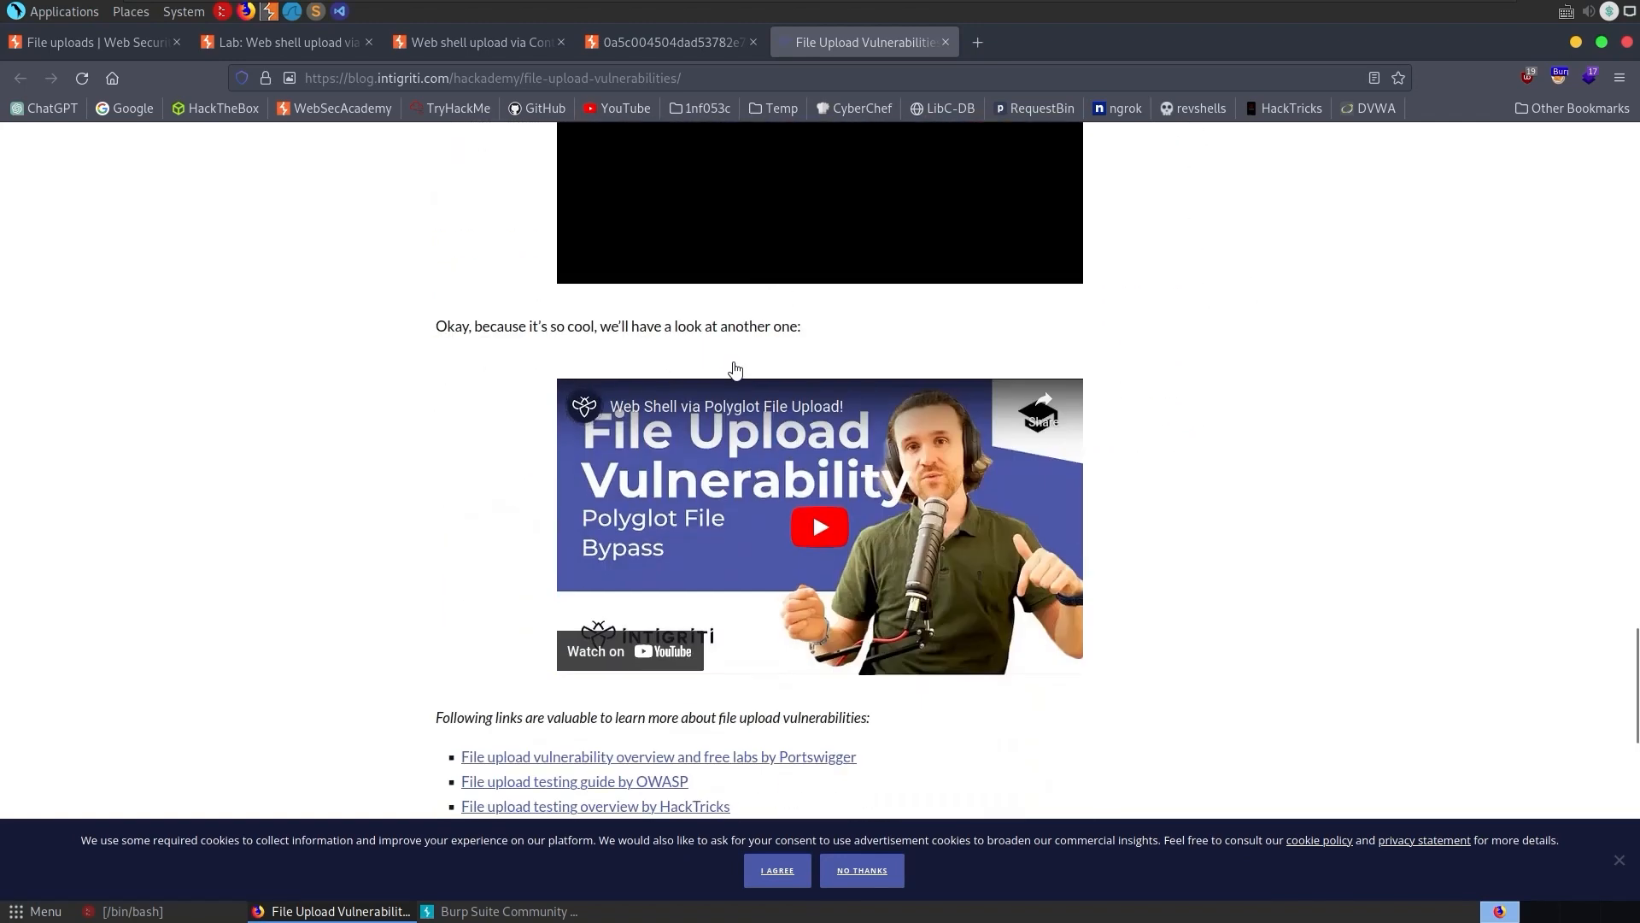
{"action": "mouse_move", "coordinate": [584, 417]}
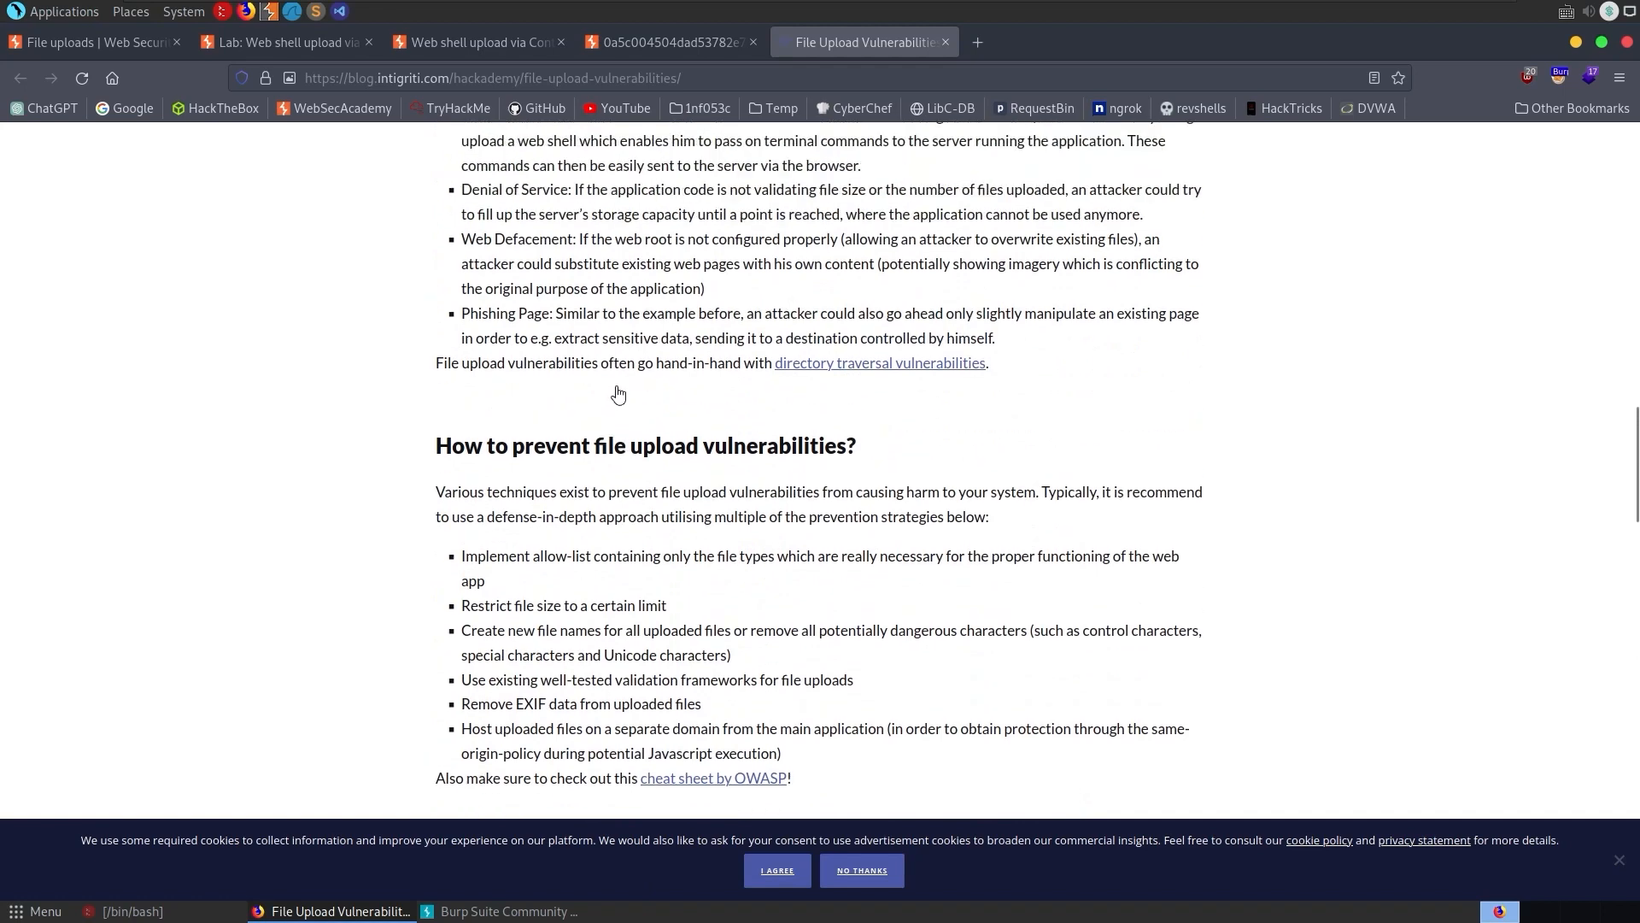
{"action": "scroll", "scroll_direction": "up", "scroll_amount": 3}
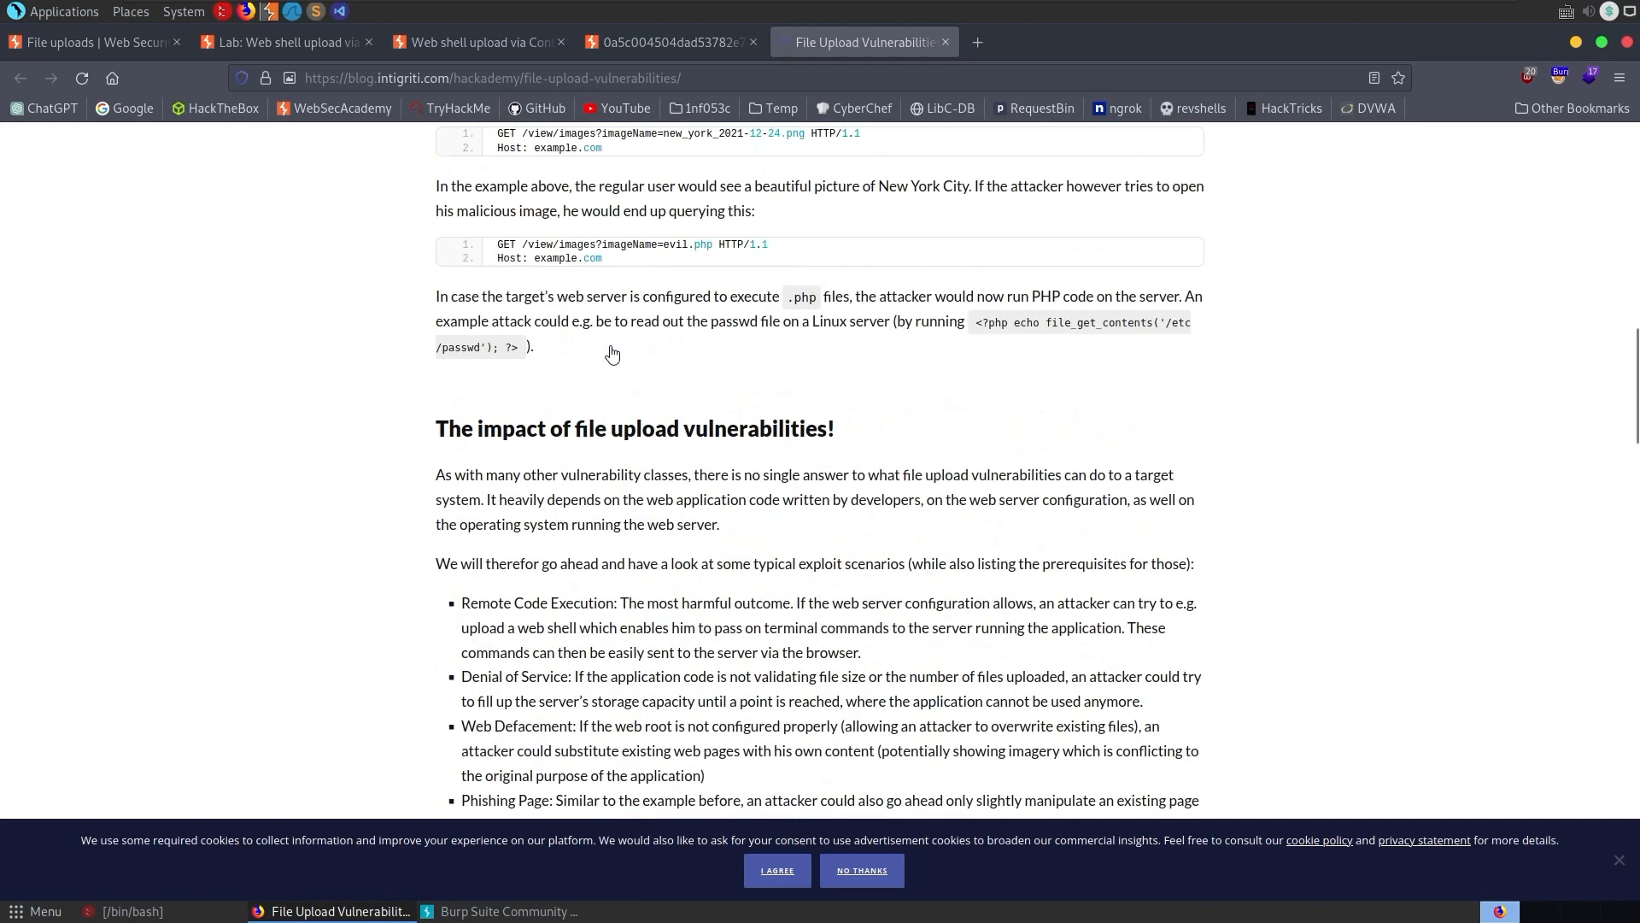
{"action": "scroll", "scroll_direction": "up", "scroll_amount": 3}
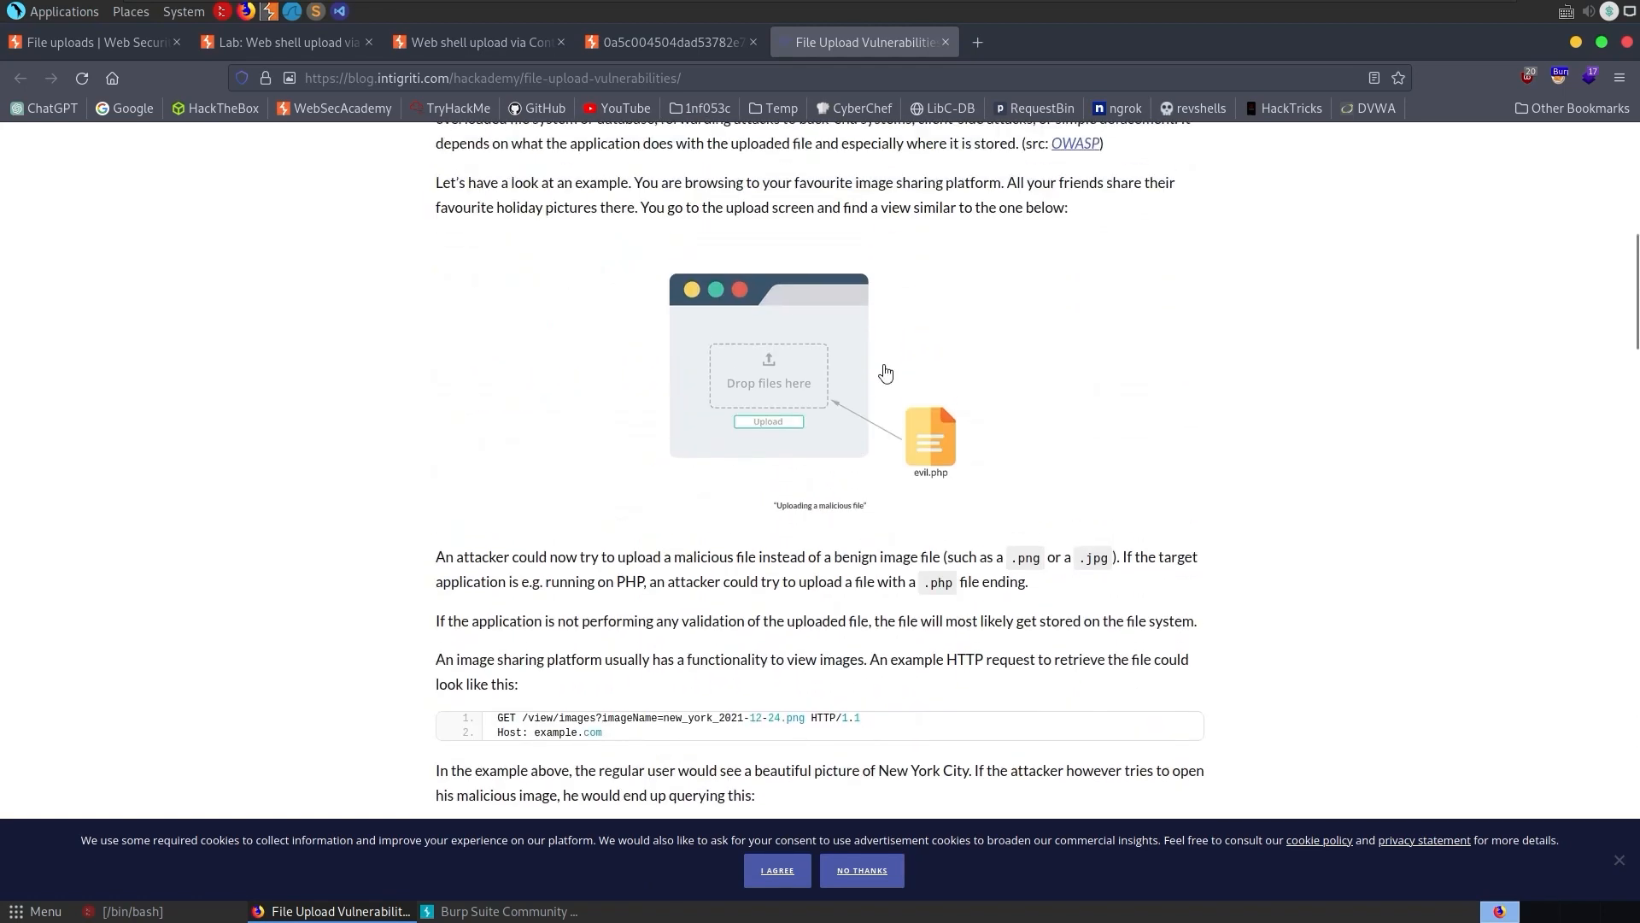
{"action": "scroll", "scroll_direction": "down", "scroll_amount": 3}
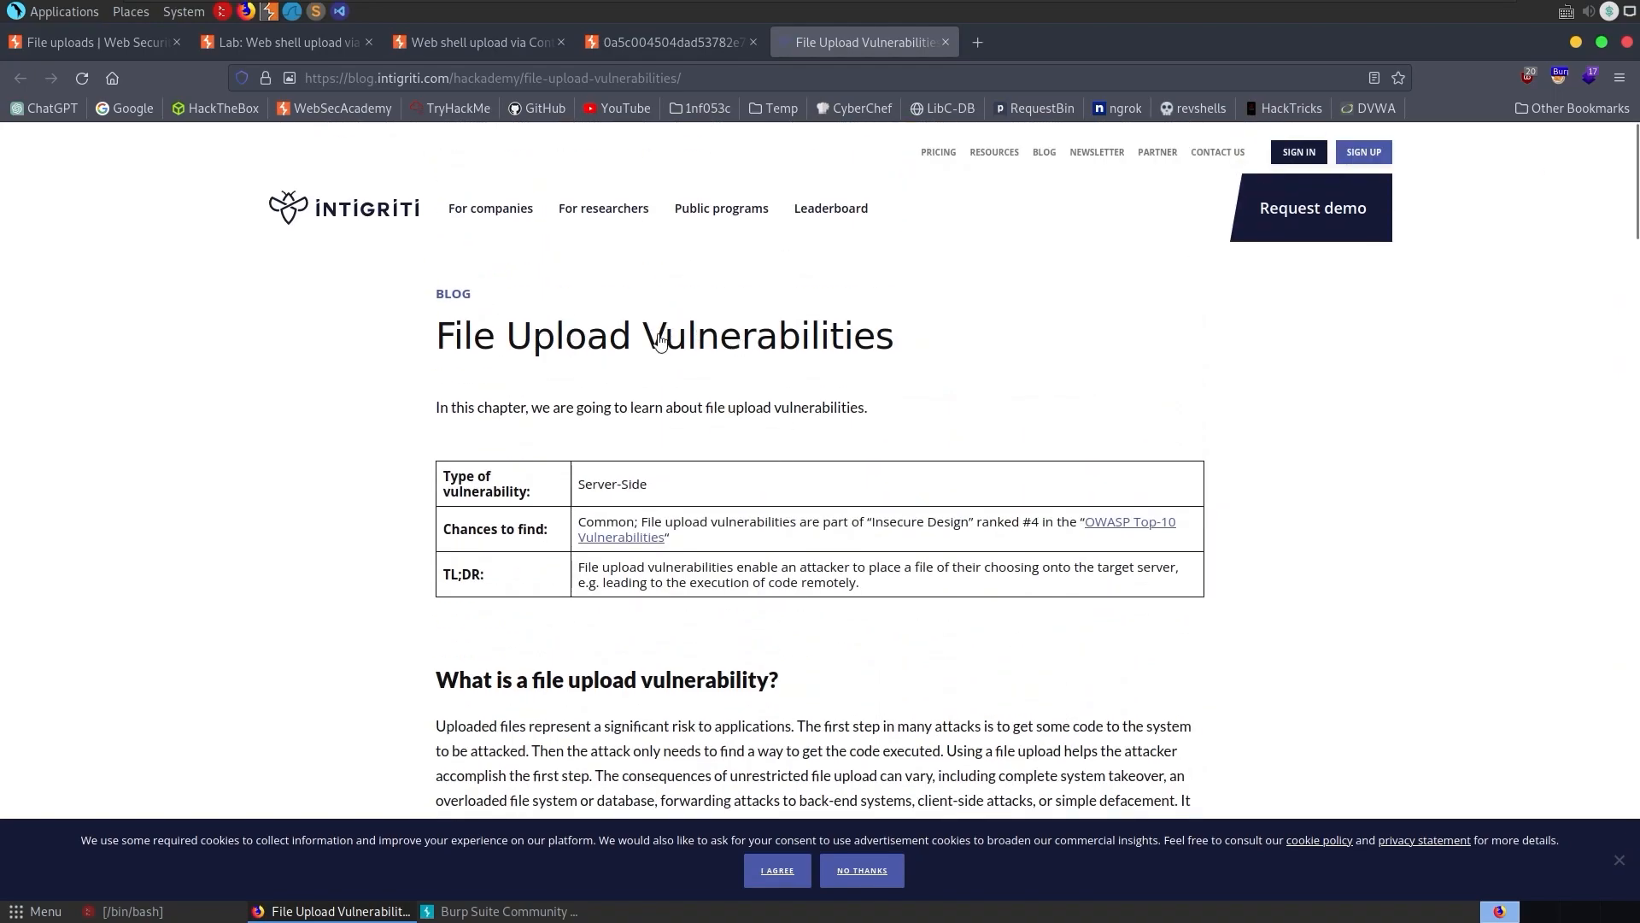
{"action": "mouse_move", "coordinate": [976, 41]}
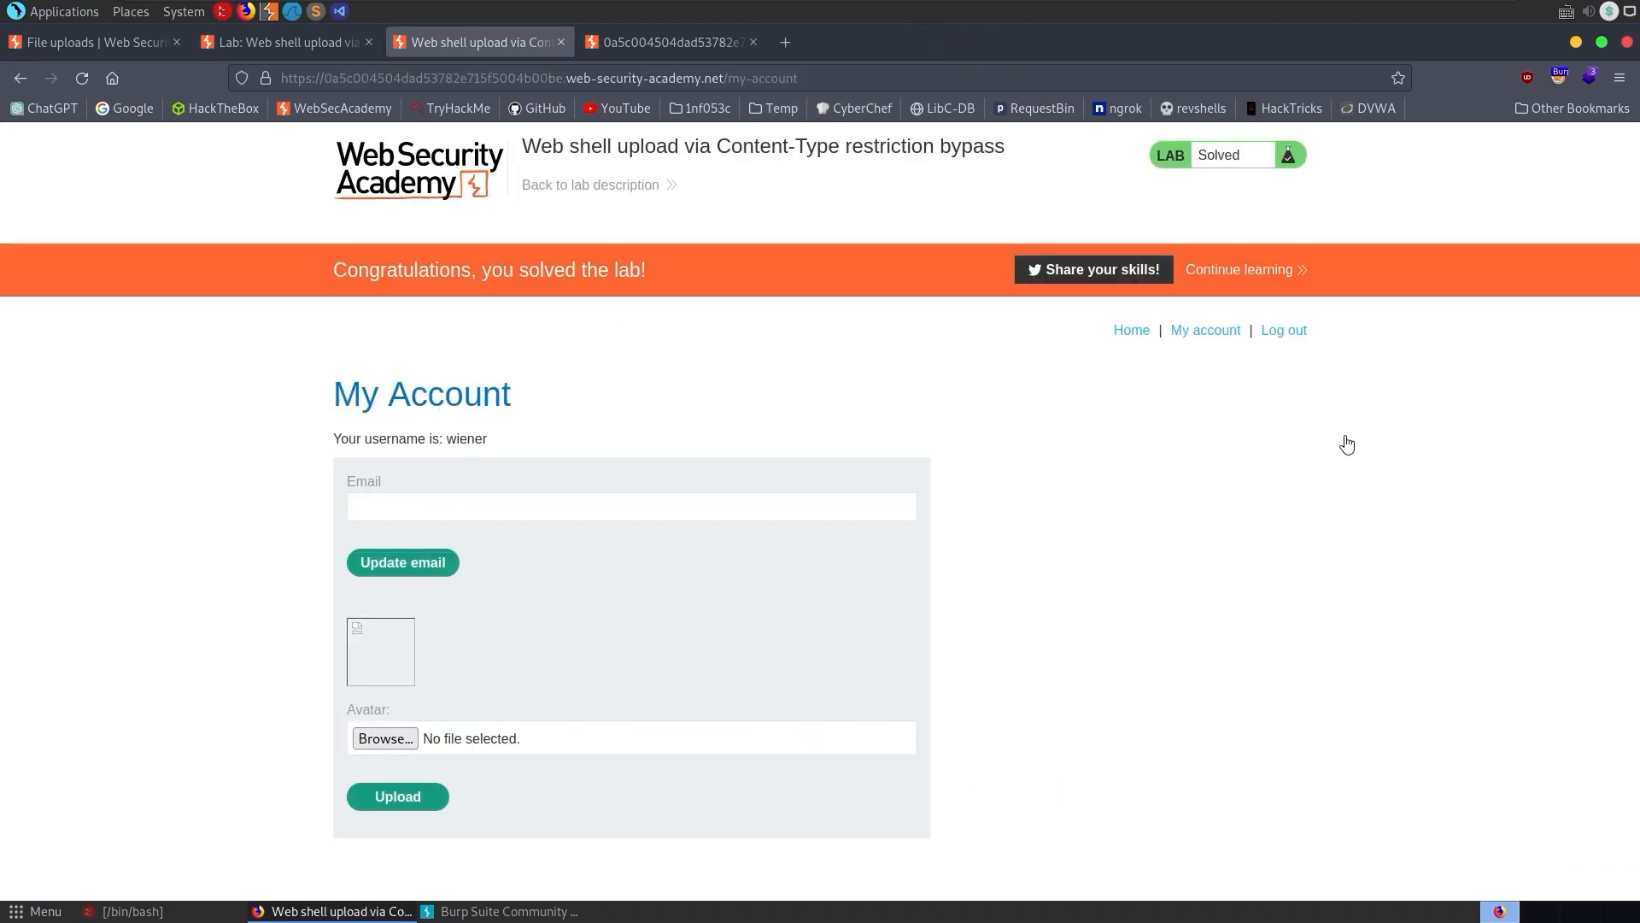
{"action": "mouse_move", "coordinate": [919, 365]}
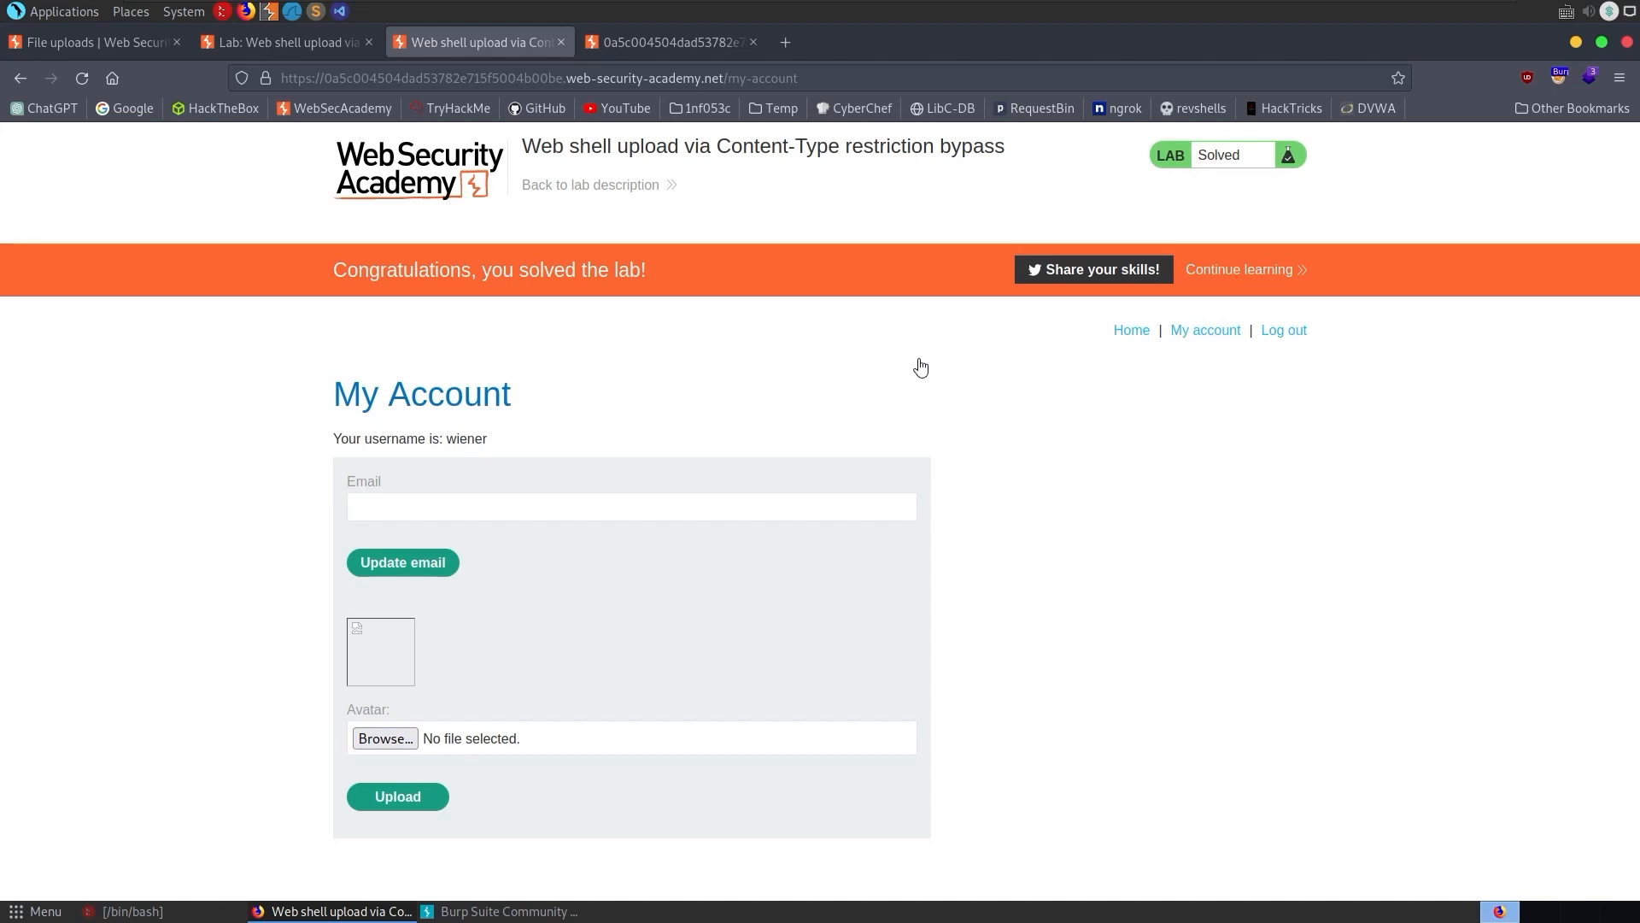
{"action": "mouse_move", "coordinate": [959, 398]}
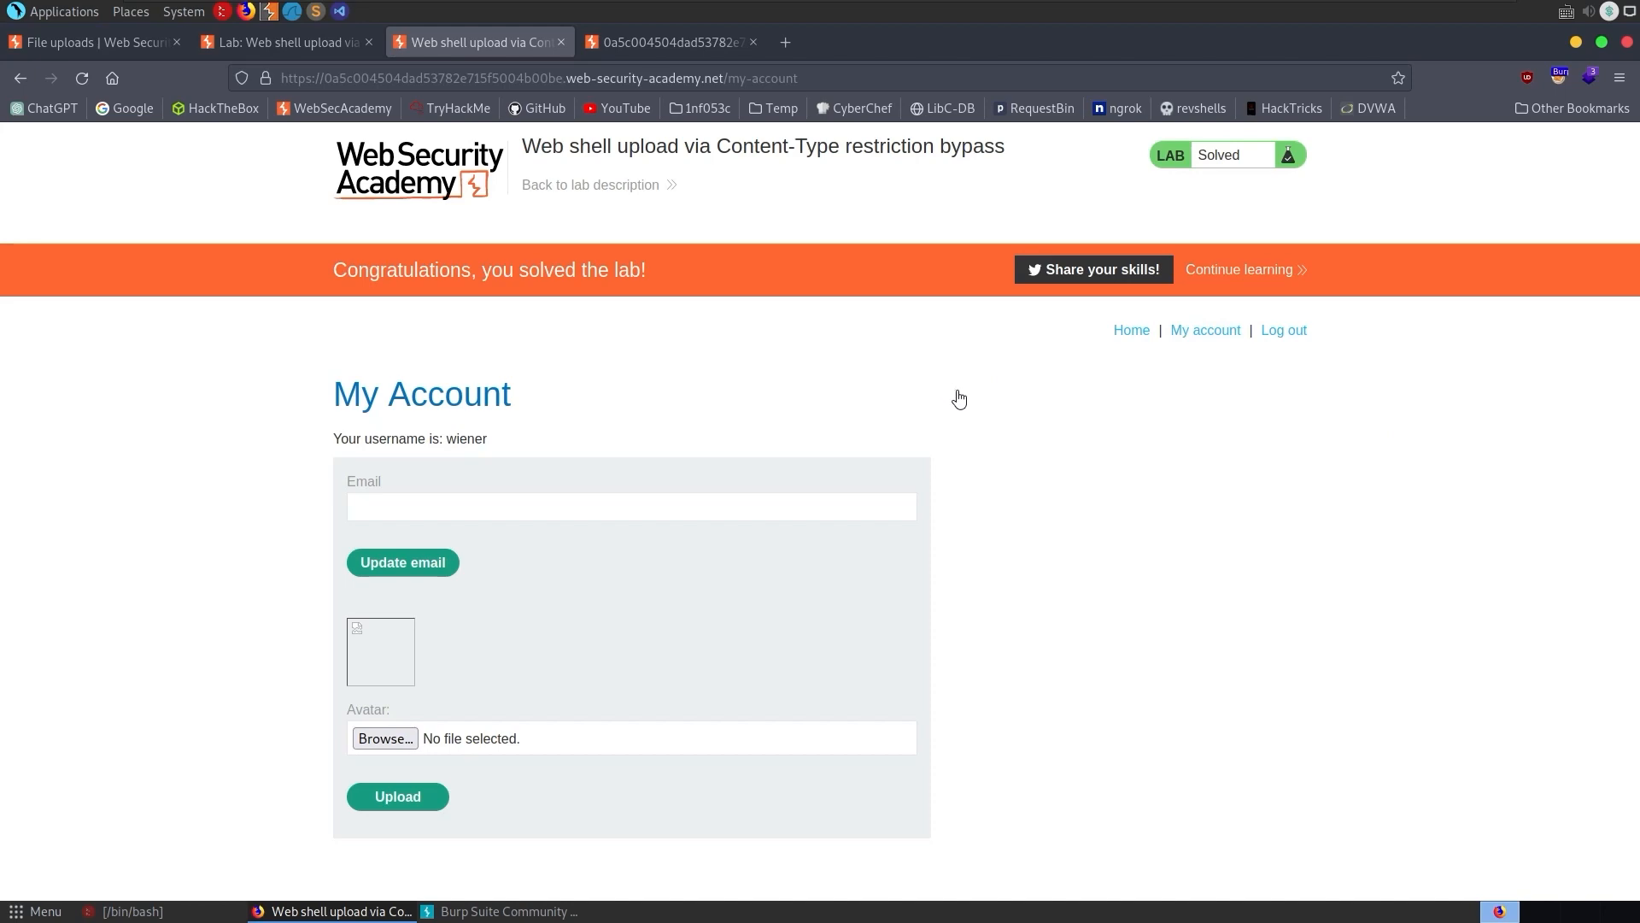